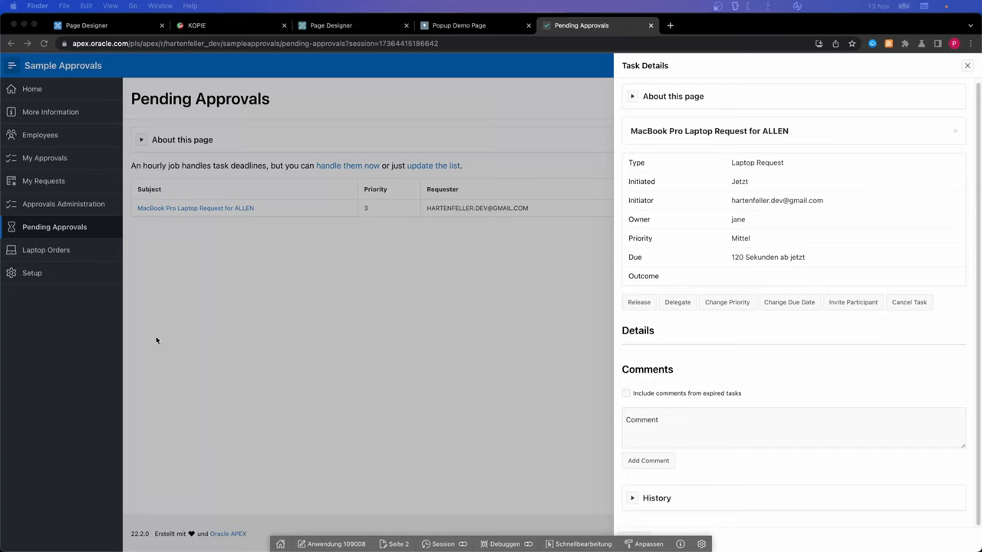
mouse_move(594, 333)
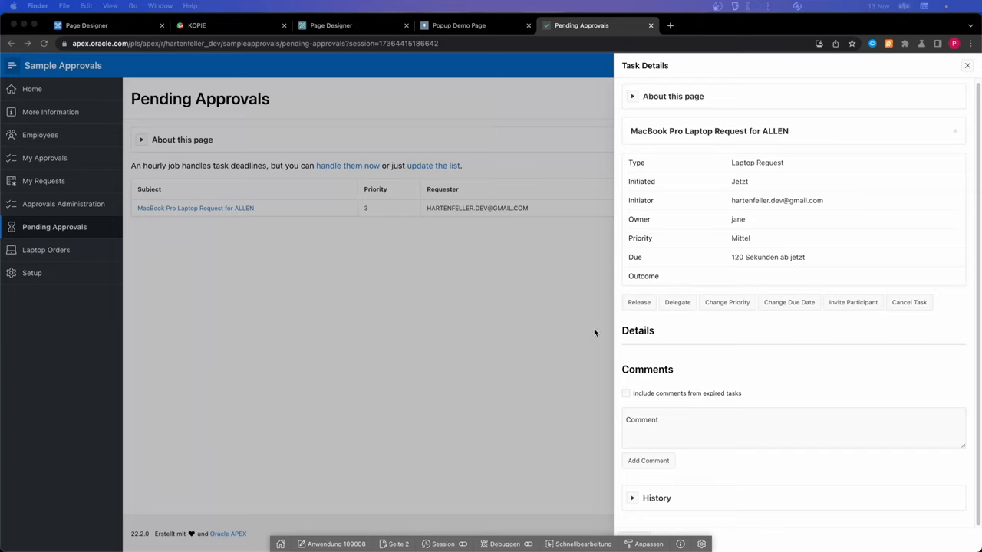
mouse_move(599, 348)
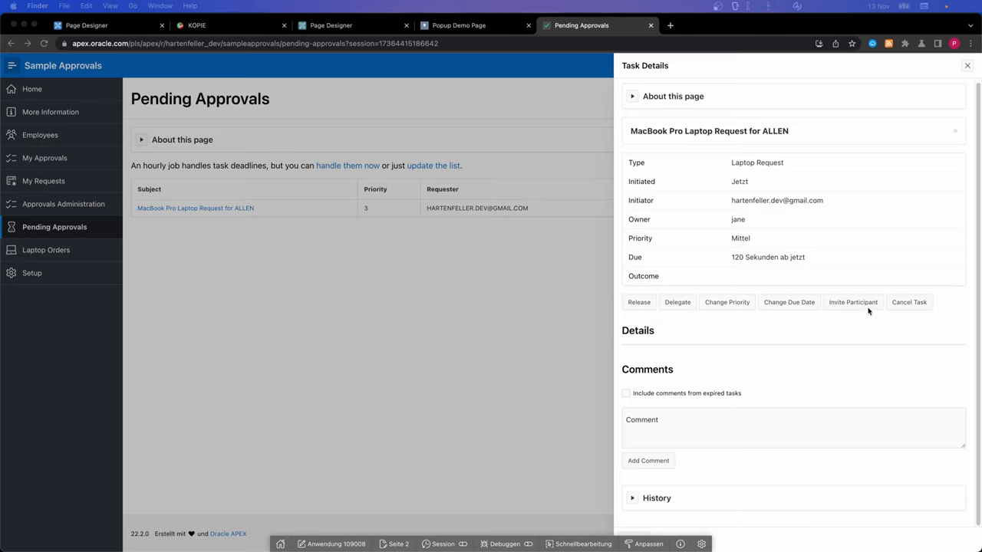
mouse_move(878, 255)
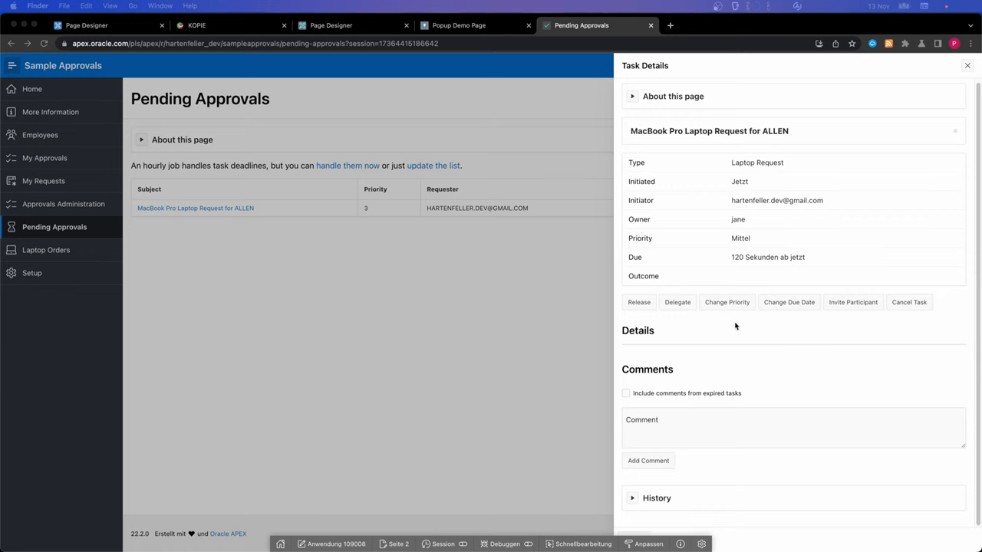
Step: Try the task priority choices, picking Hoch, then dismiss them without applying
click(726, 302)
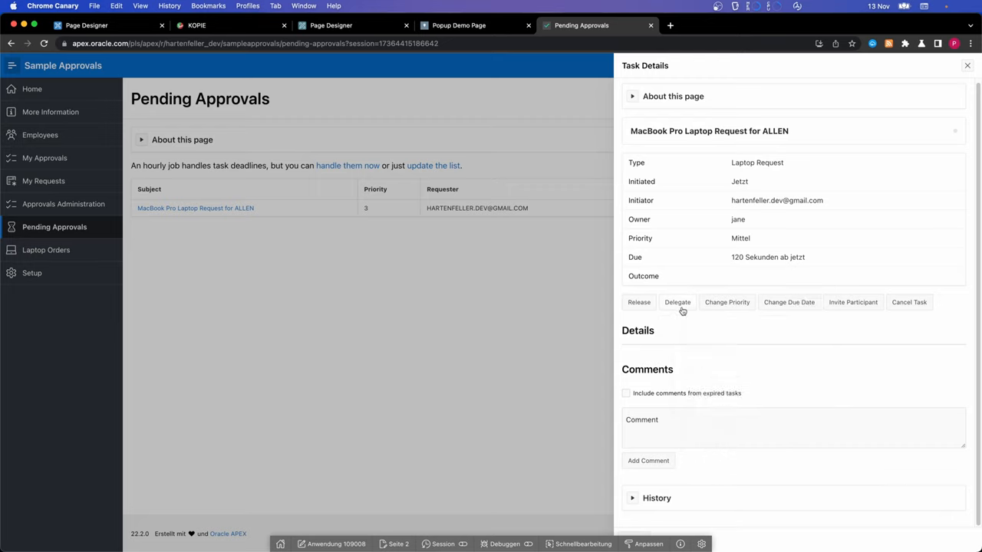
click(727, 301)
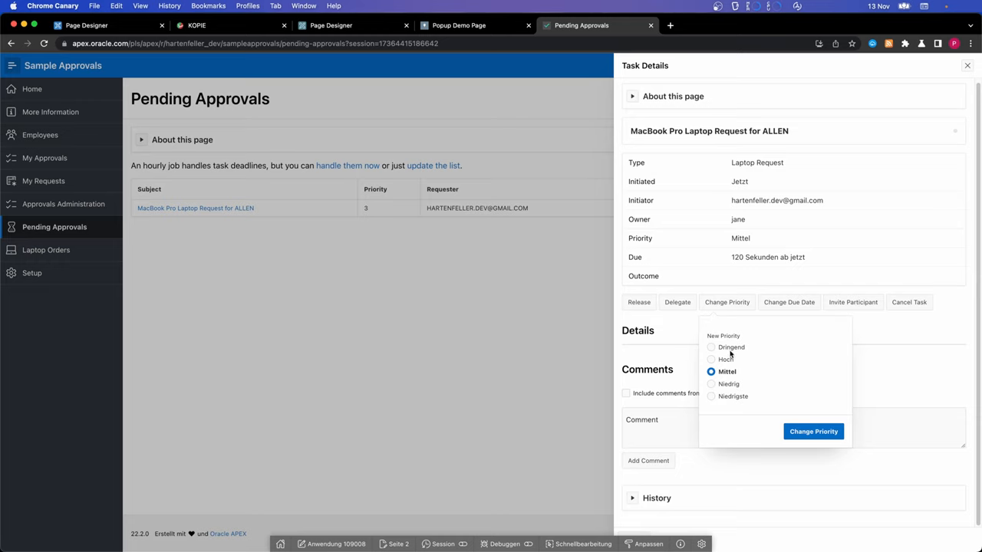
click(711, 359)
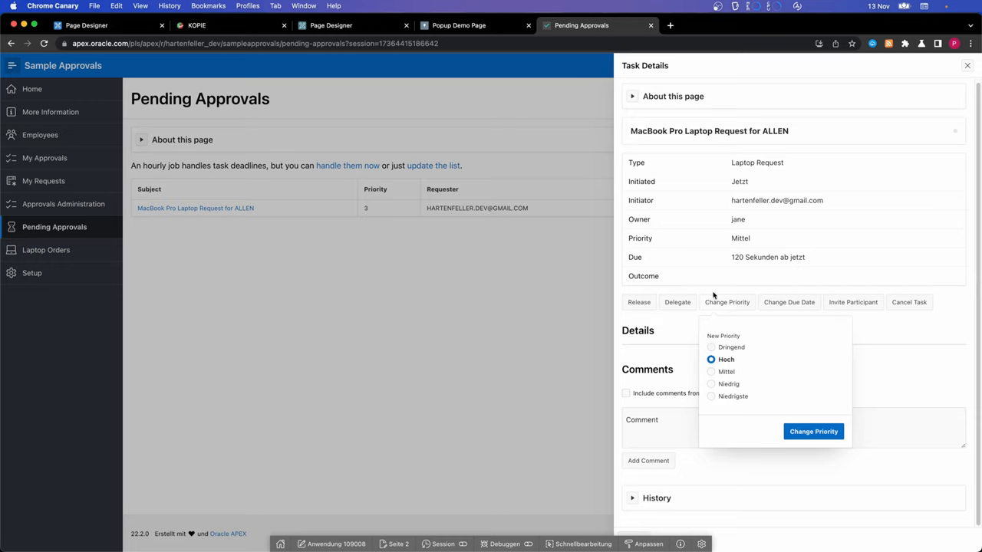
click(678, 302)
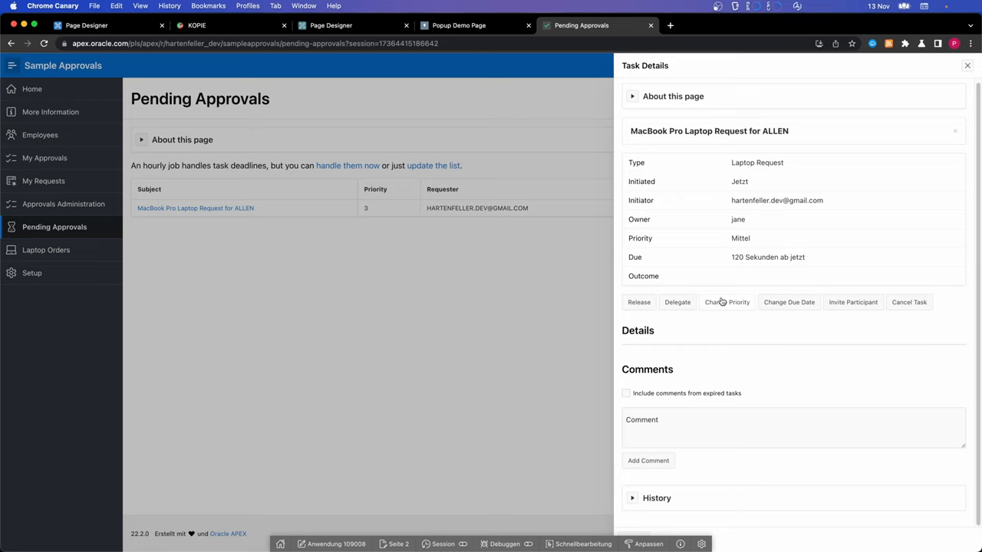
click(726, 301)
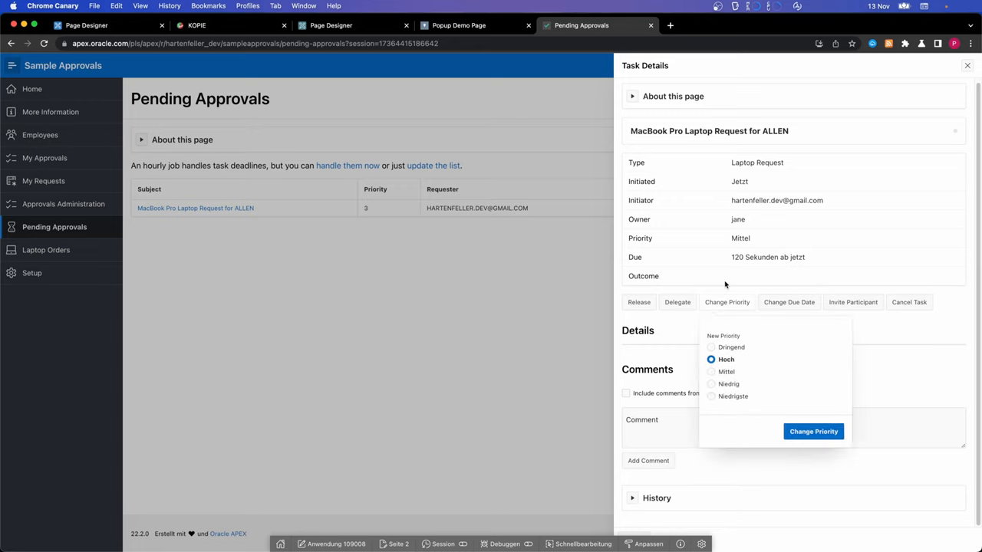
click(727, 301)
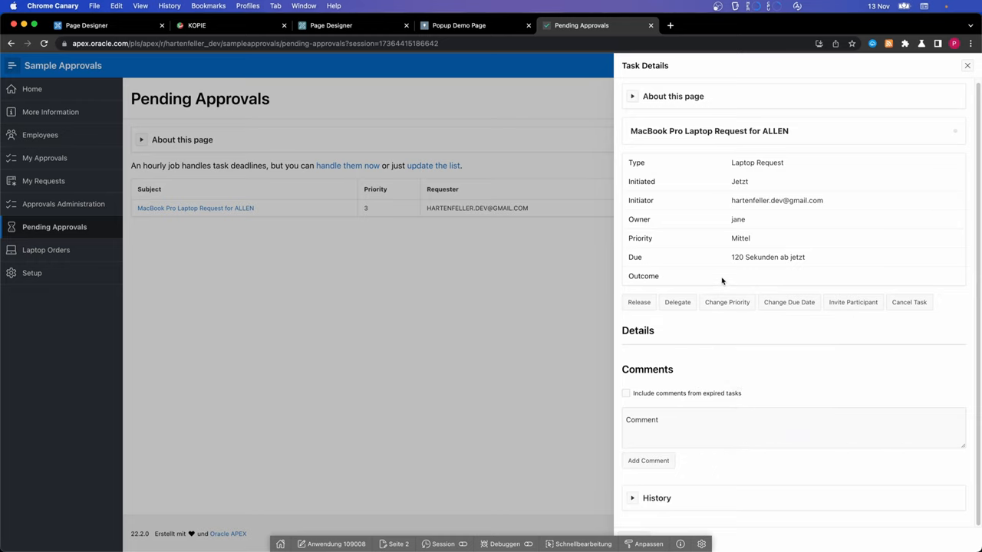
mouse_move(727, 285)
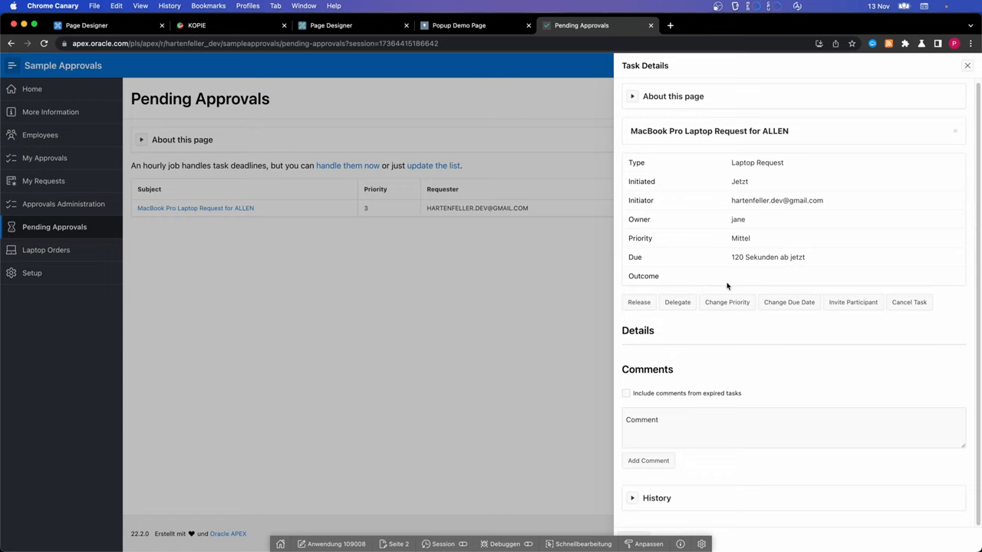
mouse_move(647, 124)
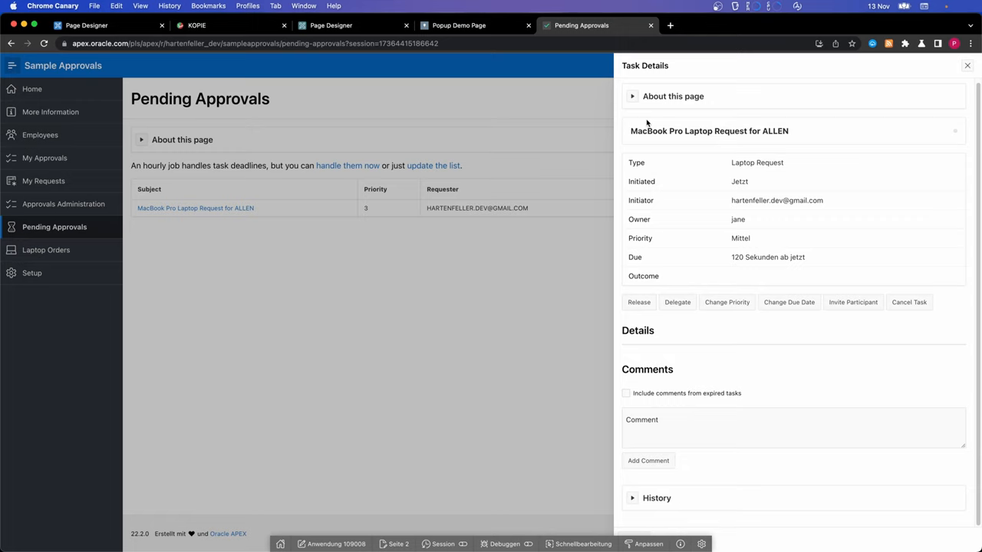
mouse_move(662, 123)
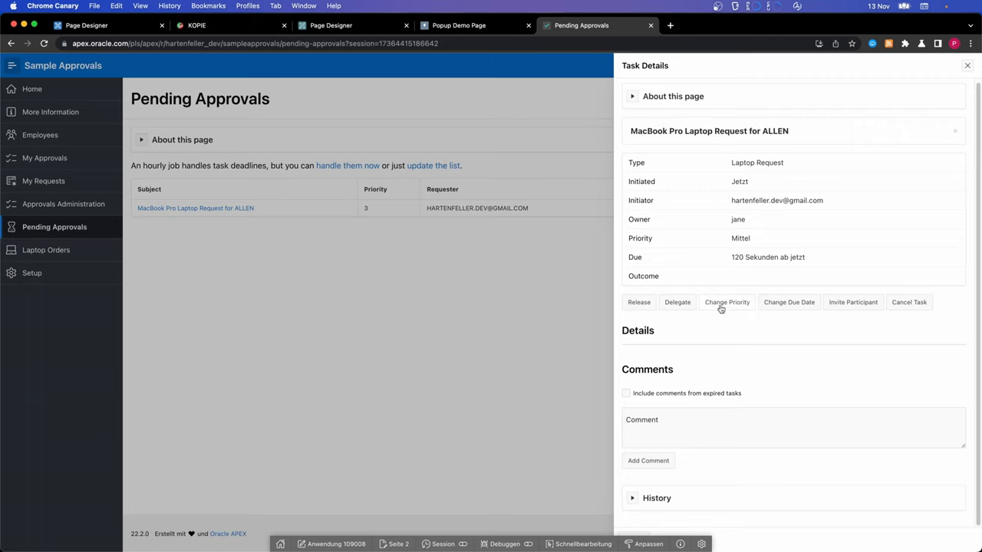
mouse_move(710, 299)
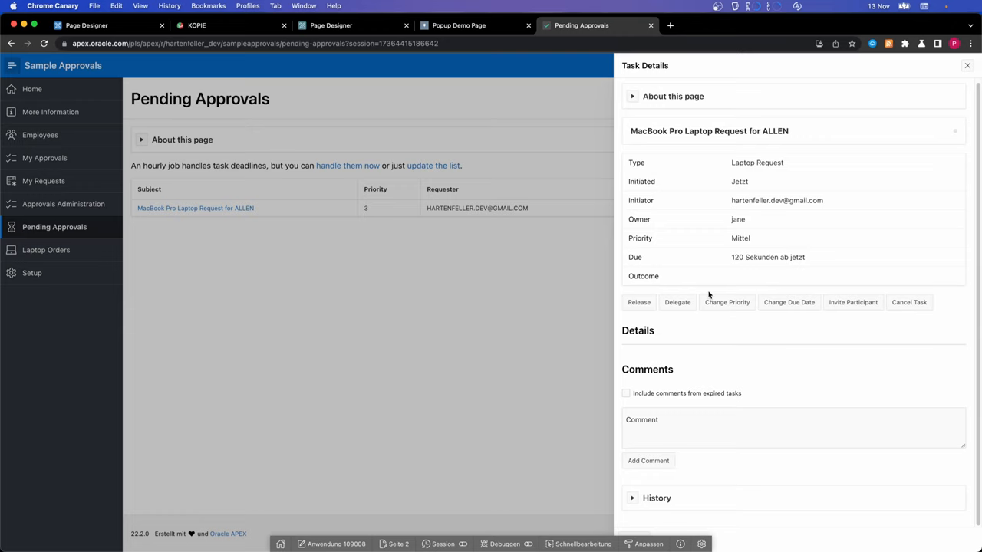
mouse_move(347, 77)
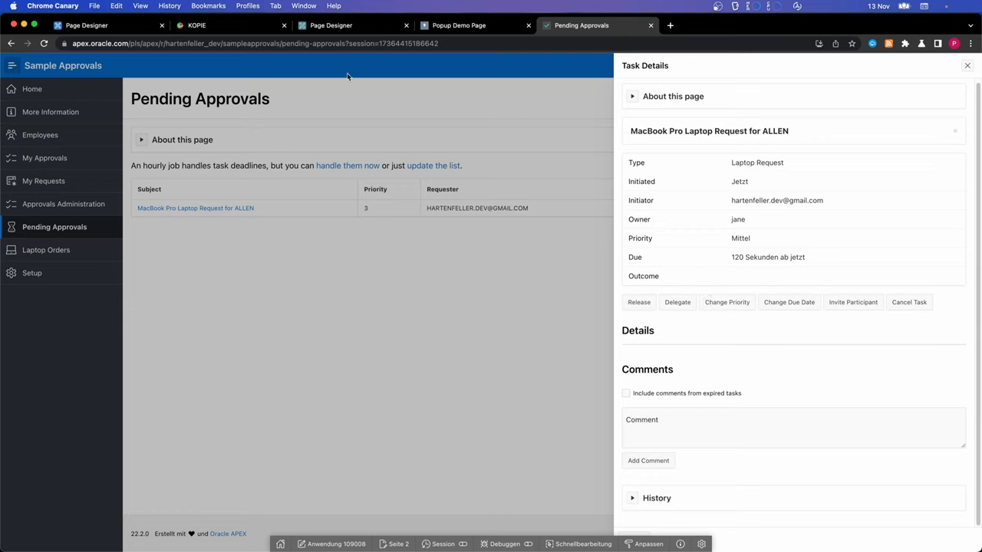
mouse_move(236, 53)
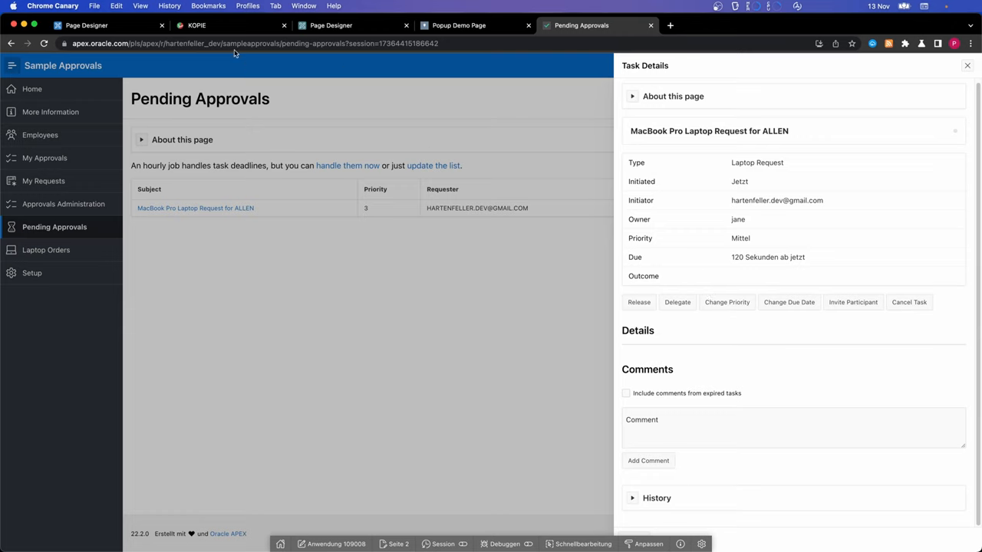
Step: Go to the test application and open the popup beside the page's button
click(227, 25)
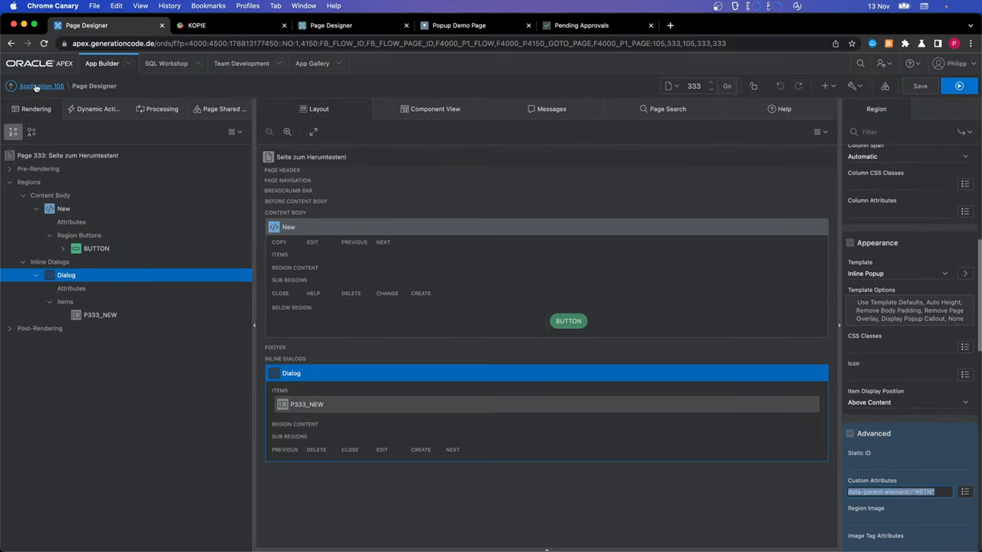
click(42, 86)
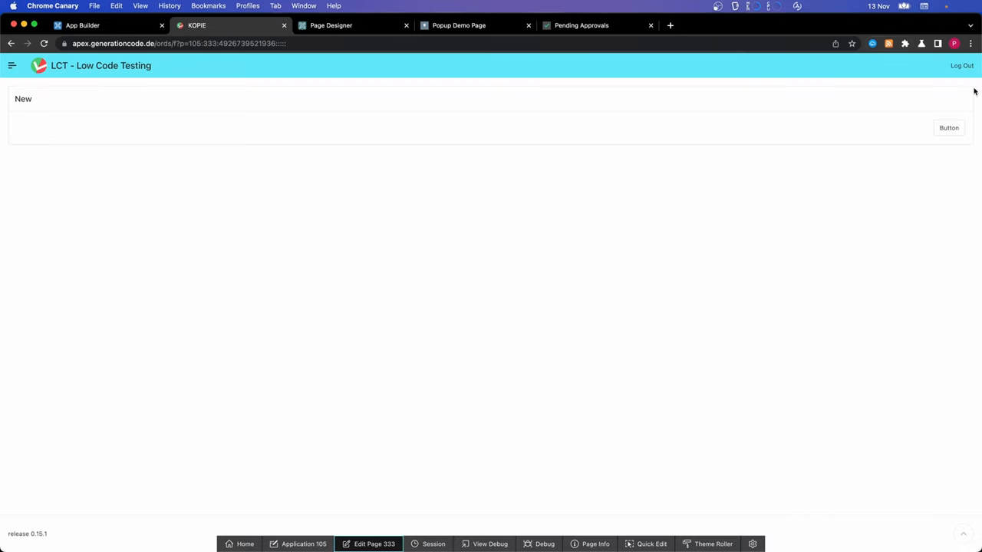
click(949, 127)
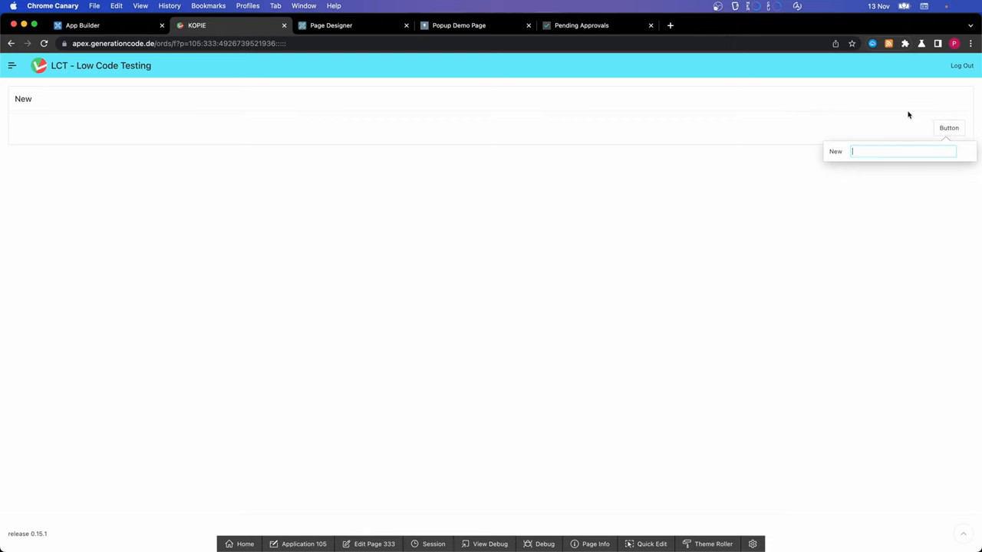
mouse_move(795, 104)
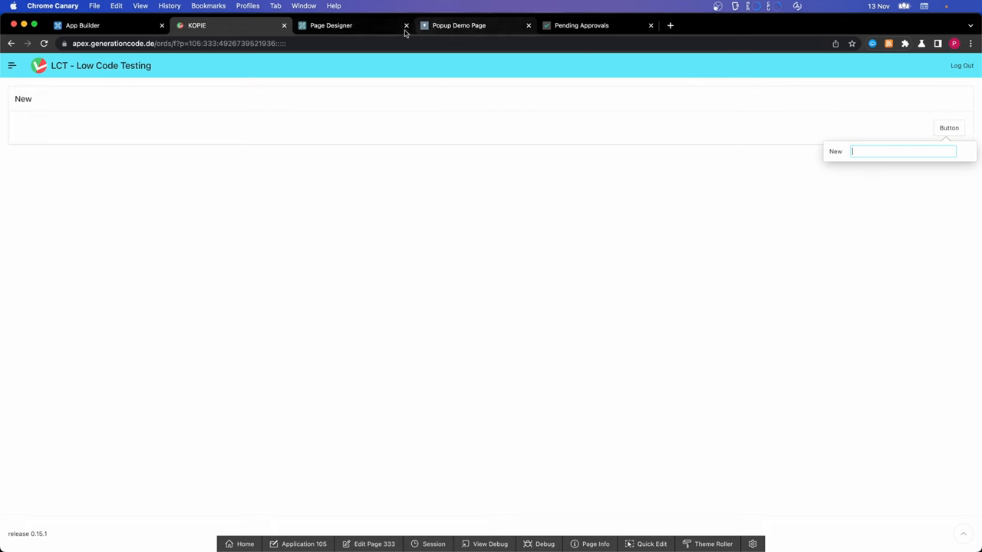
mouse_move(353, 25)
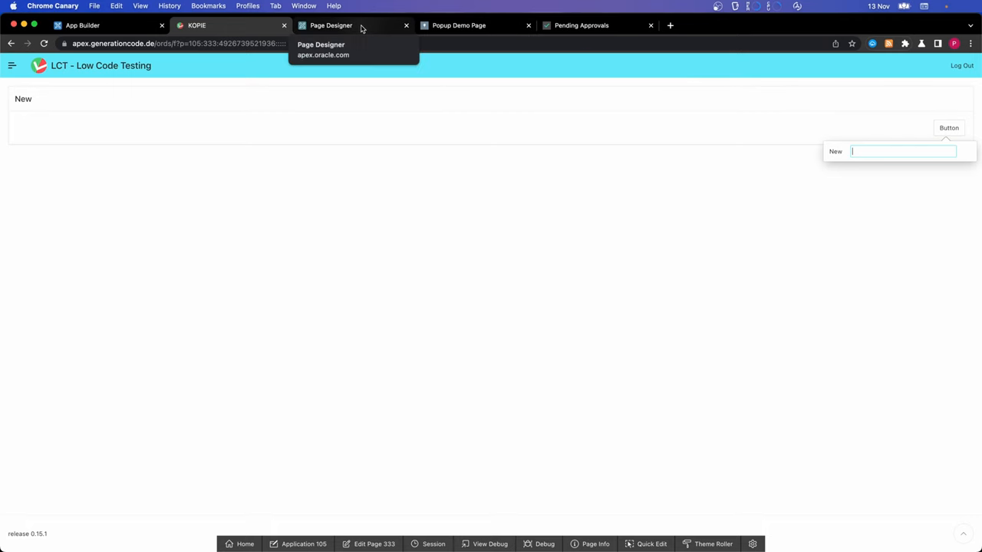
Step: Place a Text button in region New's Copy slot and set its Static ID to BTN
click(331, 25)
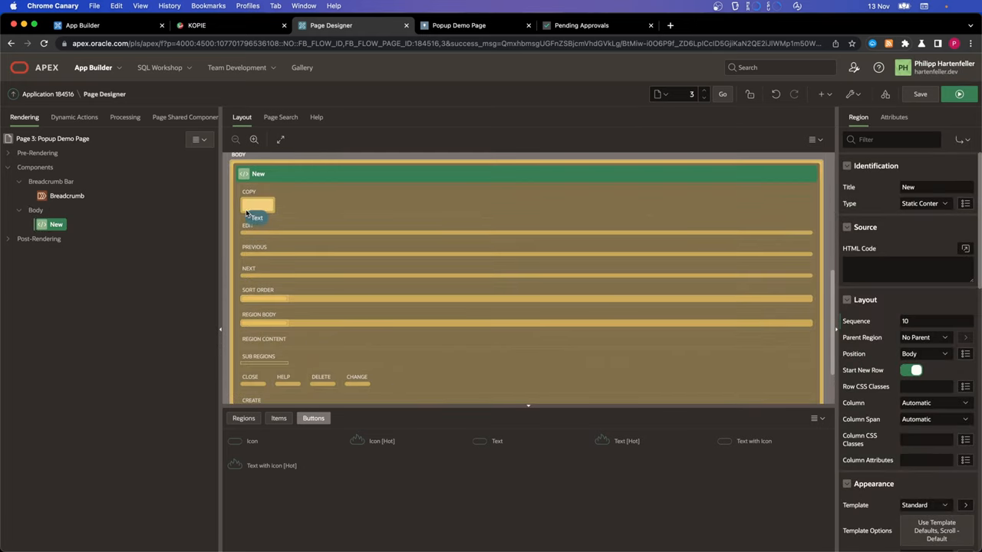
click(256, 205)
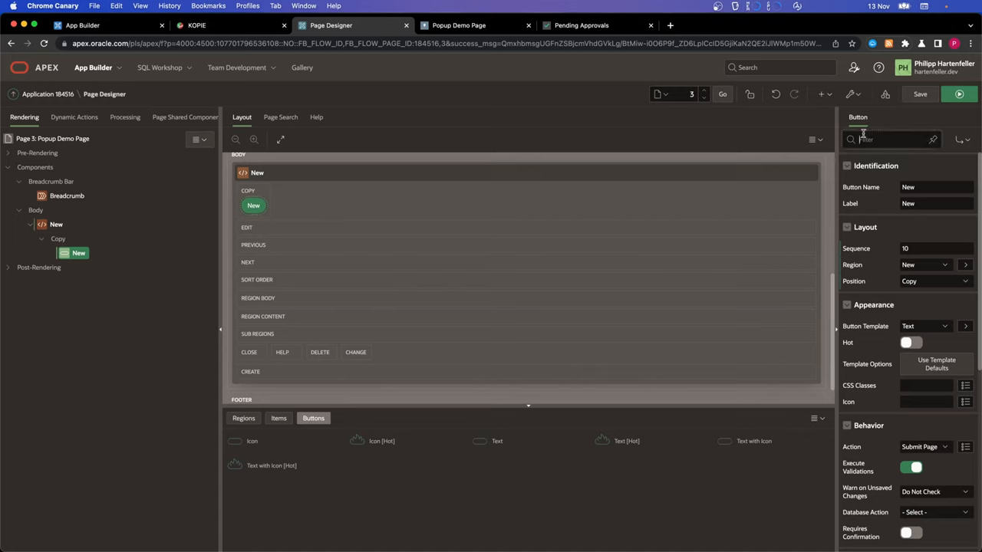
text(stat)
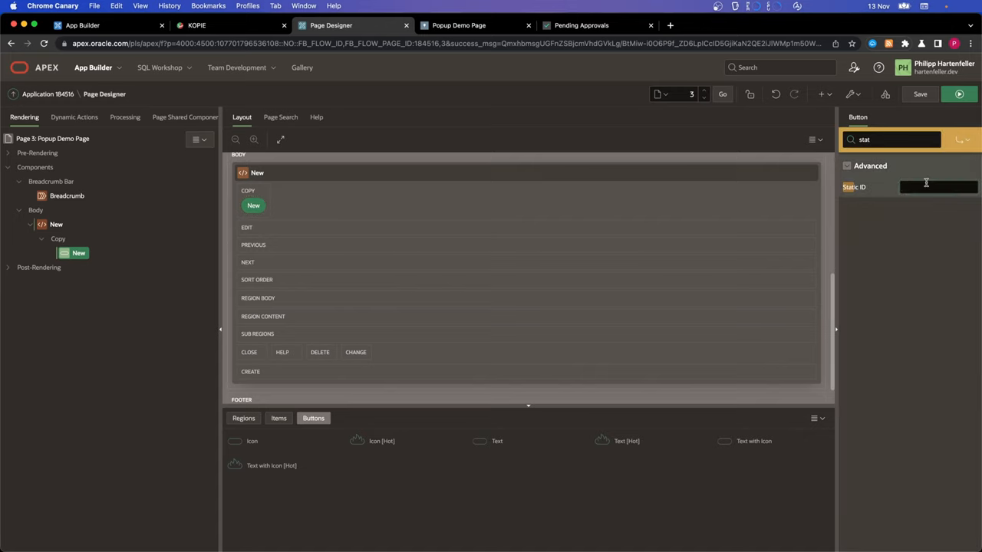
text(BTN)
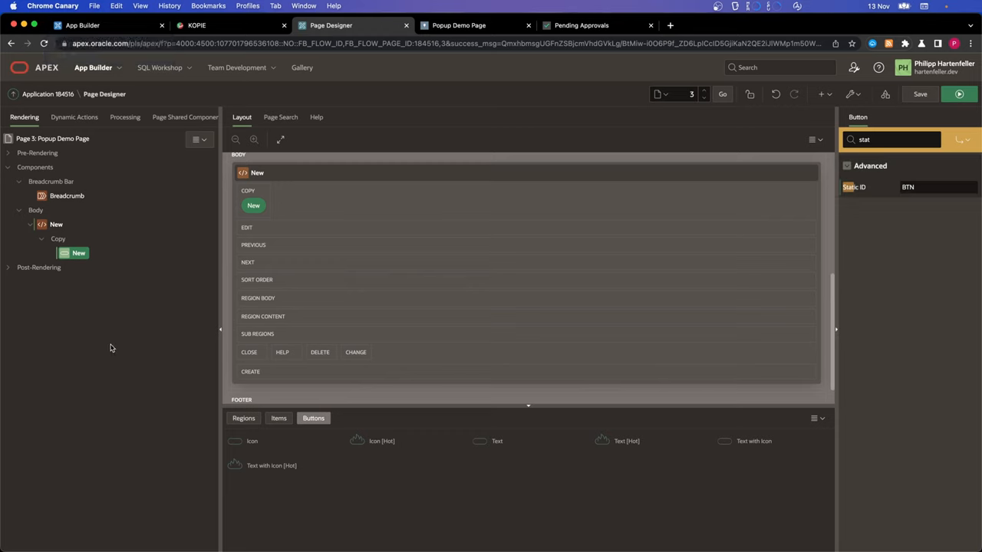
mouse_move(41, 214)
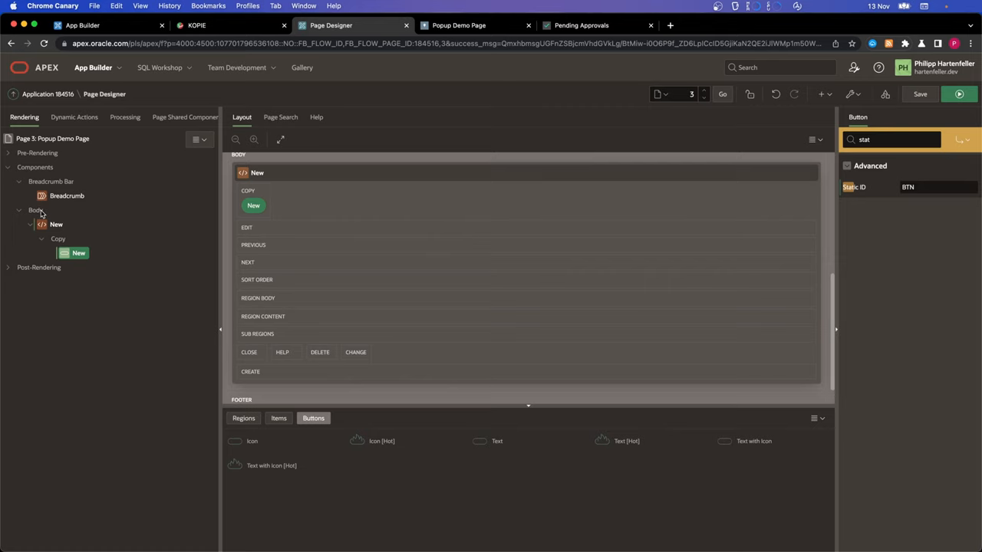
mouse_move(41, 215)
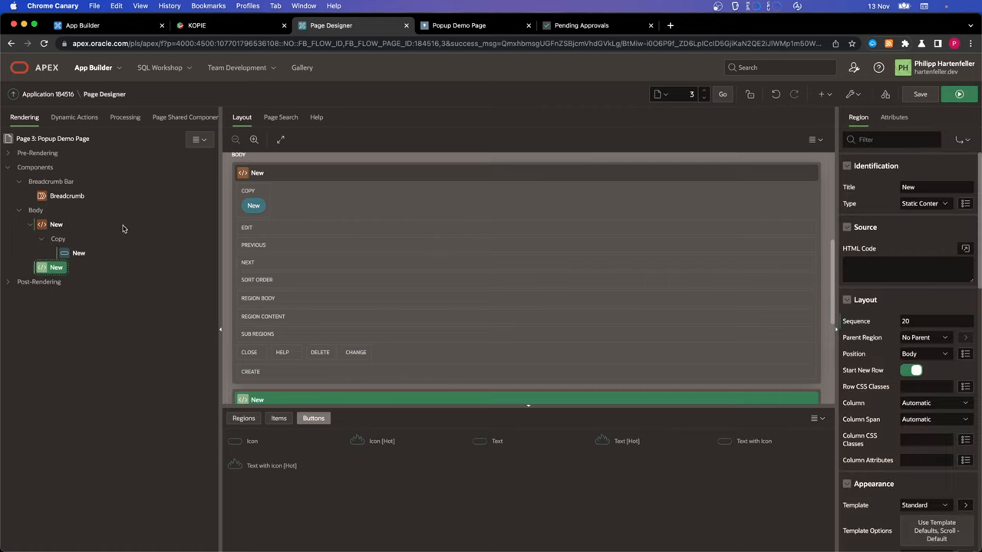
Step: Add a second New region in Dialogs, Drawers and Popups using the Inline Popup template
click(912, 370)
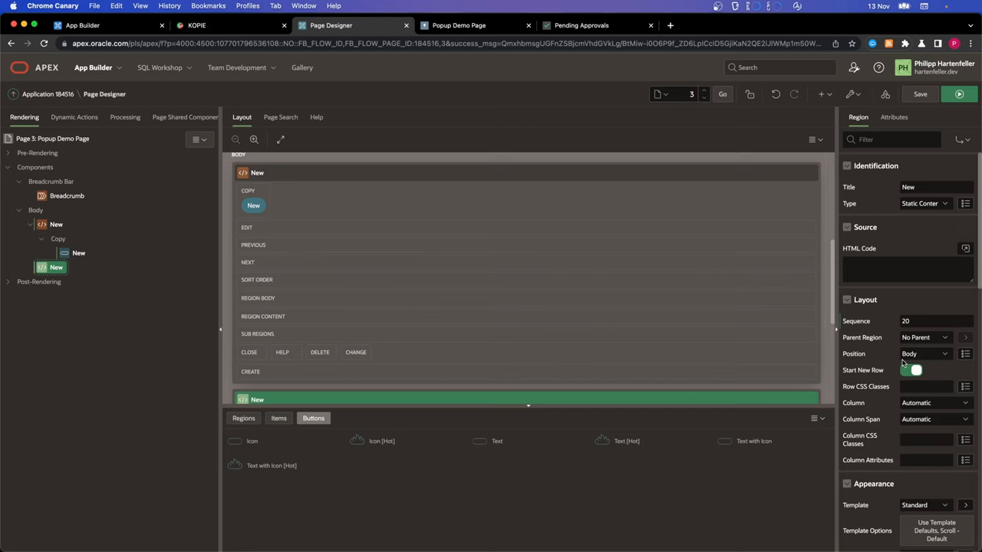
click(925, 354)
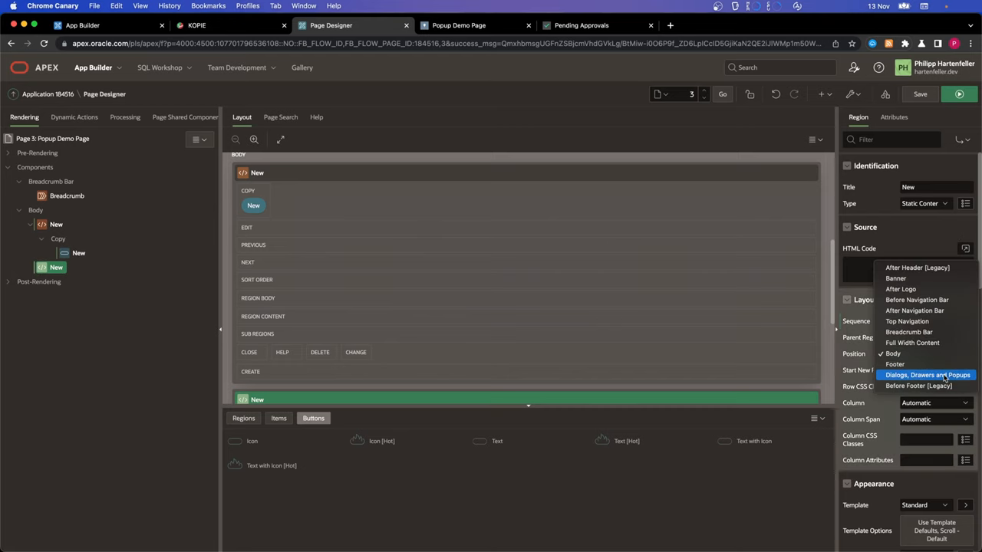
click(927, 376)
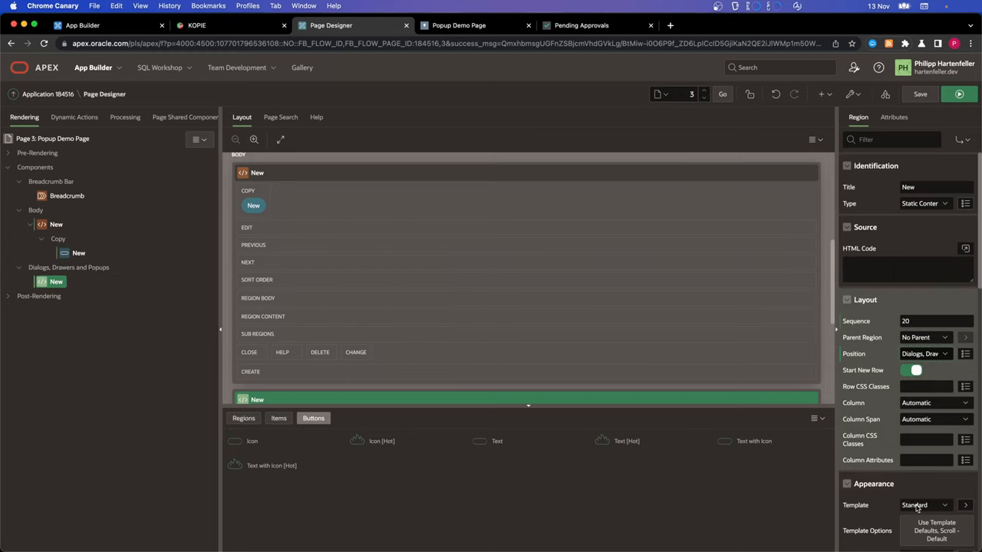
click(924, 505)
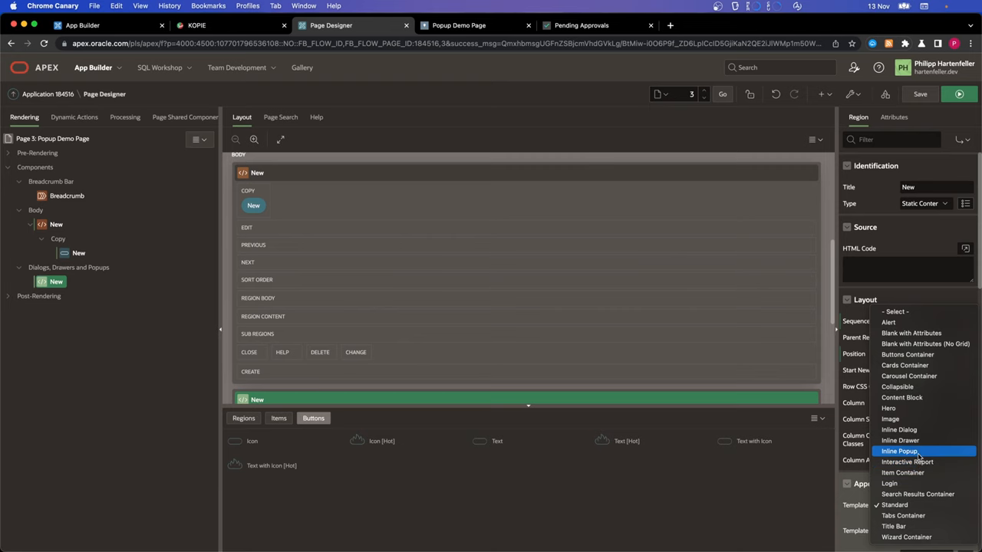
click(899, 451)
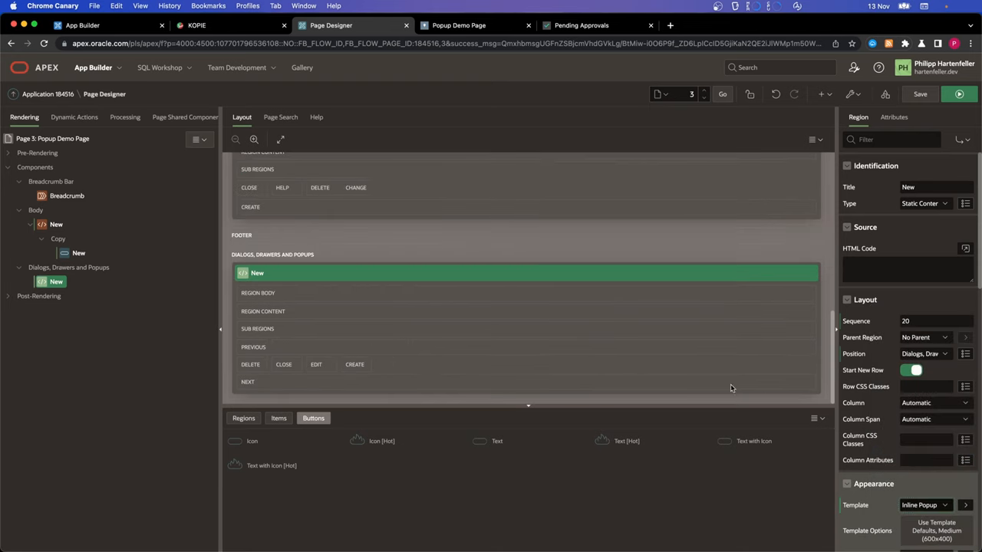
Step: Create text field page item P3_NEW inside the popup region and save the page
right_click(56, 281)
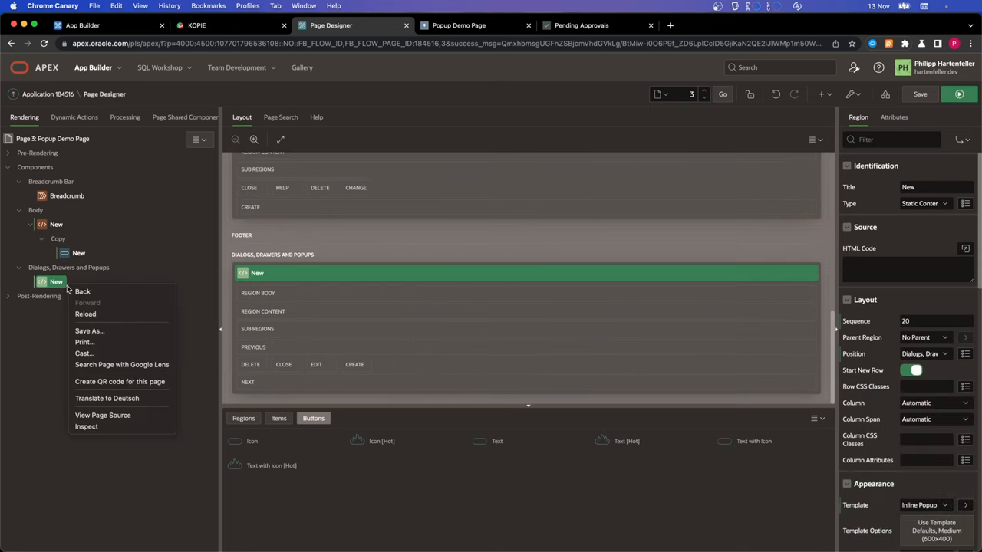
right_click(56, 281)
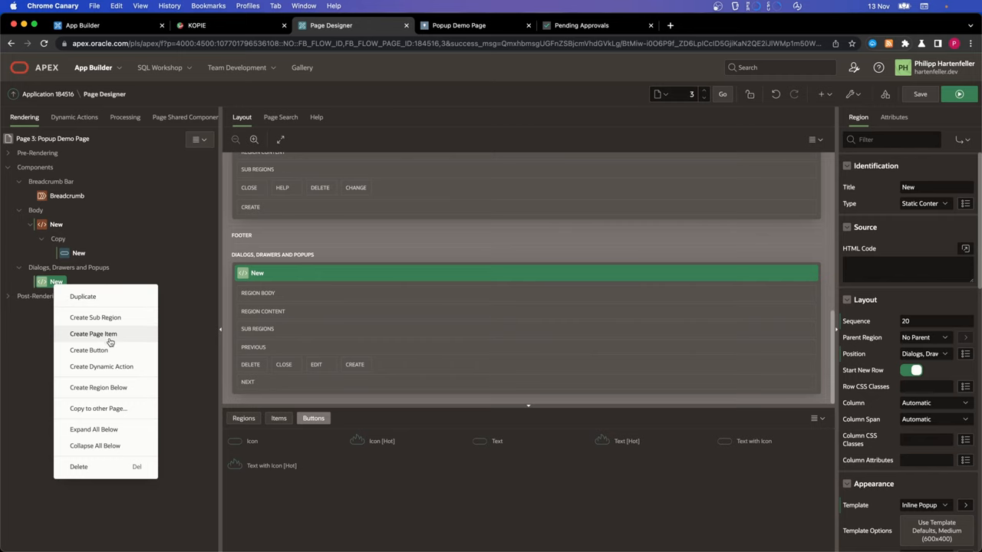
click(93, 334)
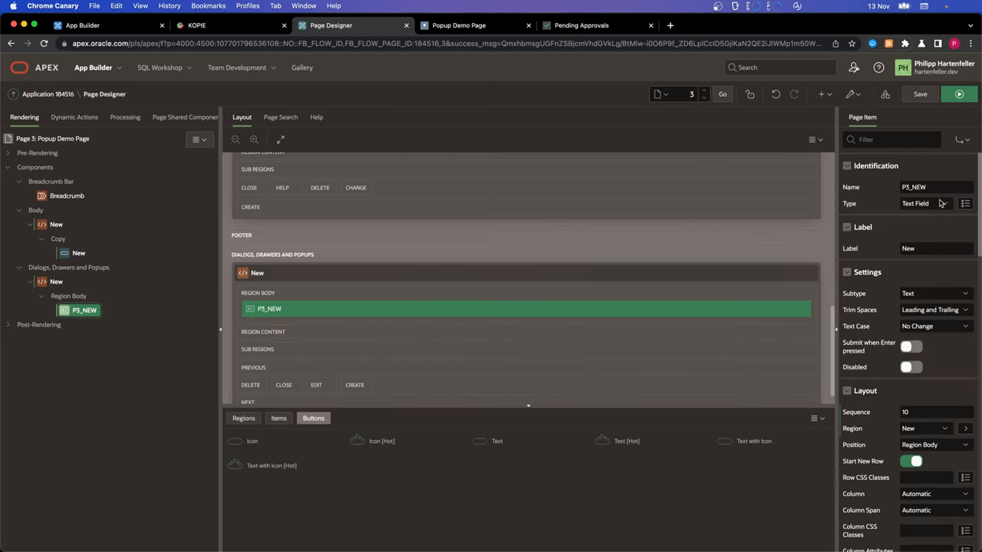
click(920, 94)
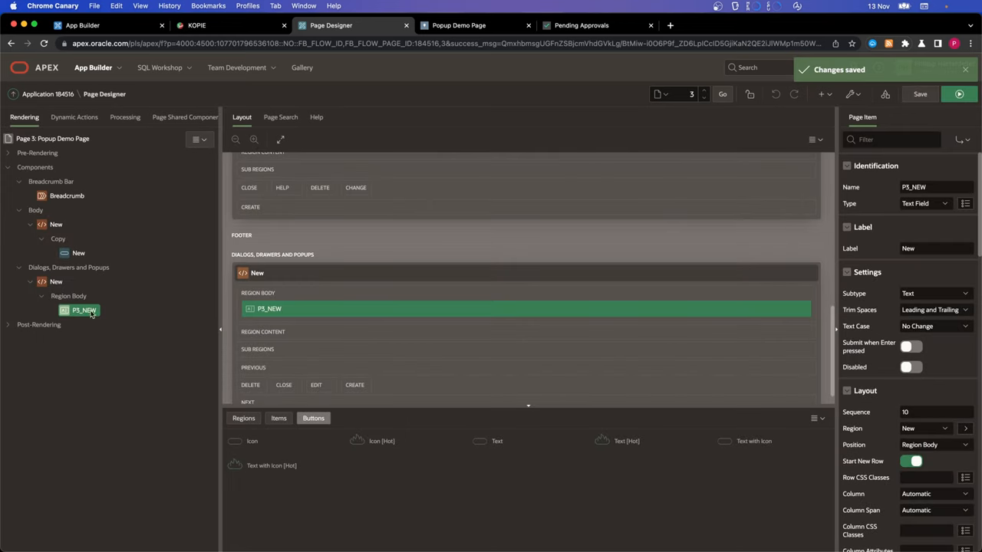
Step: Title the popup region 'Inline Popup Region', run the page, then return to Page Designer
click(56, 282)
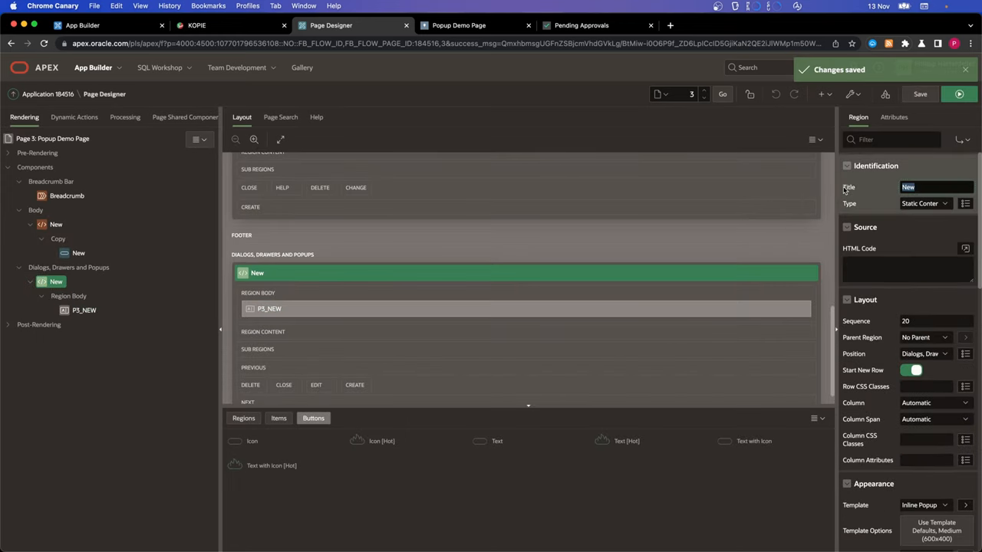
text(Inline Popup Region)
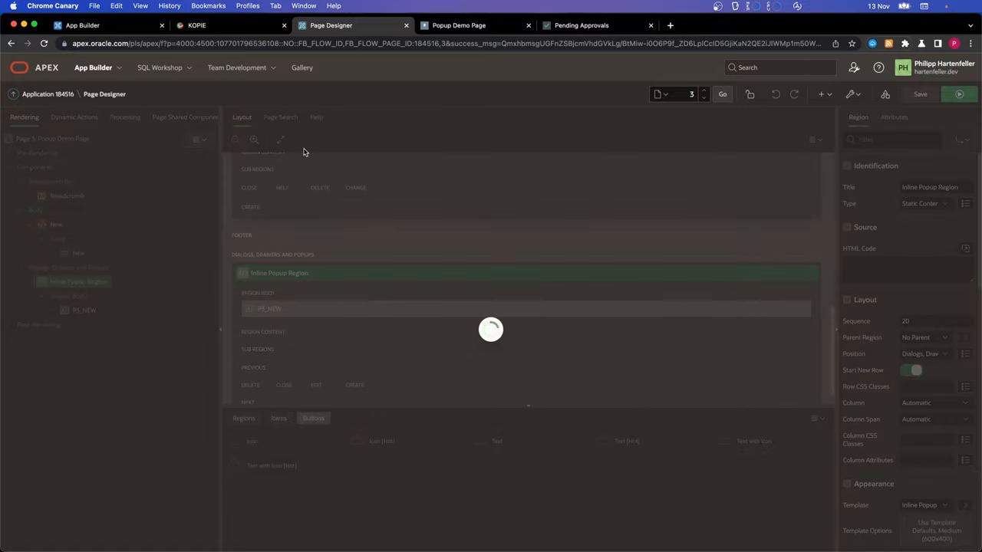
click(459, 24)
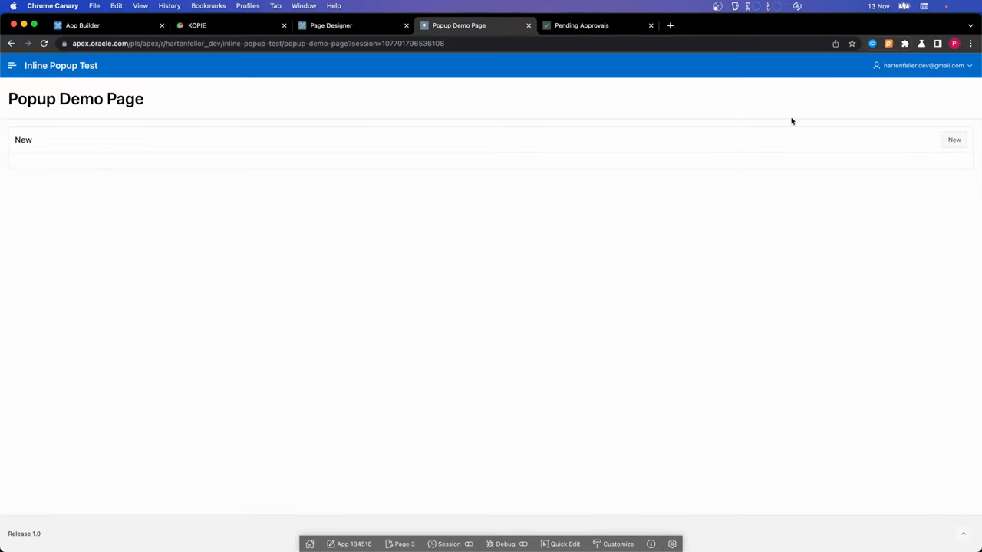
click(954, 140)
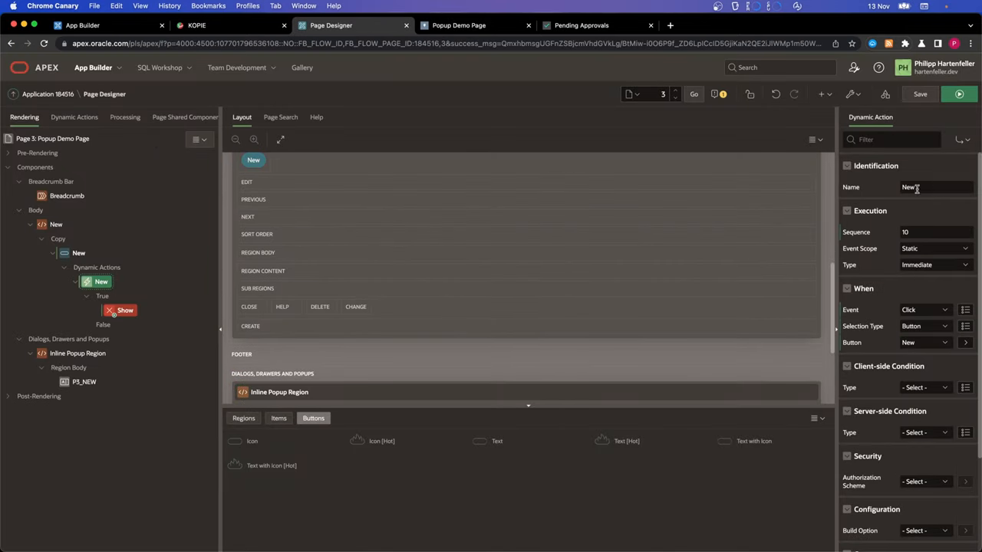
Step: Change the Show true action to Open Region targeting region Inline Popup Region
click(125, 310)
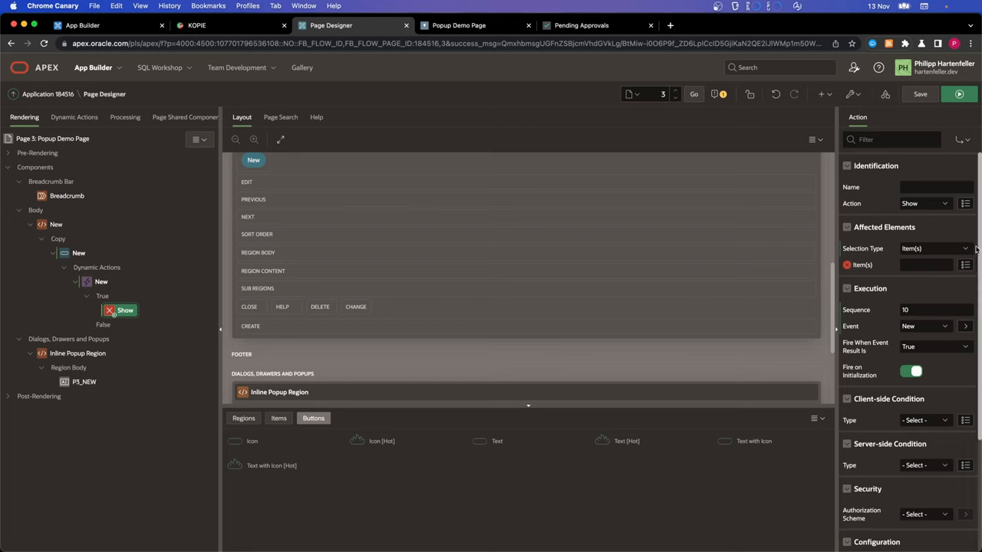
click(924, 204)
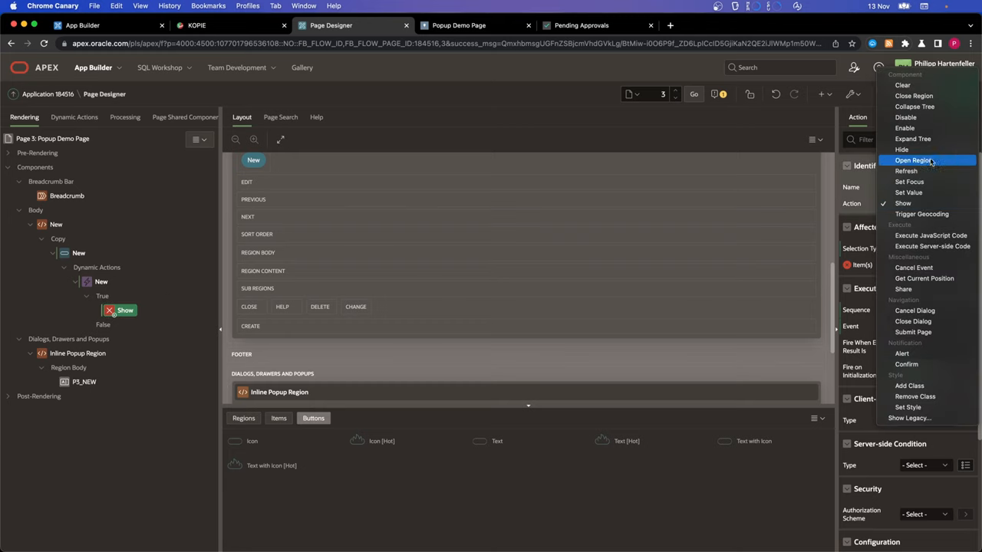
click(913, 161)
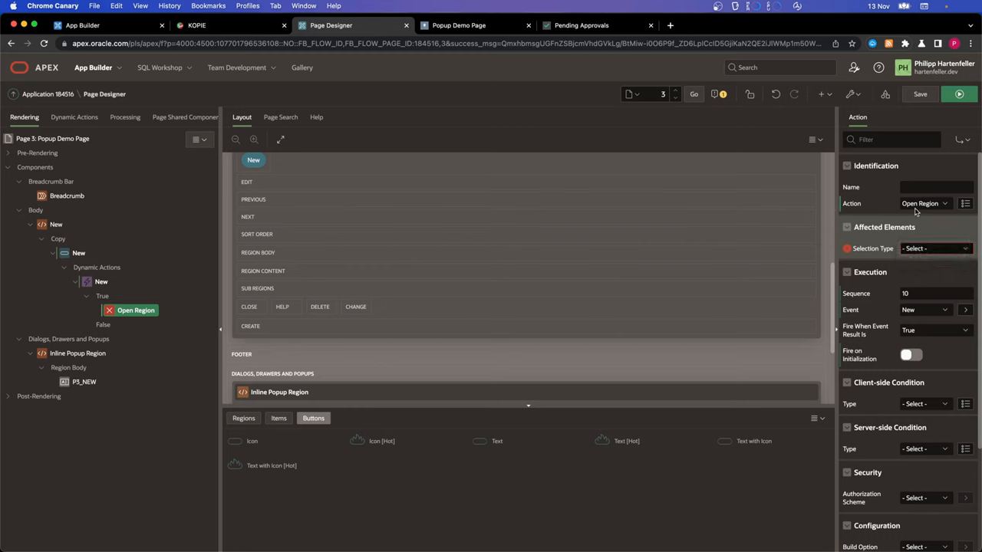
click(934, 248)
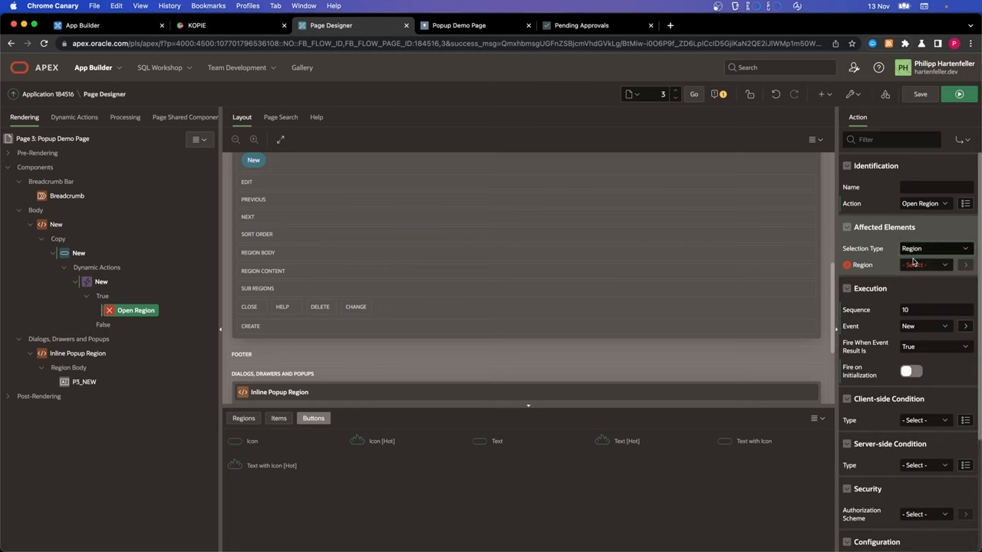
click(924, 265)
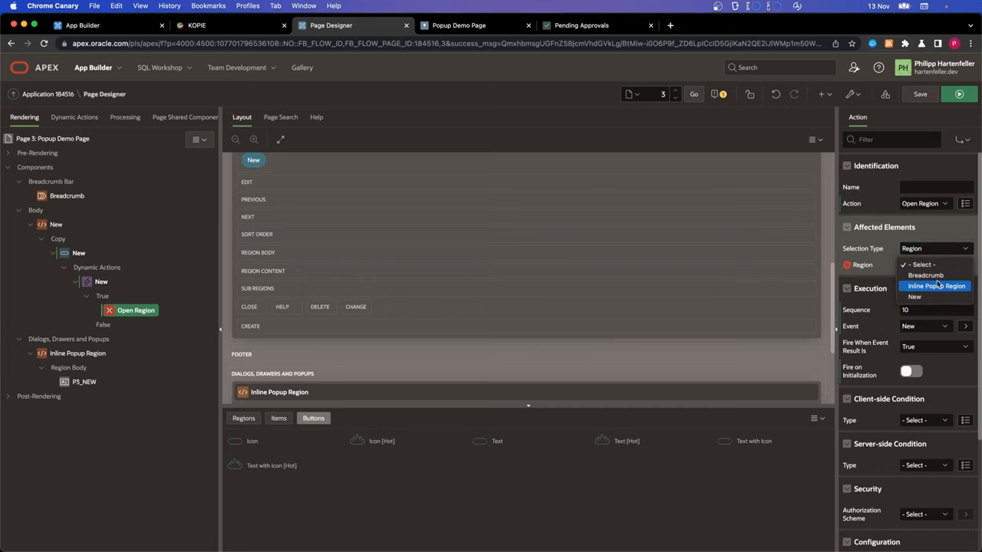
click(937, 286)
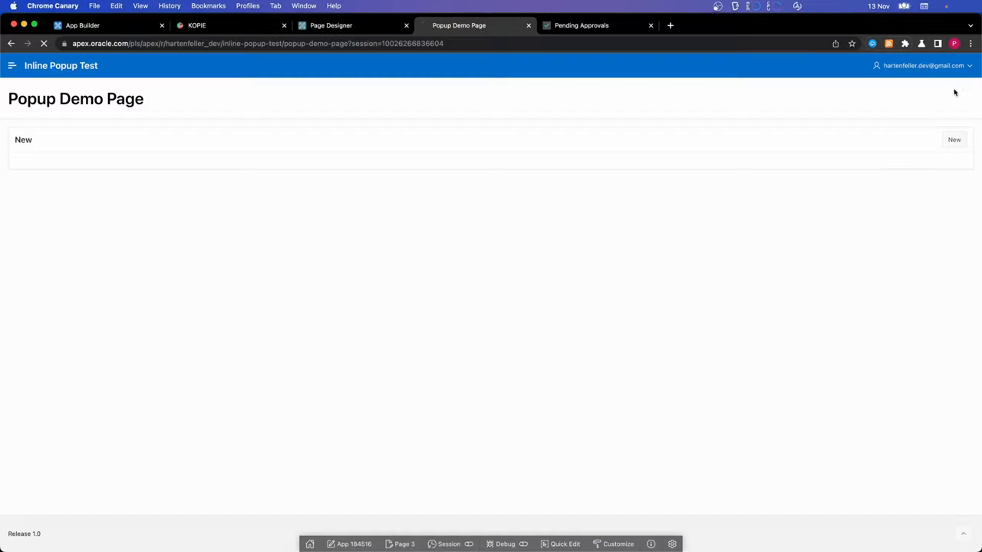
Step: Open and close the popup from the New button, then return to Page Designer
click(954, 140)
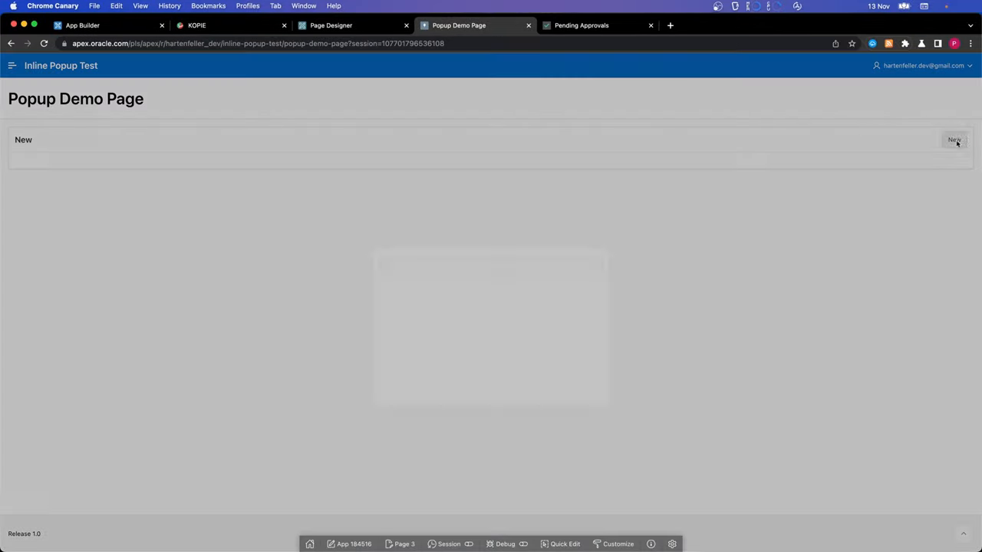
click(955, 139)
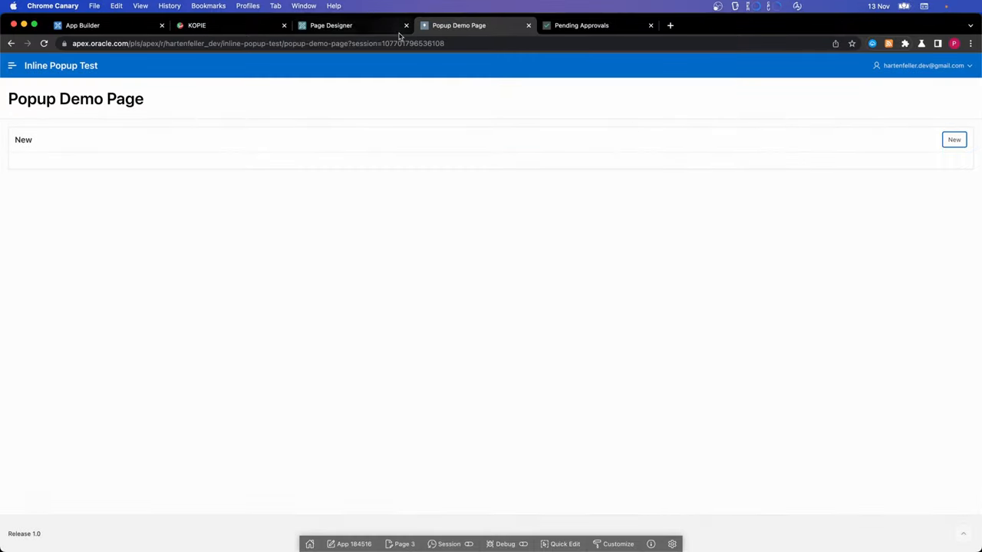
click(330, 25)
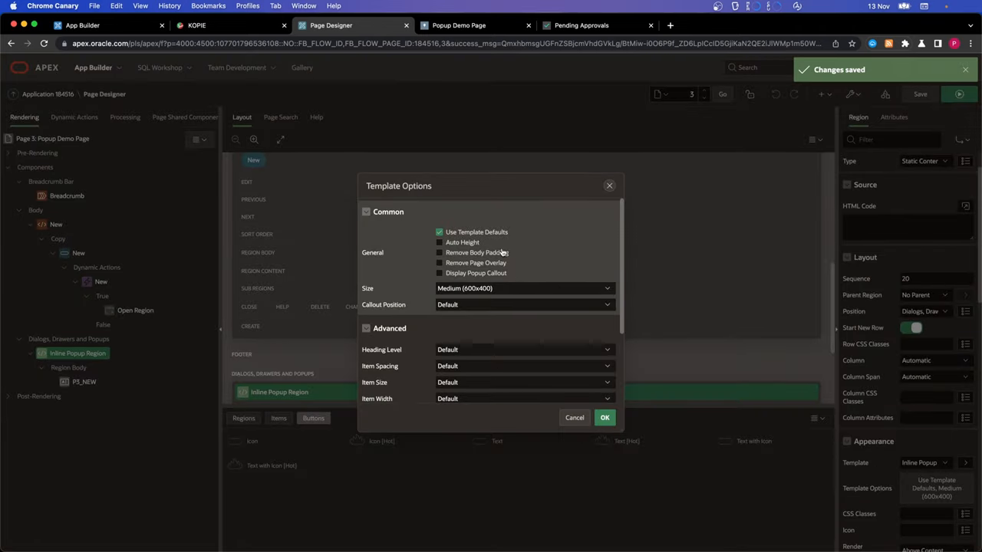
mouse_move(480, 252)
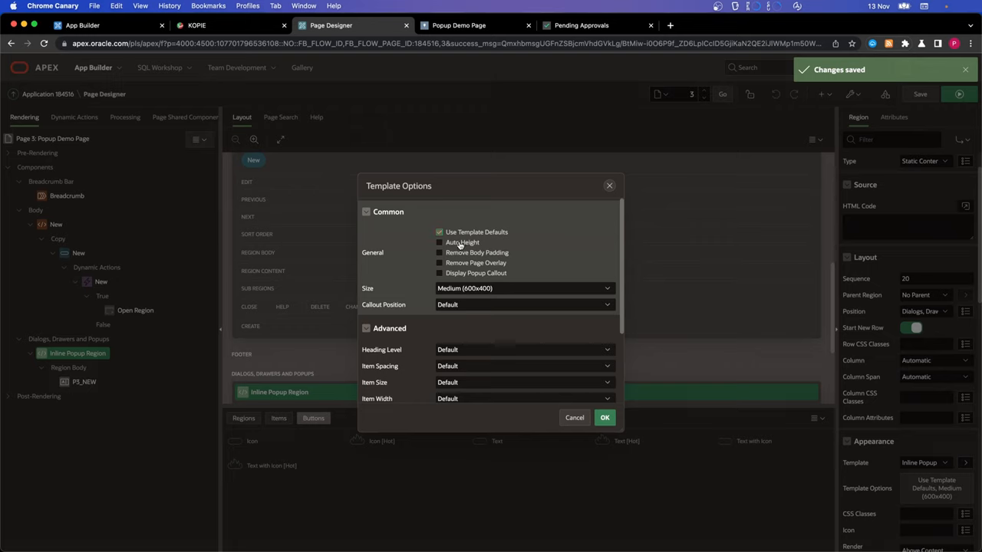
Step: Enable Auto Height and Remove Page Overlay, set Size to None, and apply the template options
click(440, 242)
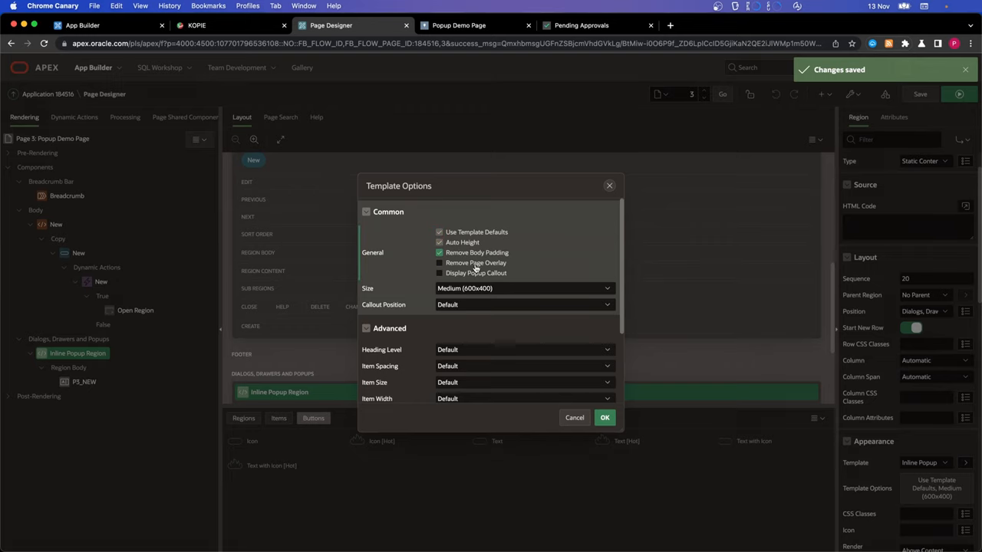
click(440, 262)
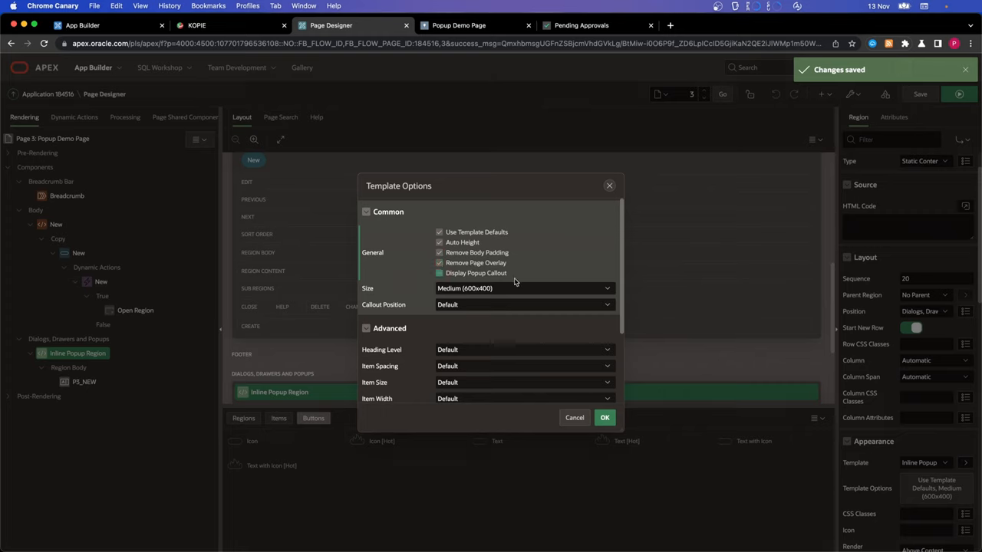
click(524, 288)
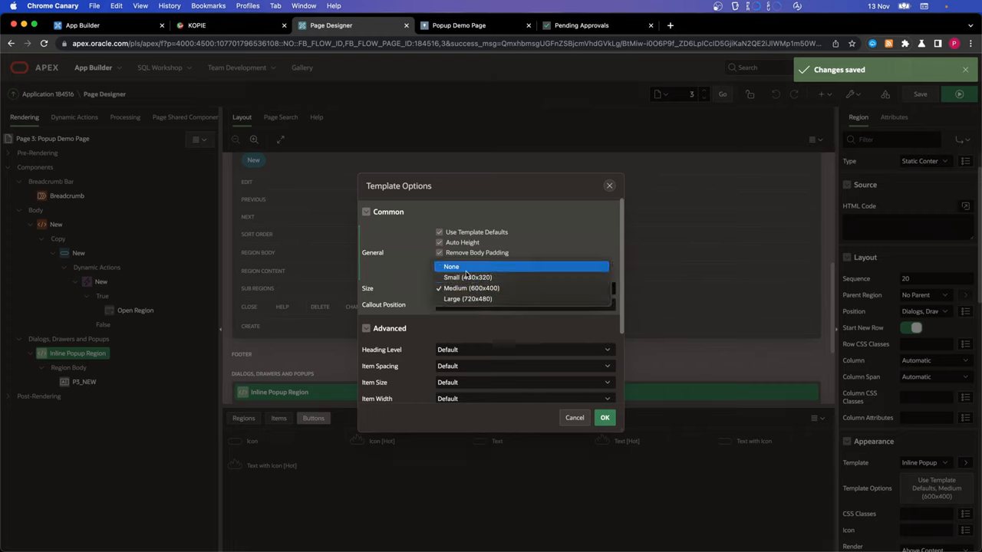
click(451, 266)
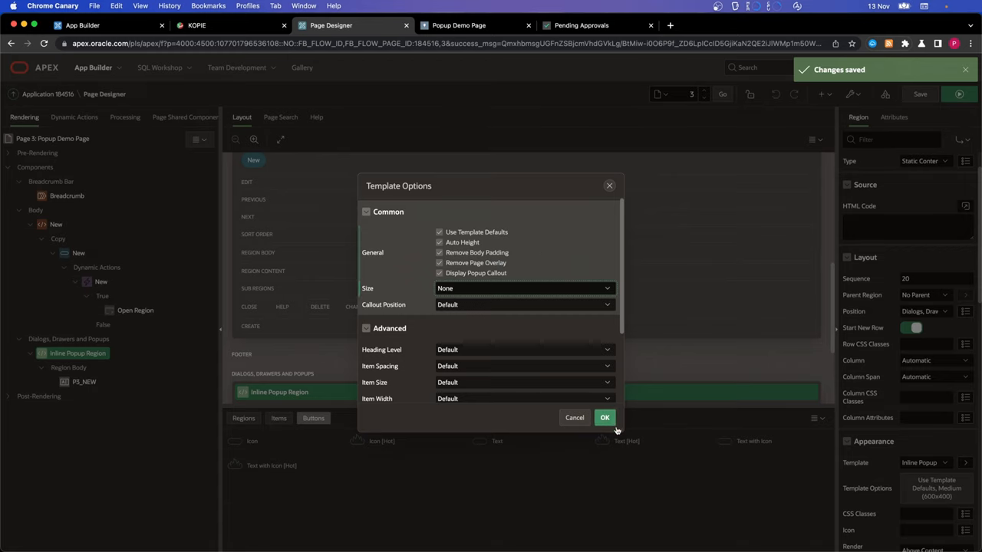
click(605, 417)
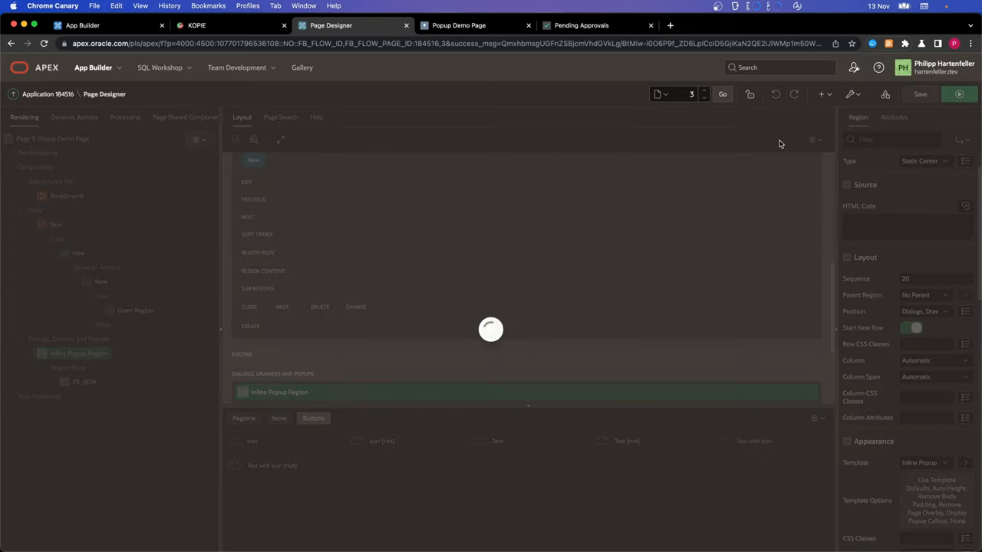
Step: Uncheck Remove Body Padding, save and run, and open the New popup's text field
click(458, 25)
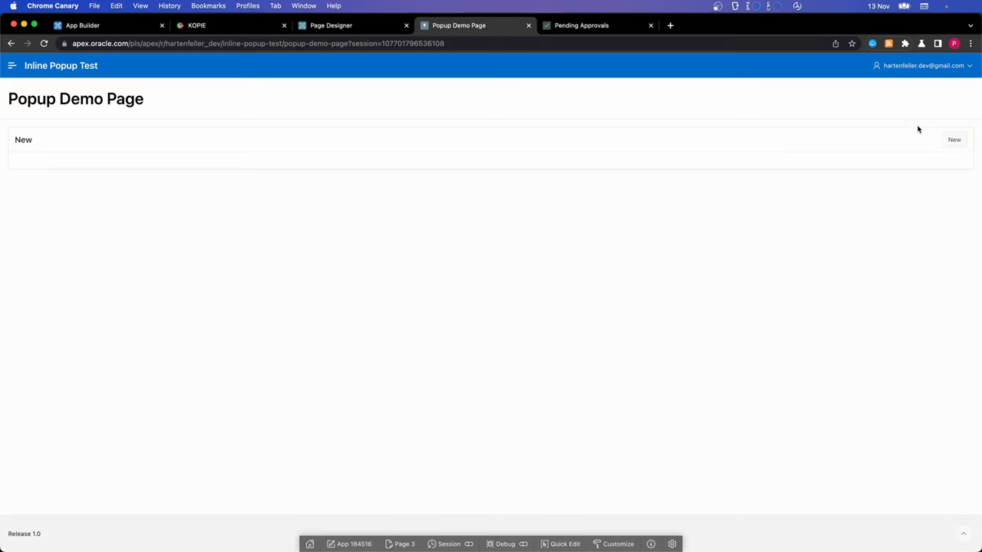
click(955, 140)
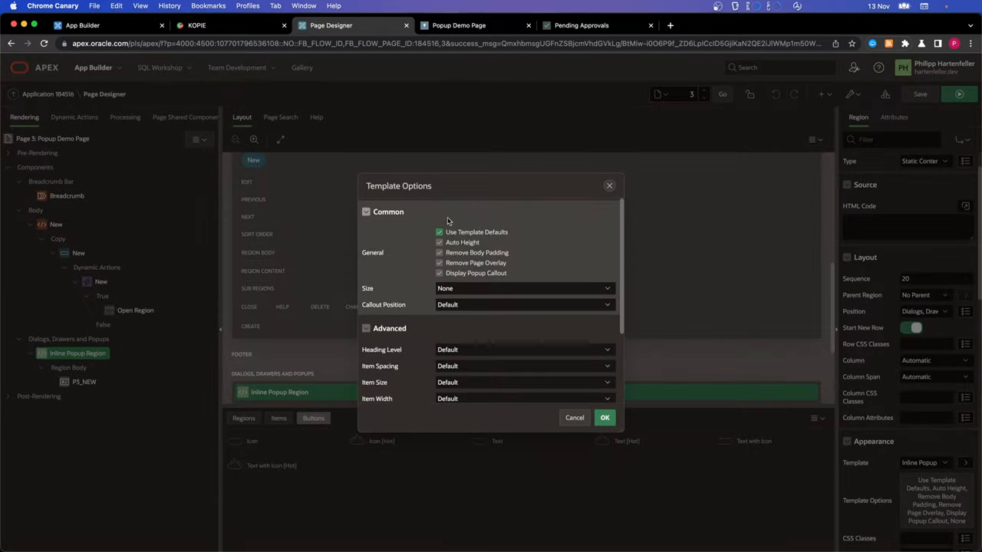
click(439, 252)
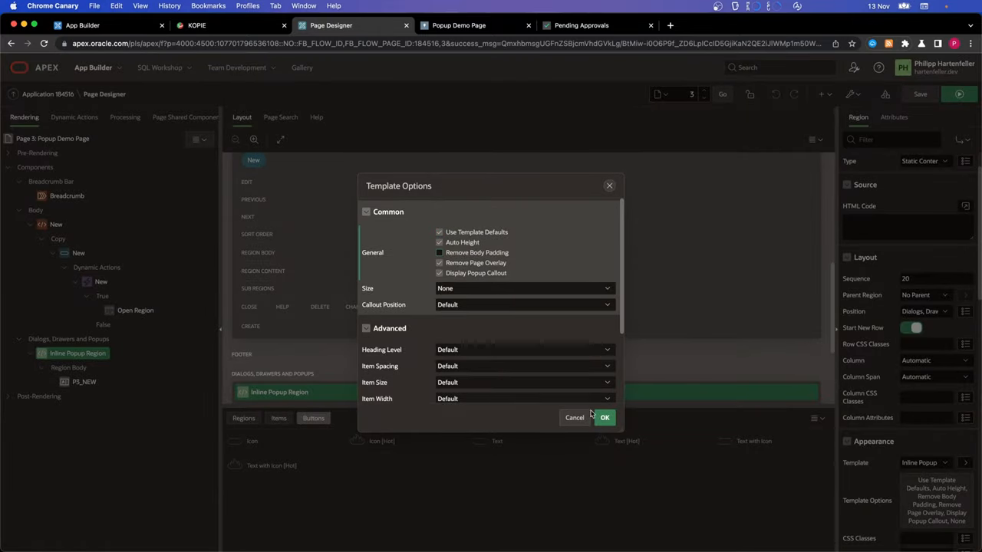
click(605, 417)
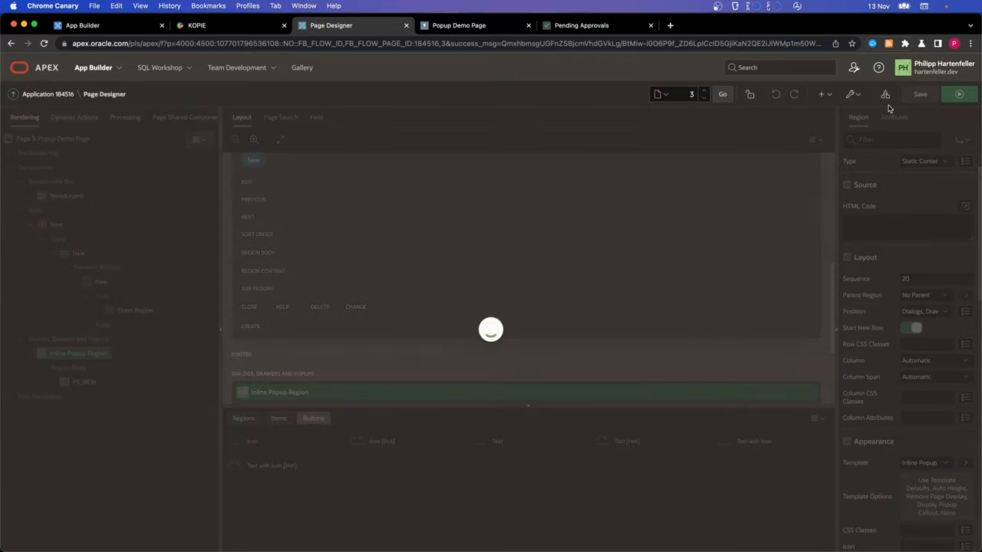
click(459, 25)
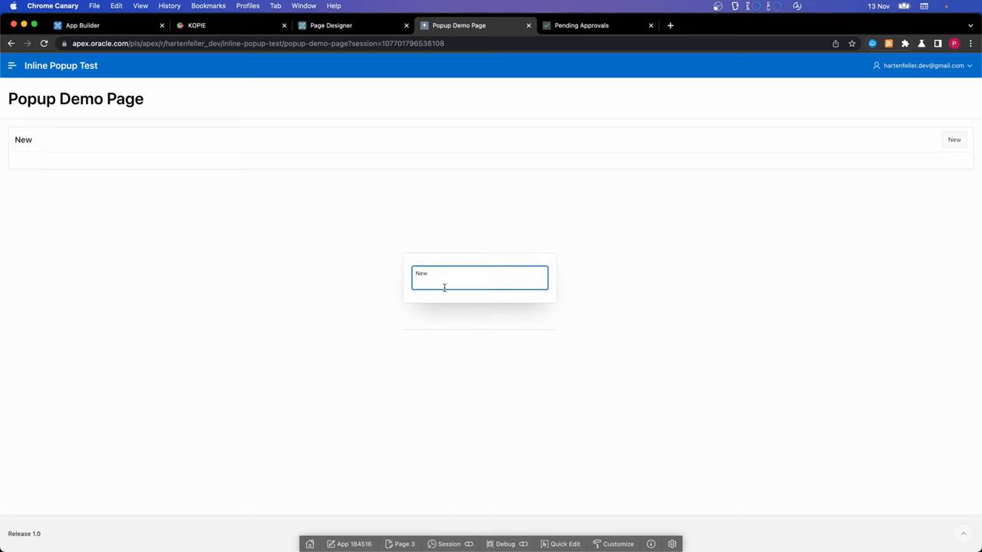
click(331, 25)
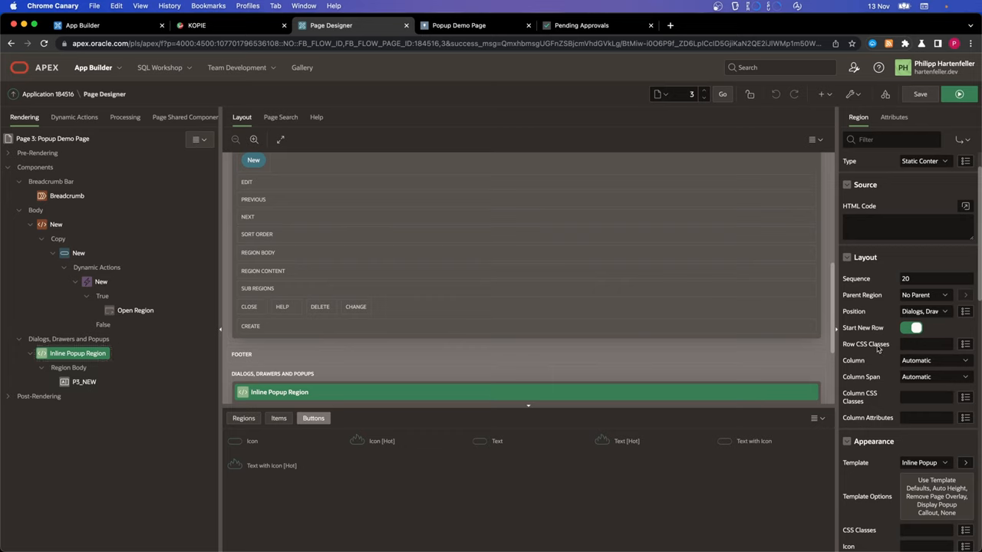
Step: Set the region's custom attribute data-parent-element to #BTN
scroll(down, 3)
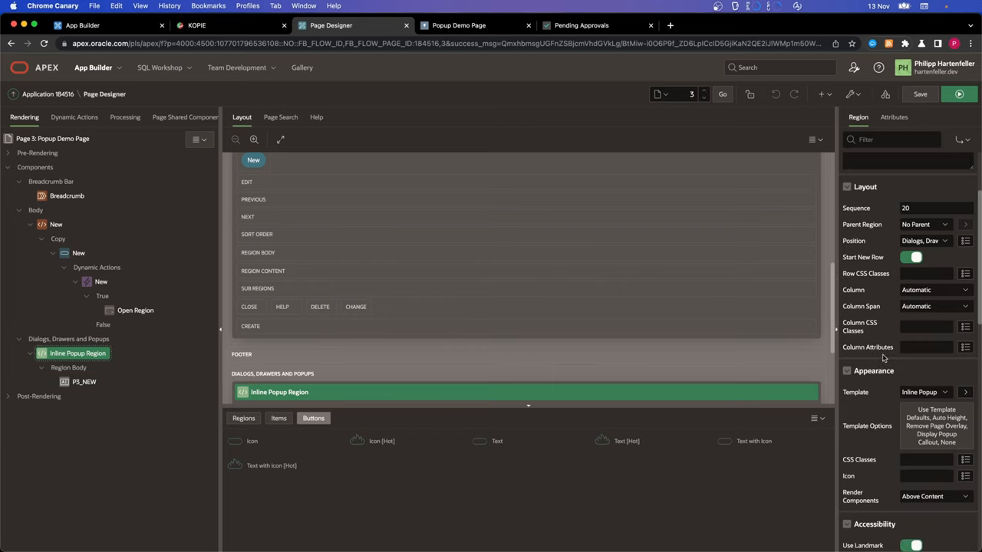
scroll(down, 3)
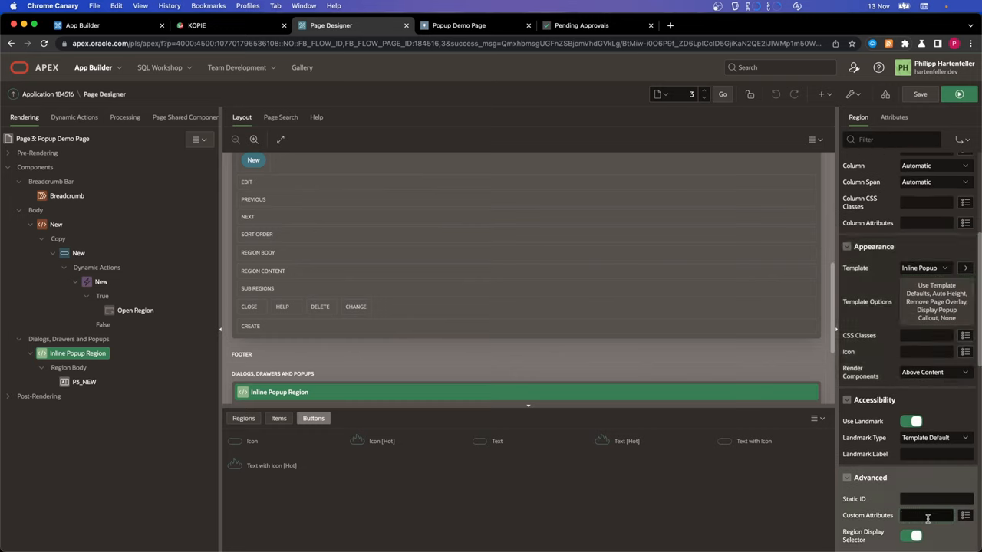
text(data)
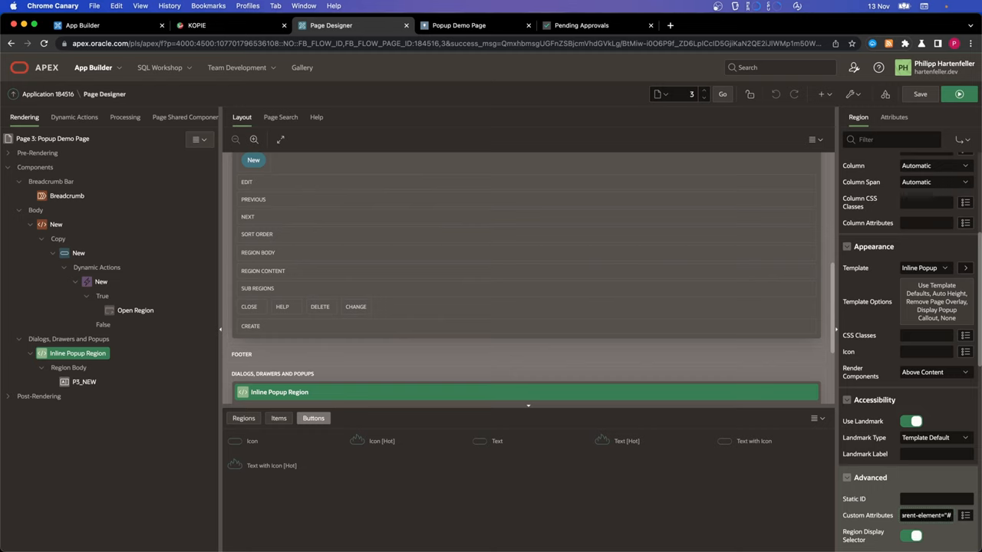
click(926, 515)
text(V)
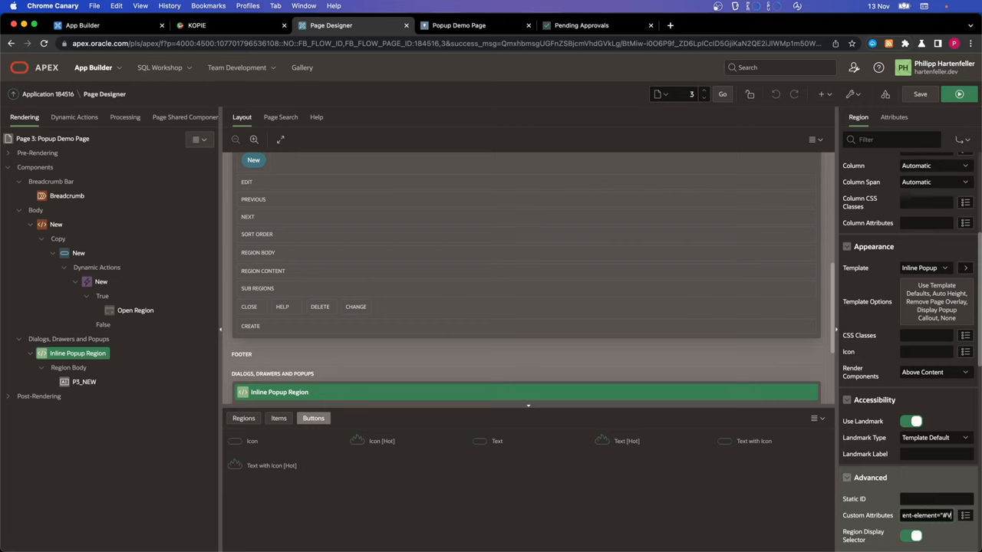
text(#BTN)
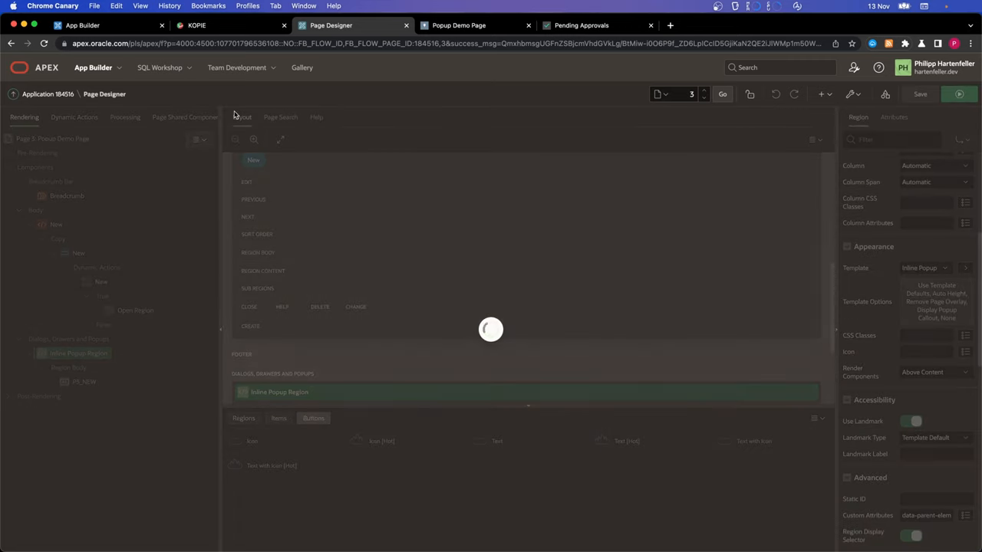
Step: Run the page and toggle the New button's popup several times to verify its position
click(459, 25)
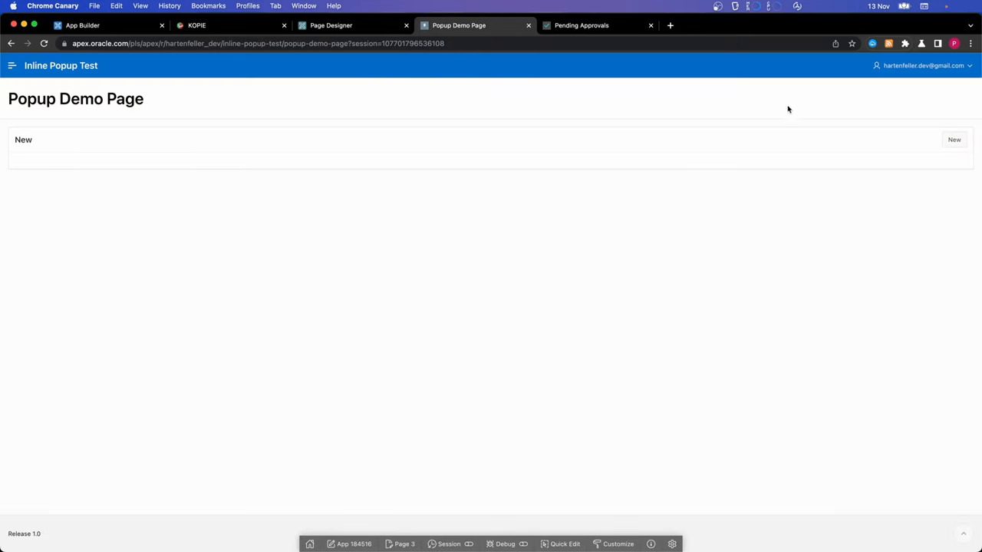
click(954, 140)
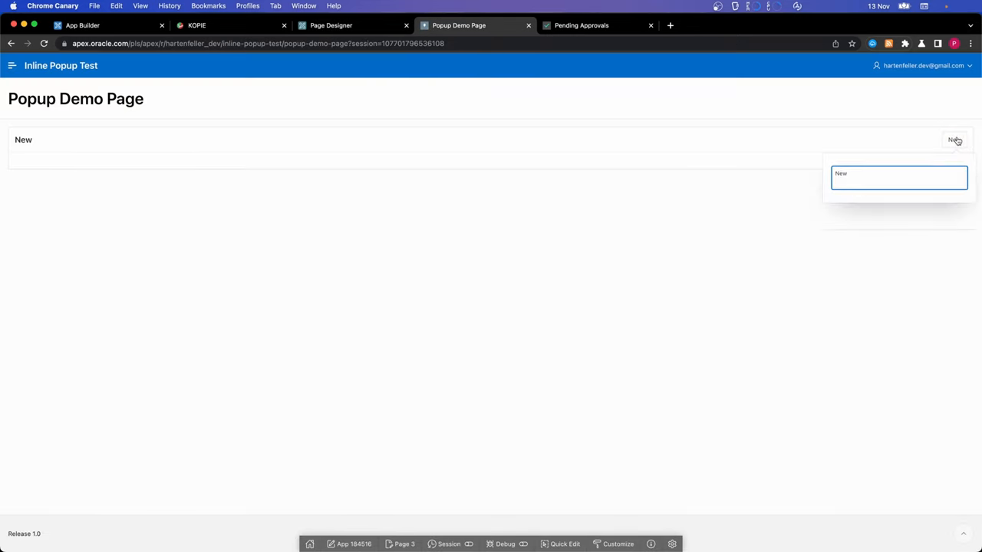
click(955, 140)
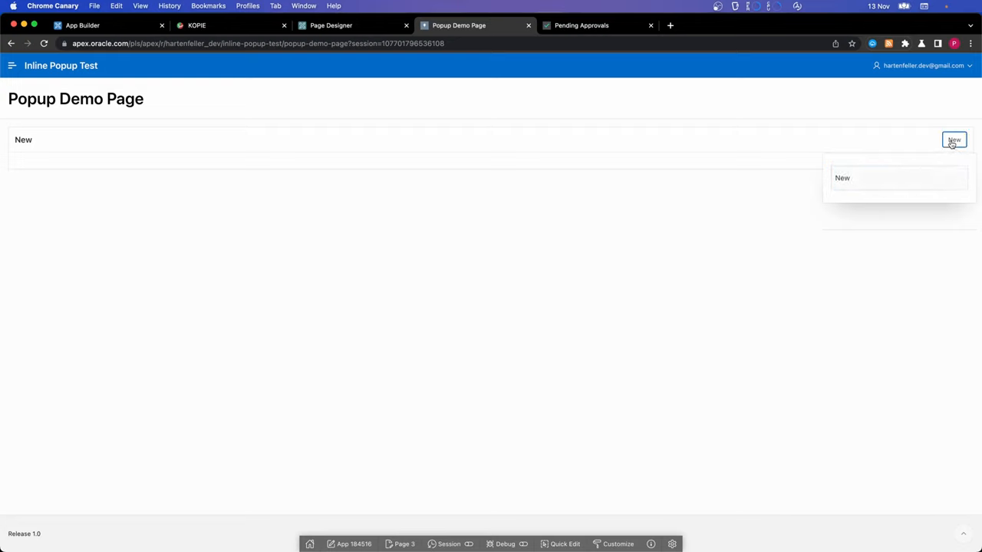
click(897, 177)
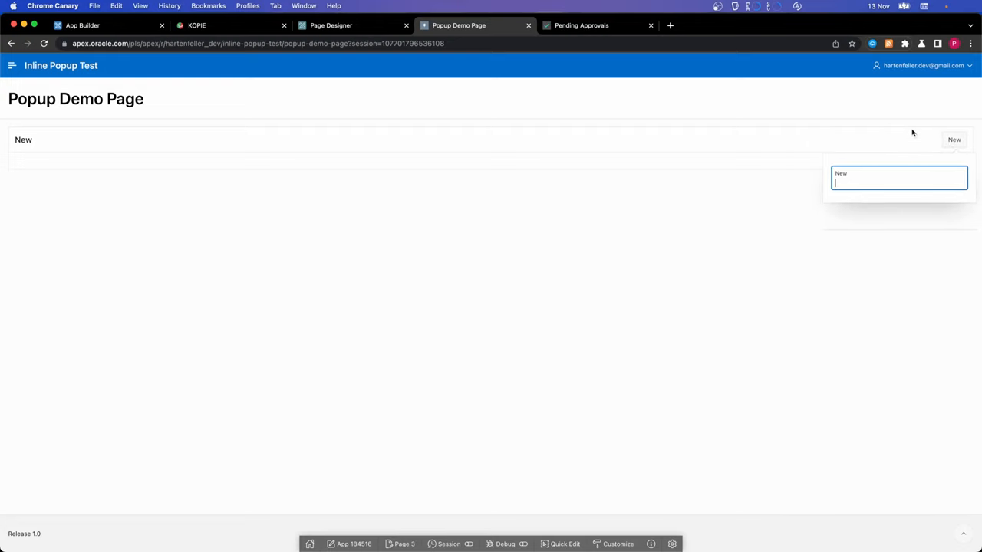
click(954, 140)
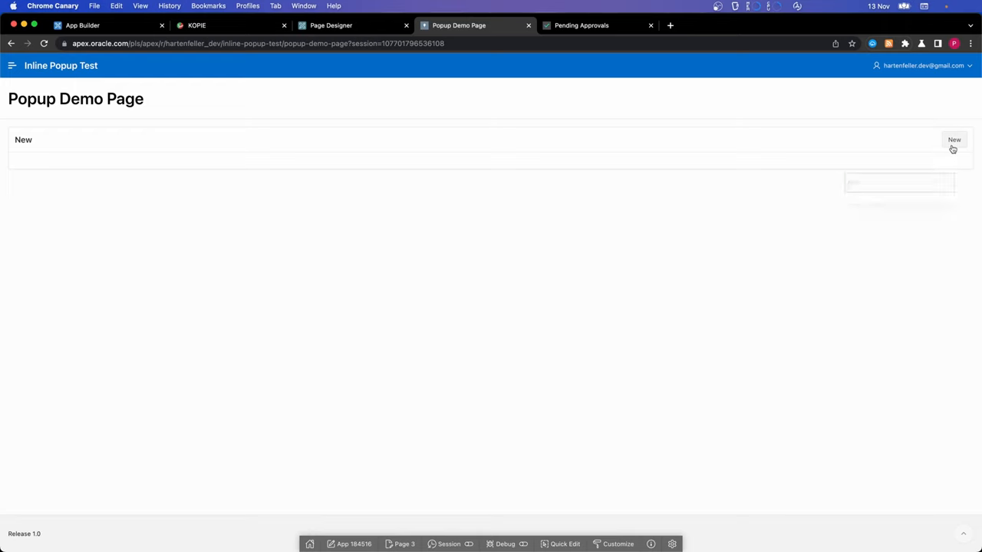
click(955, 140)
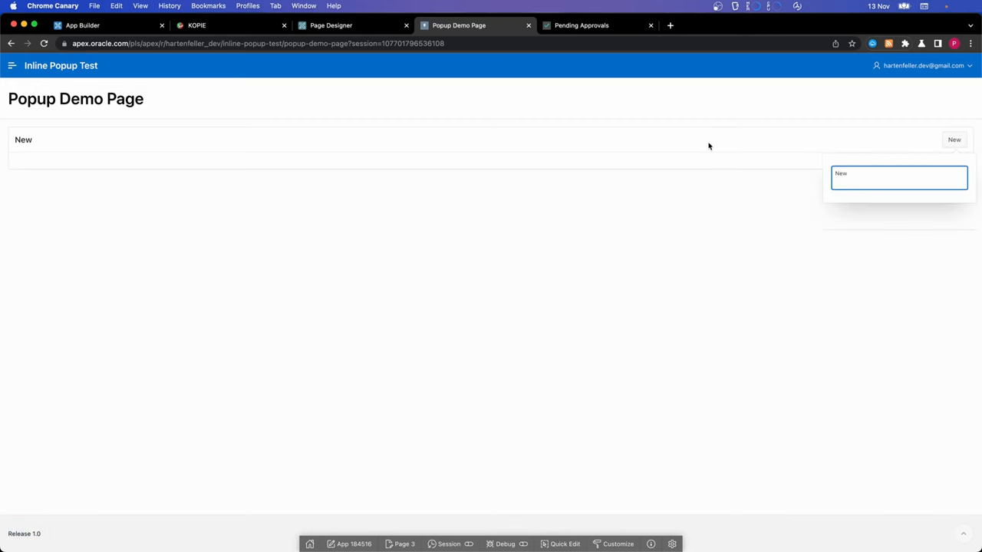
click(331, 26)
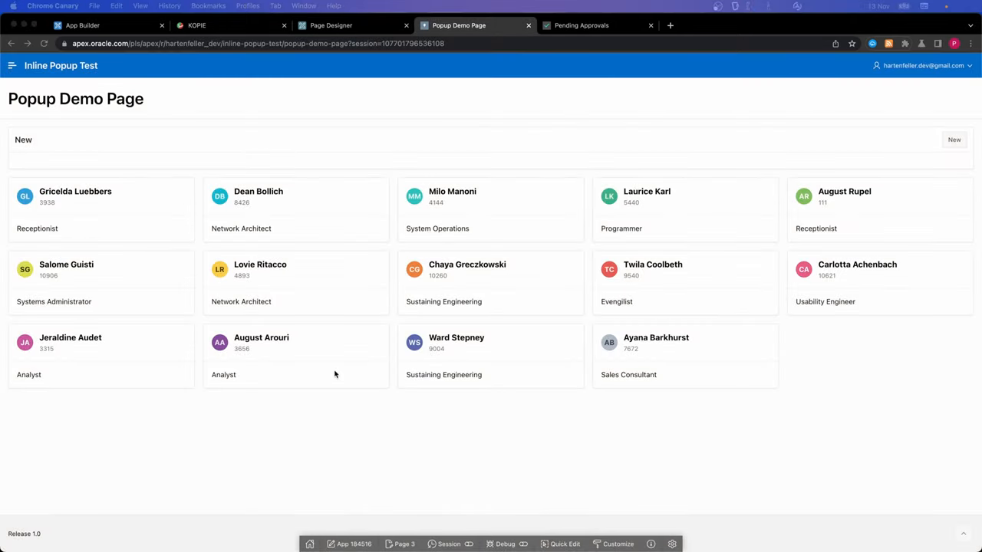
mouse_move(351, 393)
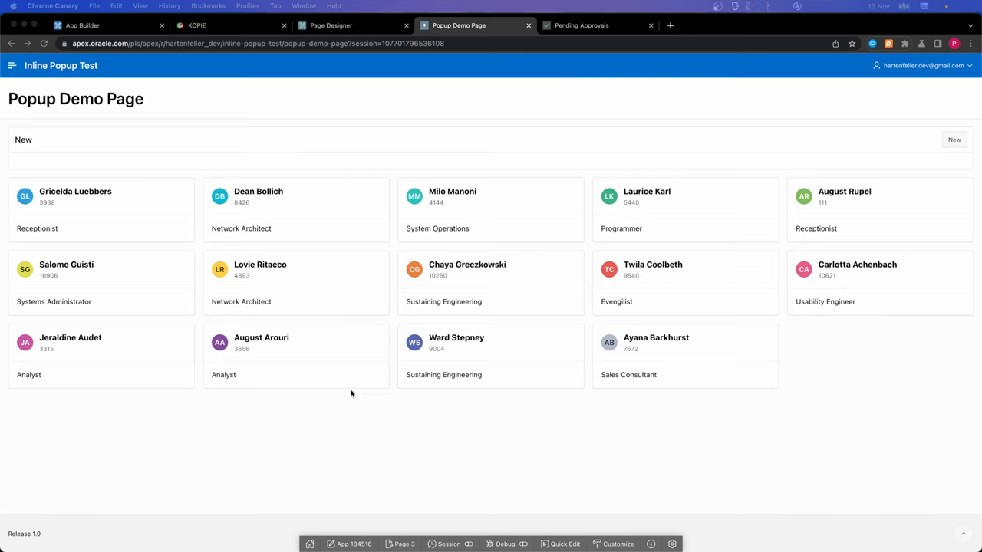
mouse_move(507, 241)
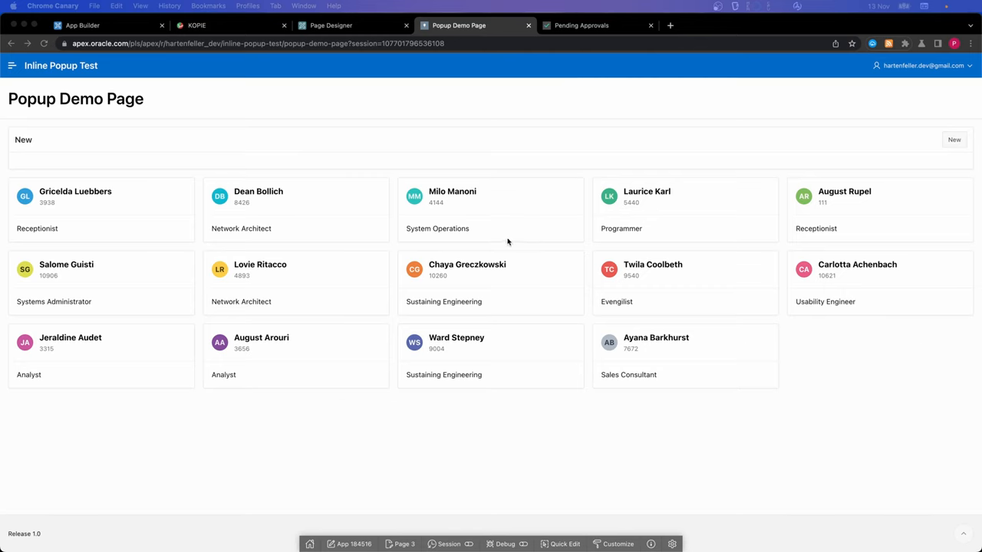
mouse_move(349, 246)
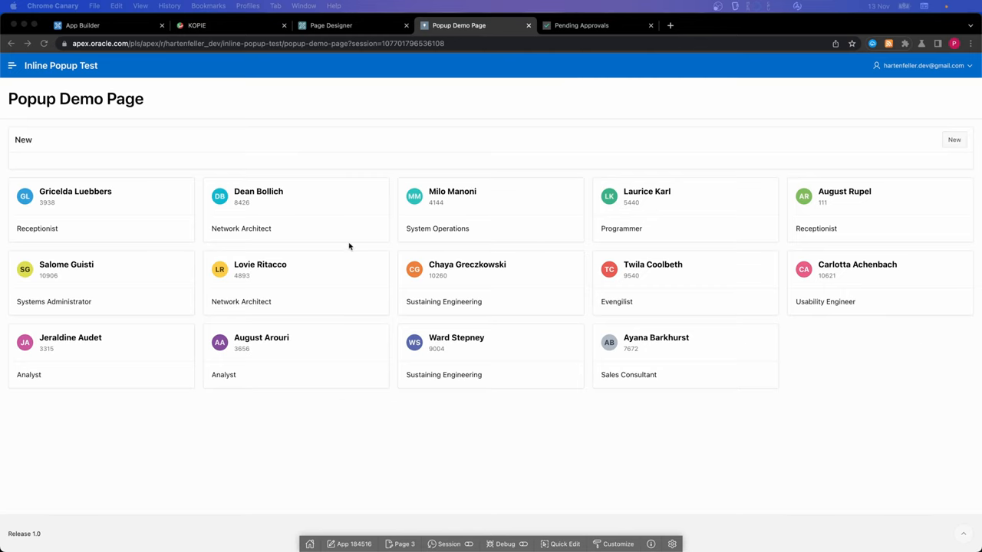
mouse_move(529, 245)
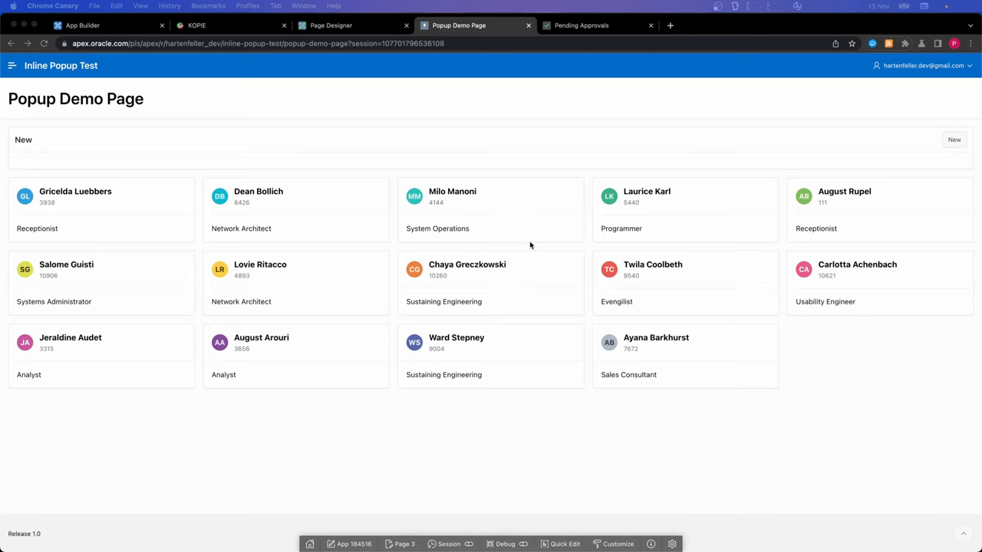
mouse_move(485, 266)
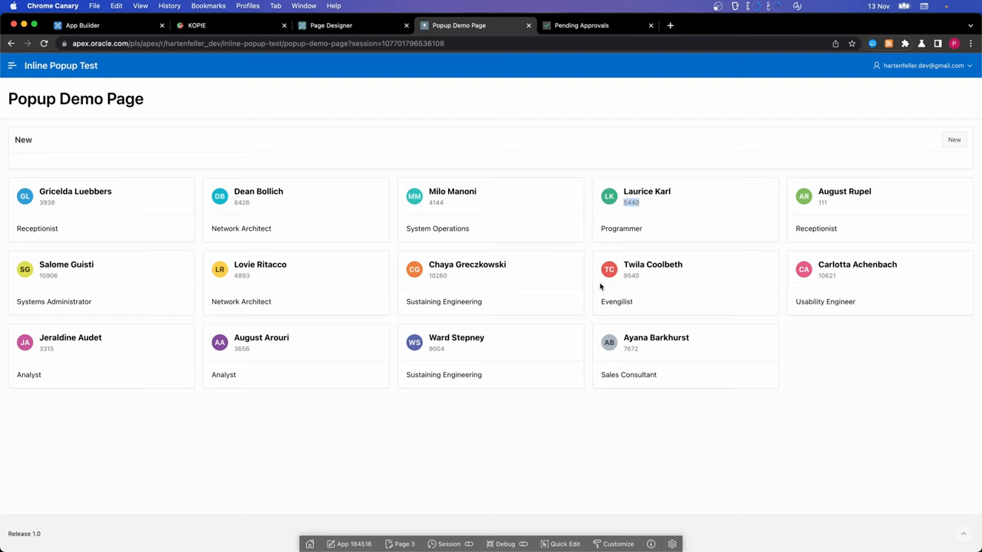
mouse_move(260, 257)
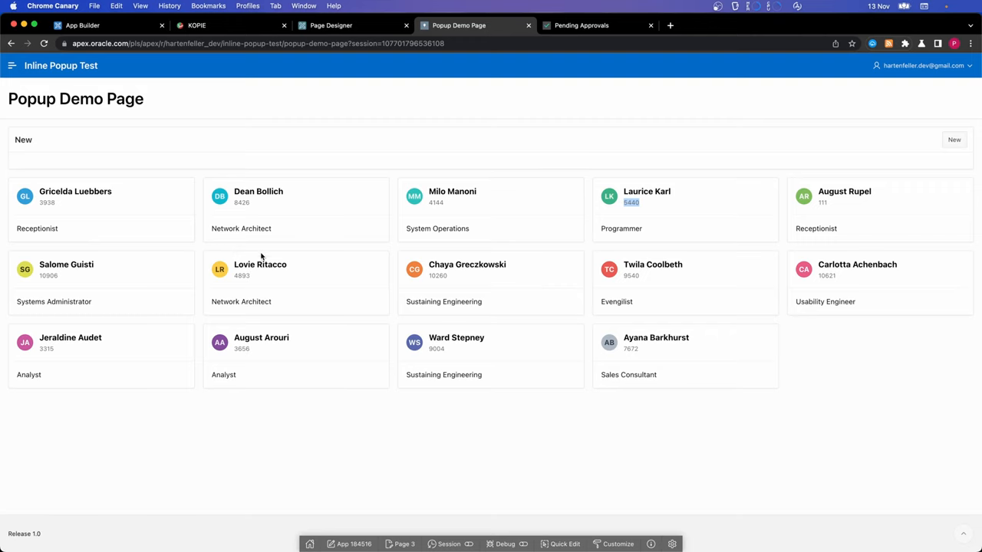
mouse_move(313, 313)
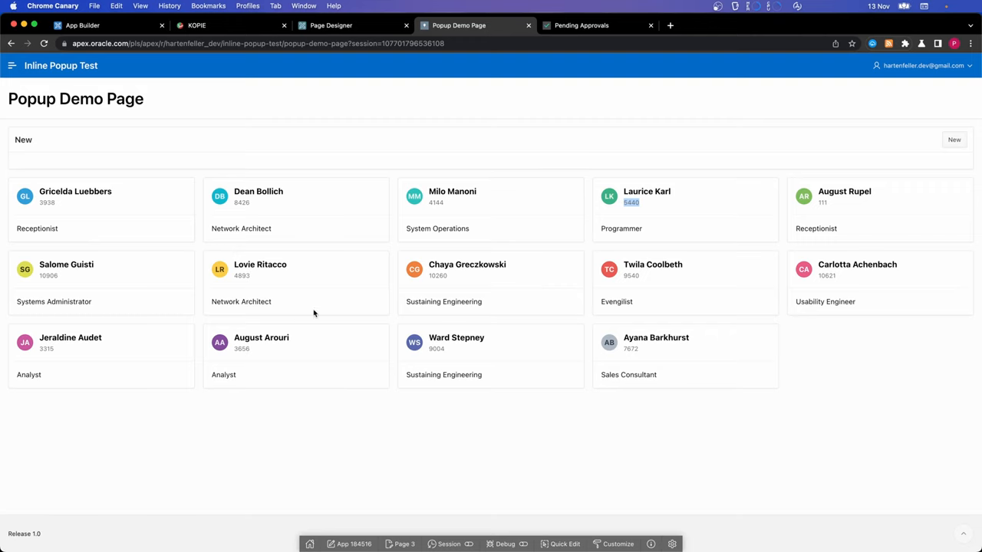
mouse_move(432, 210)
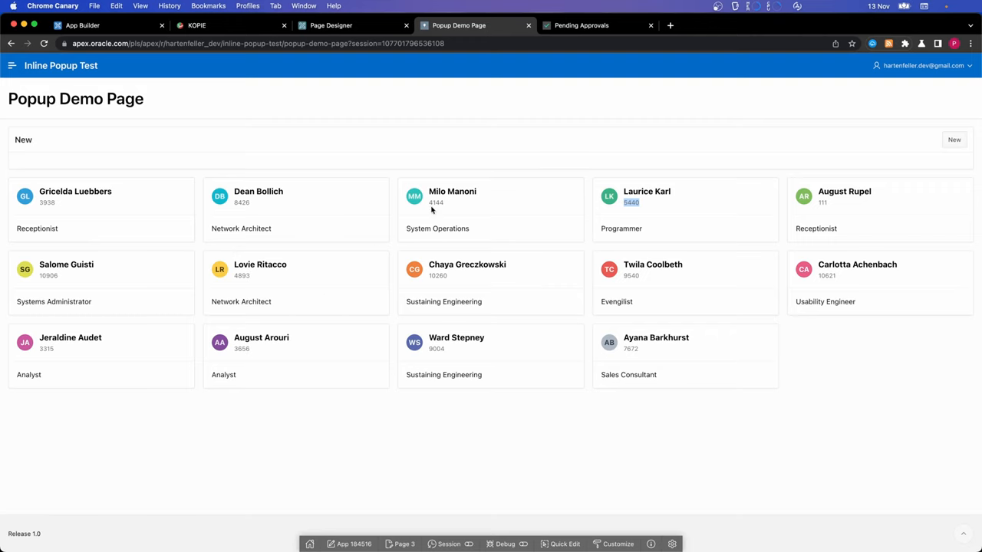
mouse_move(417, 214)
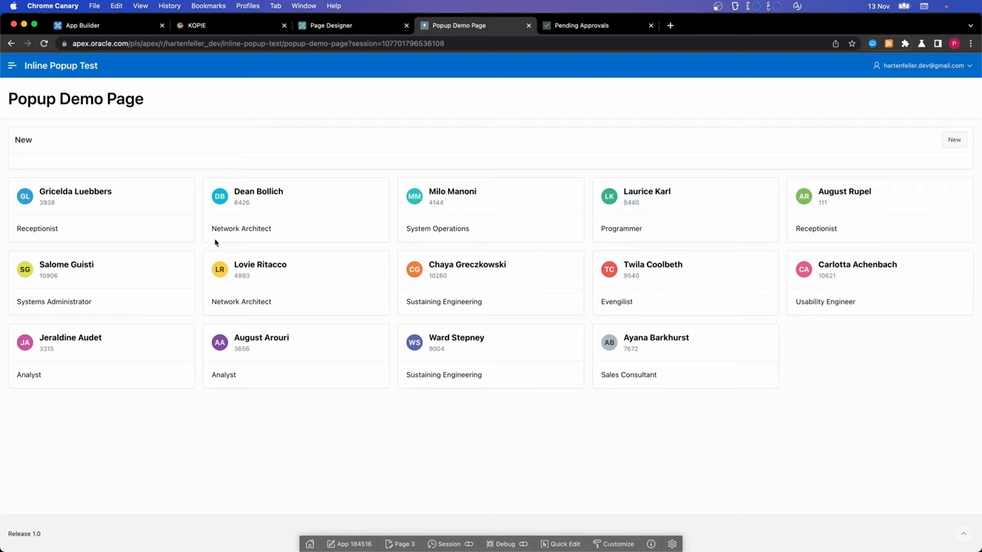
mouse_move(75, 329)
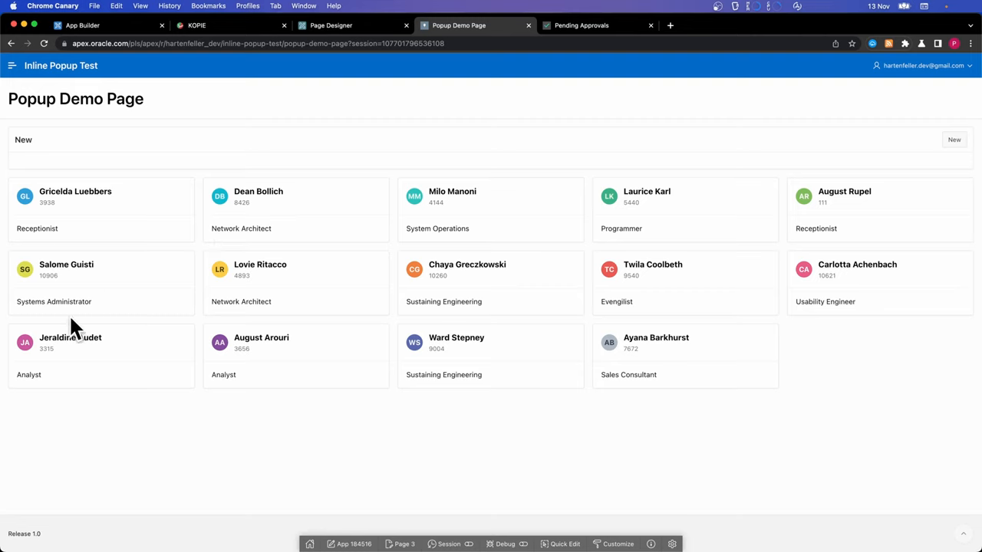
mouse_move(120, 289)
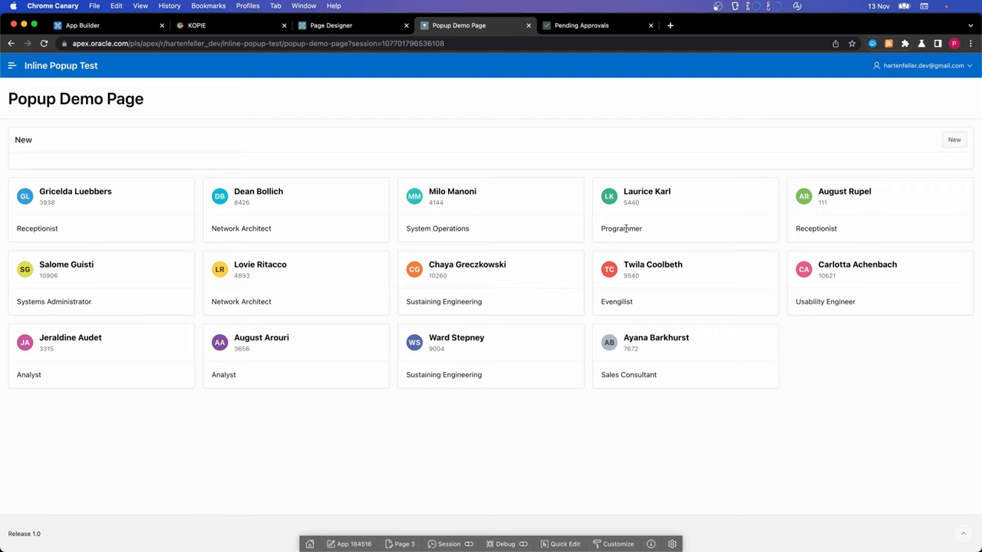
mouse_move(223, 228)
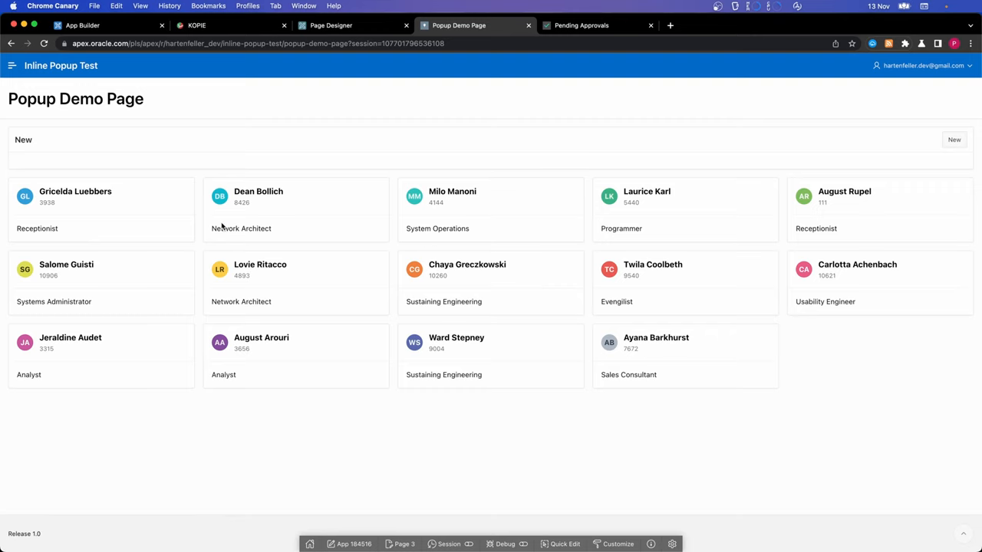
mouse_move(237, 315)
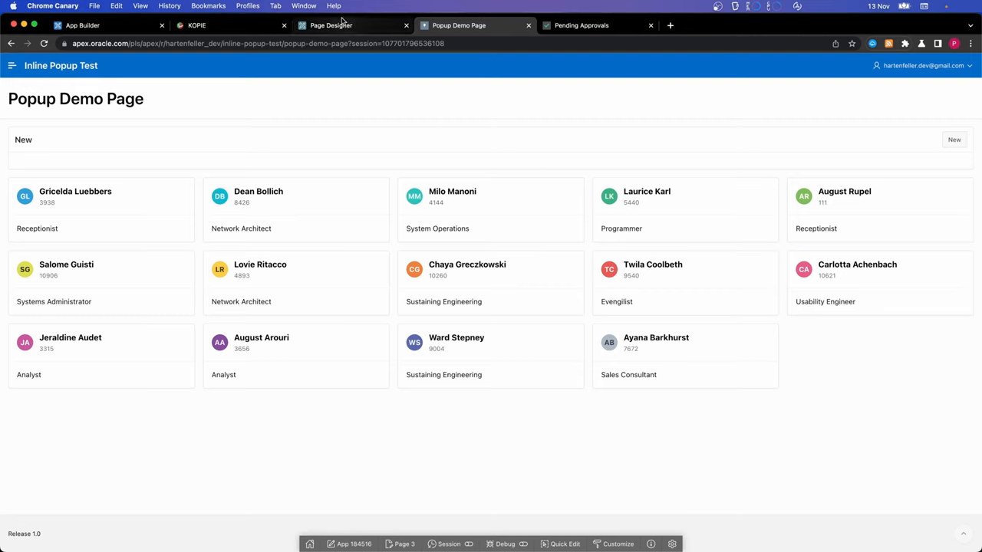
Step: Open the Cards region via Quick Edit and label its action button Edit Salary
double_click(438, 228)
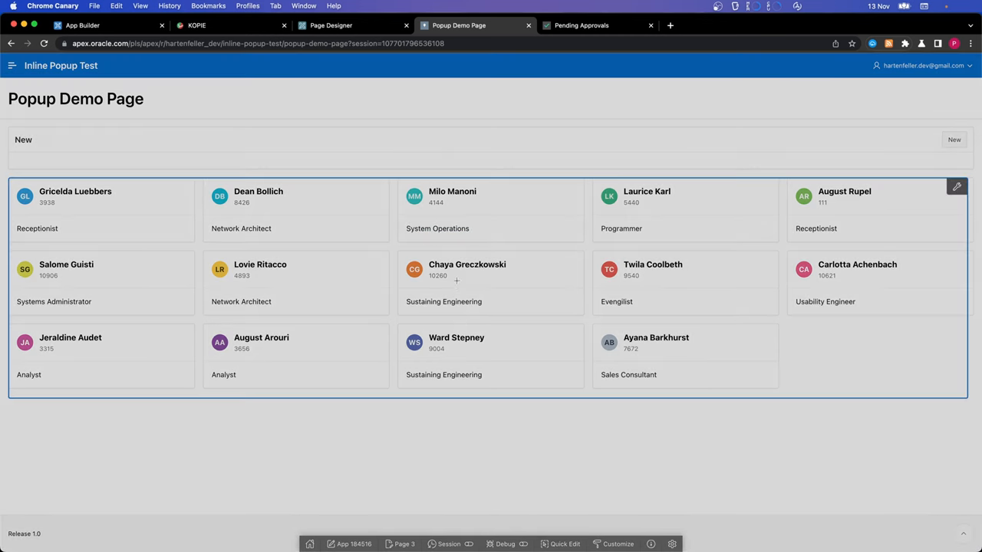
click(331, 25)
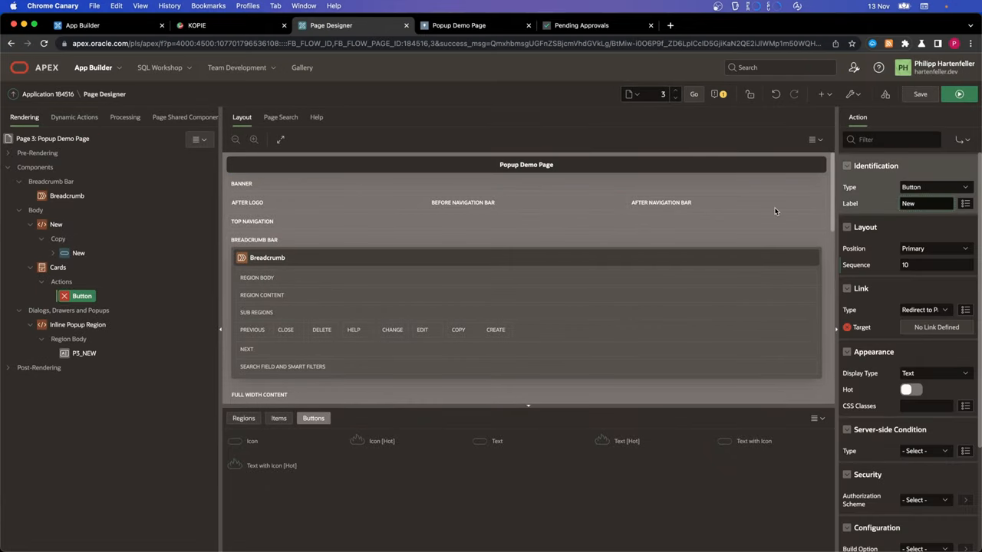
text(Edit Salary)
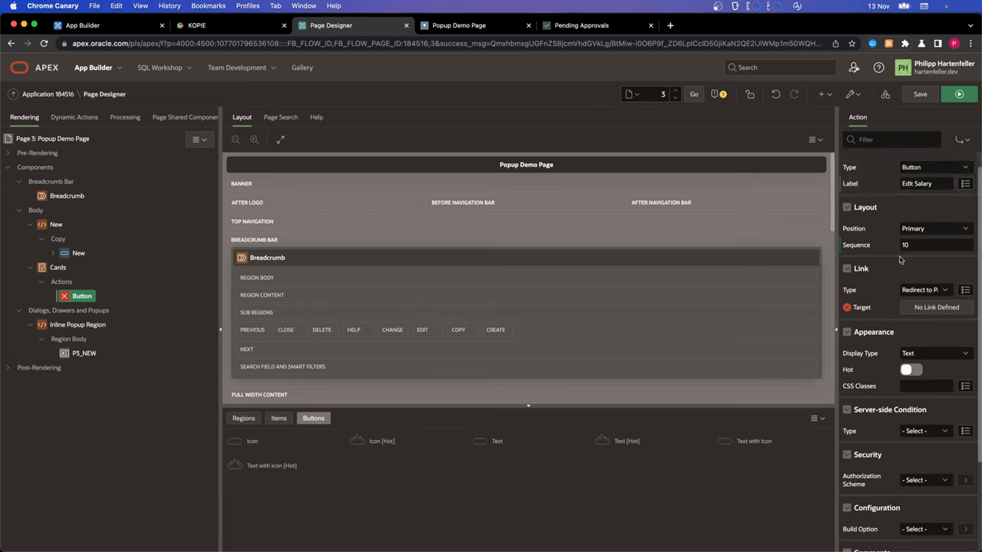
click(924, 290)
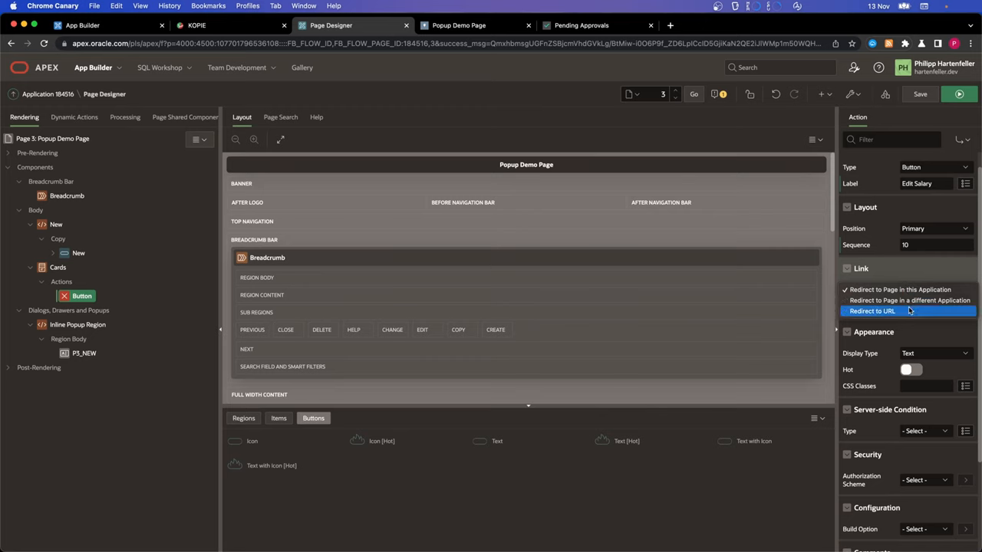
click(910, 300)
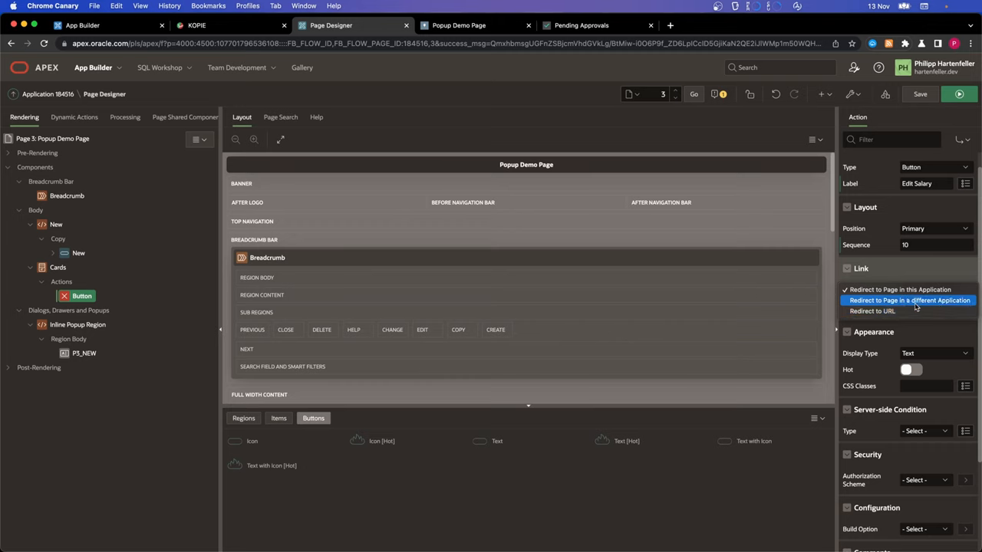
Step: Set the Edit Salary button's link type to Redirect to URL
click(901, 289)
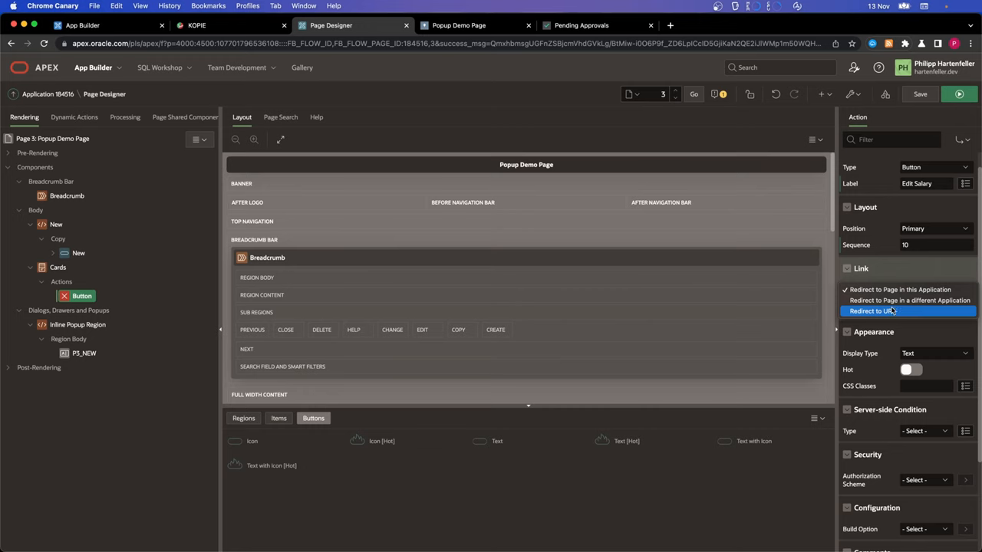
click(872, 311)
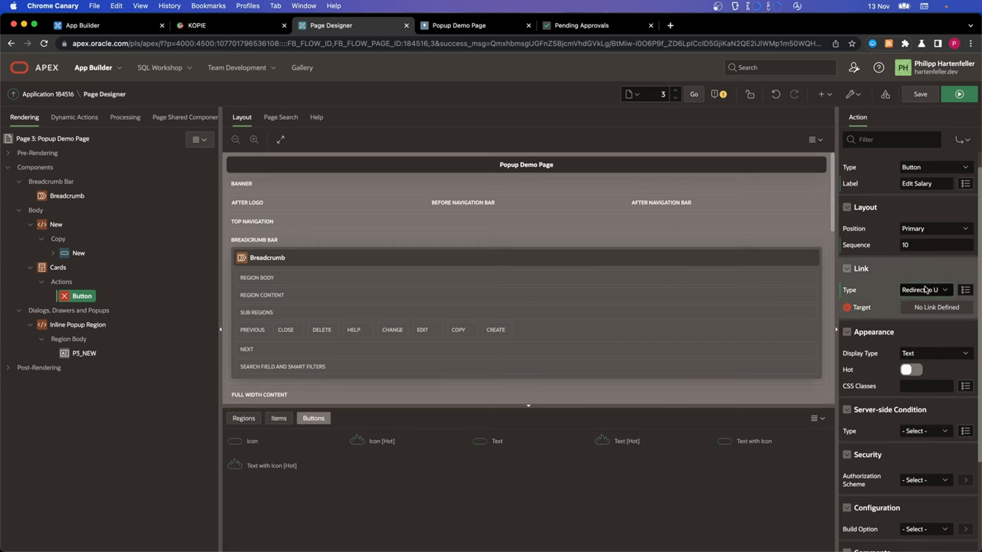
Step: In Link Builder, start the target URL as #action$edit-salary?id=&ID.
click(965, 307)
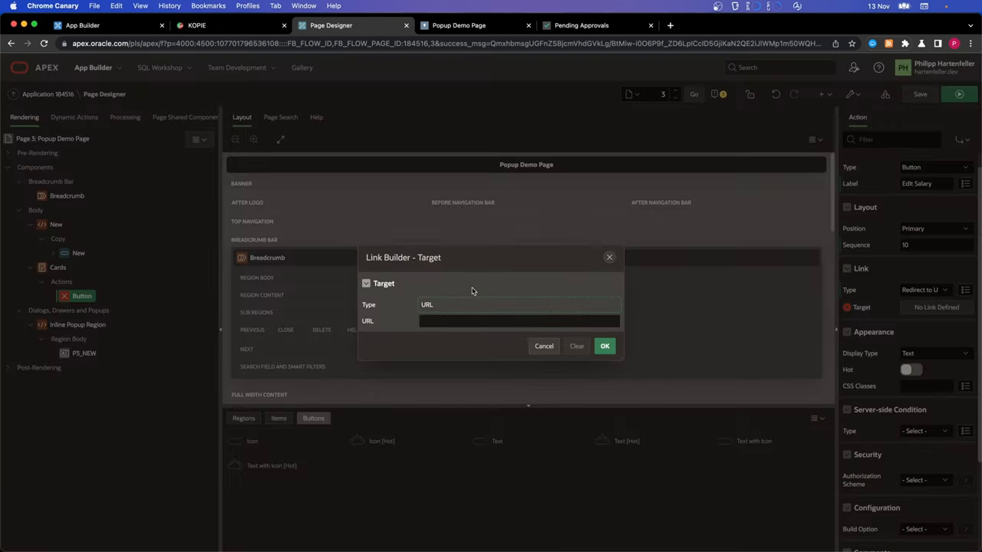
click(518, 321)
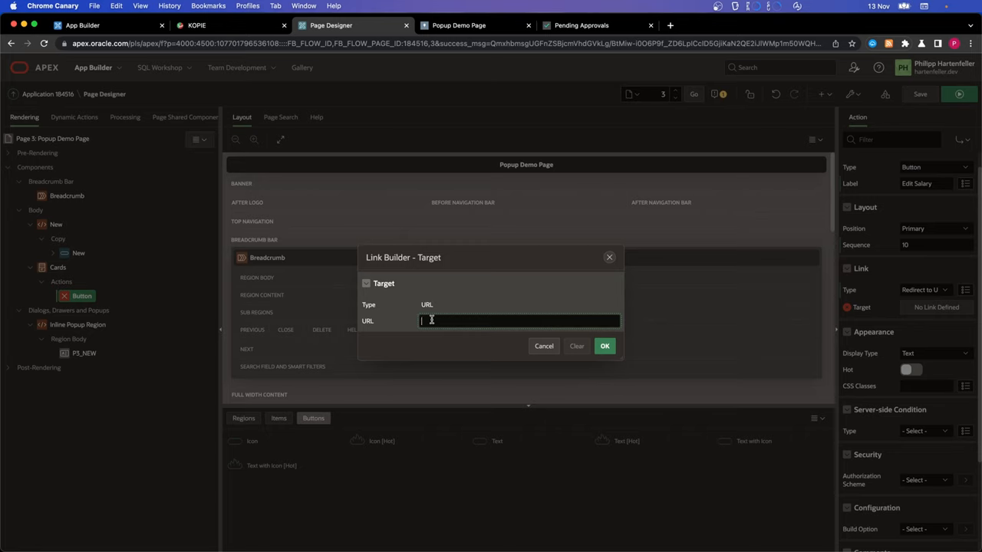
text(#)
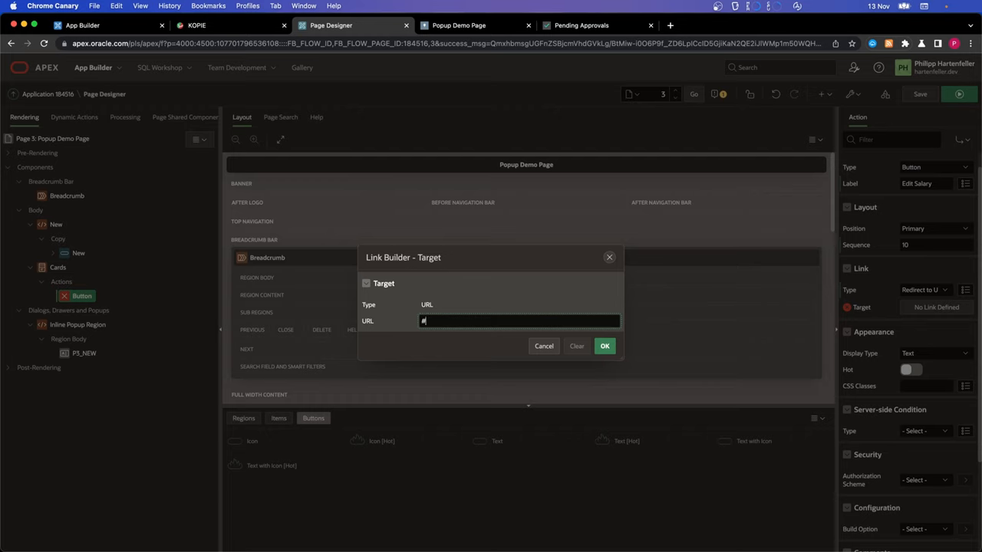
text(action)
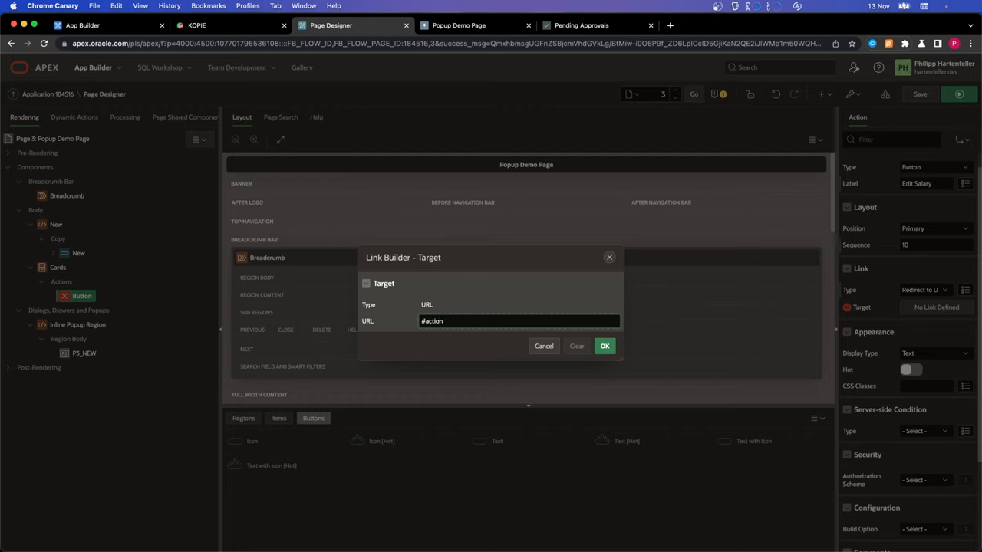
text(s)
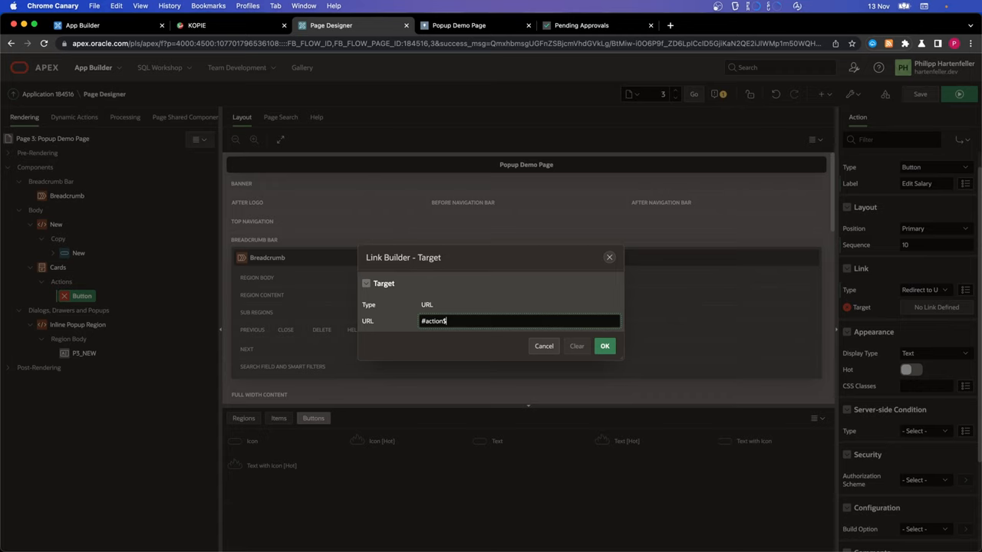
text($edit-salar)
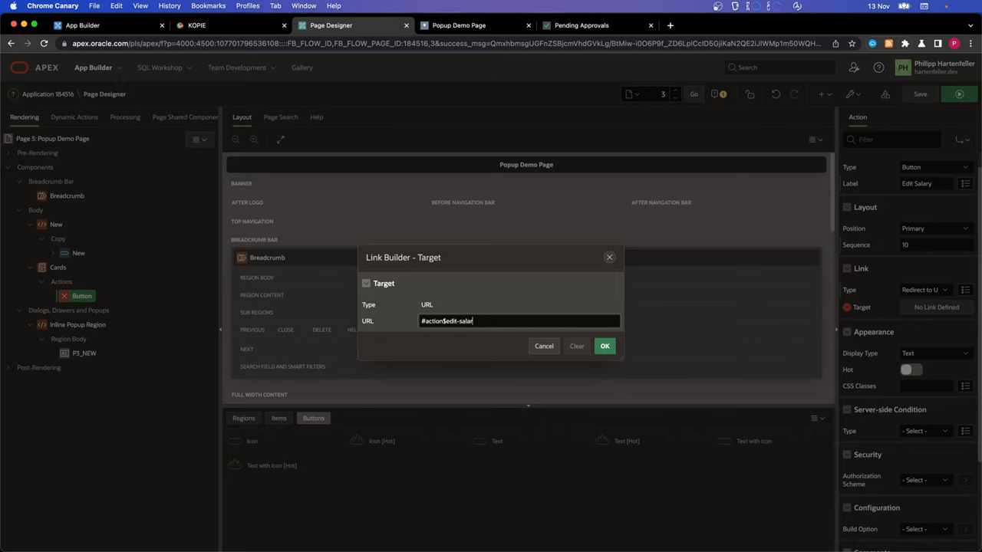
text(y)
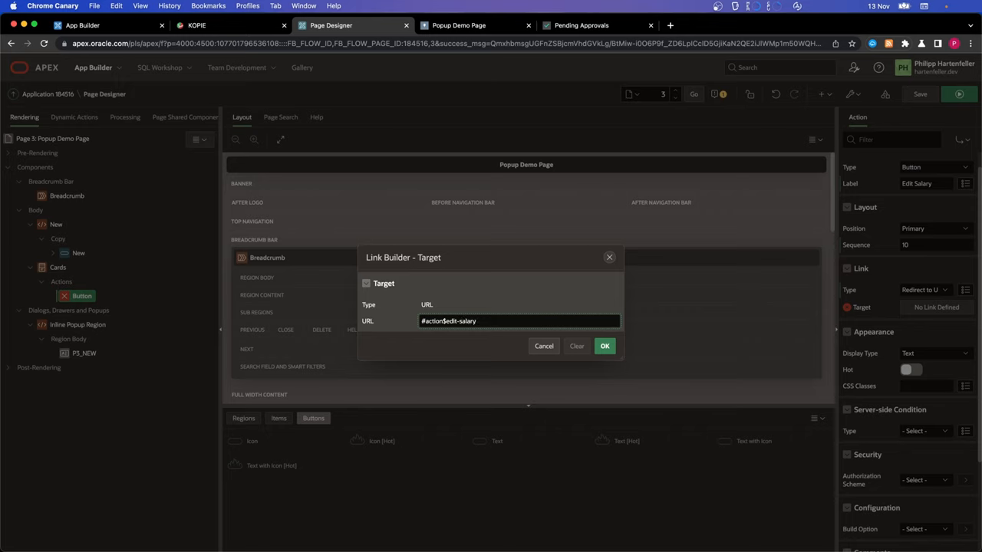
text(?)
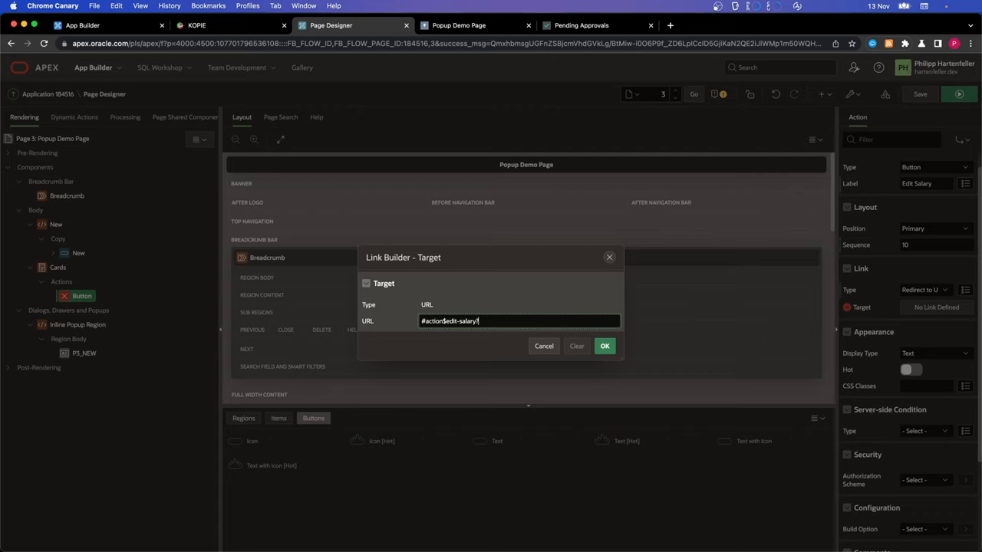
text(id)
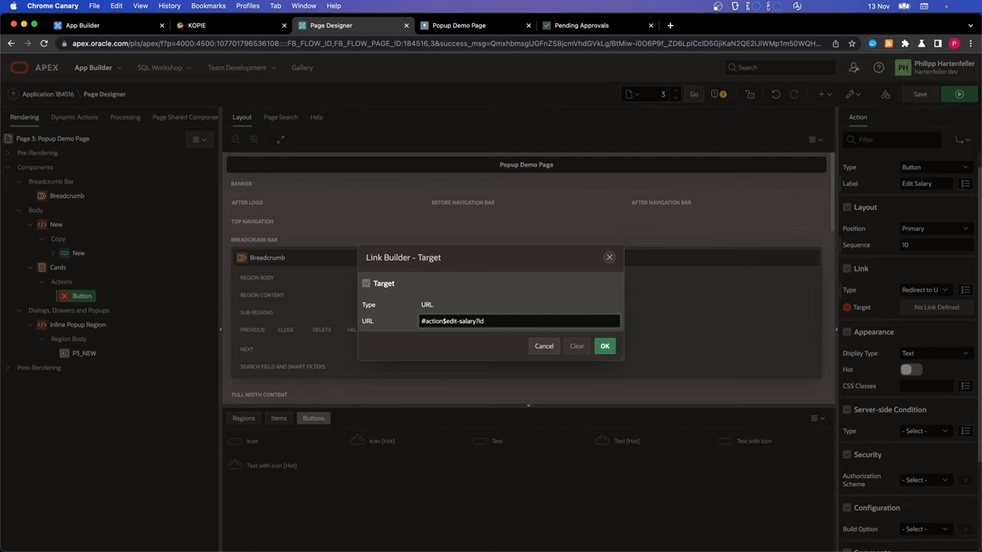
text(=)
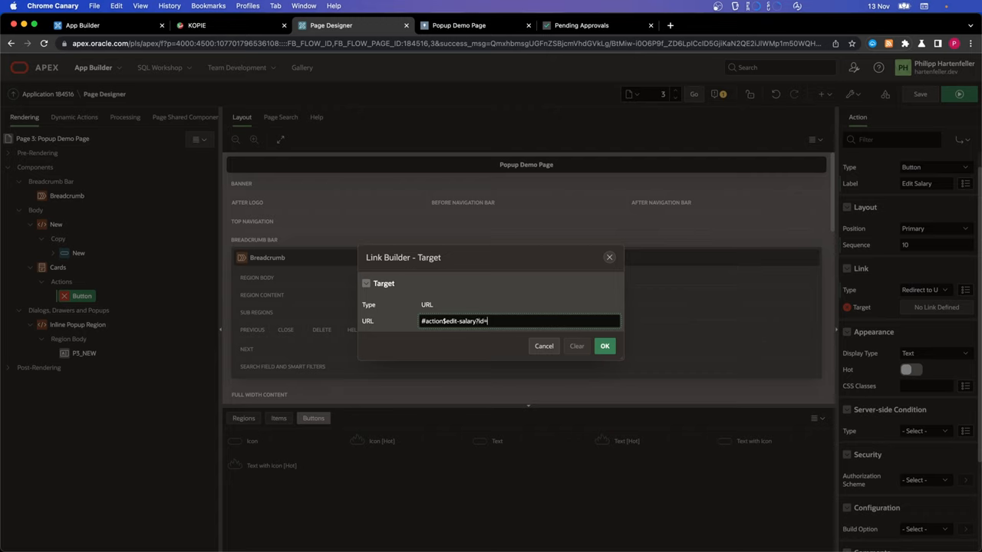
text(%)
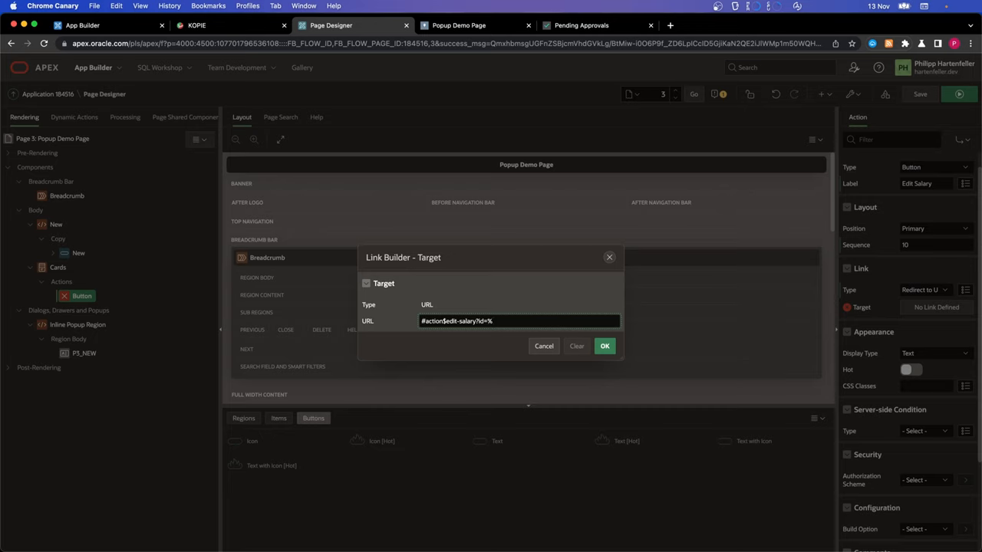
text(&ID.)
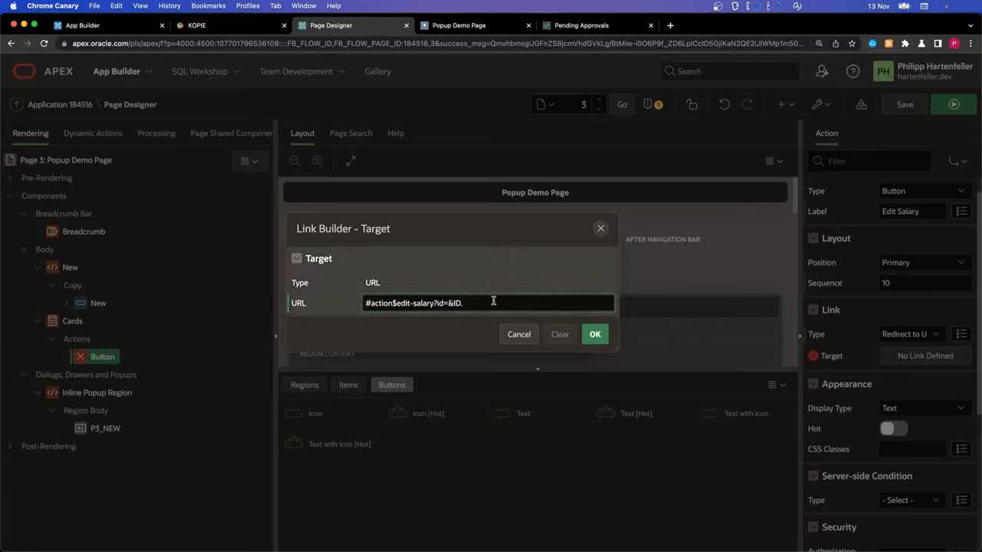
Step: Append &sal=&SALARY. to the URL and apply the link target
text(&)
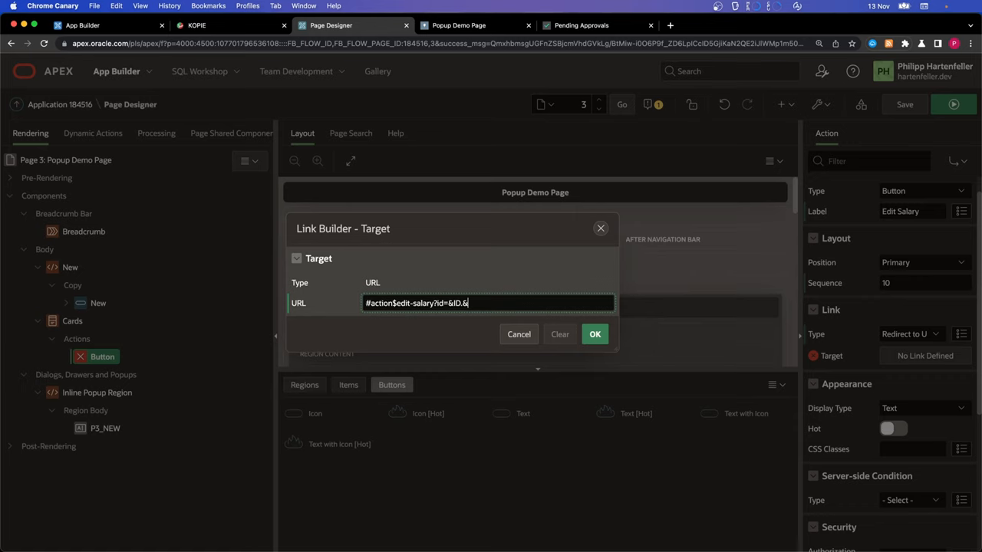
text(sal=)
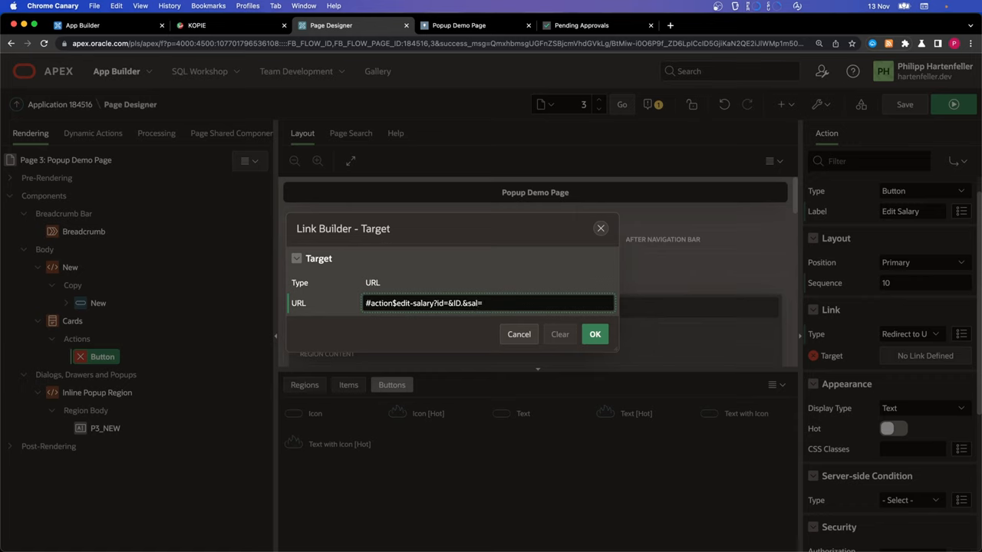
text(SALARY.)
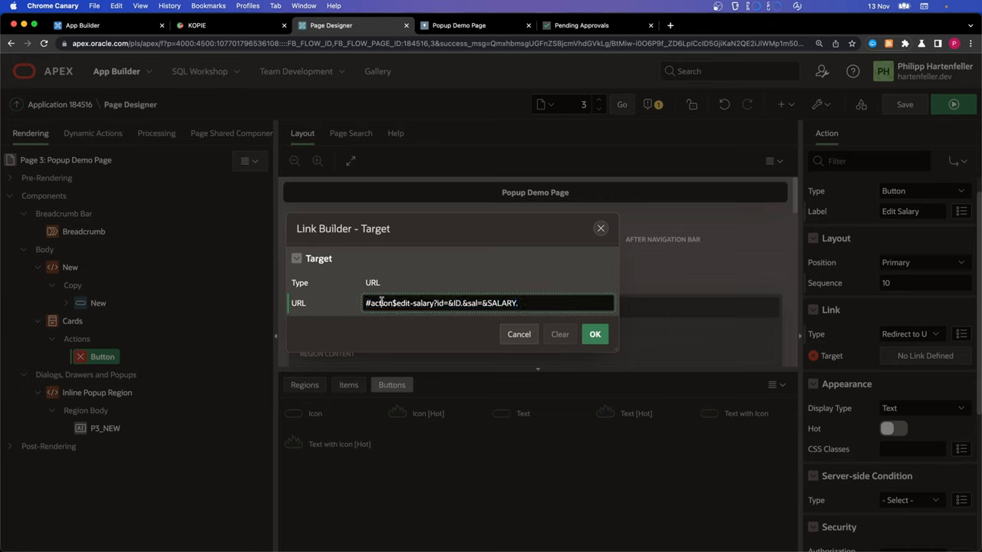
double_click(381, 303)
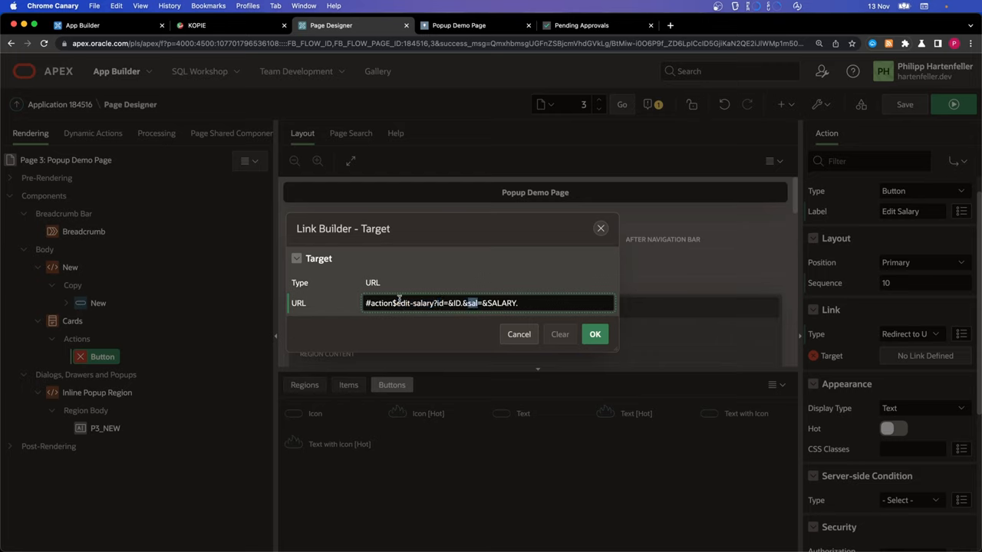
click(595, 334)
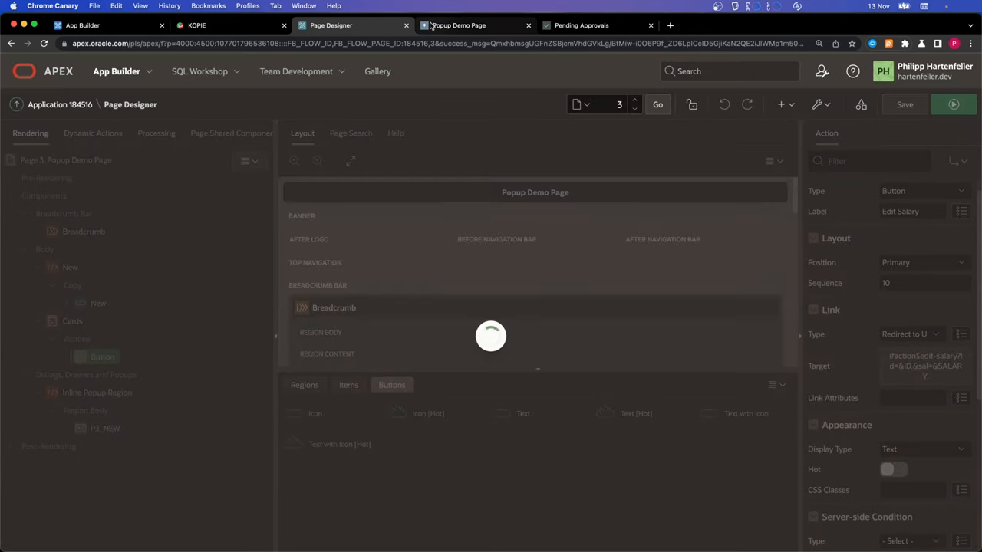
click(953, 105)
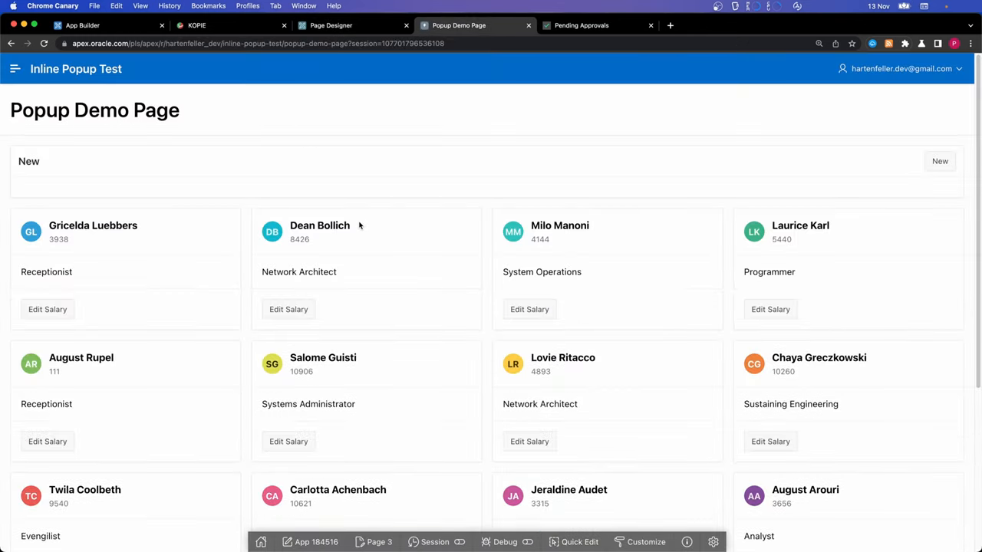
right_click(288, 309)
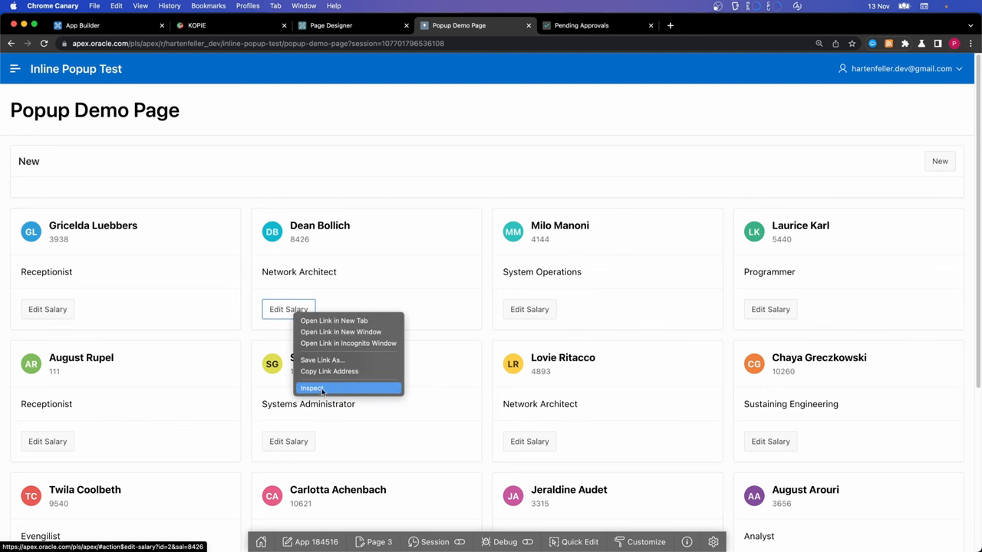
click(313, 388)
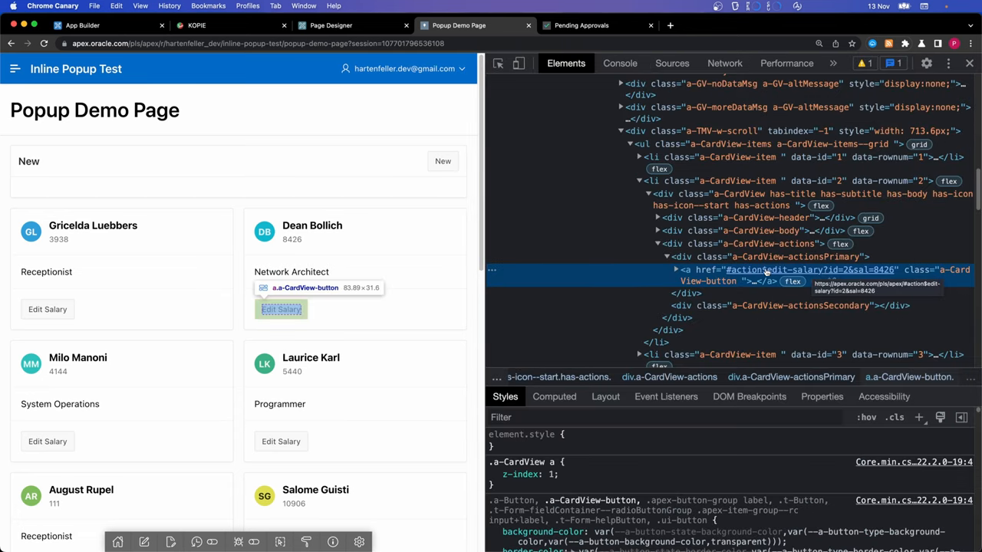
mouse_move(847, 274)
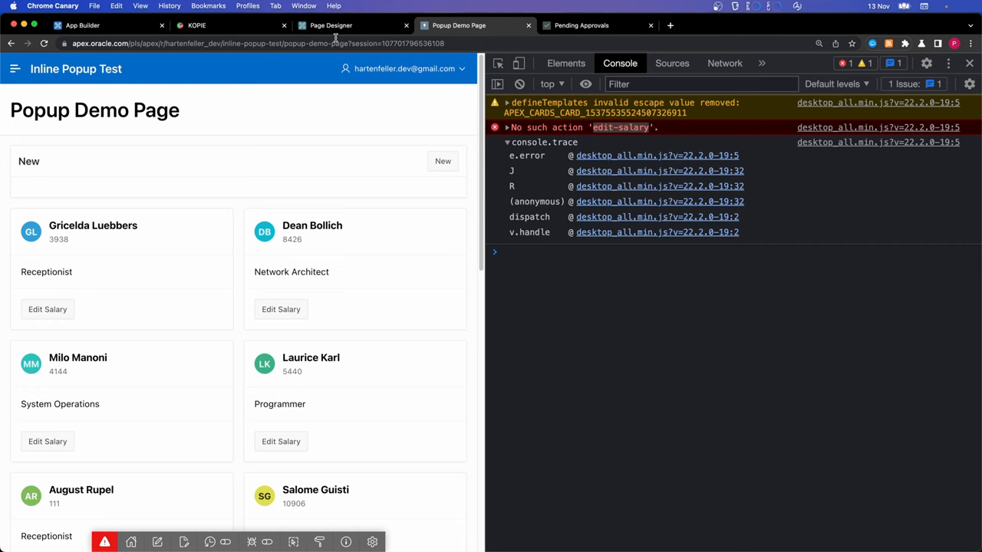
click(330, 26)
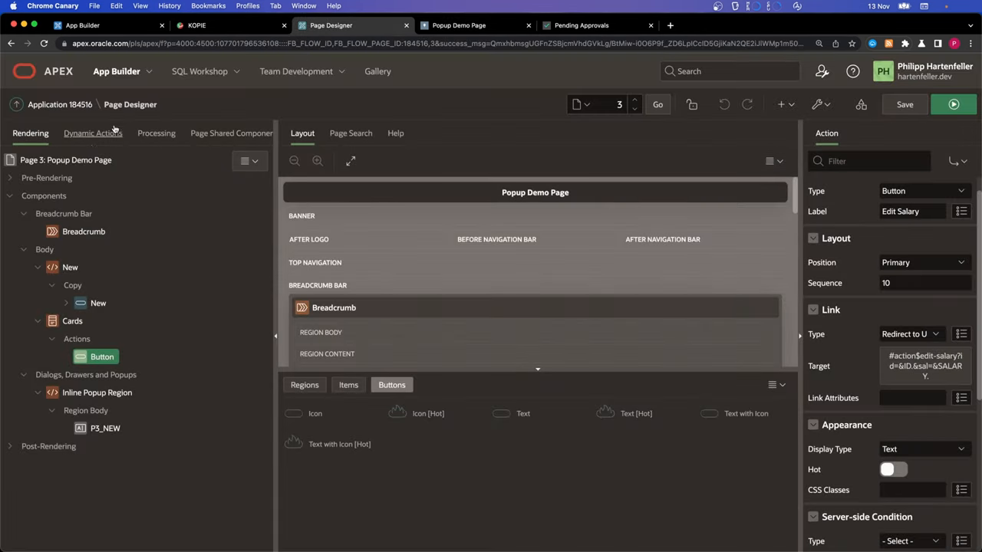
Step: In the page-load JavaScript, write apex.jQuery(window).on('theme42ready', ...) wrapper
click(65, 160)
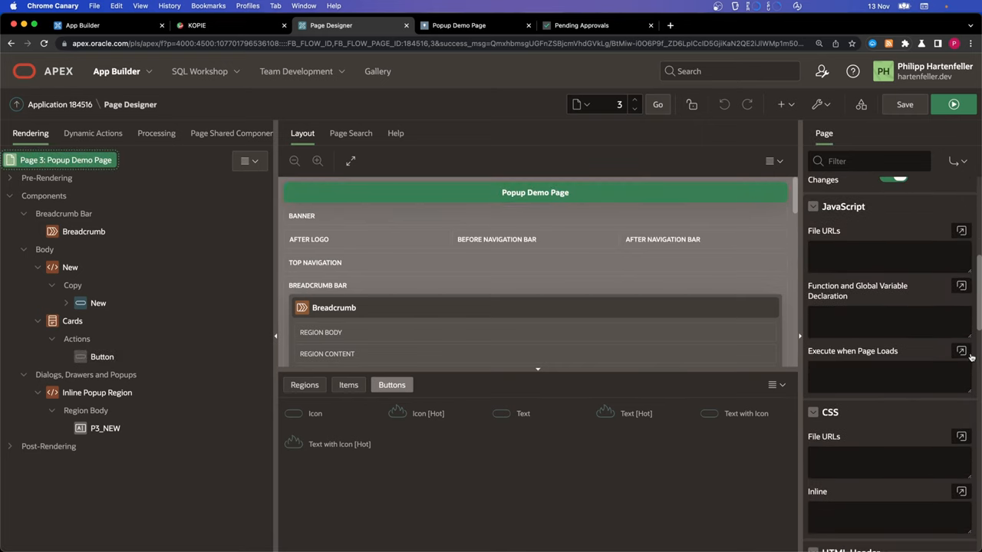
click(961, 351)
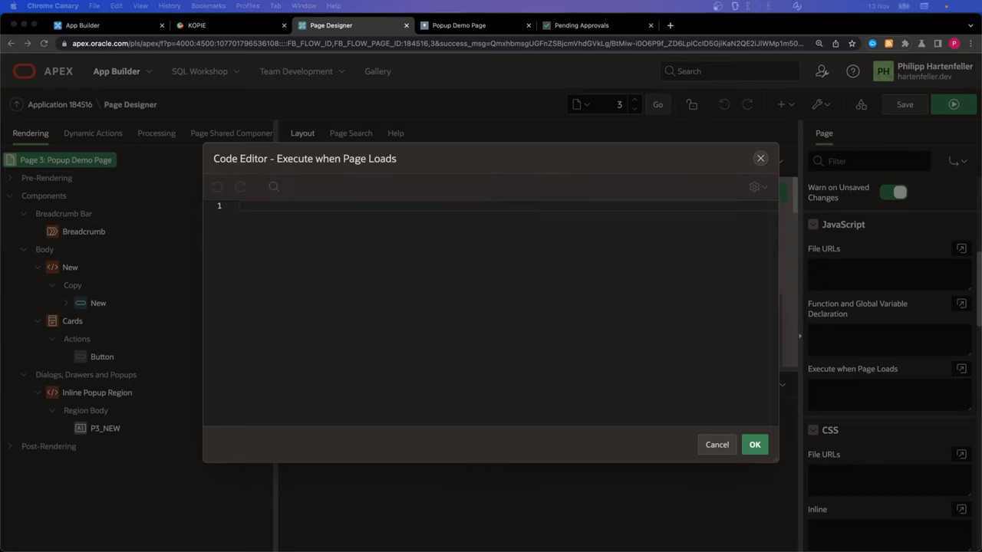
text(a)
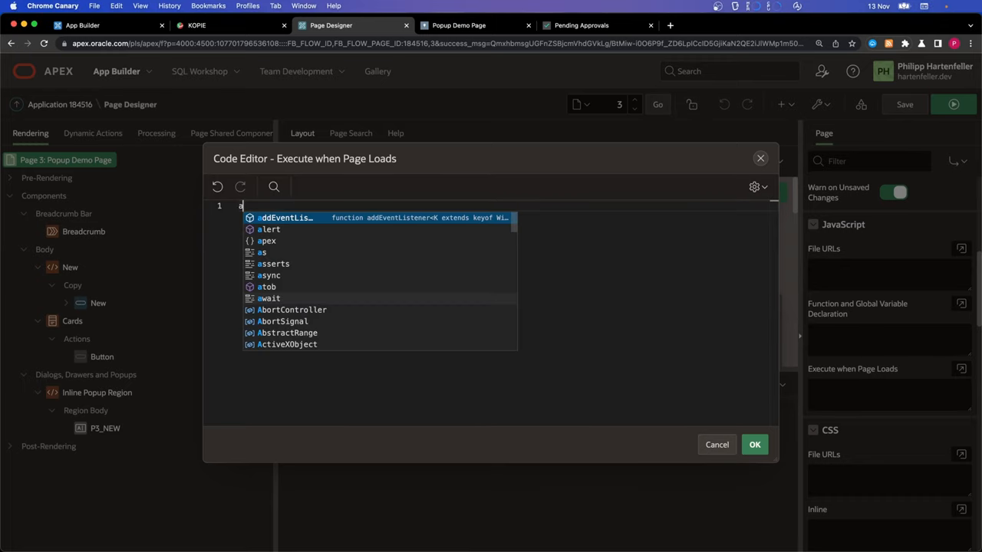
text(pex.jq)
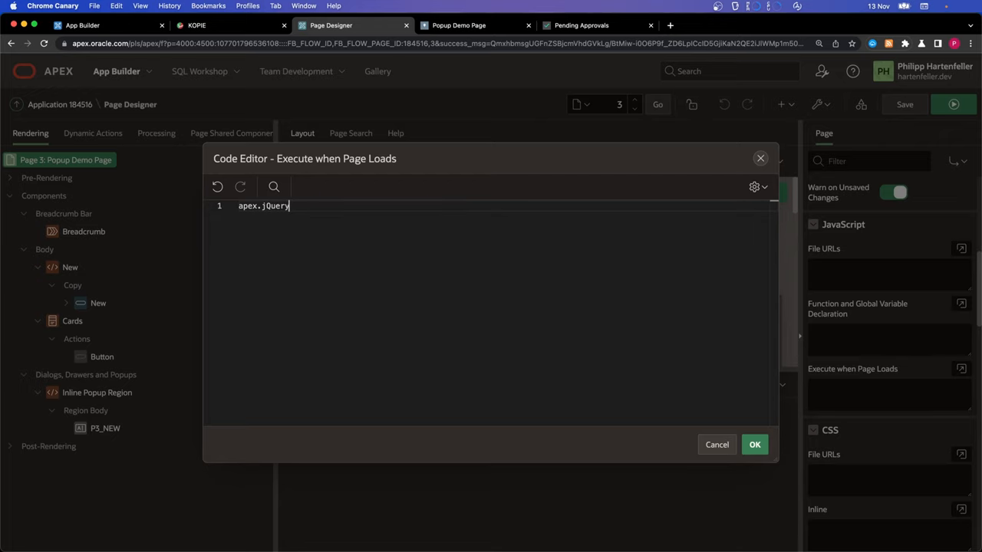
text((window))
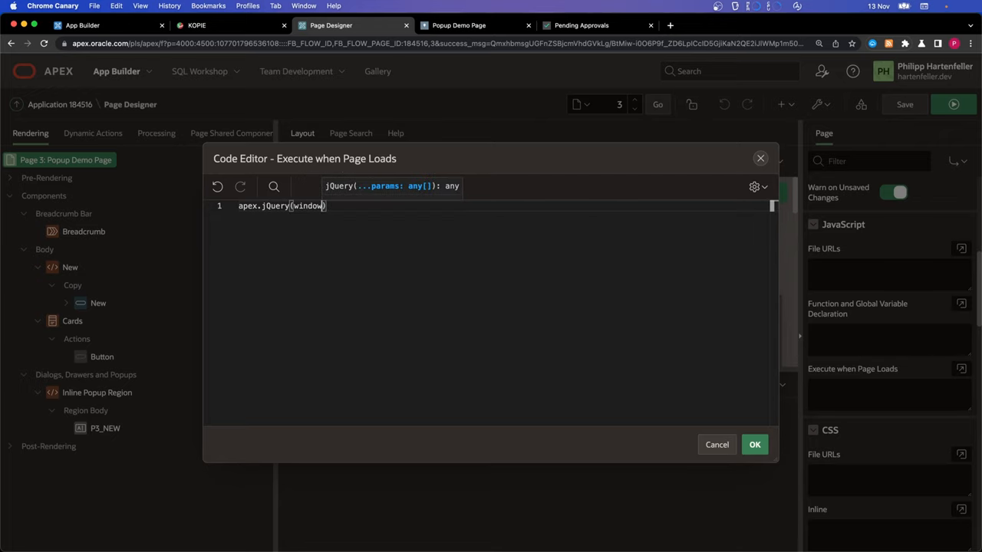
text(.on)
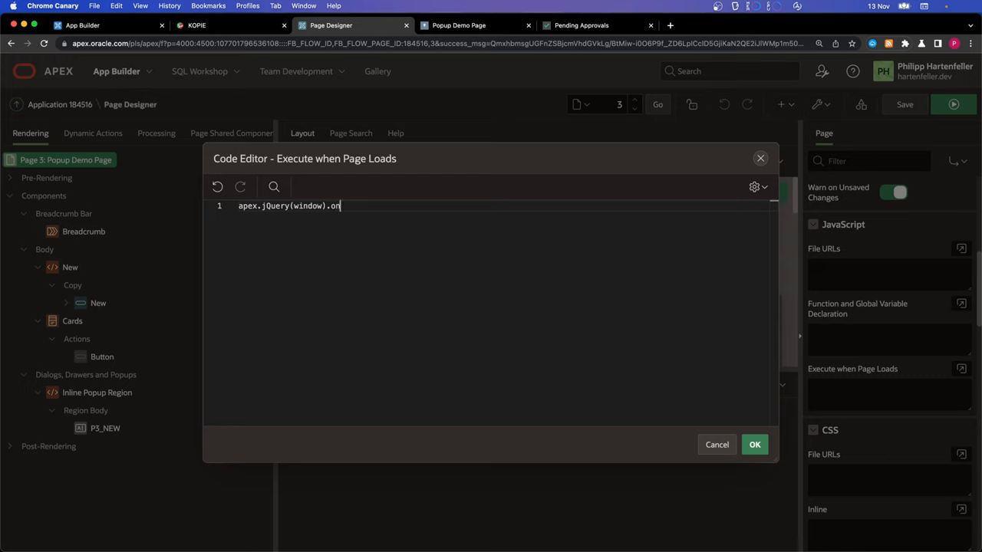
text(('theme'))
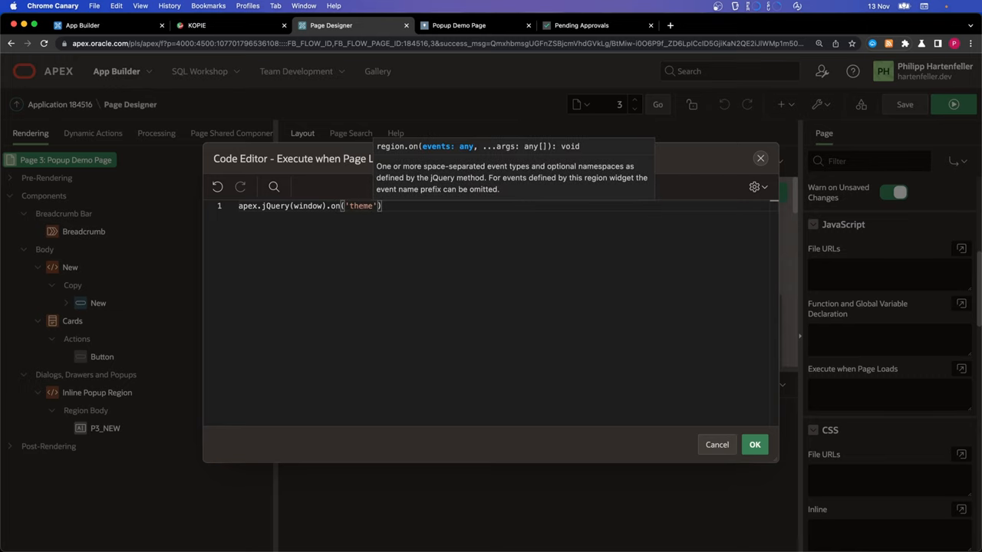
text(42ready)
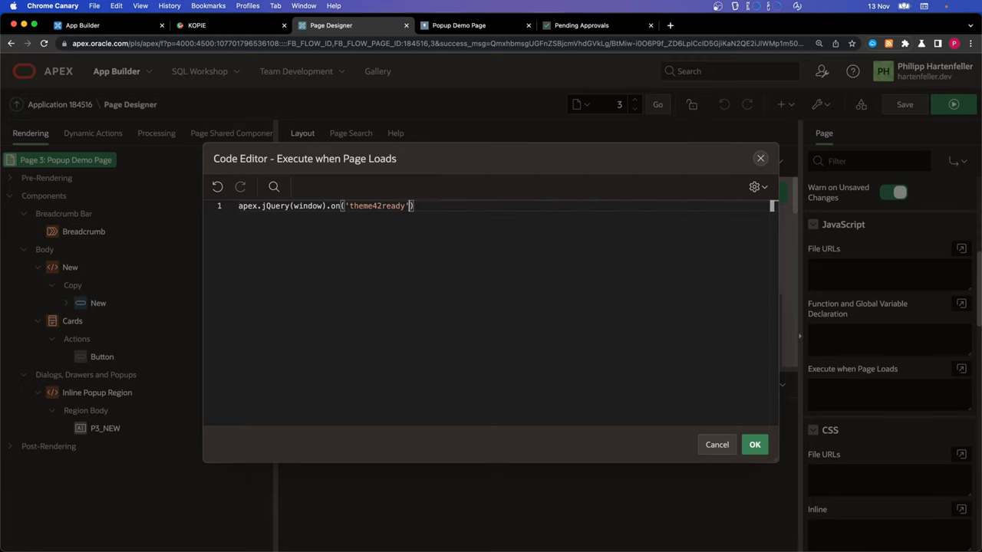
text(, ())
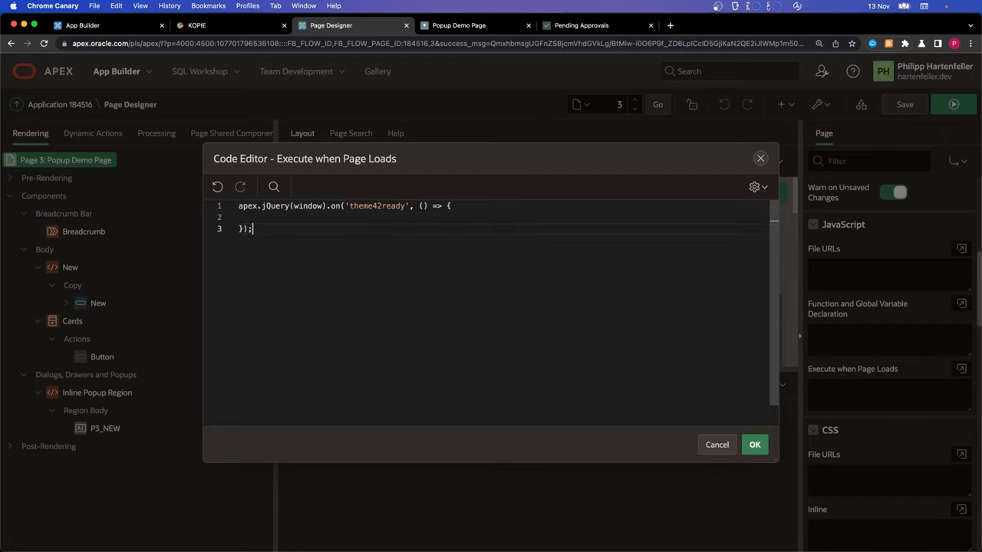
Step: Begin an apex.actions.add([...]) skeleton with a name property inside the wrapper
text(a)
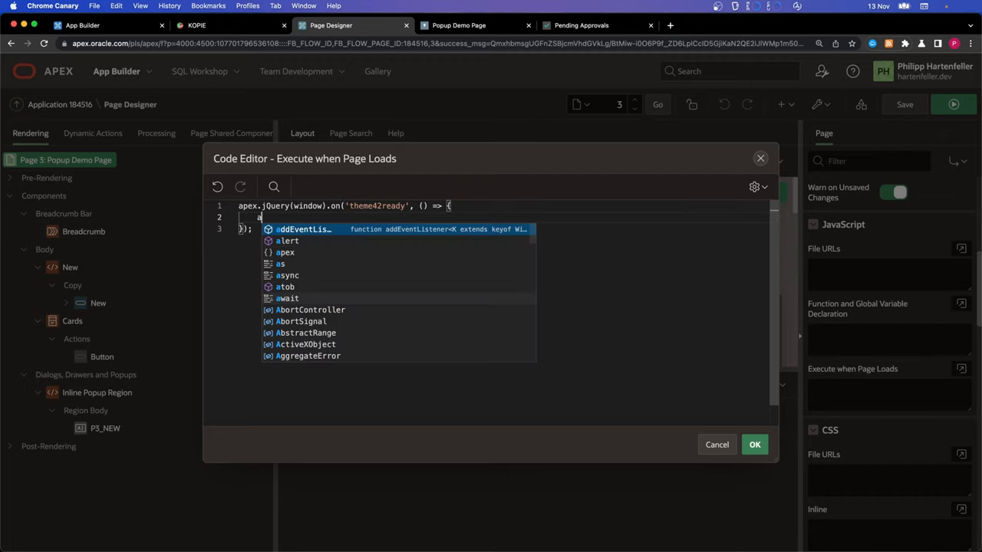
text(apex.)
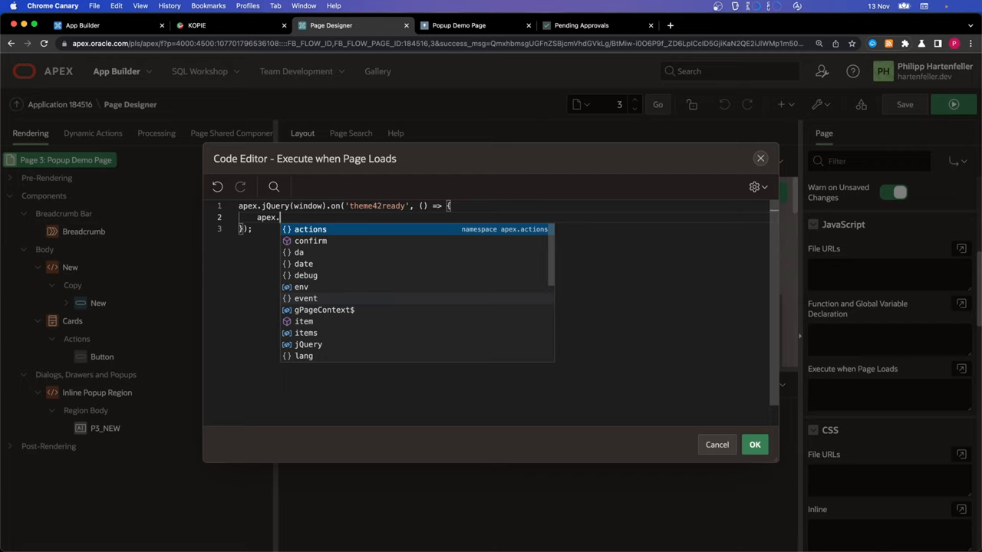
text(actions.ac)
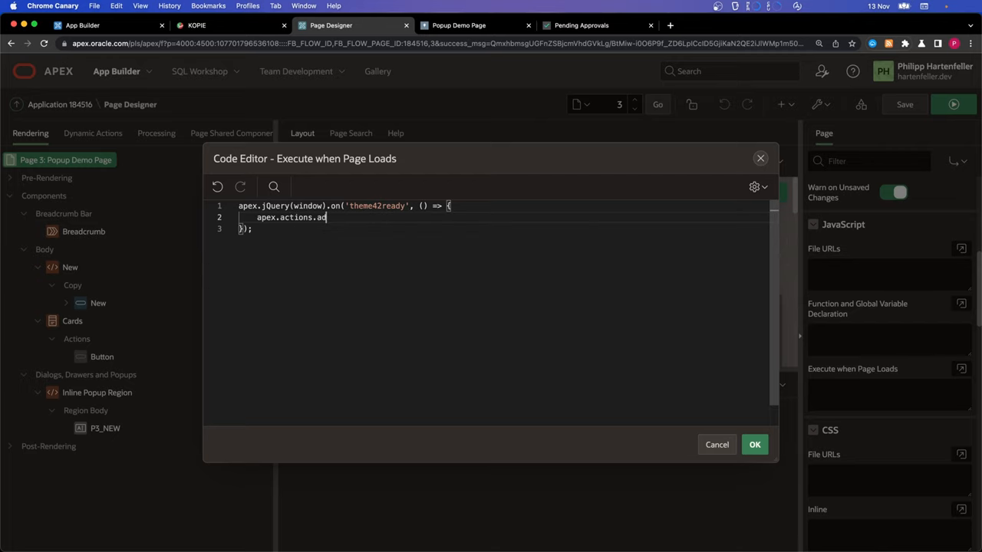
text(([)
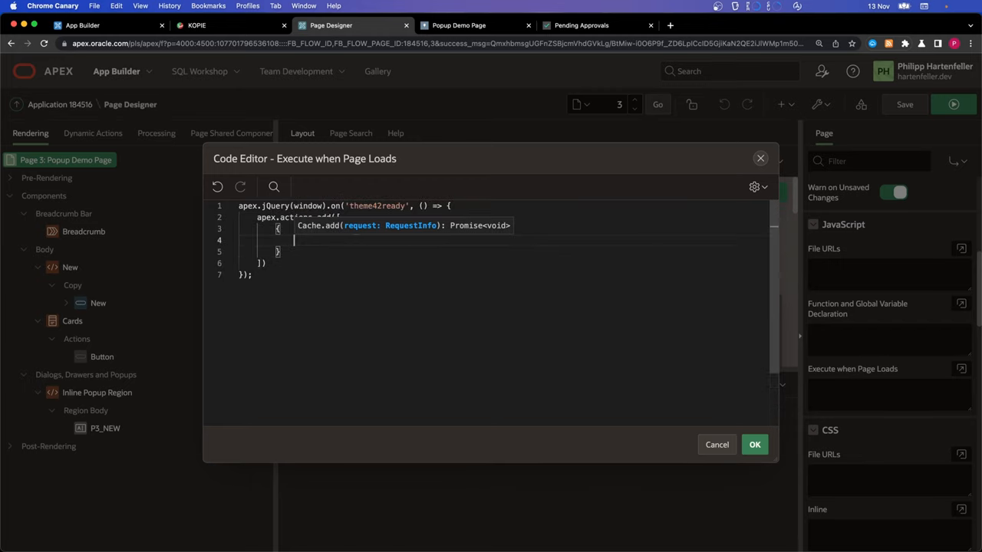
text(name:)
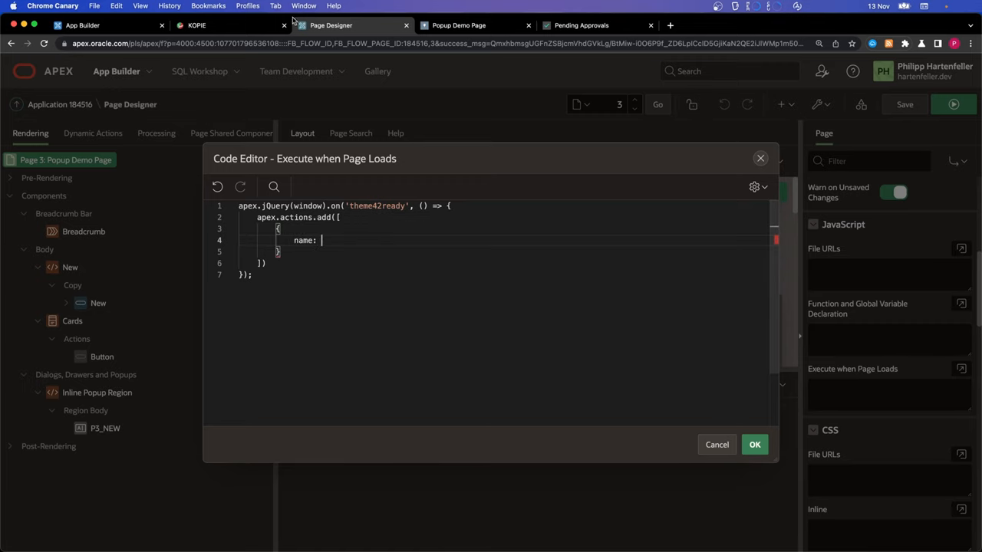
click(459, 25)
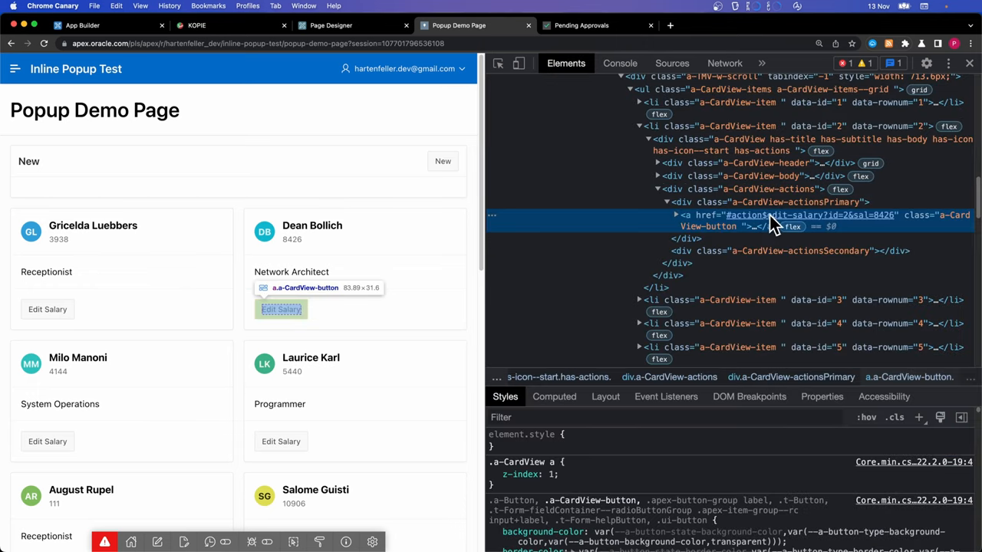
Step: Return to the page-load code editor to add name 'edit-salary' and label 'Edit Salary'
click(331, 24)
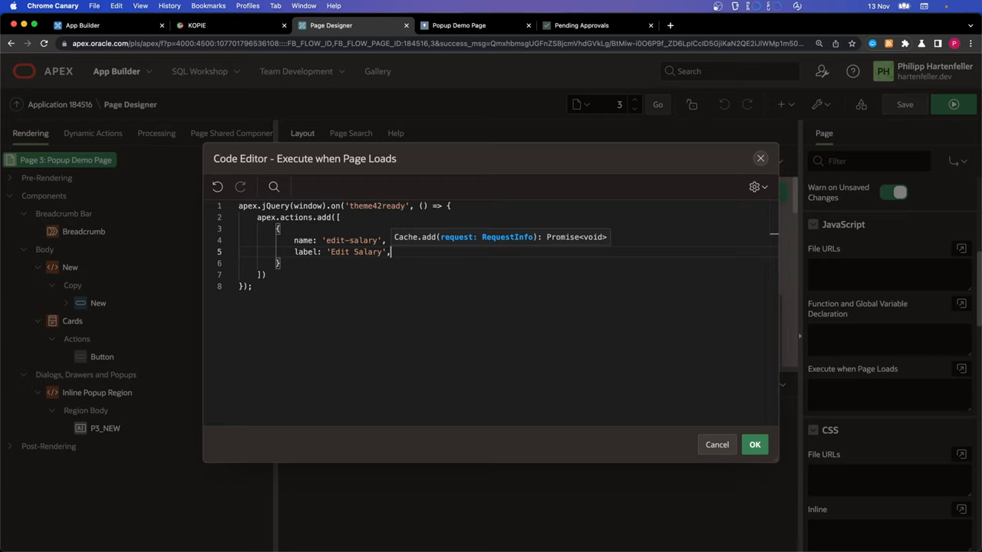
Step: Add the action handler (event, element, args) => {} and close the code editor
text(action: (event, ) => {)
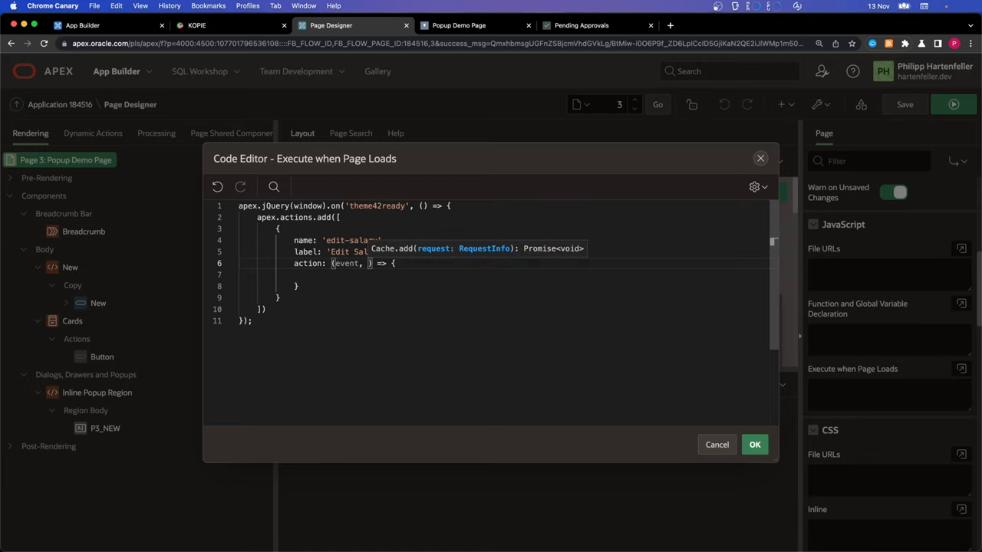
text(elem)
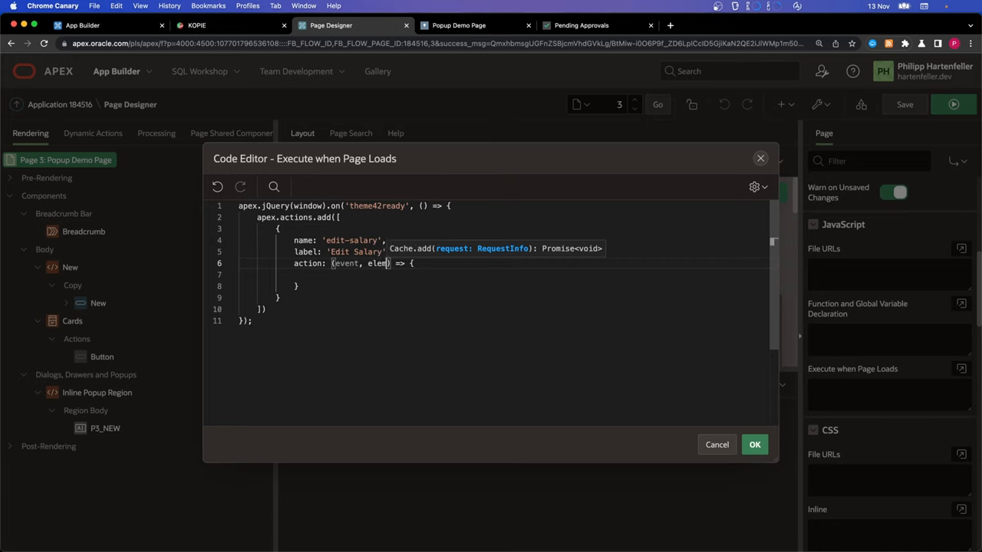
text(ent)
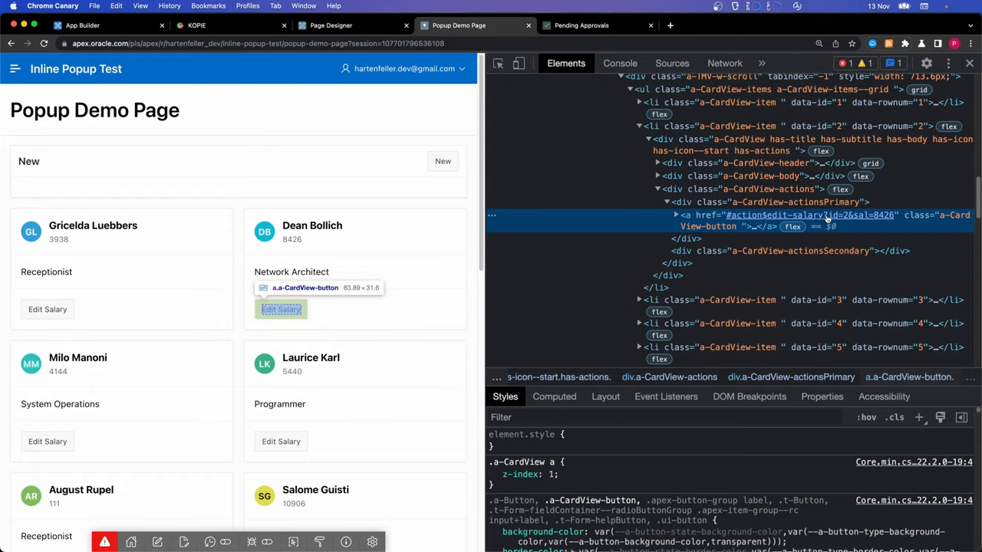
click(332, 25)
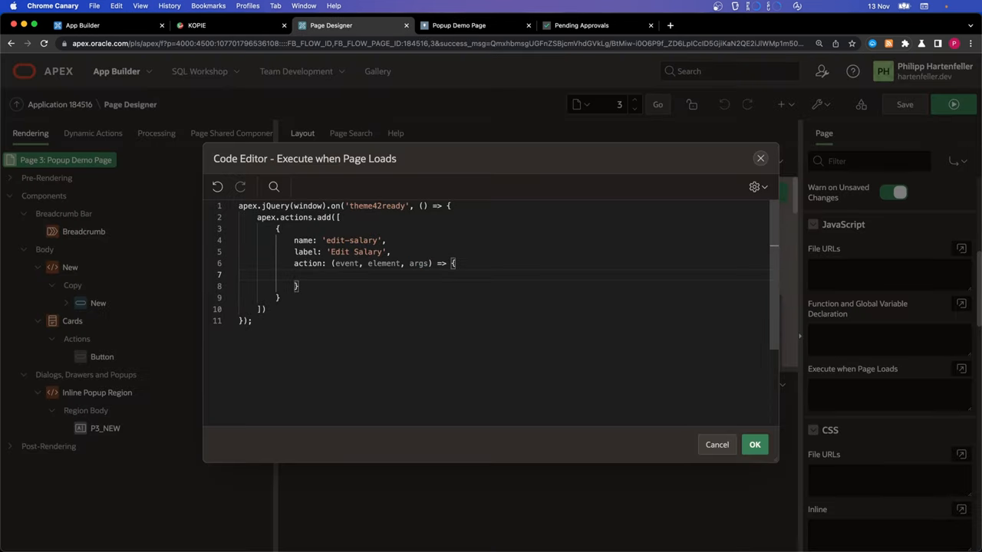
mouse_move(666, 407)
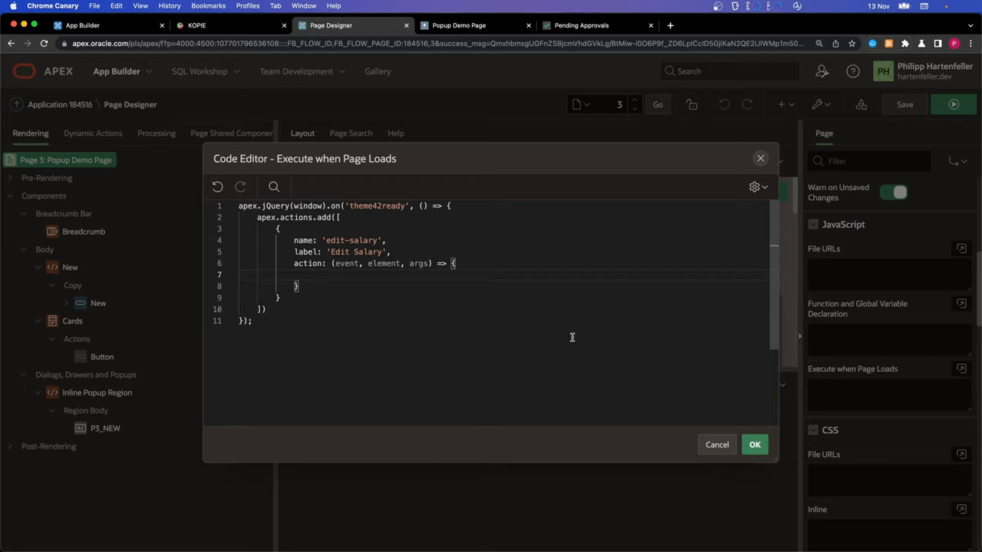
click(754, 444)
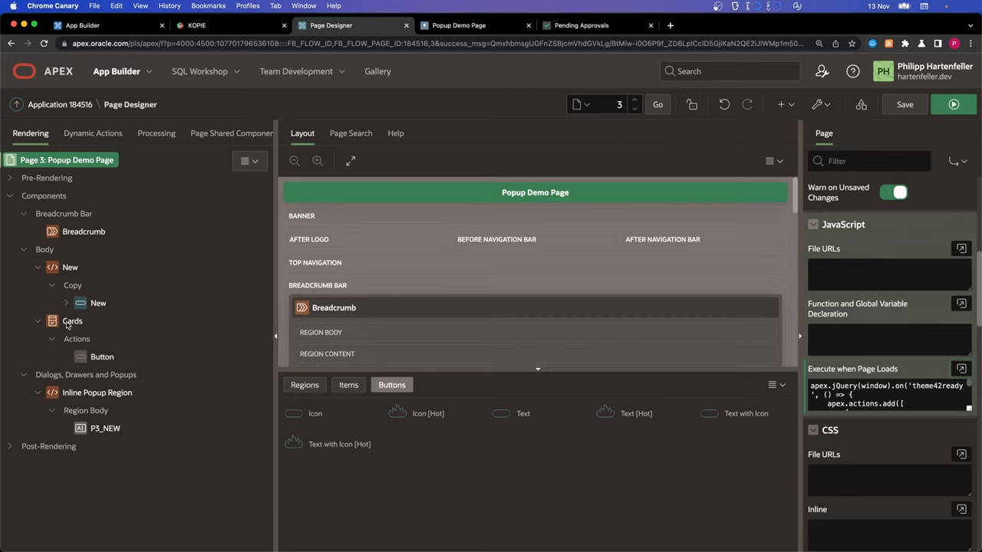
mouse_move(81, 357)
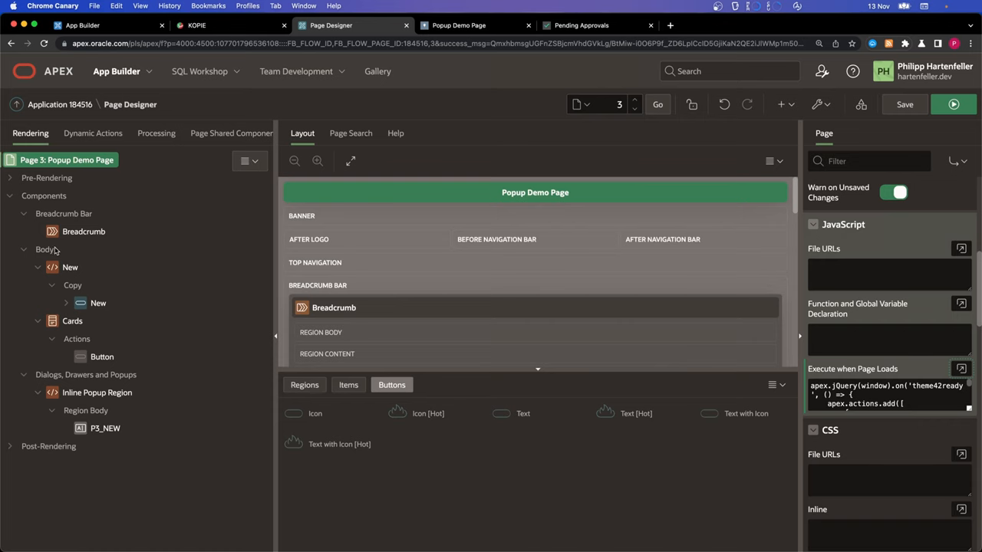
Step: Create a page item in the Cards region named P3_SAL_CHANGE_ID
right_click(72, 320)
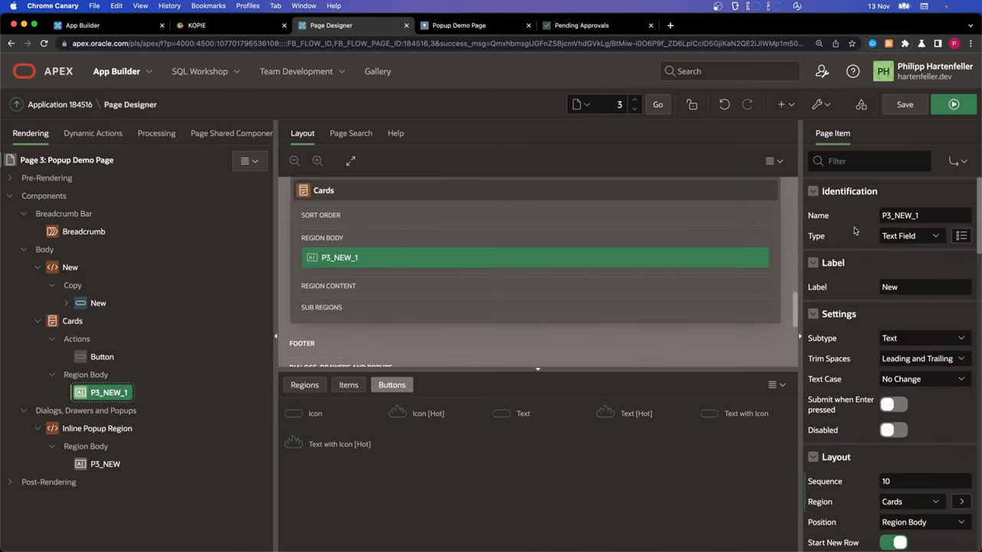
double_click(924, 215)
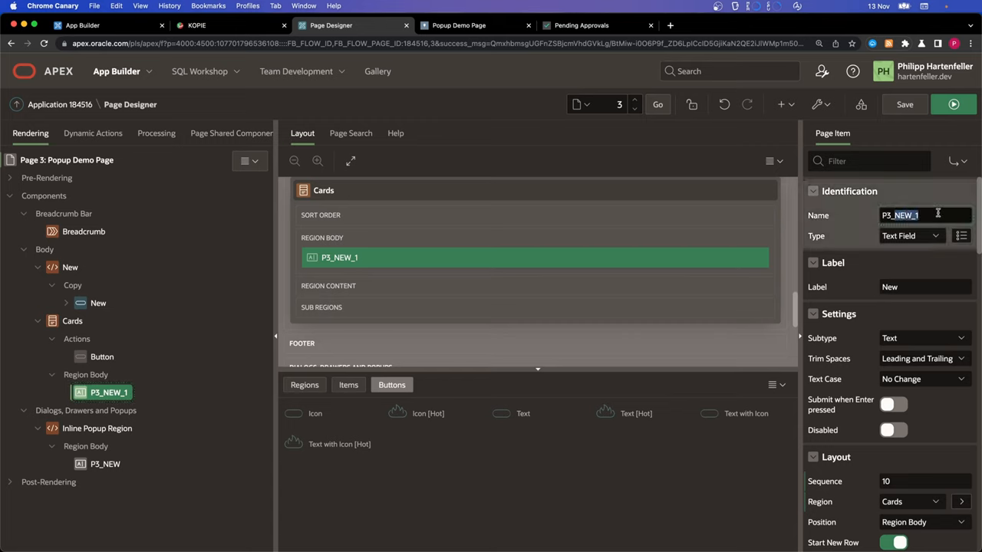
text(P3_SAL_CHANG)
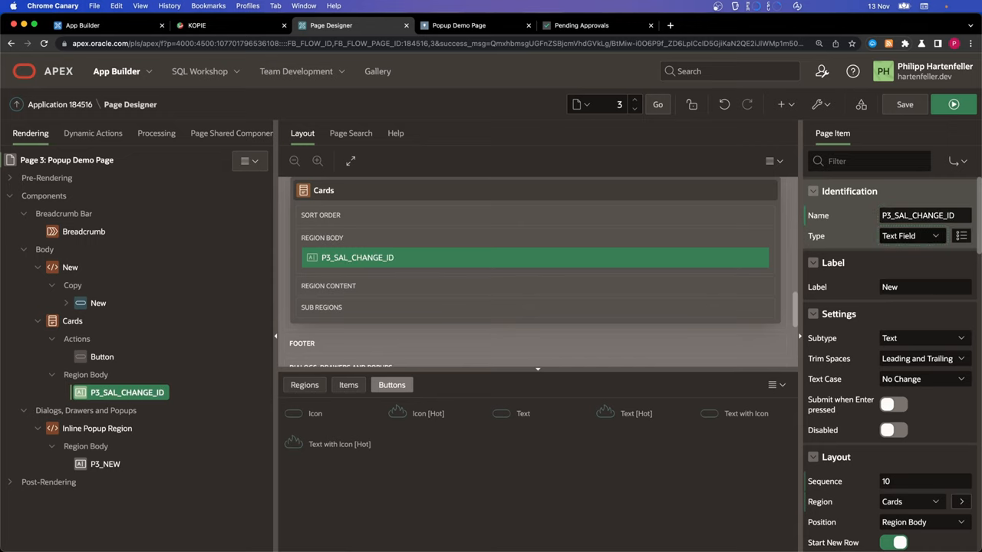
right_click(86, 411)
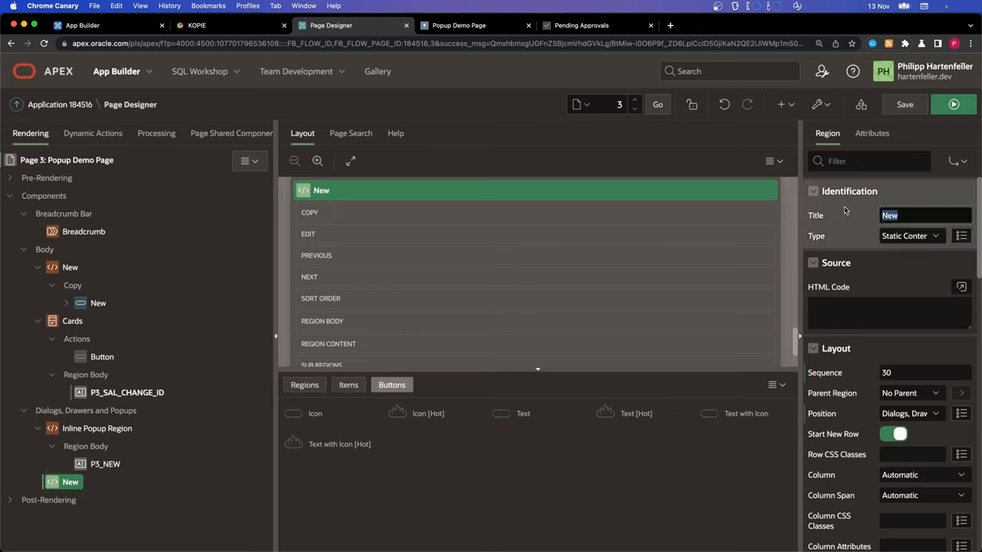
Step: Title the region Salary Popup with auto height and popup size None
text(Salary P)
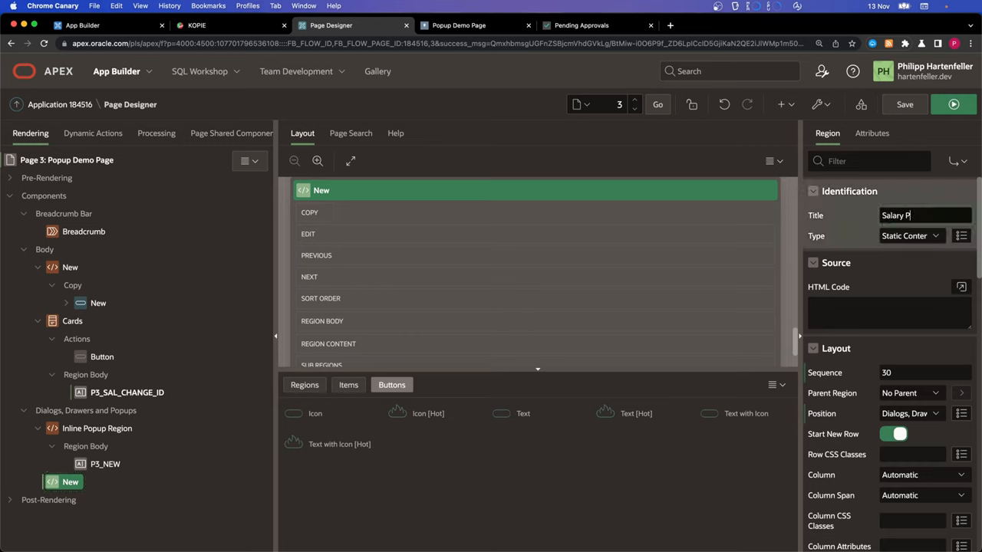
scroll(down, 3)
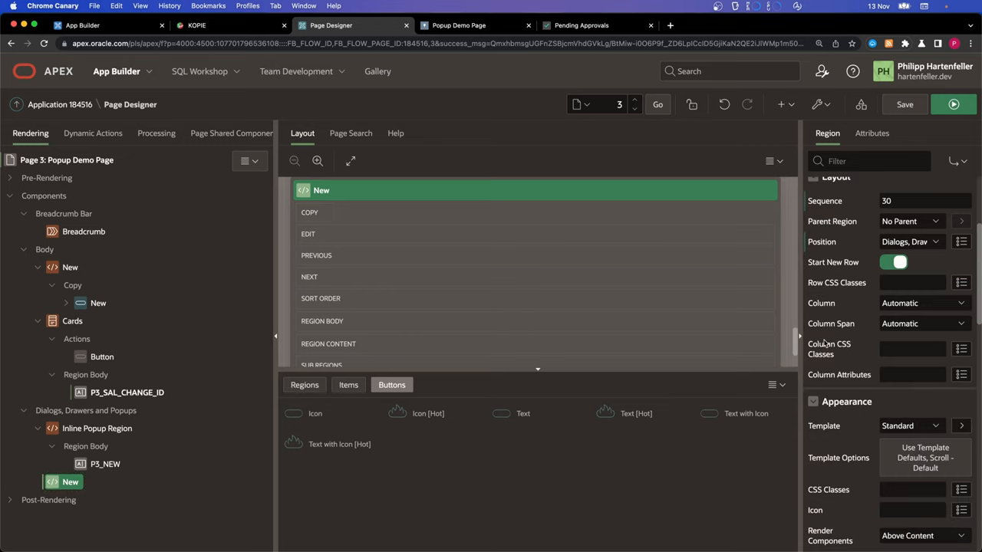
click(909, 426)
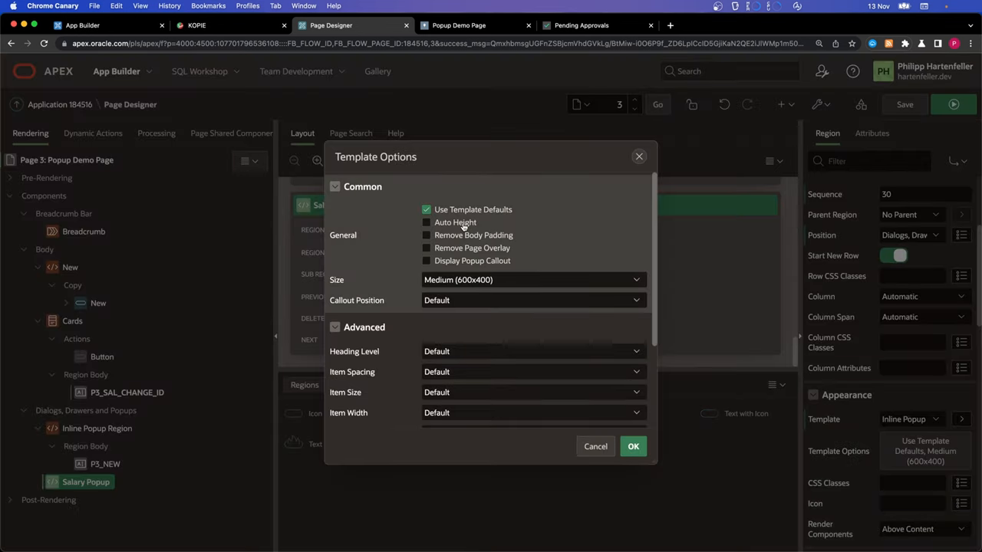
click(427, 248)
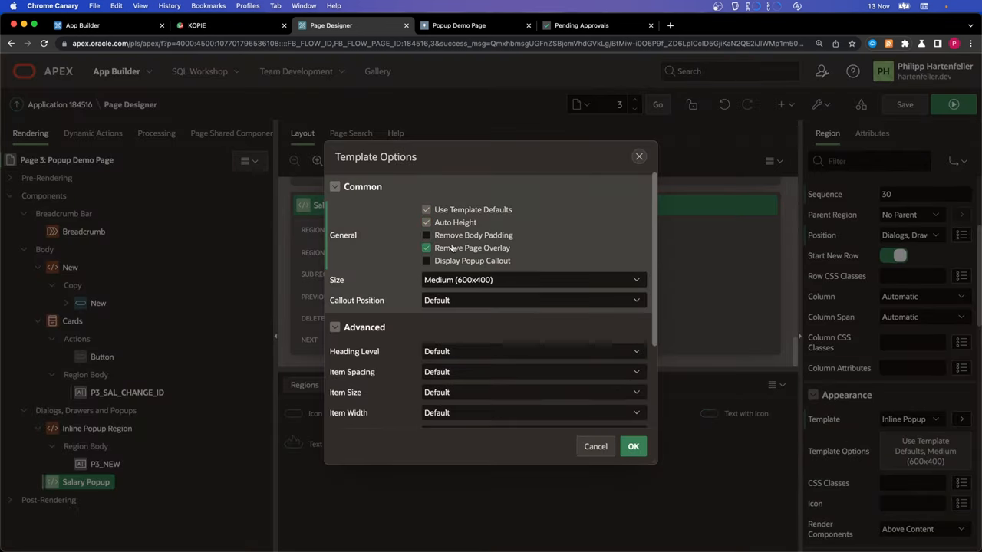
click(533, 279)
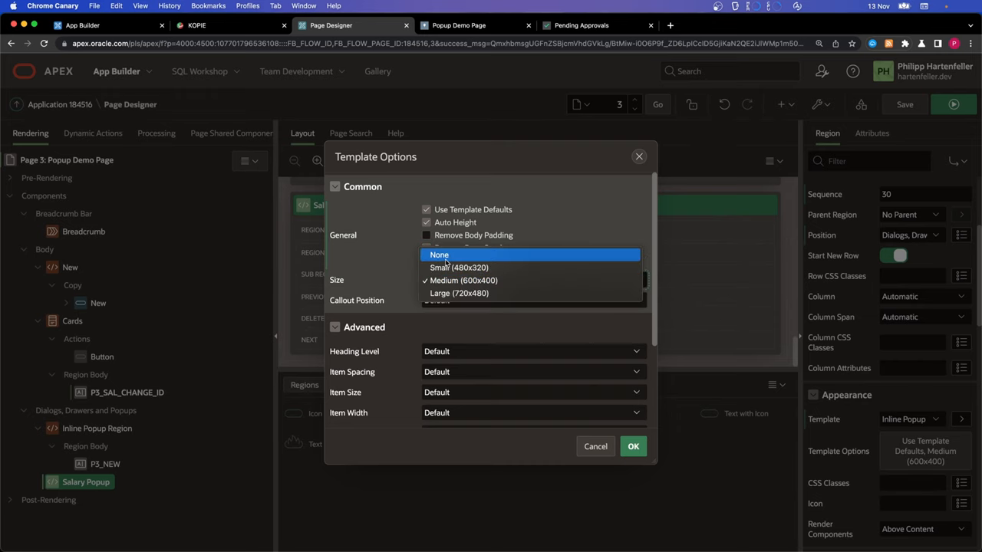
click(440, 255)
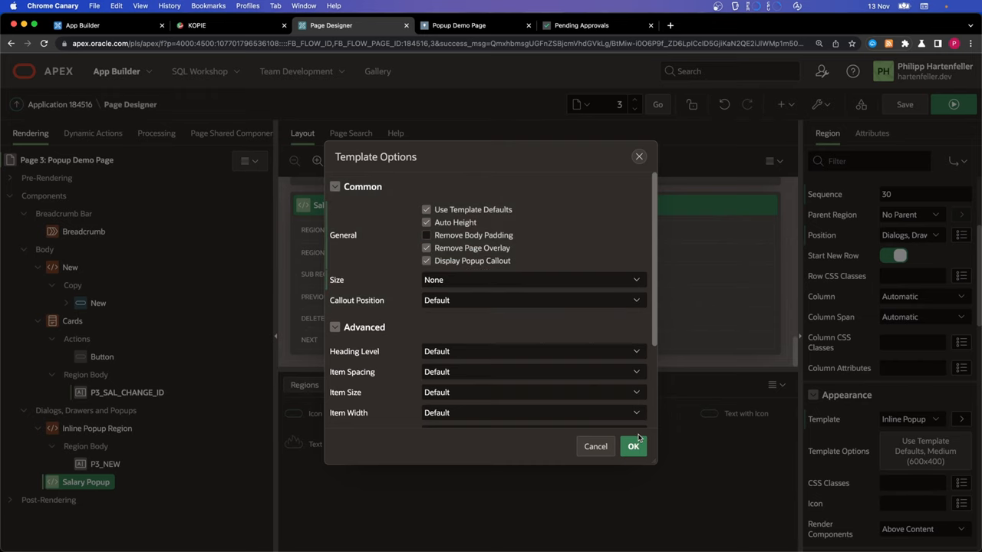
click(633, 446)
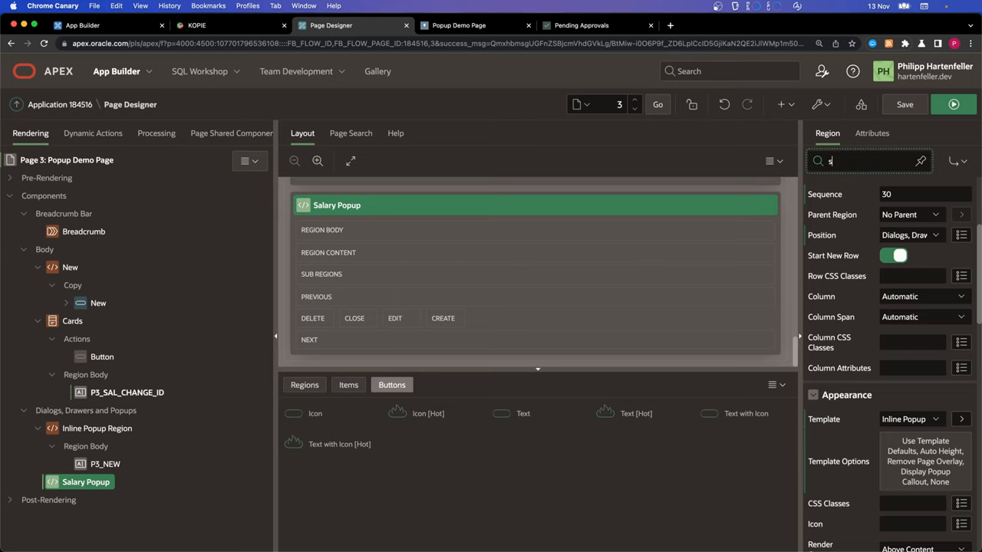
Step: Set the popup's static ID to salary_popup and save the page
text(stat)
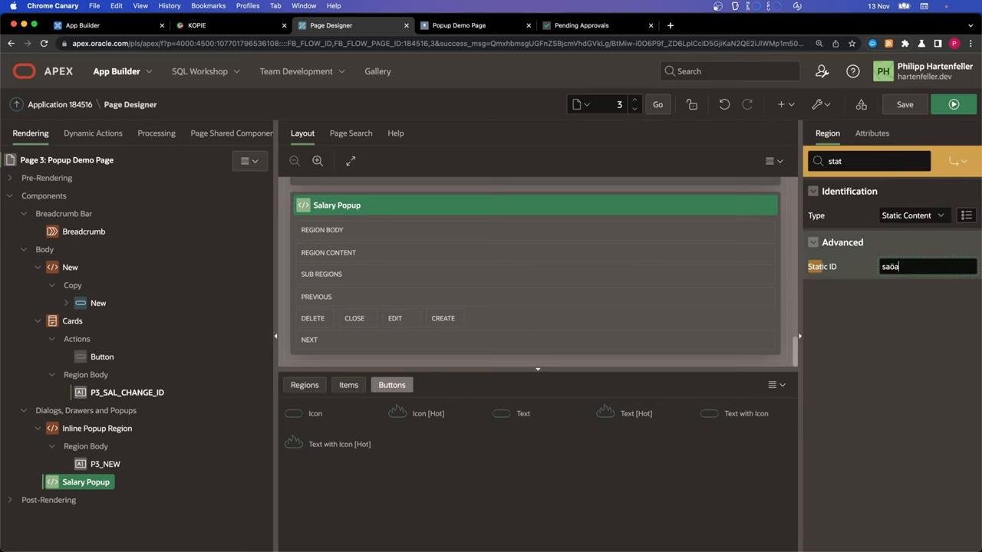
text(salary_popup)
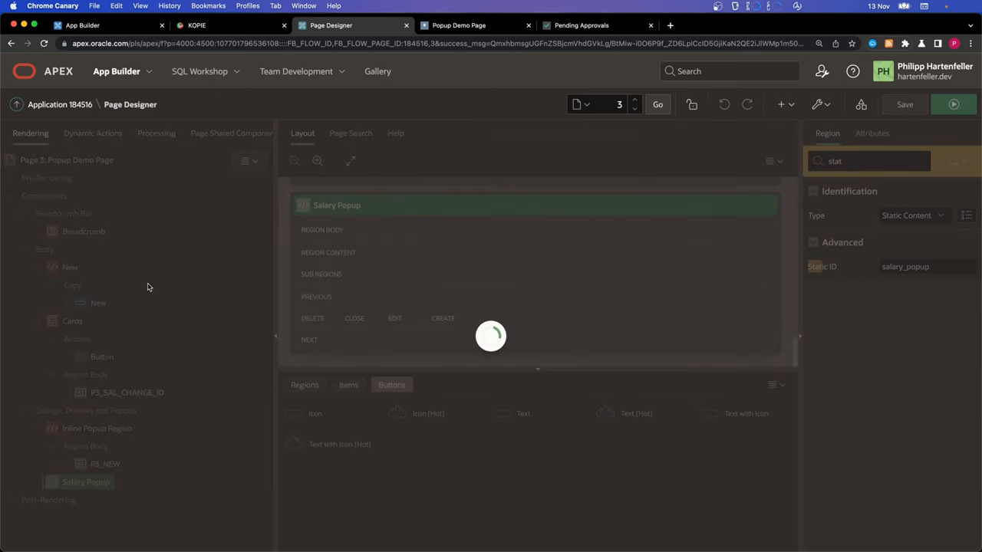
click(905, 104)
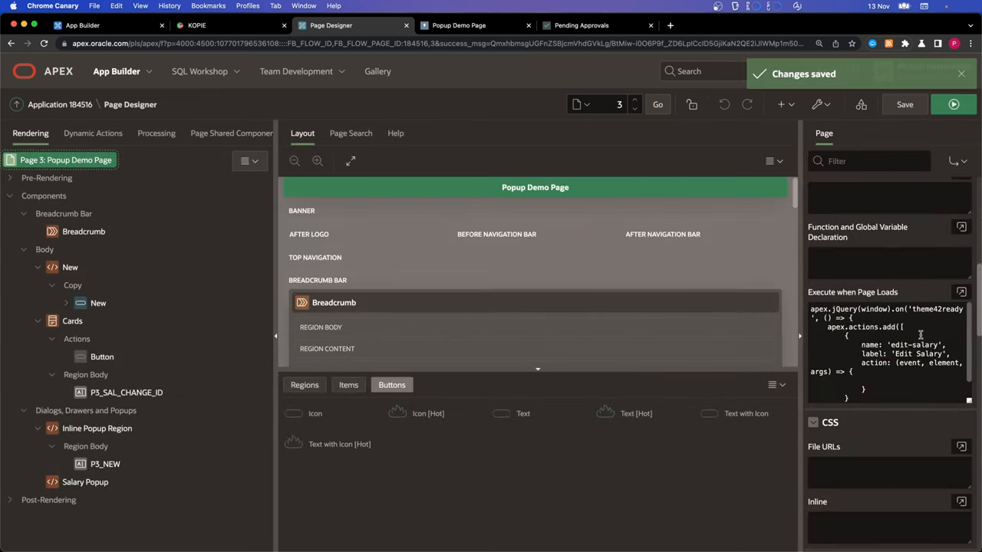
Step: Create page item P3_SALARY in Salary Popup as a number field labelled Change Salary
click(961, 292)
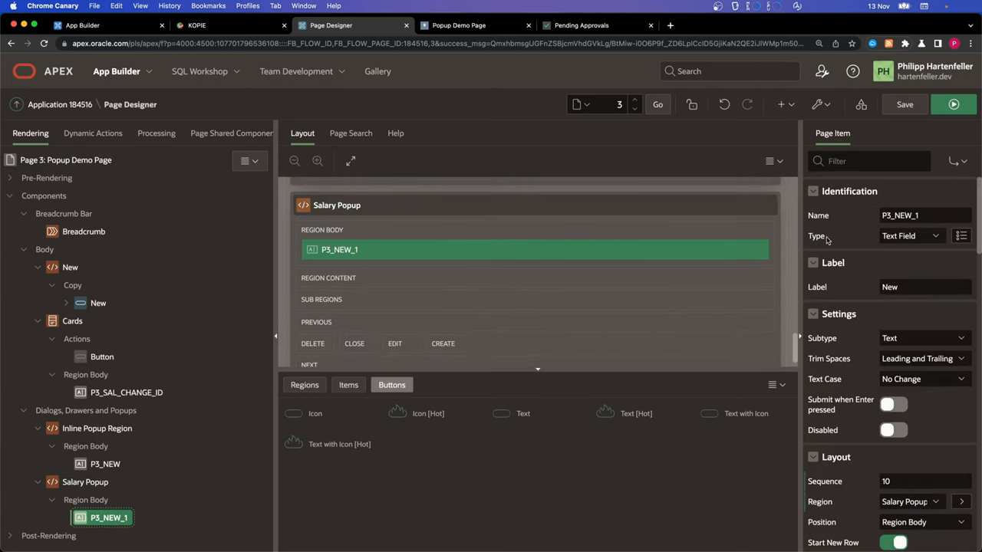
text(P3_SALARY)
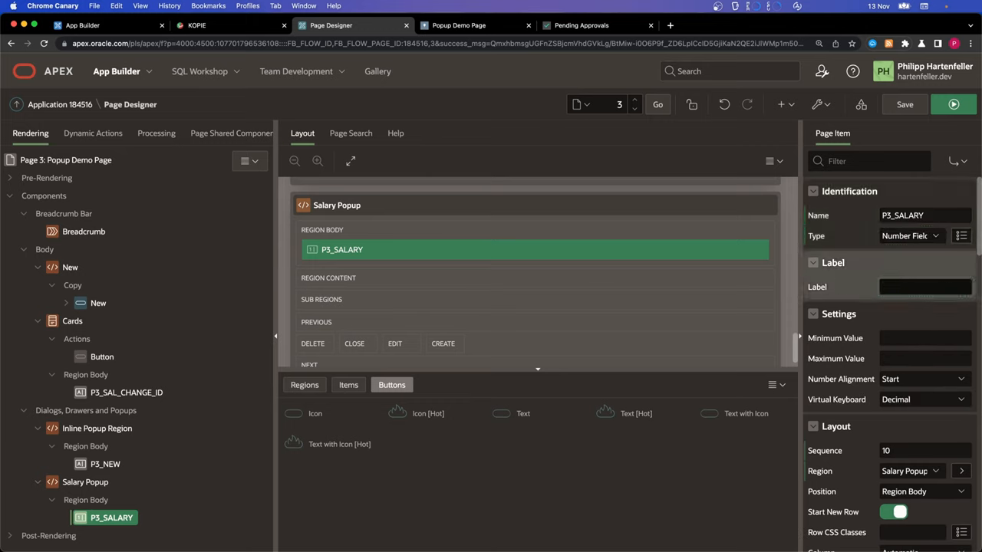
text(Change Salary)
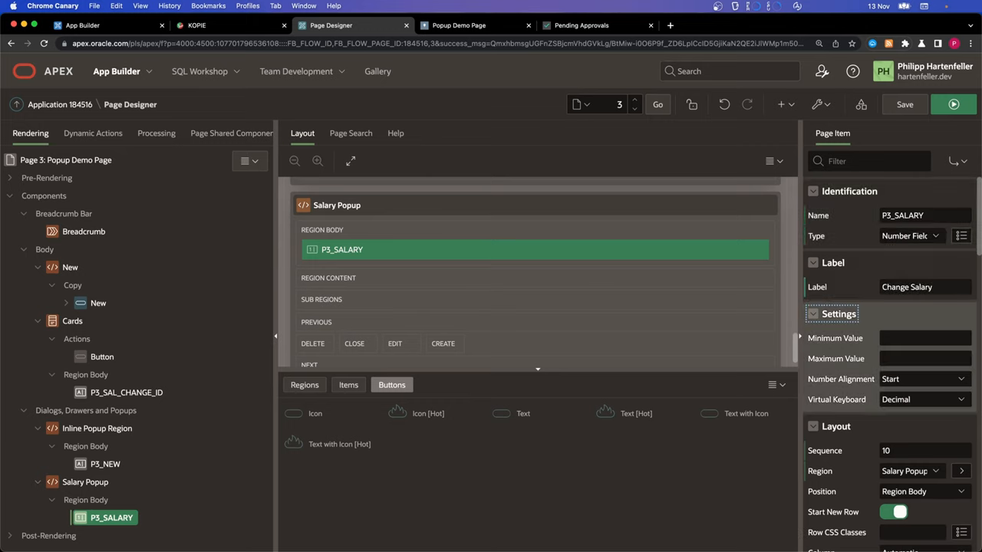
click(65, 159)
text(ap)
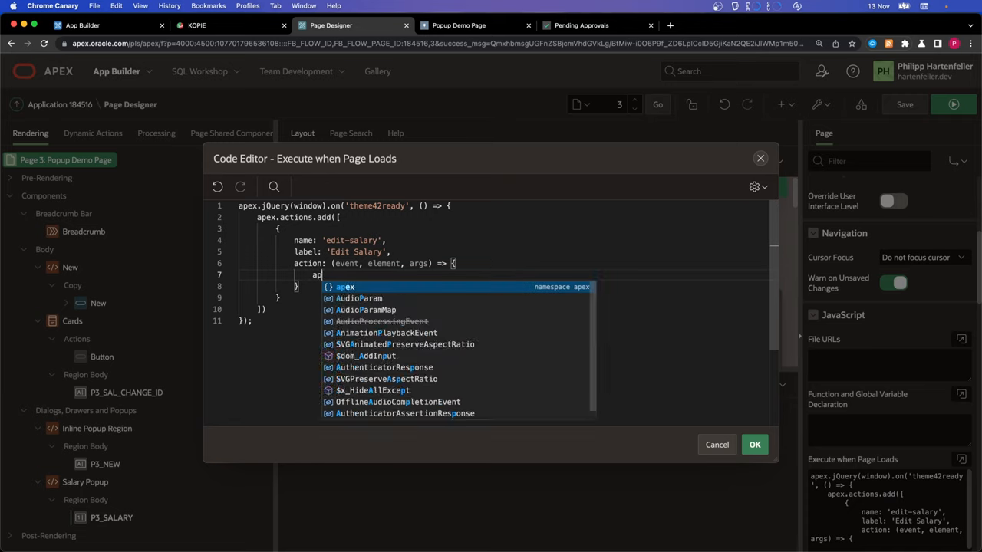
Step: Write apex.items.P3_SAL_CHANGE_ID.setValue(args.id) inside the edit-salary handler
text(items.set)
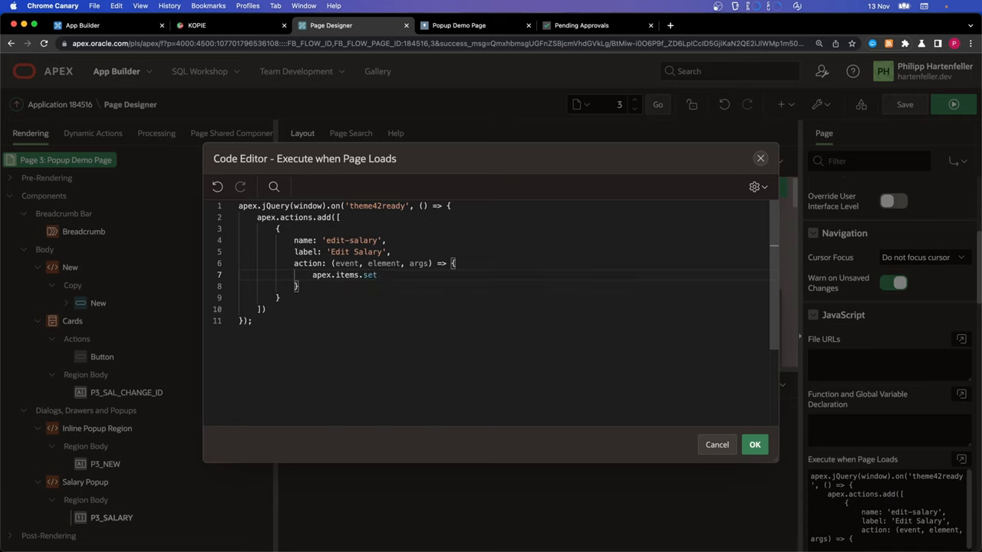
text(P3_SAL_CHANGE)
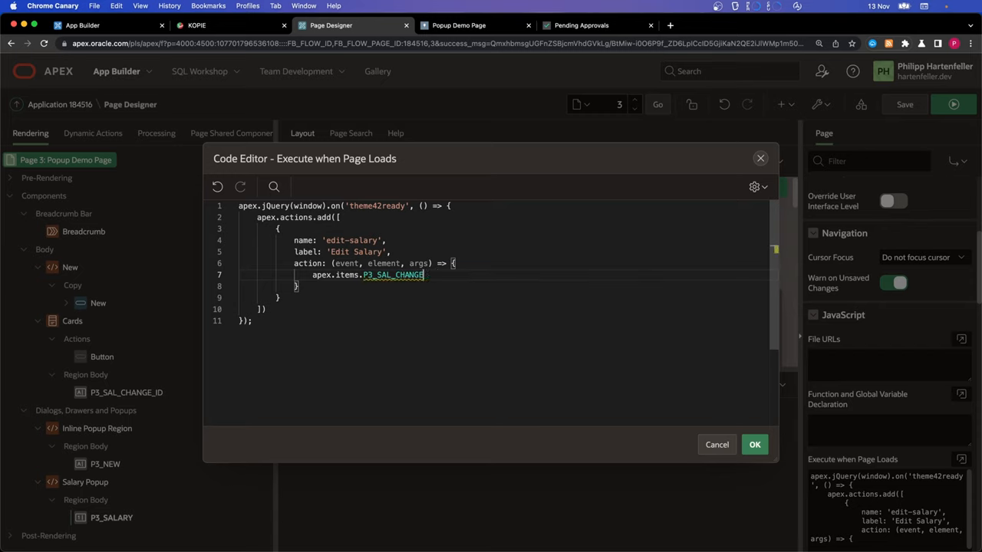
text(_ID)
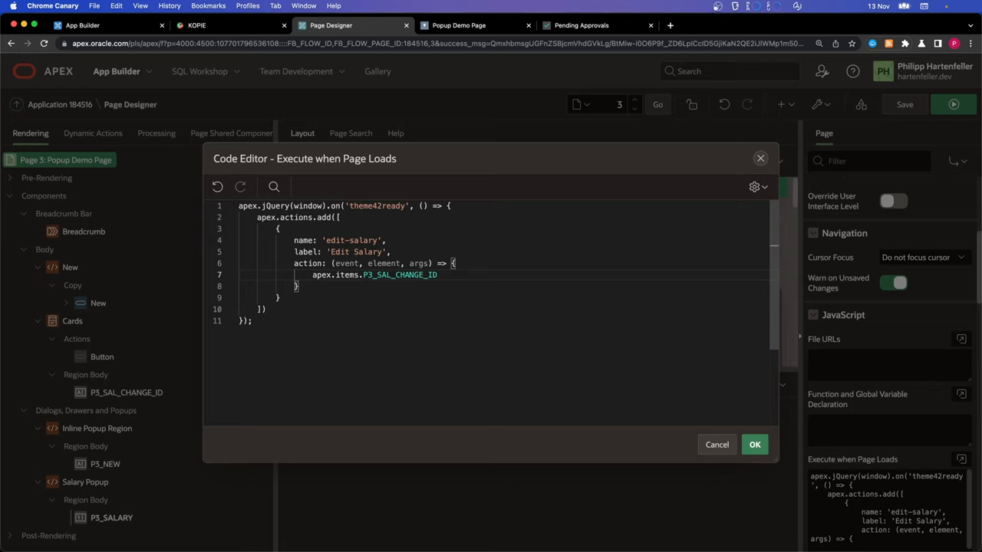
text(.setValue(args.)
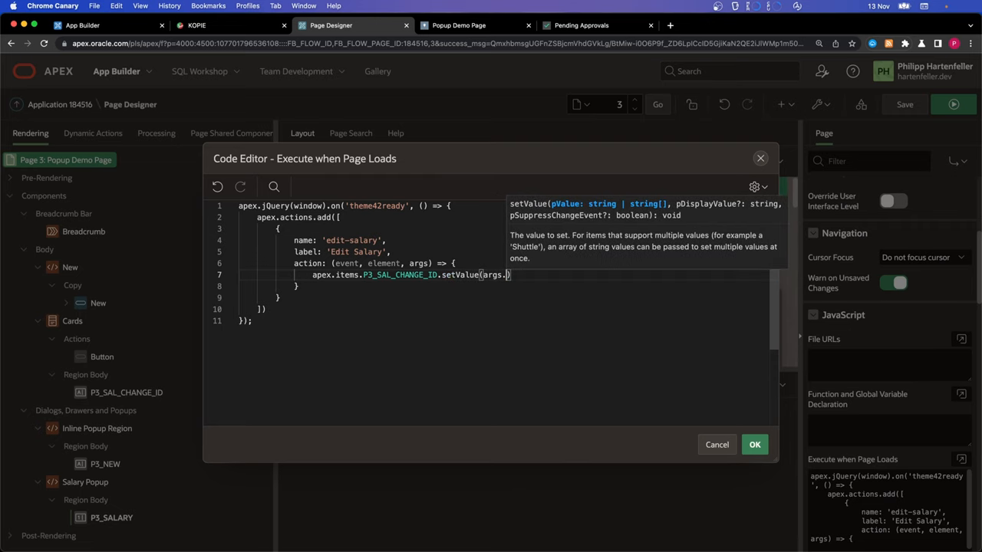
text(id)
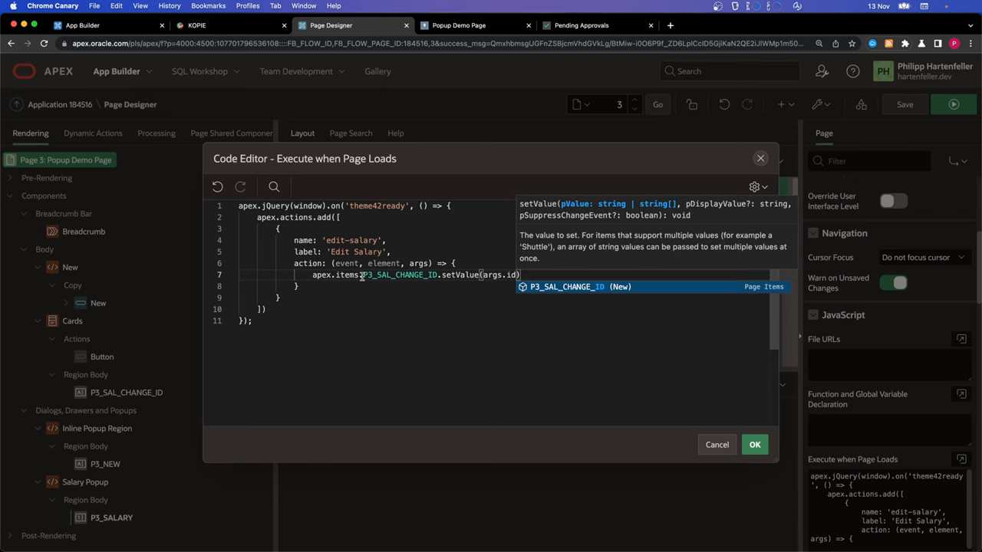
click(458, 25)
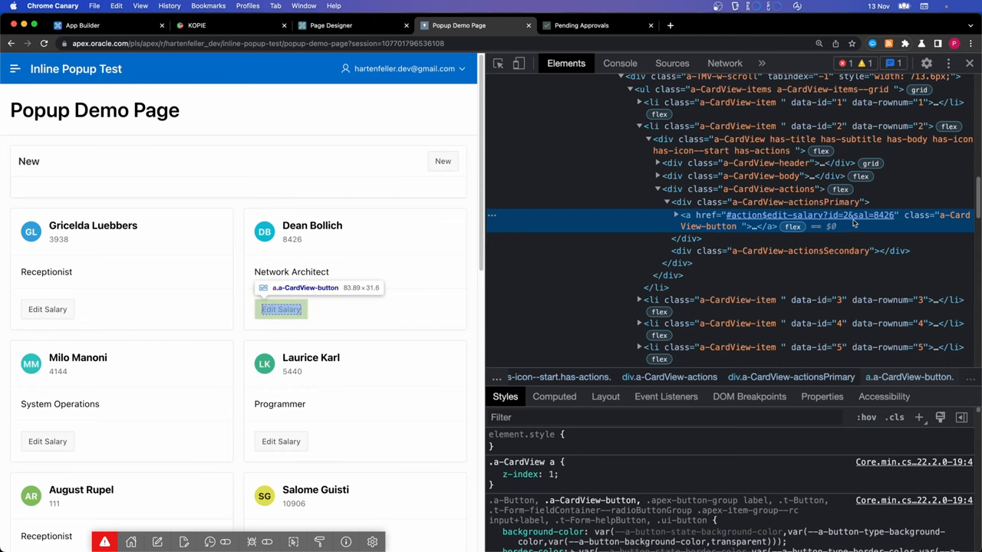
mouse_move(859, 219)
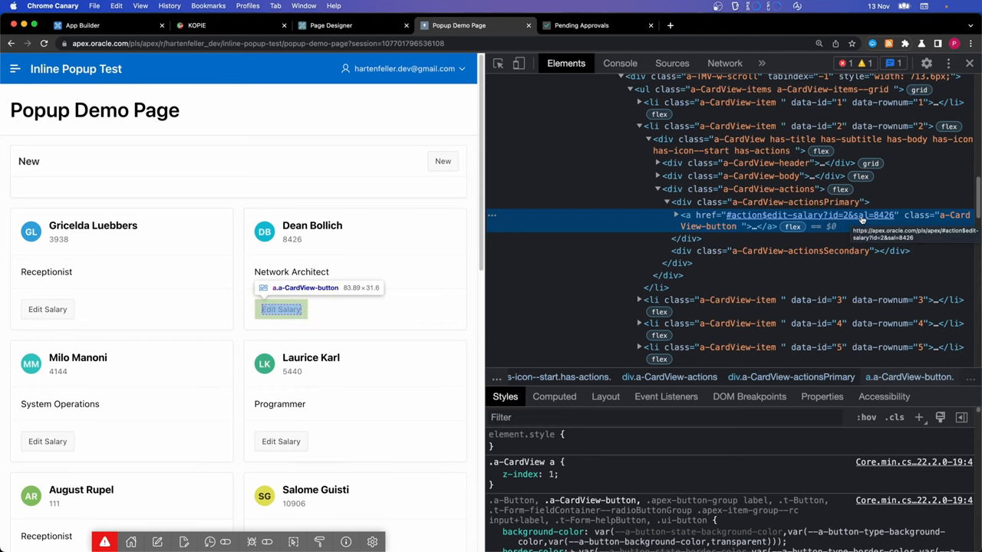
click(330, 25)
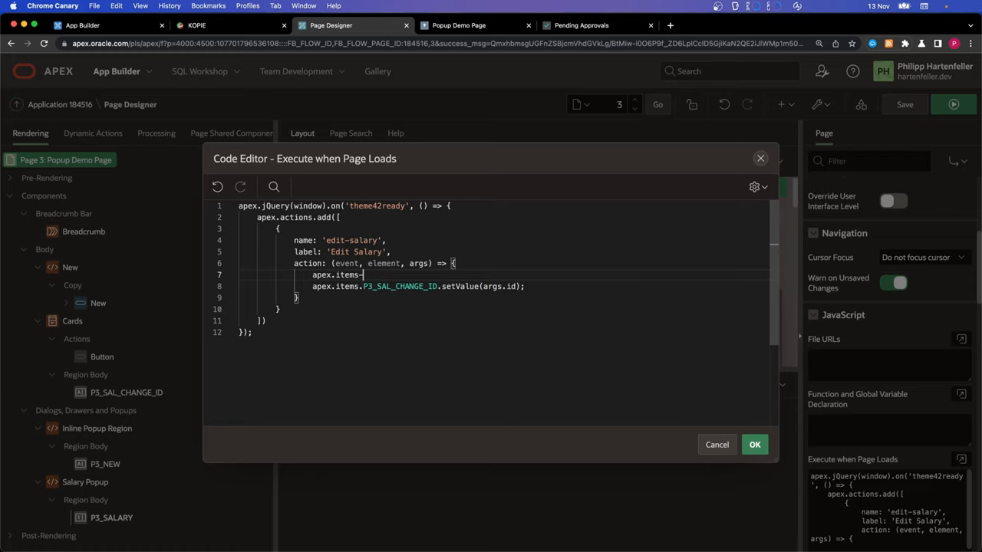
Step: Add apex.items.P3_SALARY.setValue(args.sal) and a console.log of the action arguments
text(P3_SALARY)
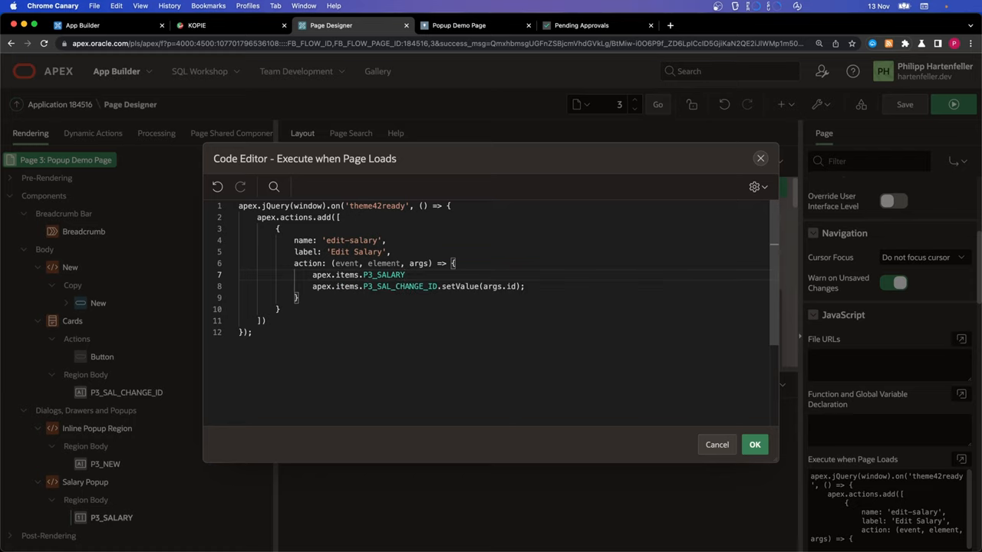
text(.setValue)
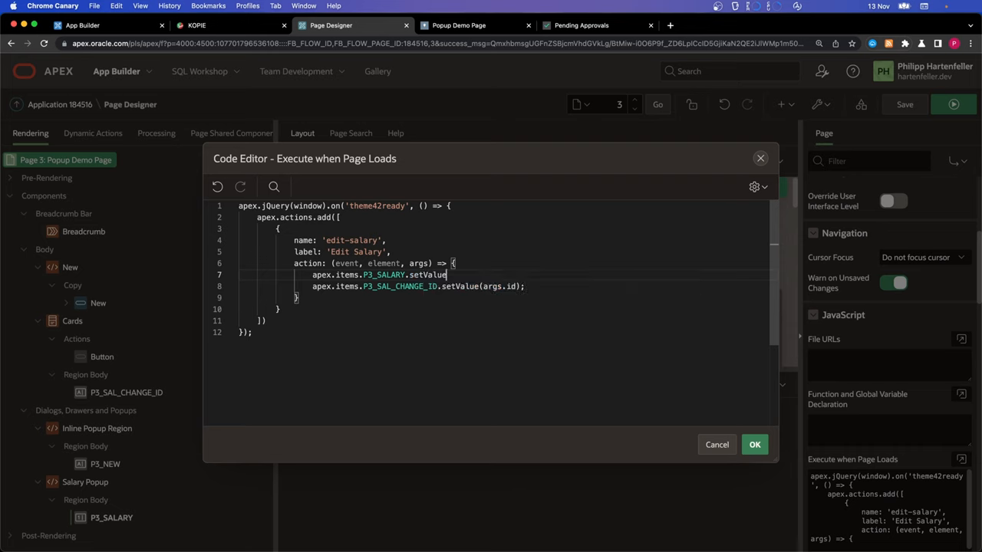
text((args.sal);)
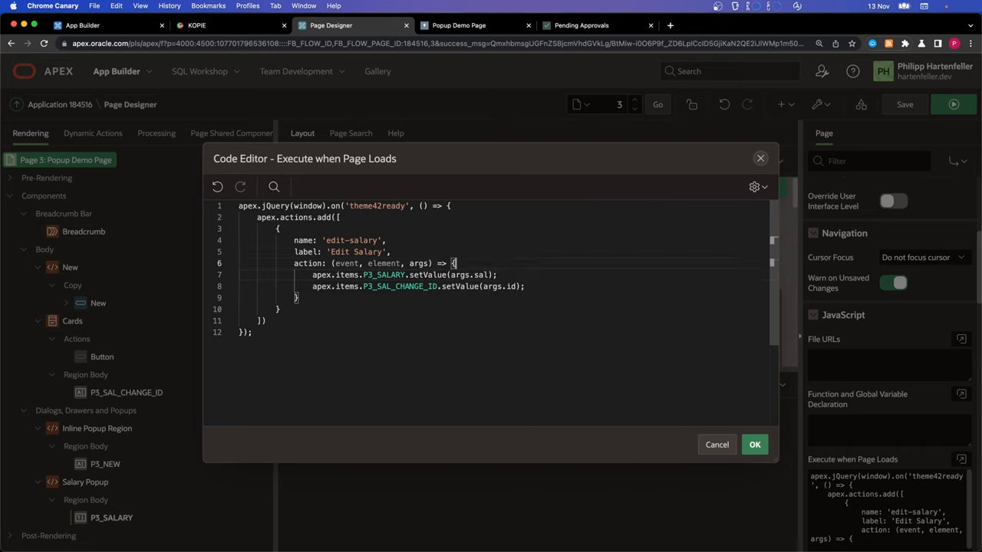
text(console)
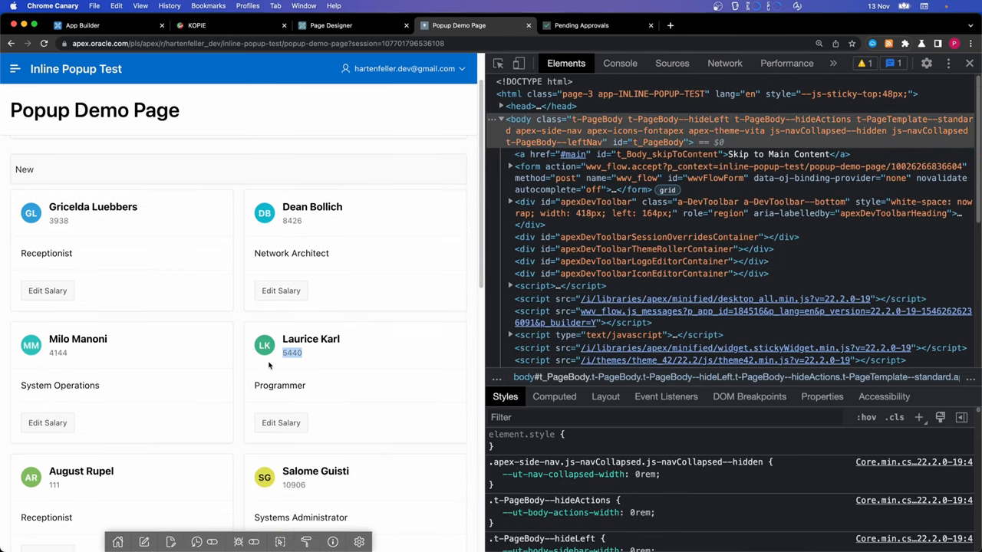
Step: Test Edit Salary on the Programmer card, confirming id 4 and salary 5440 log, then return
click(620, 63)
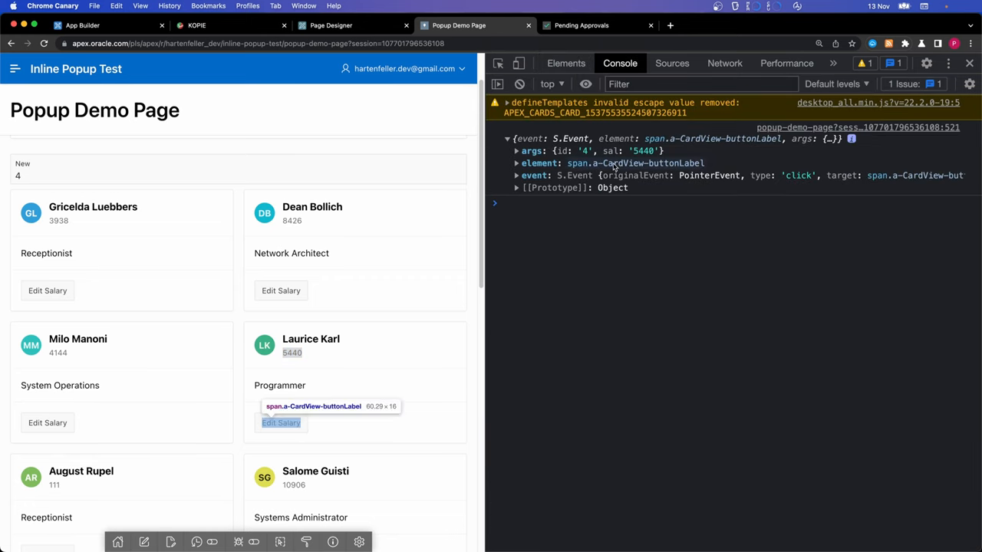
mouse_move(568, 150)
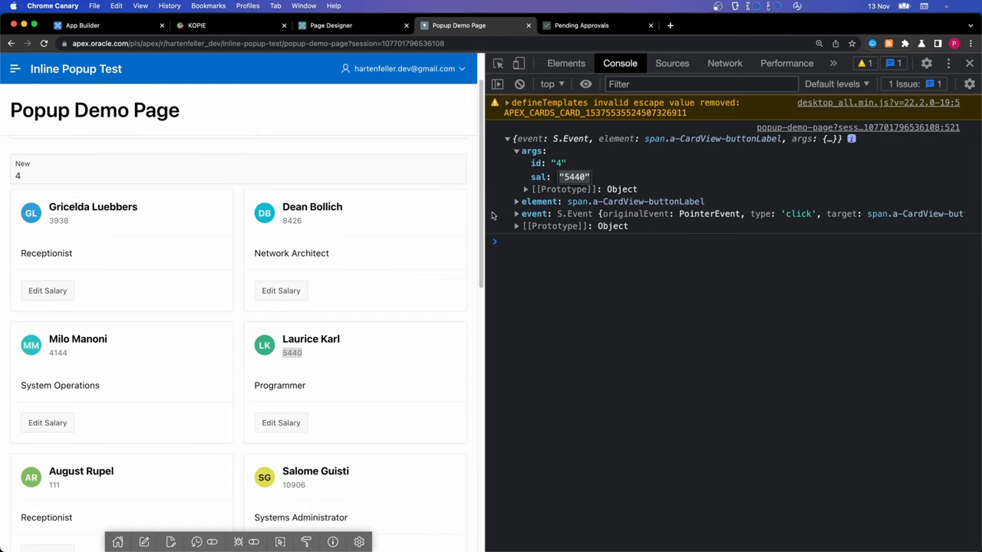
mouse_move(304, 359)
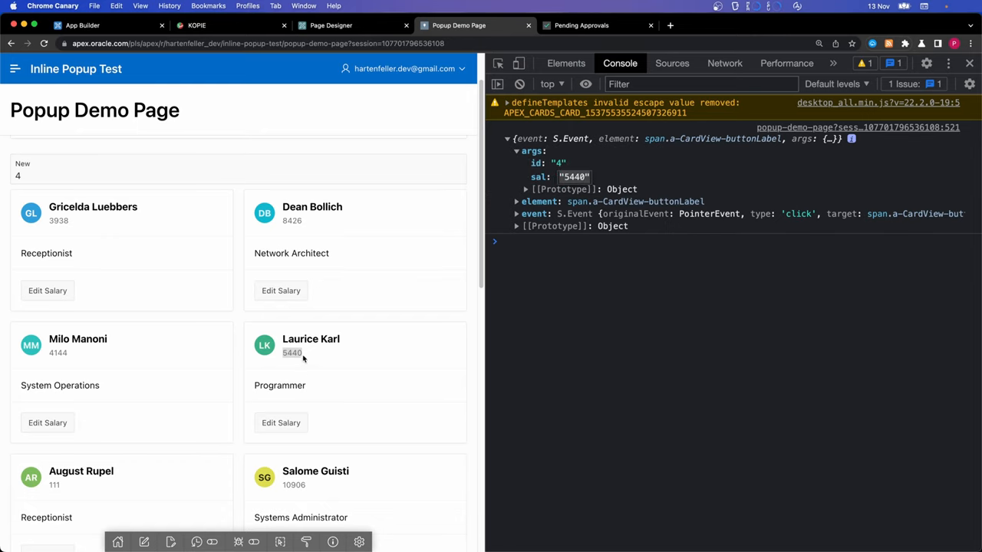
click(330, 25)
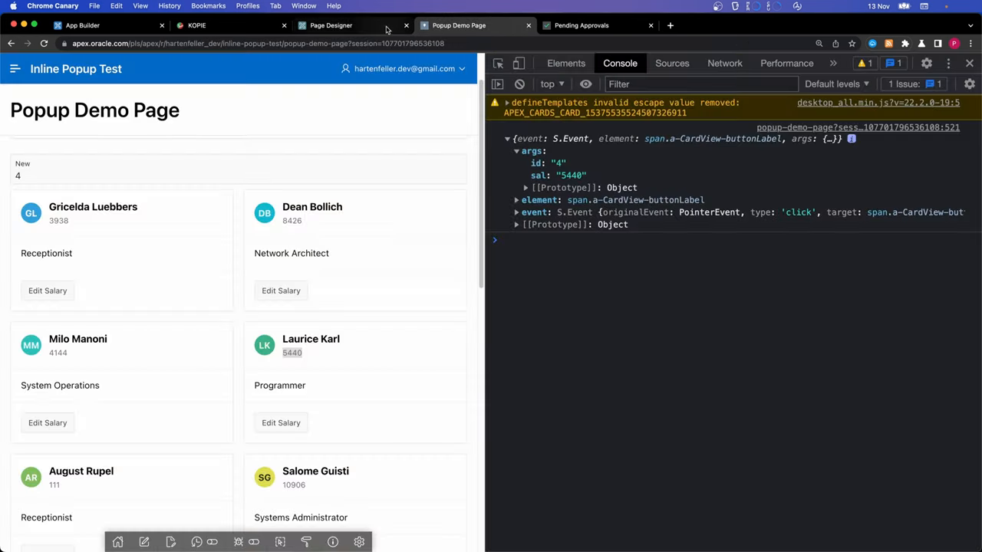
click(330, 26)
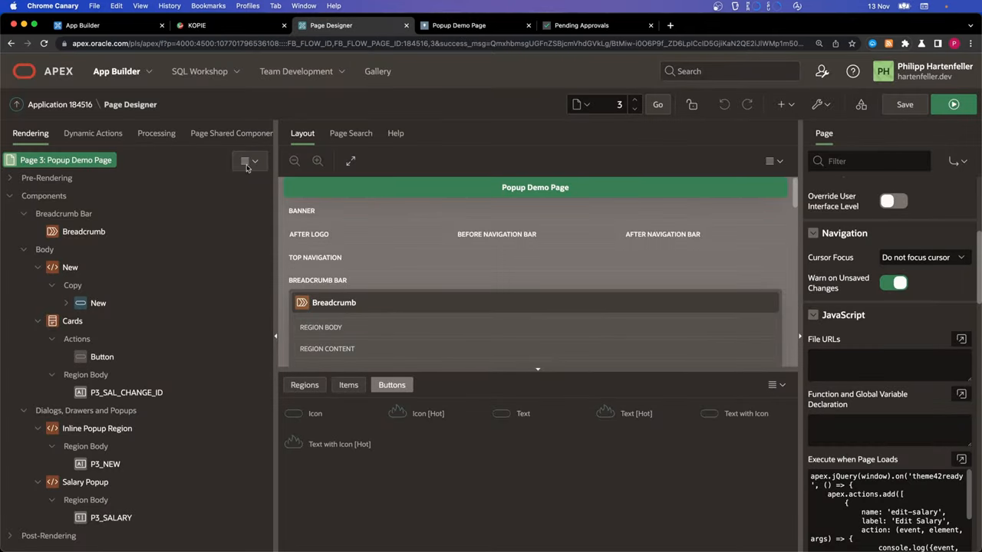
click(961, 459)
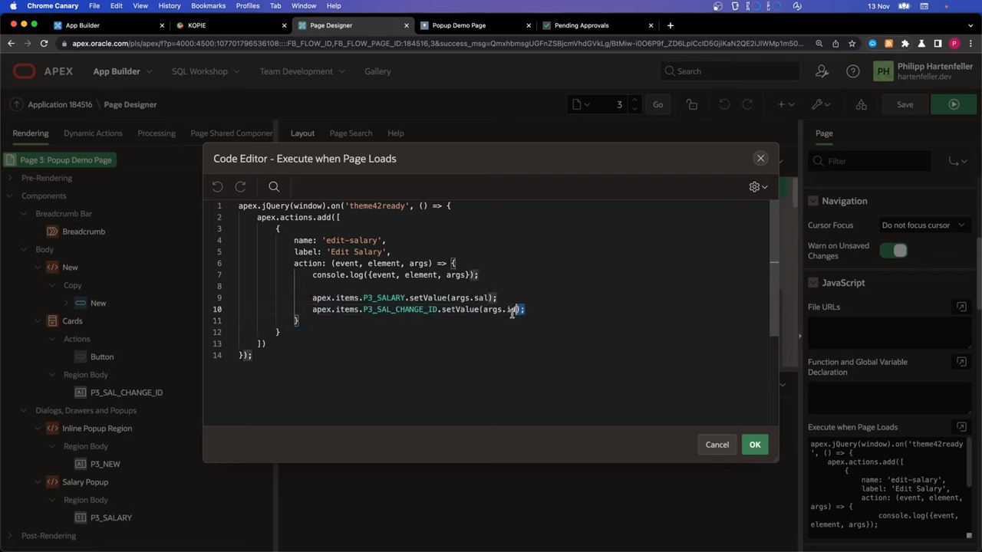
triple_click(415, 309)
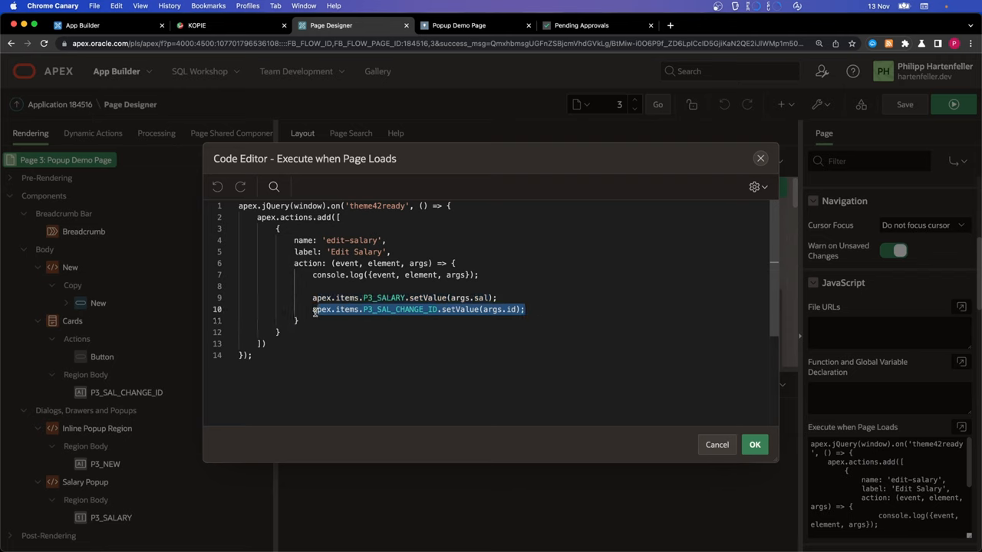
click(455, 309)
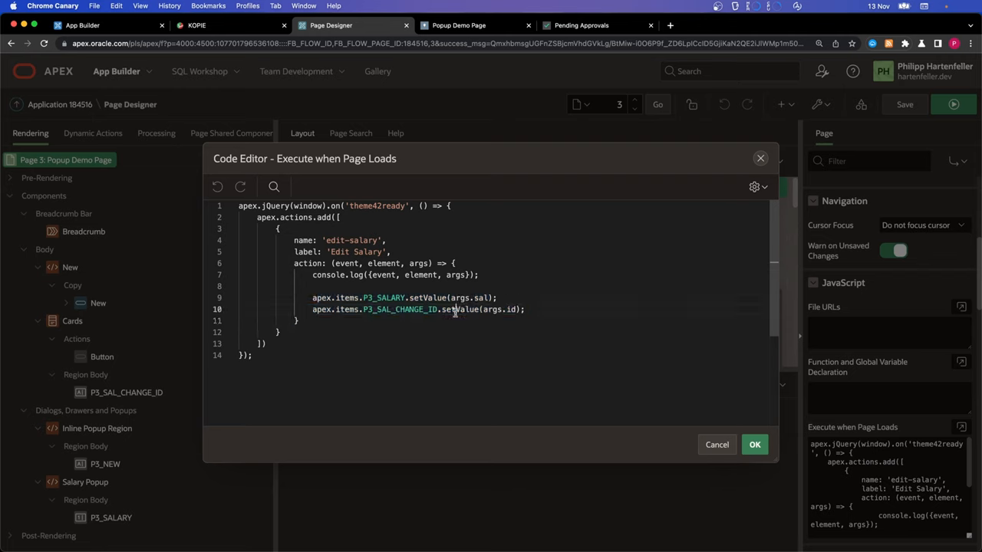
double_click(400, 309)
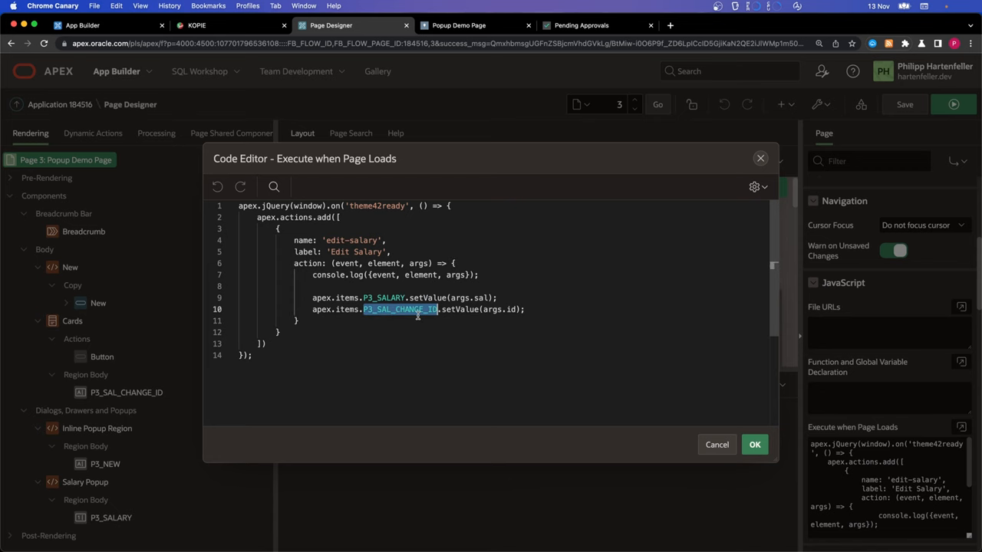
click(717, 445)
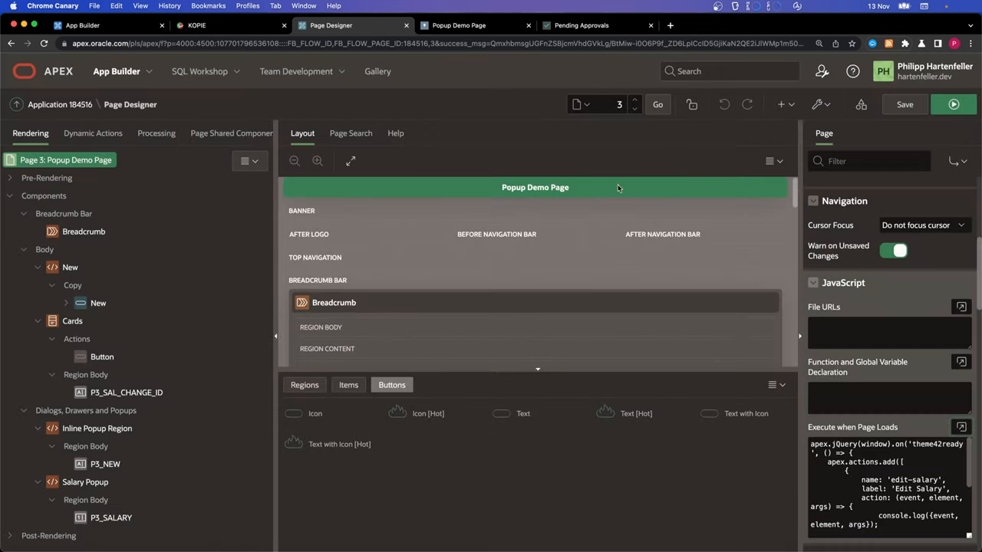
click(92, 133)
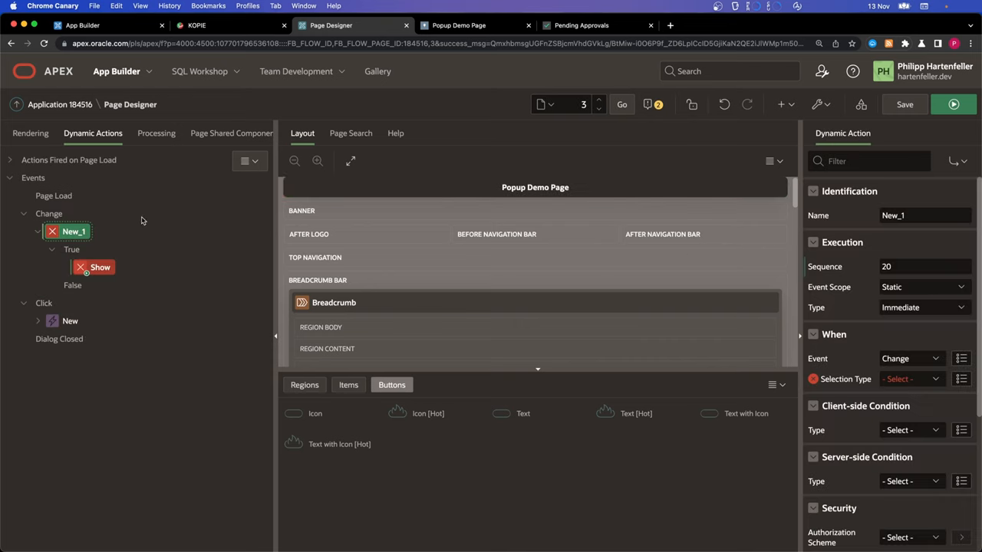
mouse_move(953, 297)
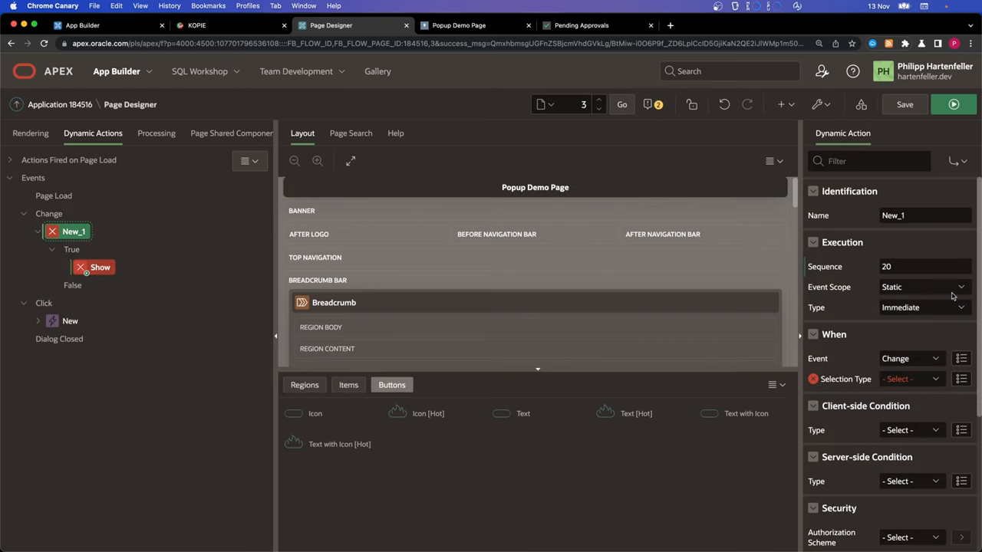
Step: Fire New_1 on P3_SAL_CHANGE_ID, make its action Open Region Salary Popup, and save
click(910, 379)
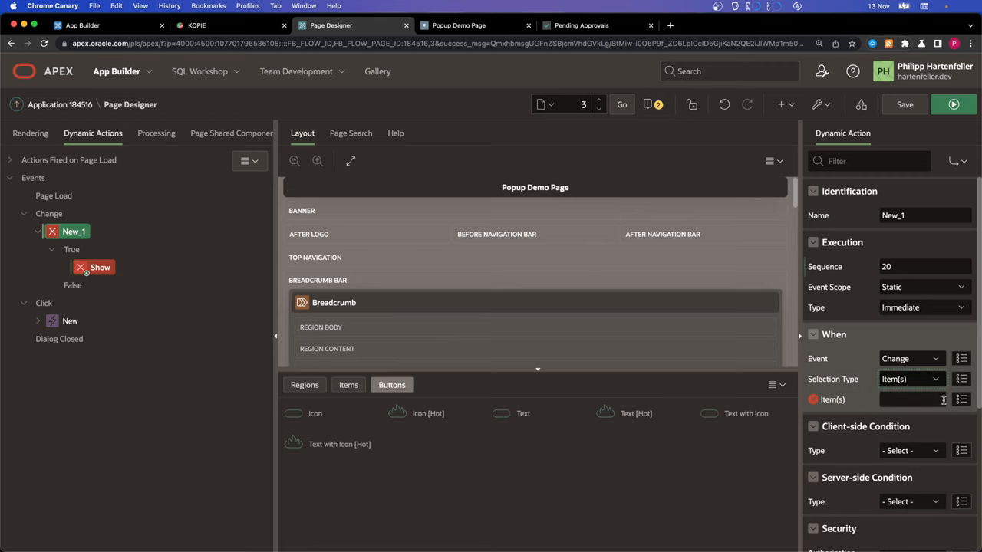
text(P3_SAL_CHANGE)
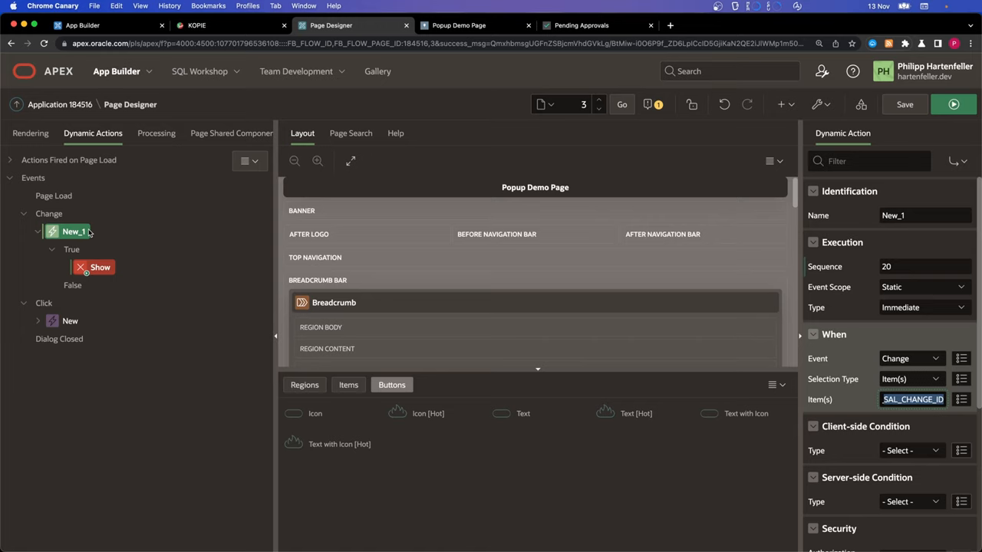
mouse_move(100, 244)
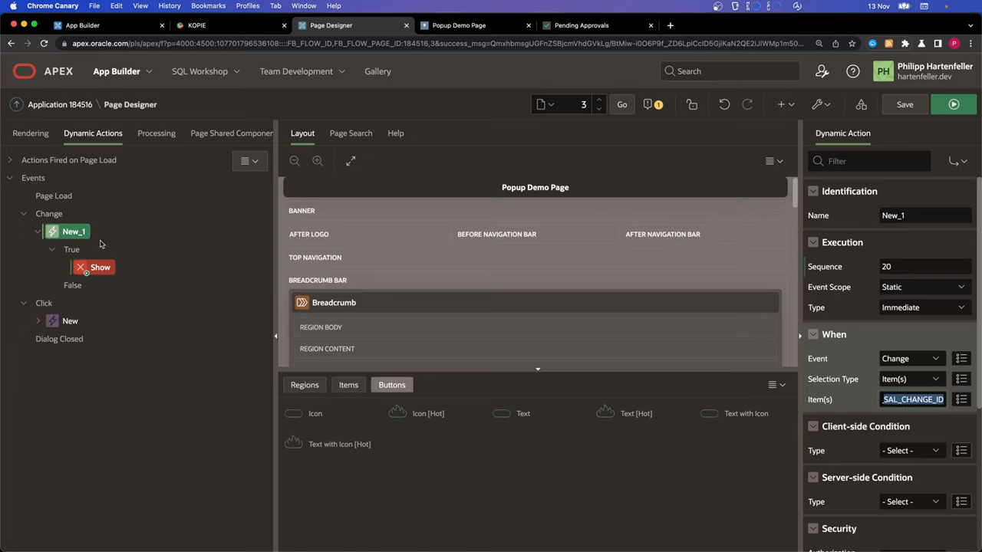
click(101, 267)
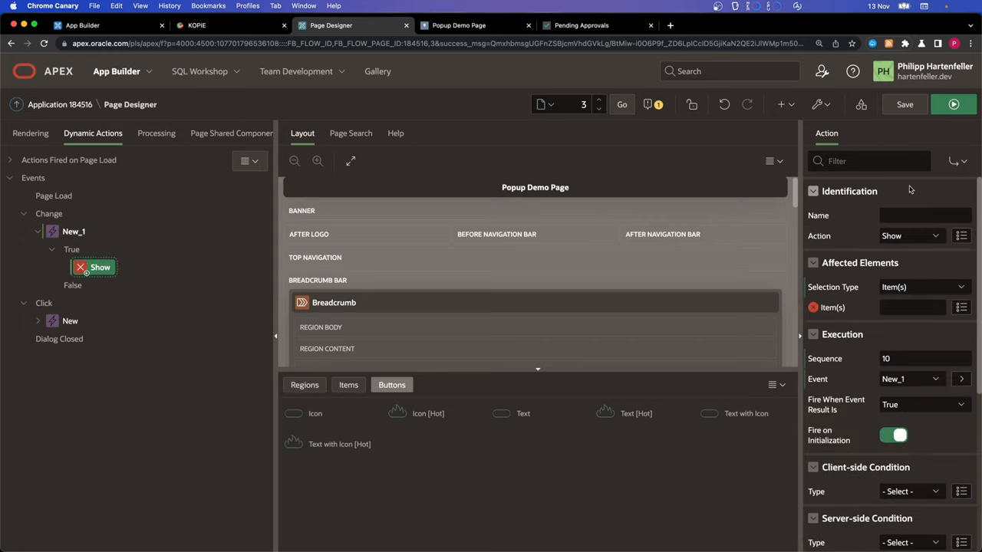
click(910, 235)
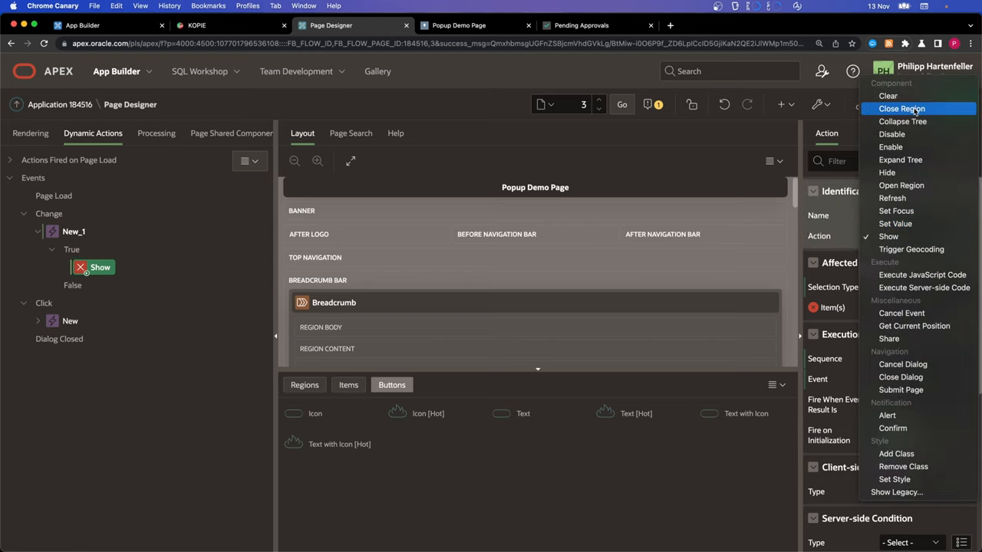
click(889, 237)
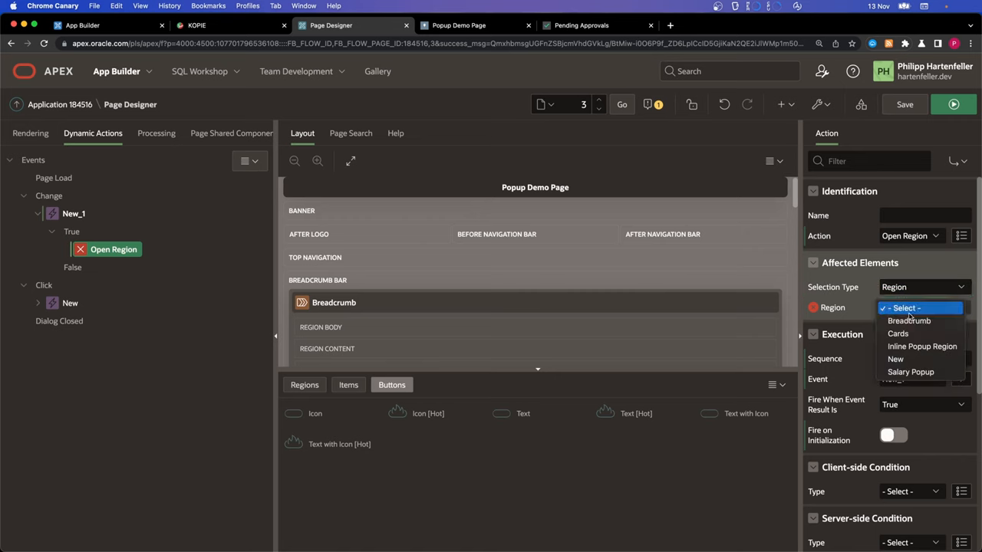
click(911, 373)
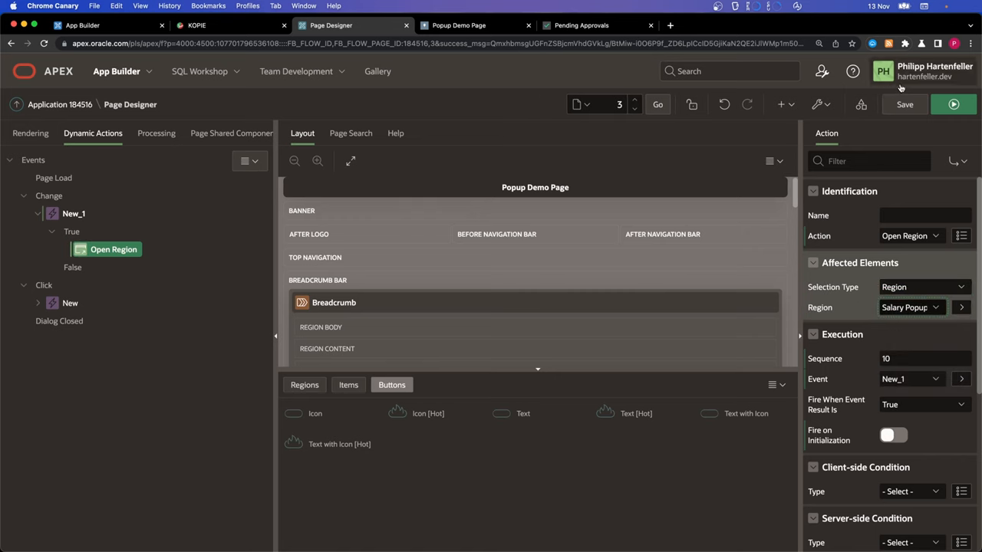
click(904, 104)
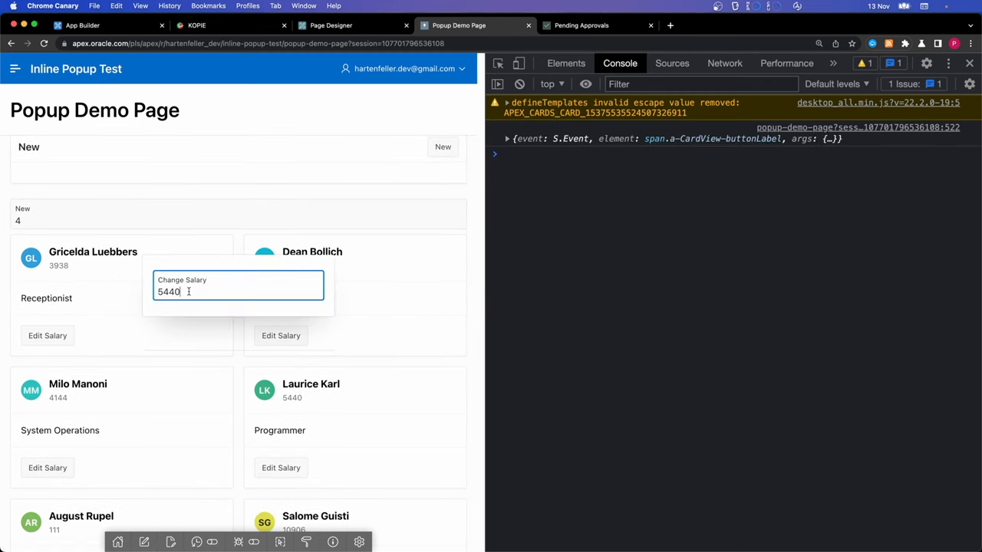
Step: Check the Change Salary popup value, dismiss it, then open it from the Network Architect card
triple_click(169, 292)
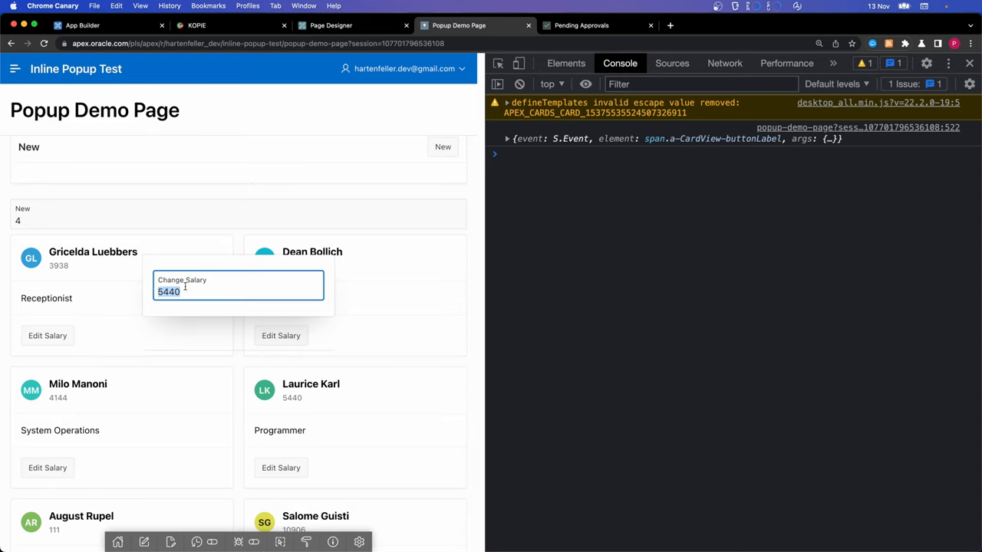
click(196, 359)
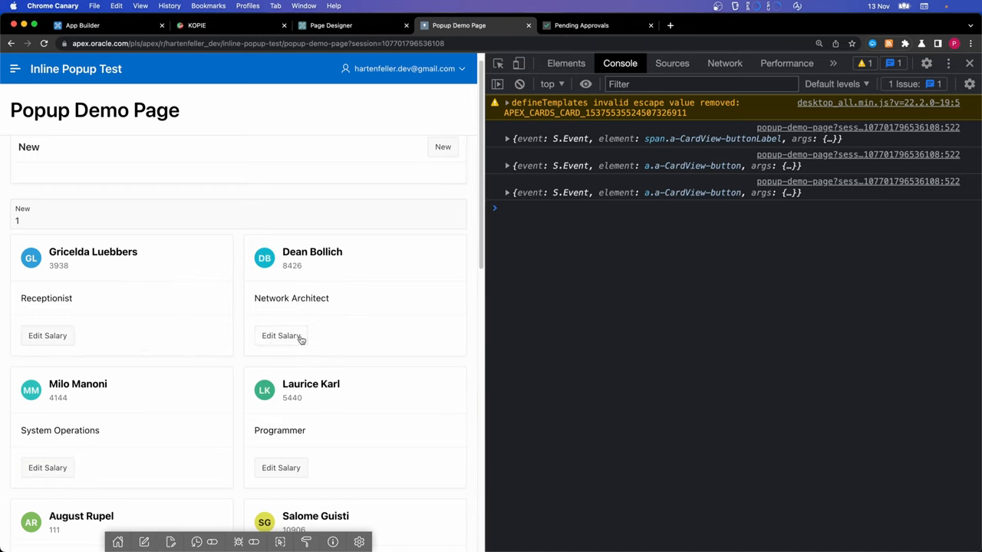
click(281, 335)
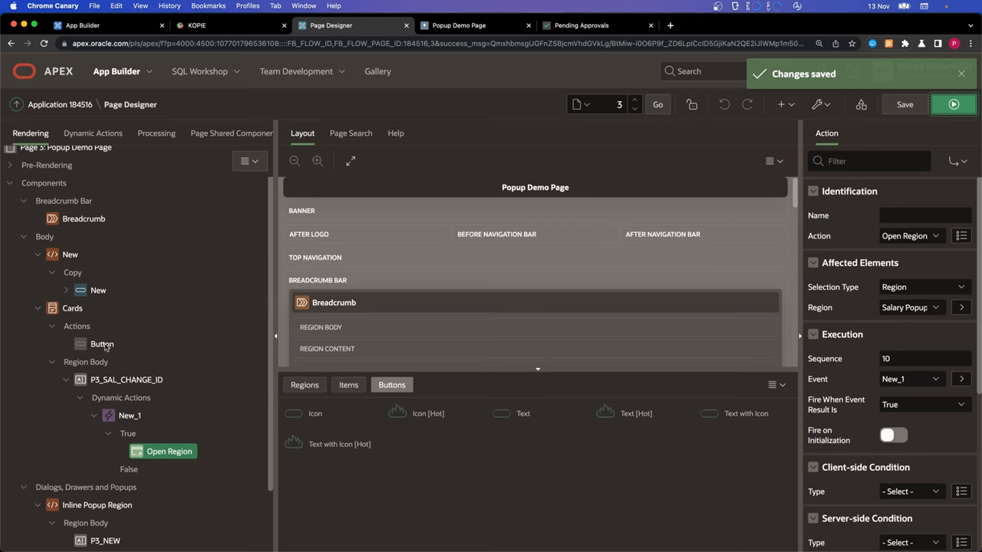
Step: Collapse the P3_SAL_CHANGE_ID node in the Rendering tree and save the page
right_click(127, 380)
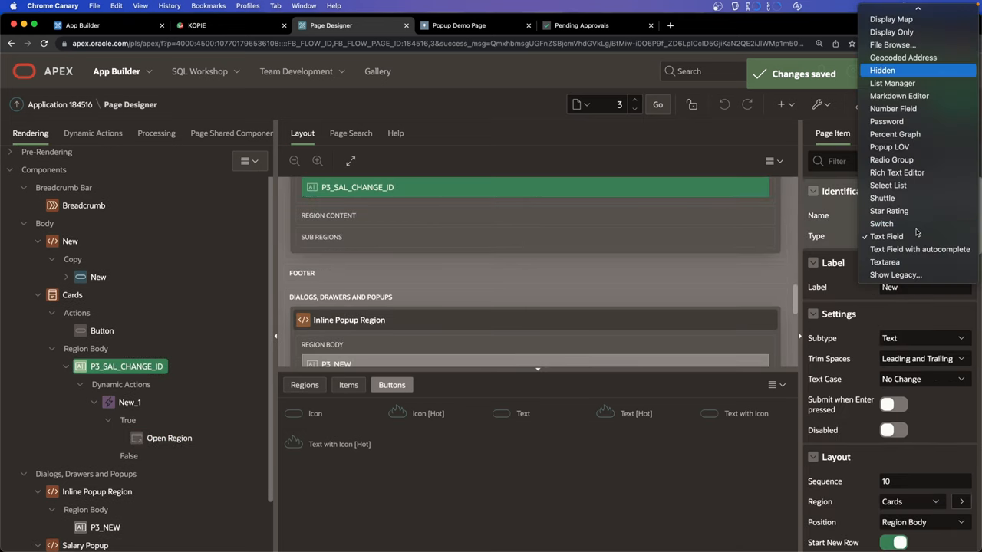
click(882, 70)
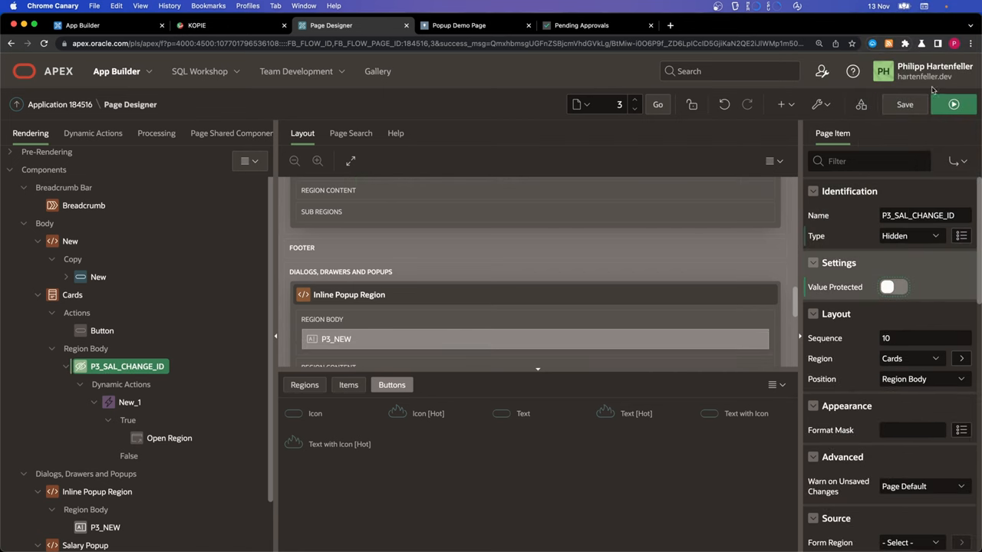
click(905, 104)
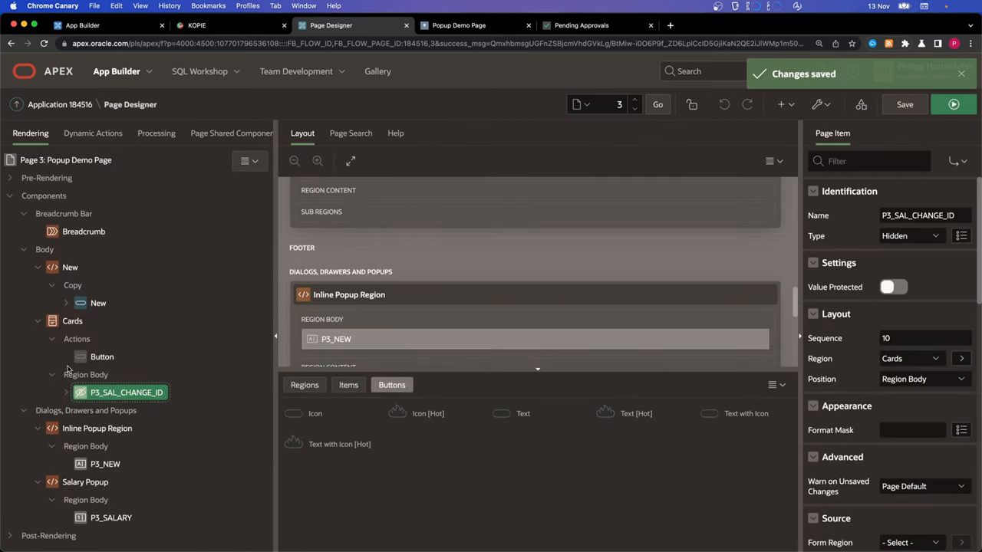
mouse_move(107, 368)
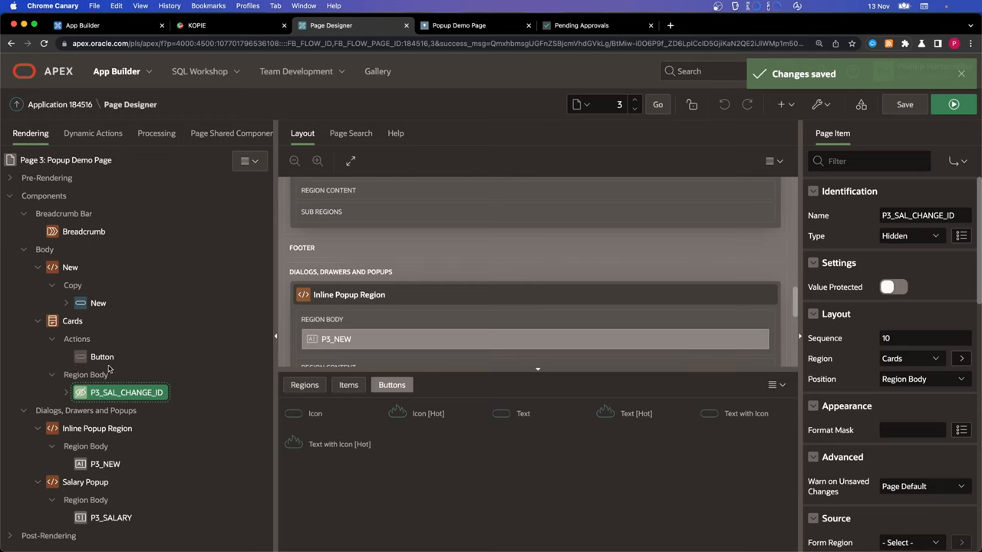
mouse_move(97, 514)
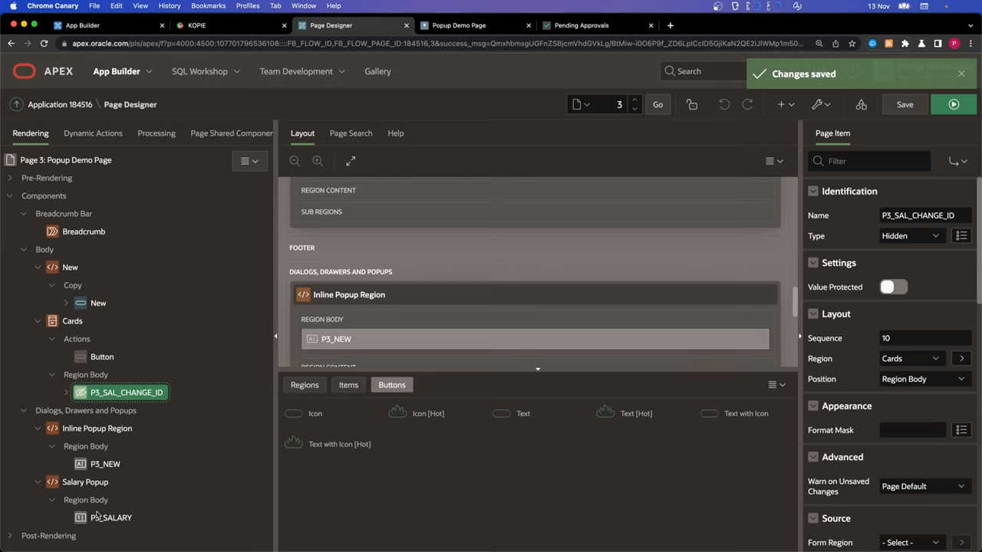
Step: Add a data-parent-element value to the Salary Popup region's Custom Attributes
click(85, 482)
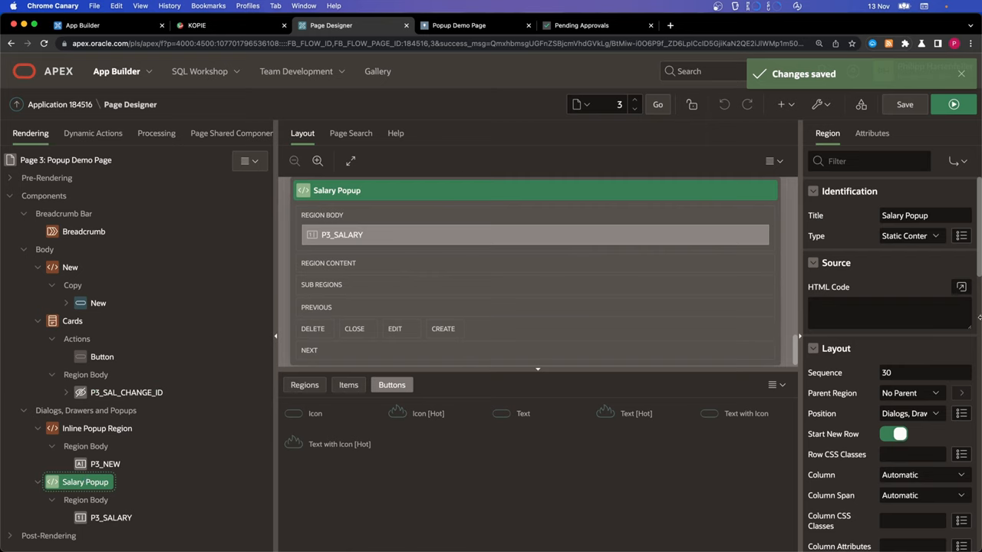
scroll(down, 3)
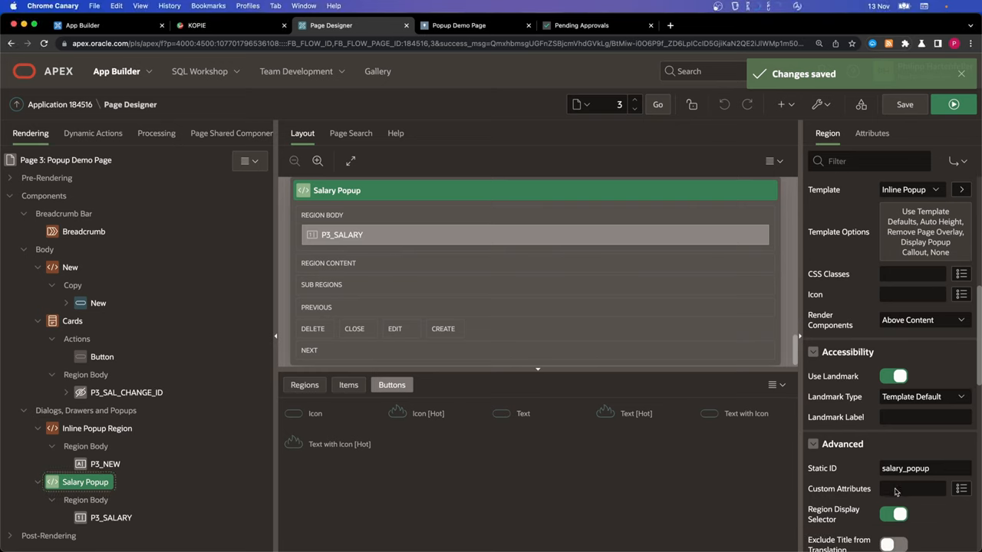
click(458, 26)
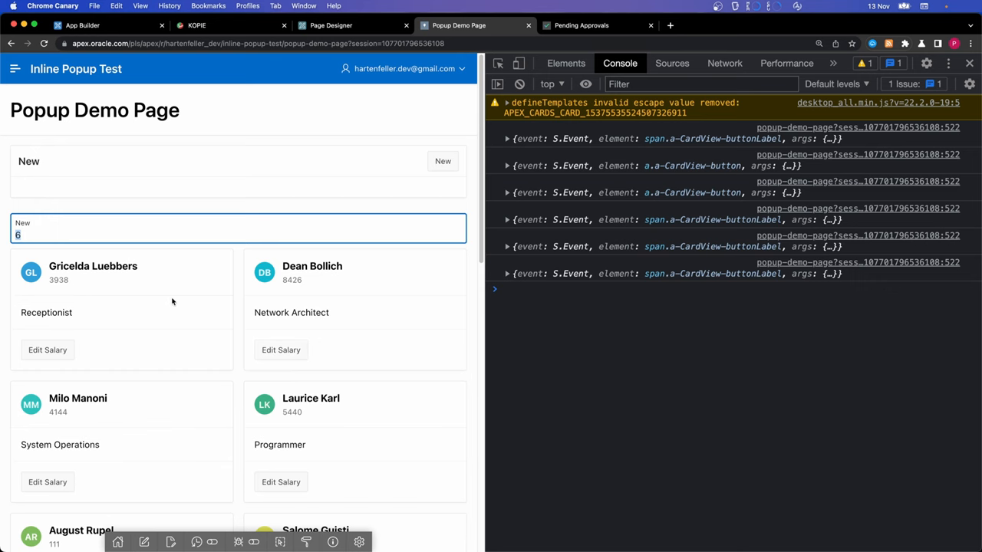
click(330, 24)
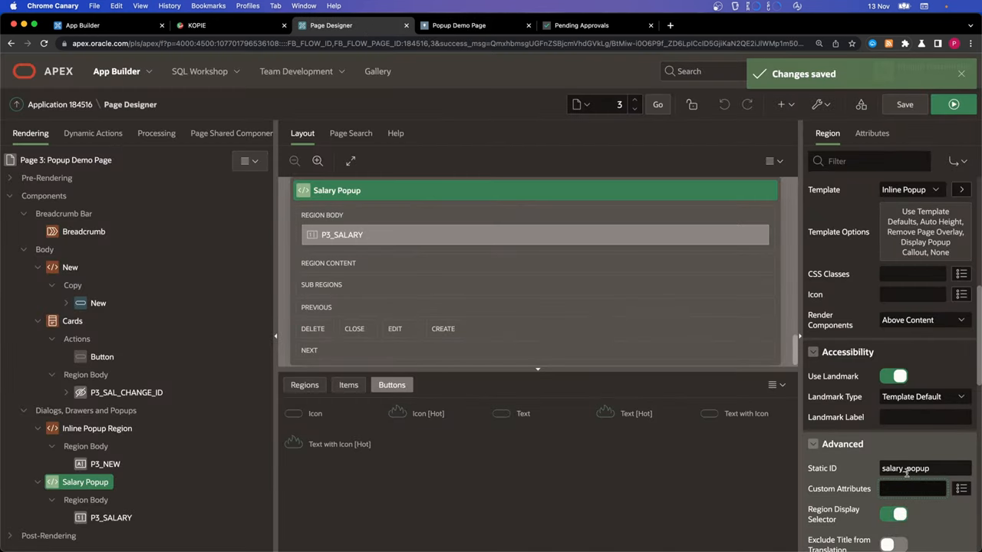
click(913, 488)
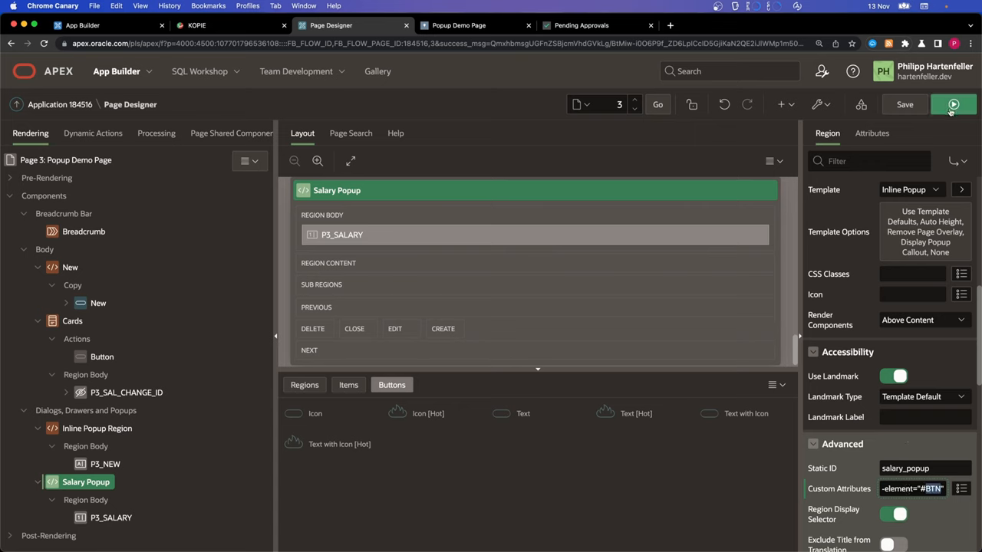
Step: Reload the running demo page to test the popup, then return to Page Designer
click(458, 25)
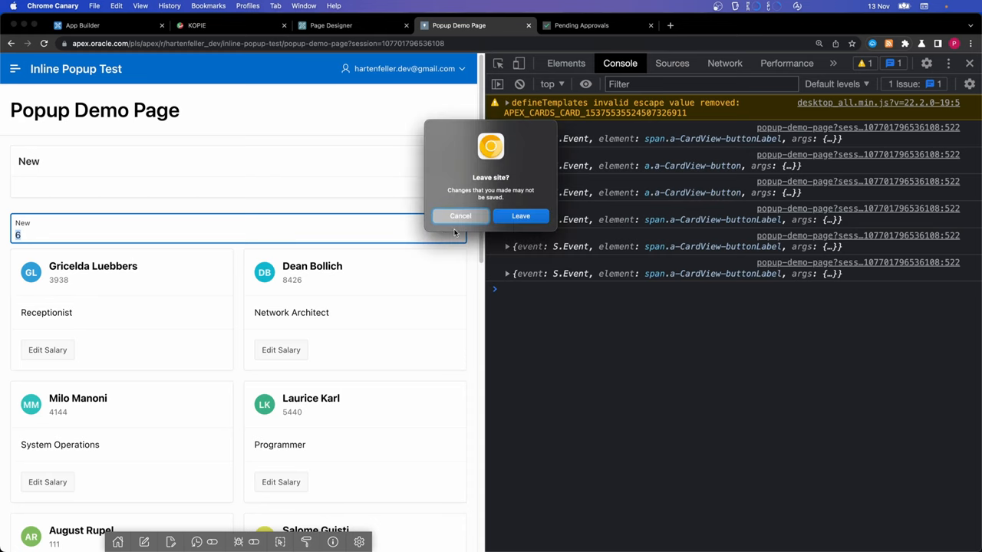
click(520, 215)
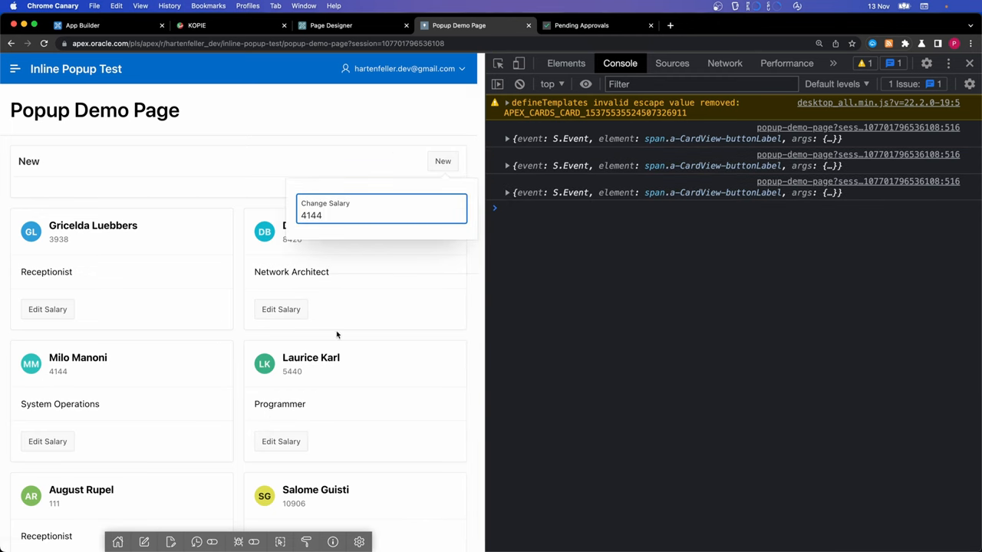
click(331, 26)
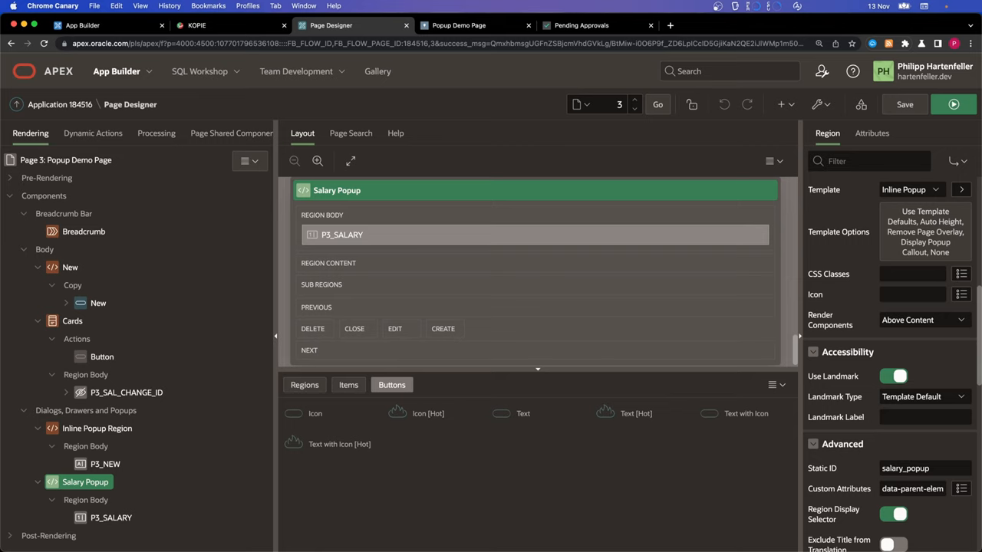
Step: Set the Edit Salary action's Link Attributes to id="SAL-BTN-&ID." and reload the running page
click(102, 356)
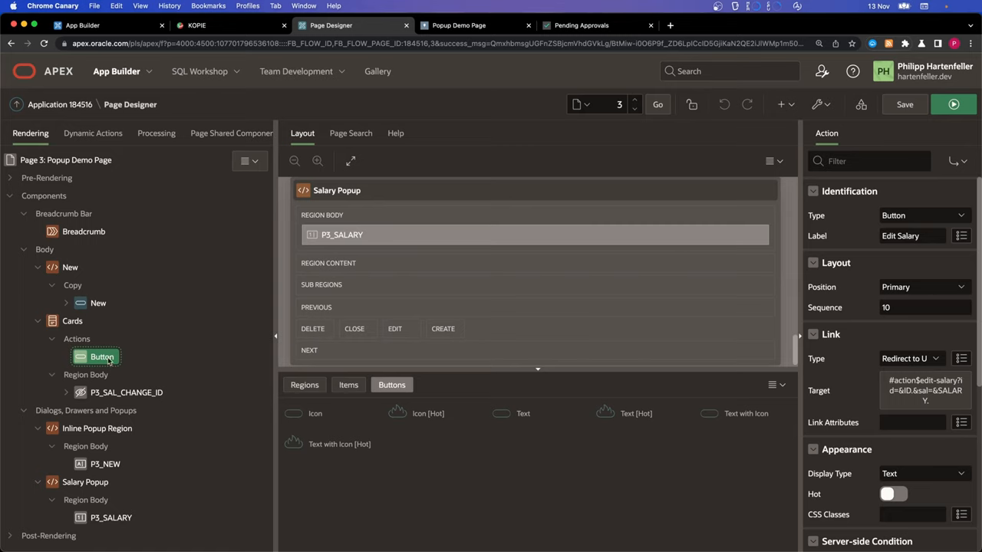
scroll(down, 3)
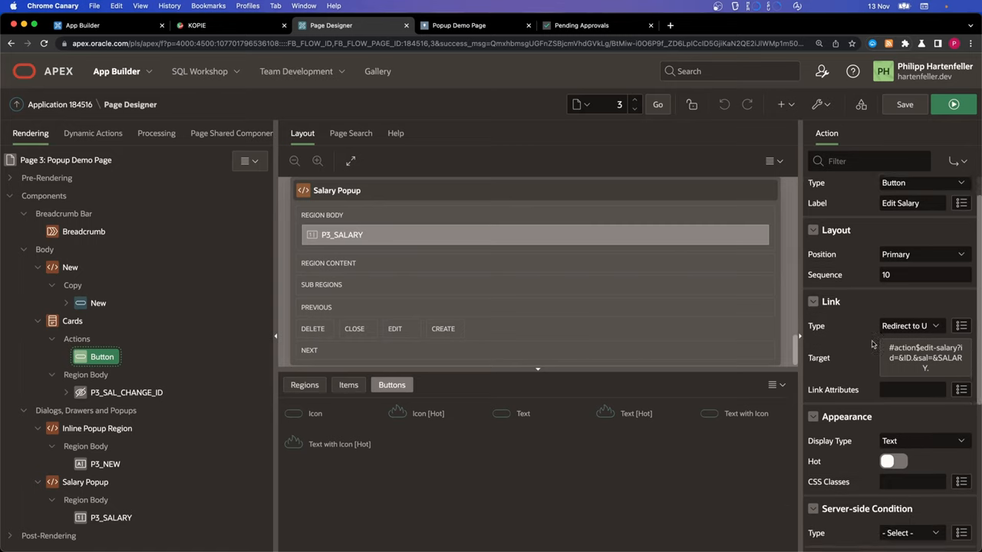
scroll(down, 3)
text(id=")
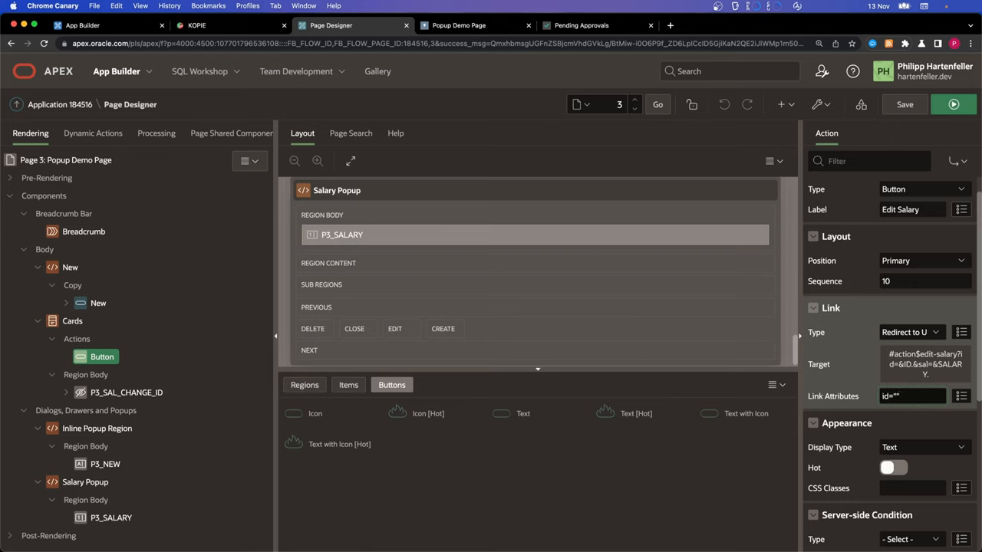
text(SAL_)
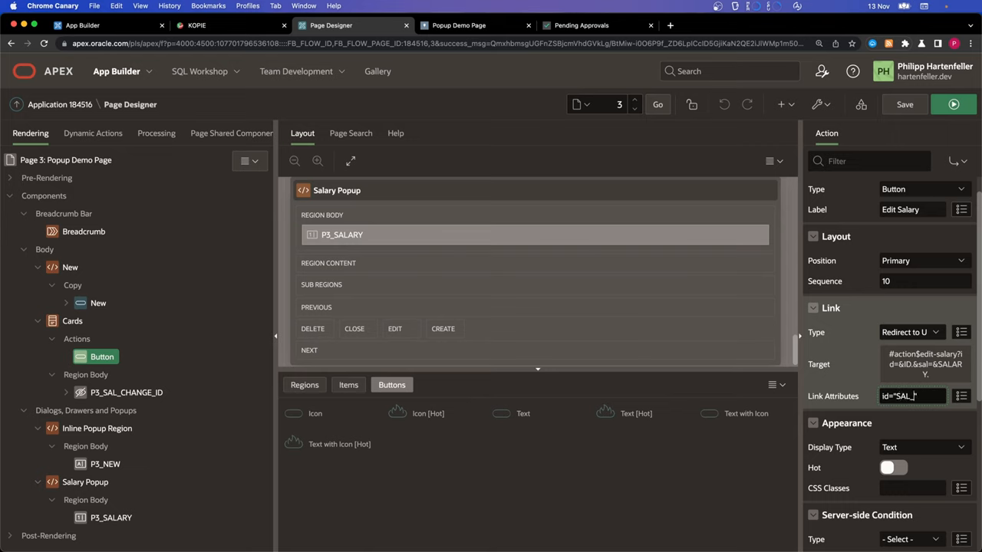
text(V)
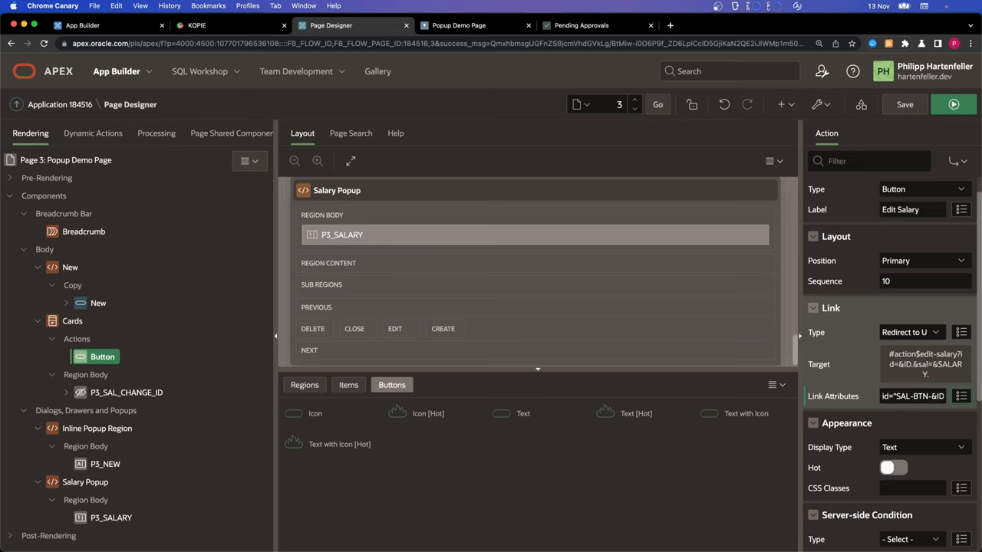
click(913, 396)
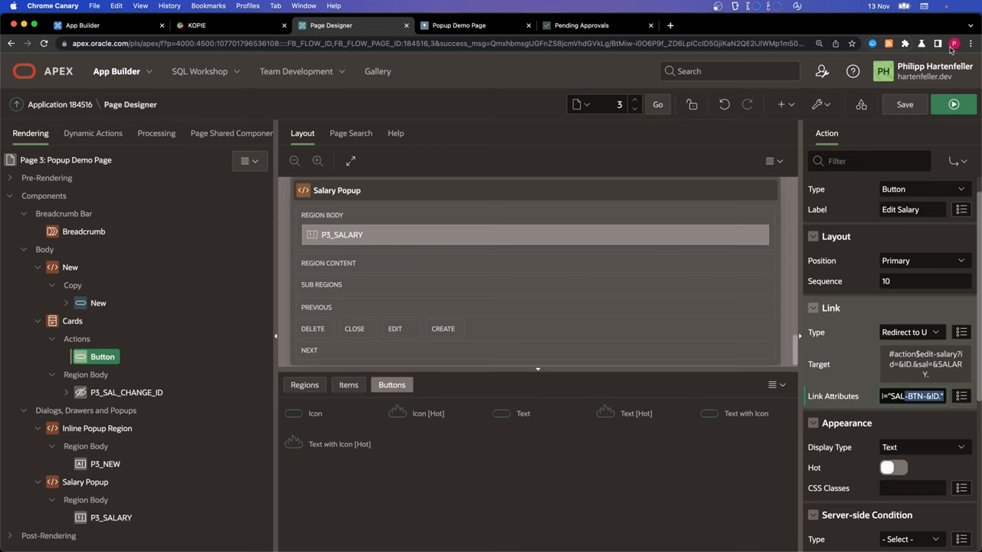
click(458, 25)
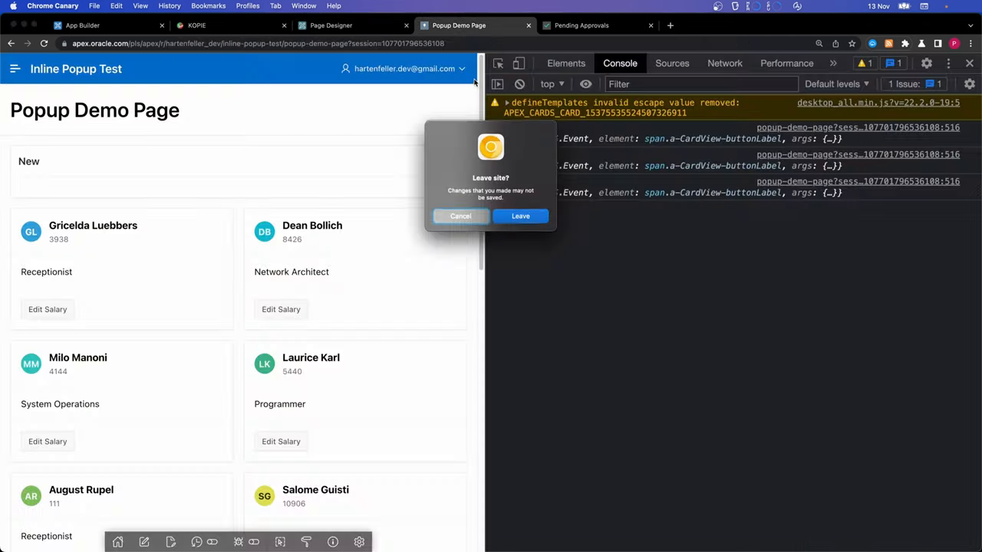
click(520, 216)
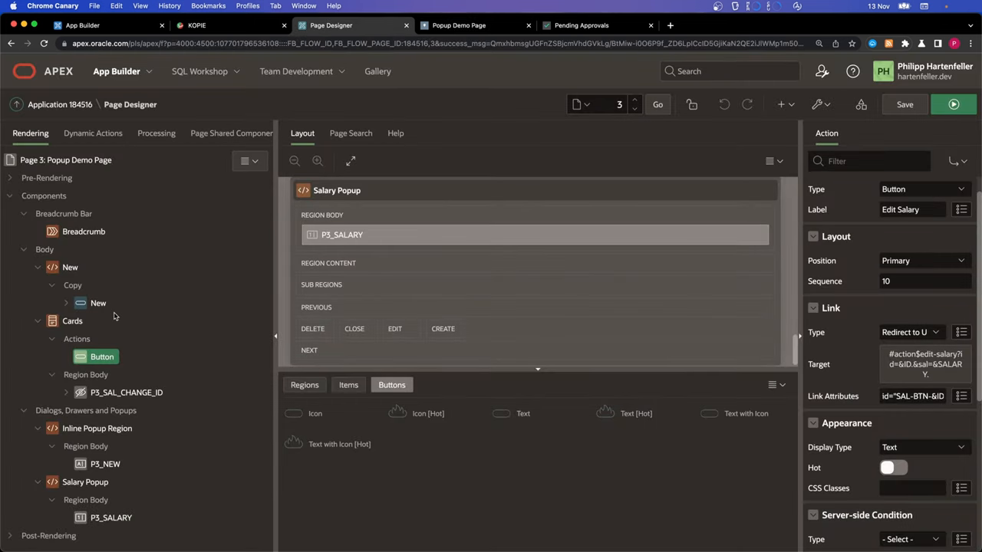
Step: In the page-load code, define $popupAnchor as the card's #SAL-BTN-${args.id} button
click(66, 159)
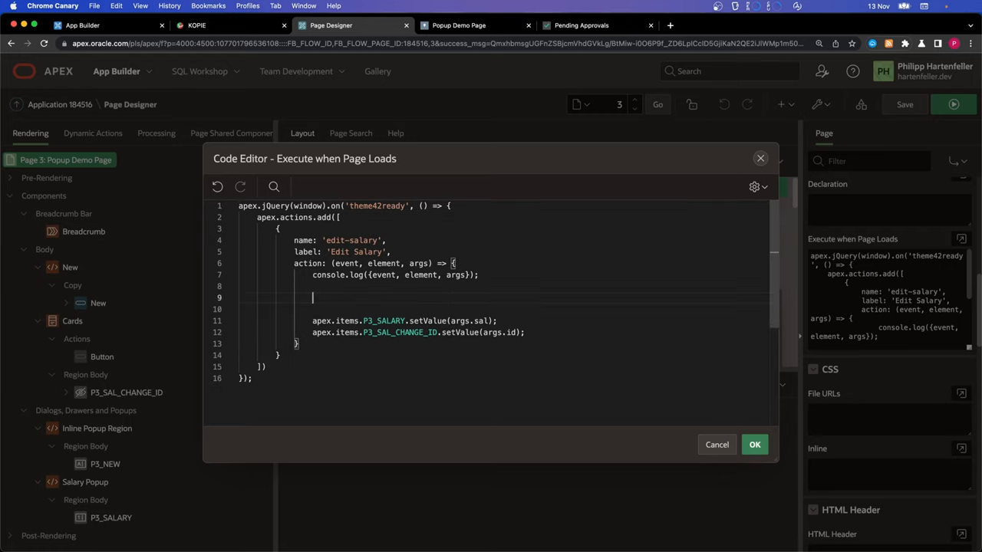
text(const $)
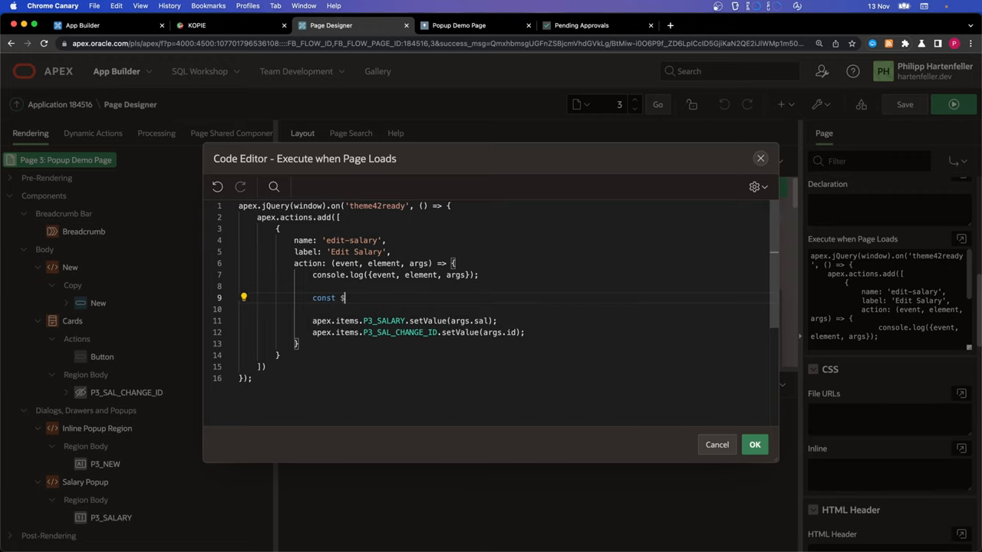
text(pop)
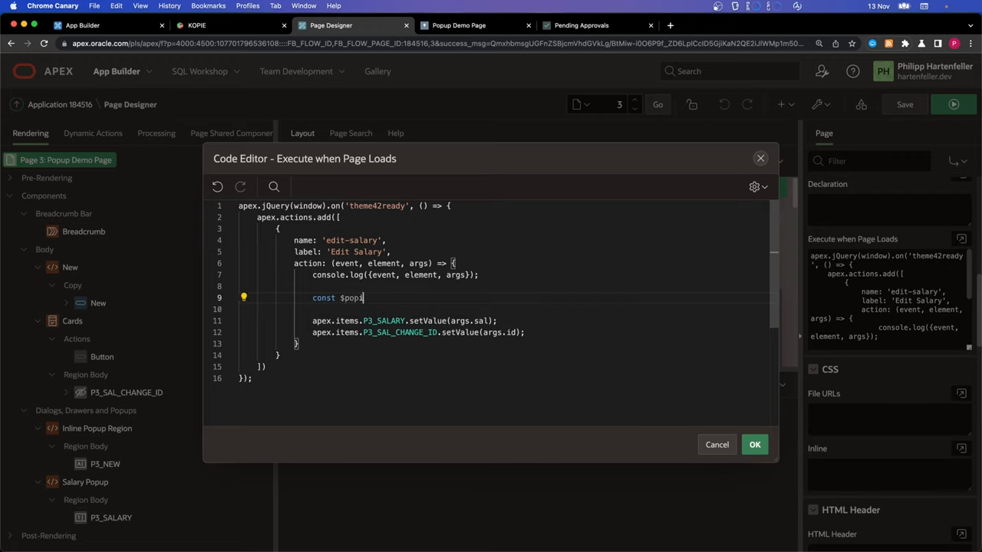
text(pAncor)
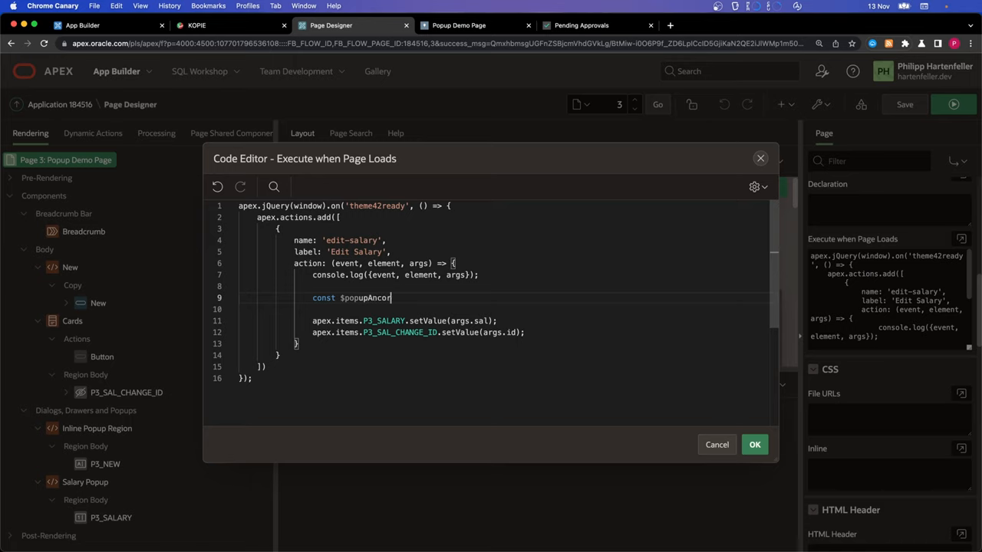
text(= $('');)
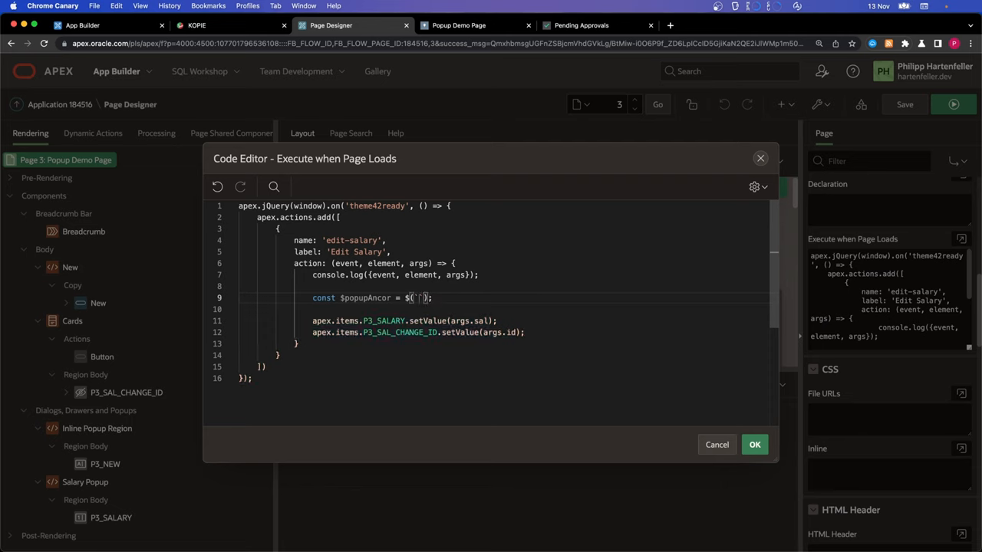
text(#SAL-)
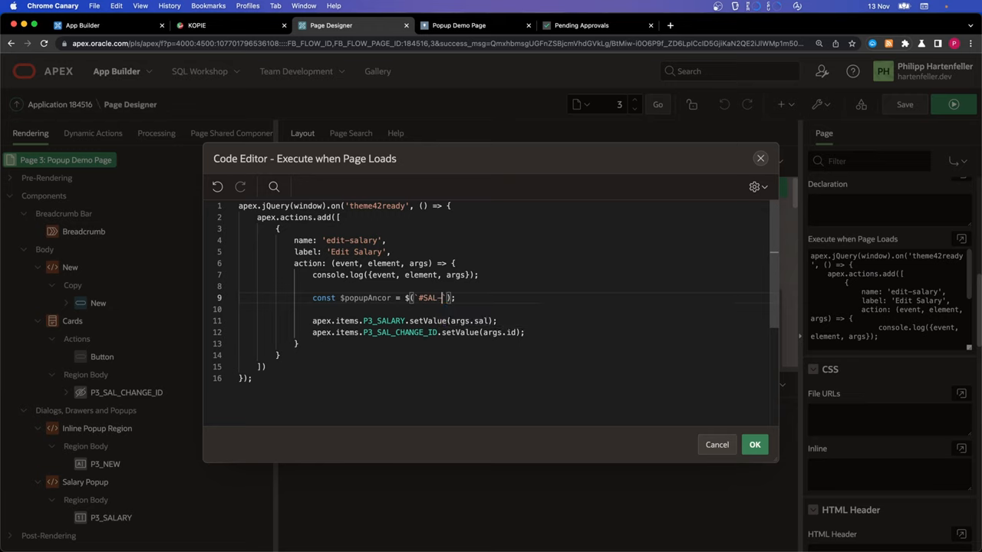
text(B)
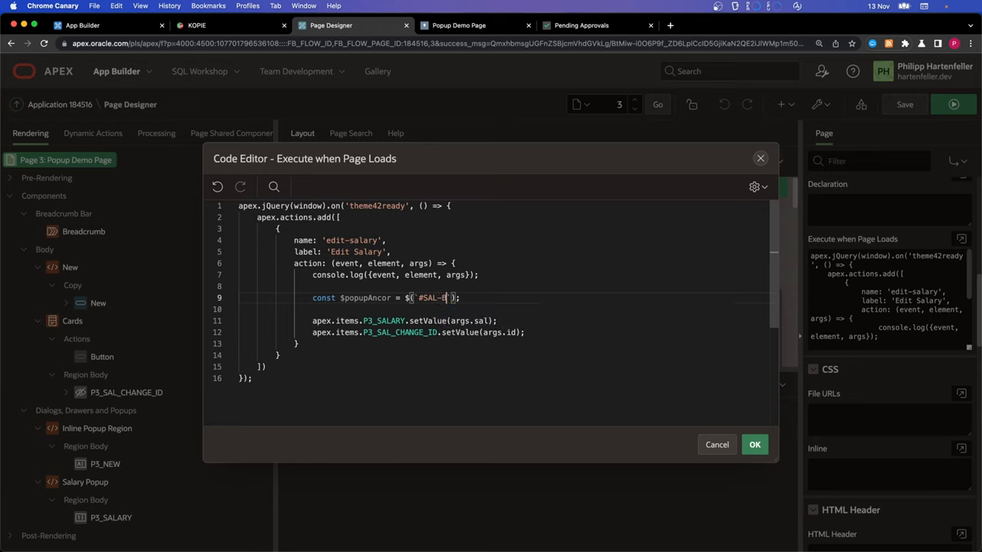
text(TN)
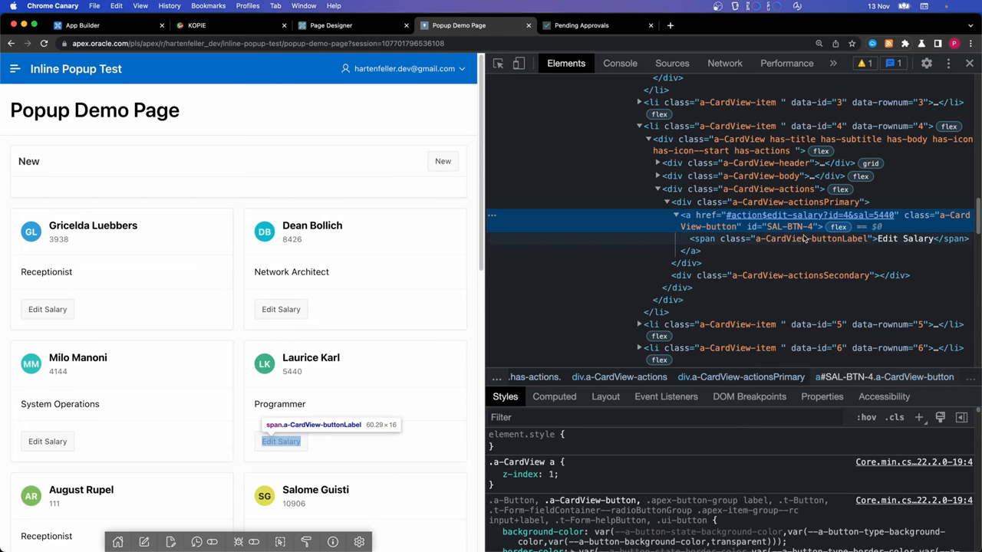
click(330, 24)
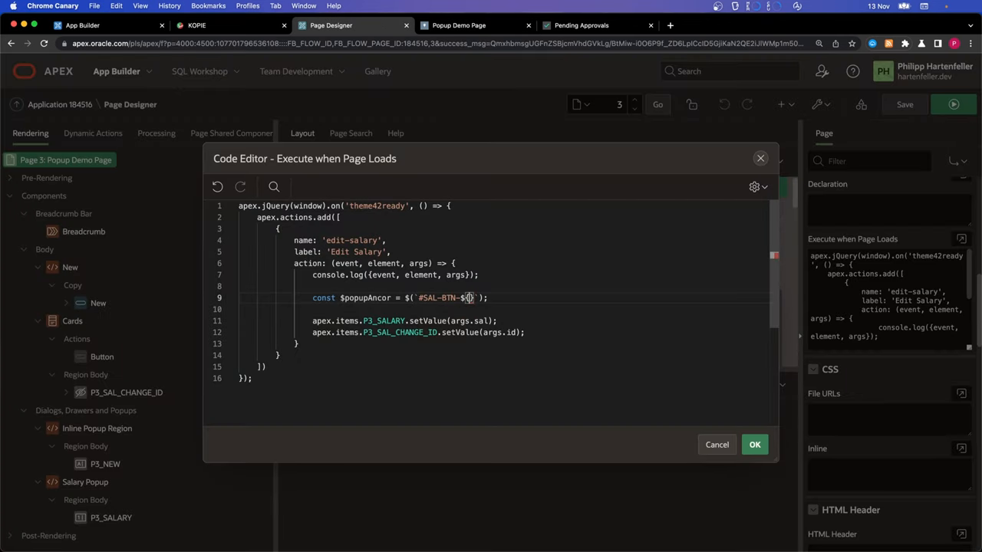
text({args.id})
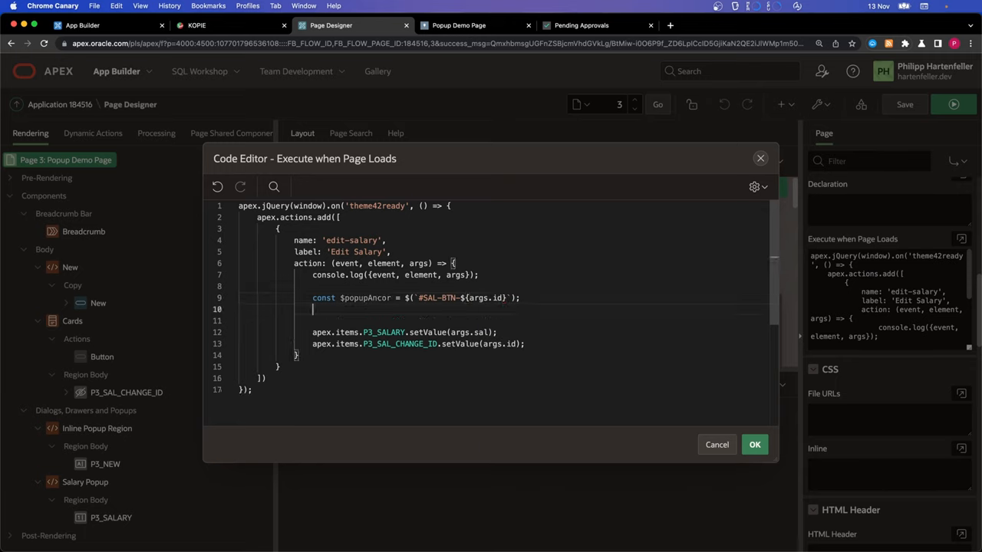
Step: Add let temp = $('#salary_popup').data('apexPopup'); to the edit-salary handler
text(le)
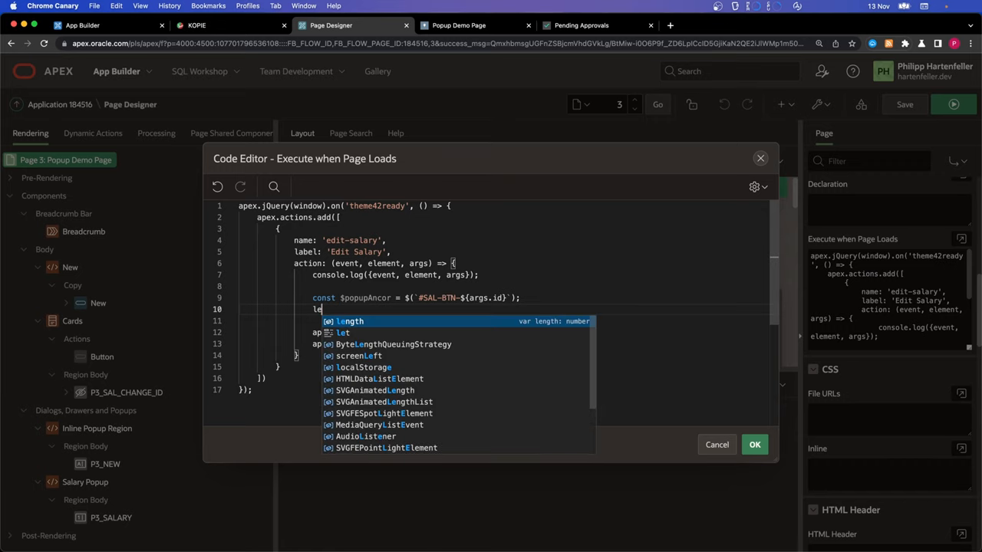
text(temp)
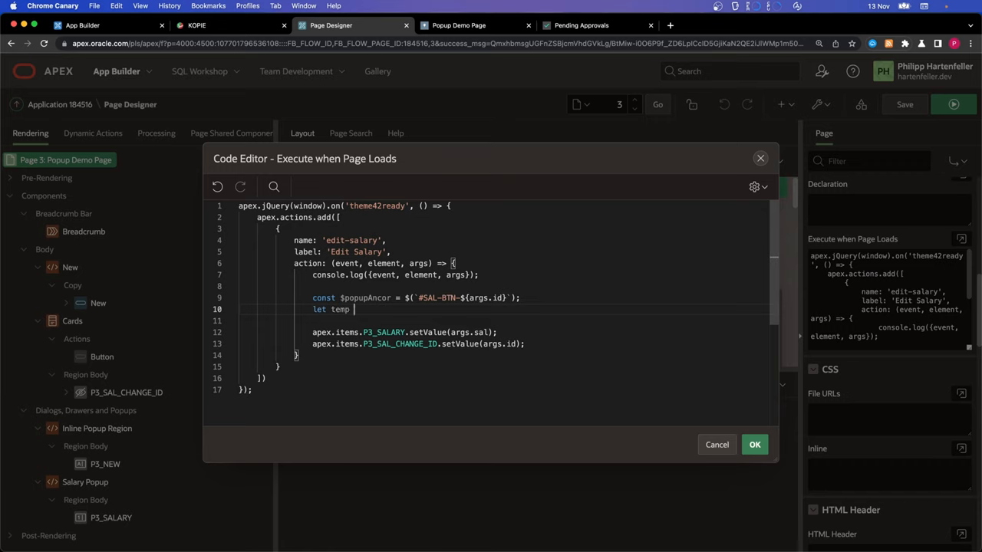
text($())
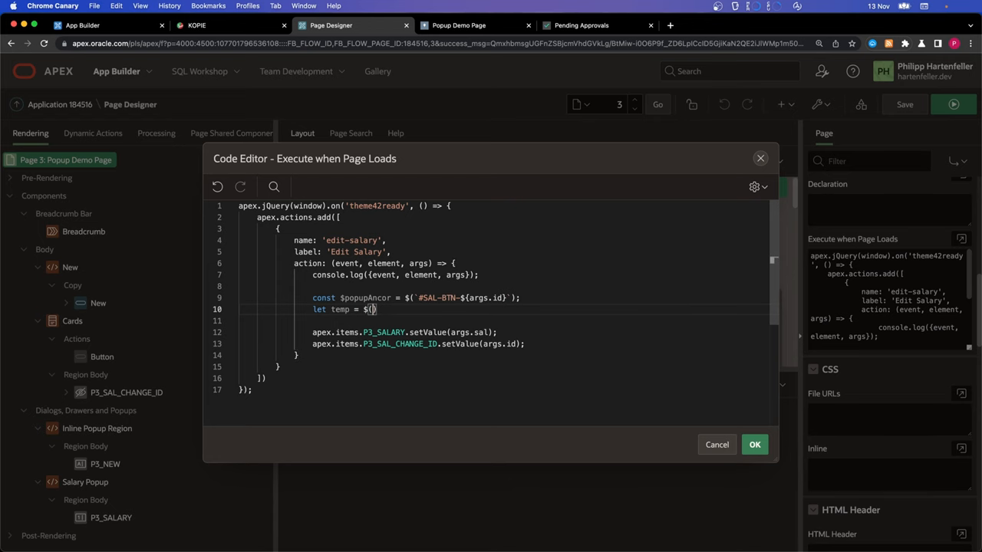
click(716, 445)
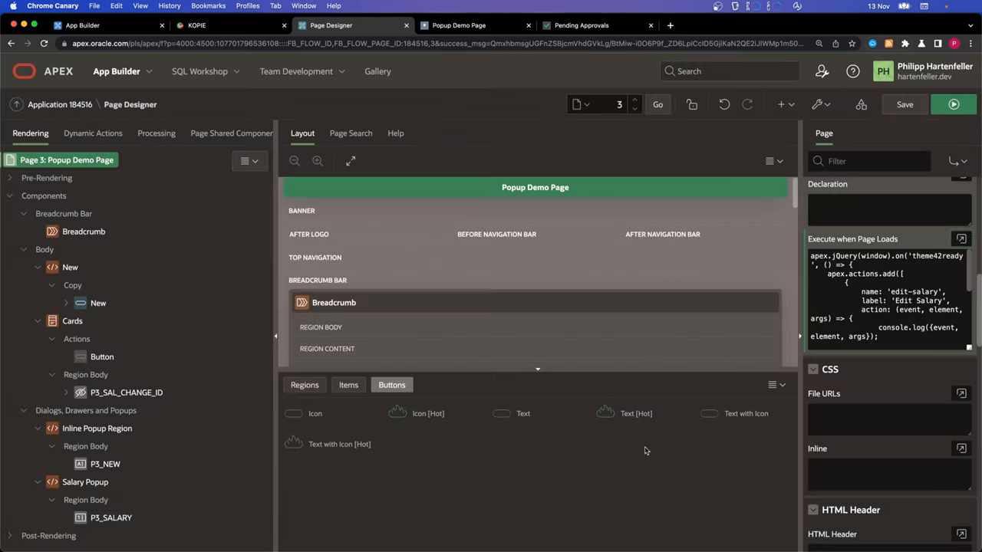
click(85, 482)
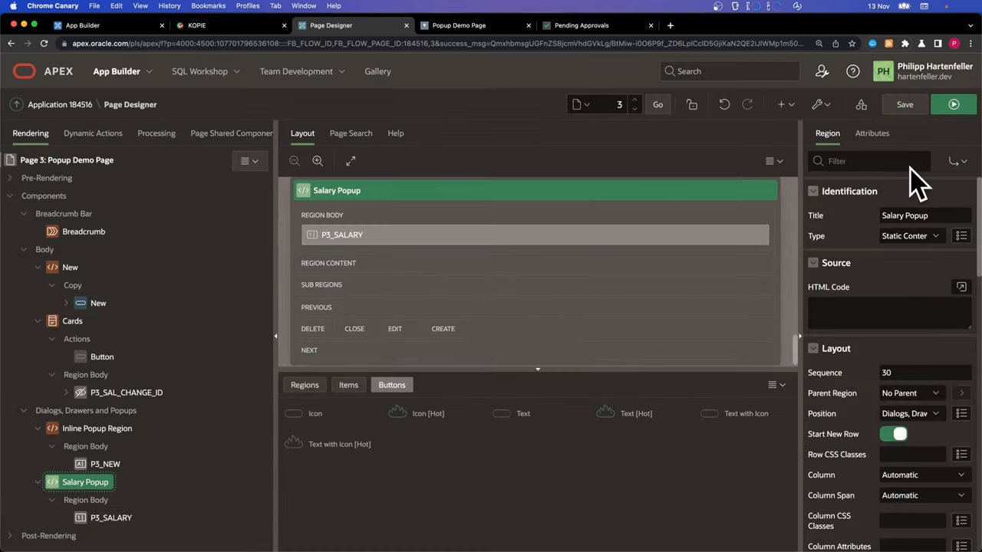
text(stata)
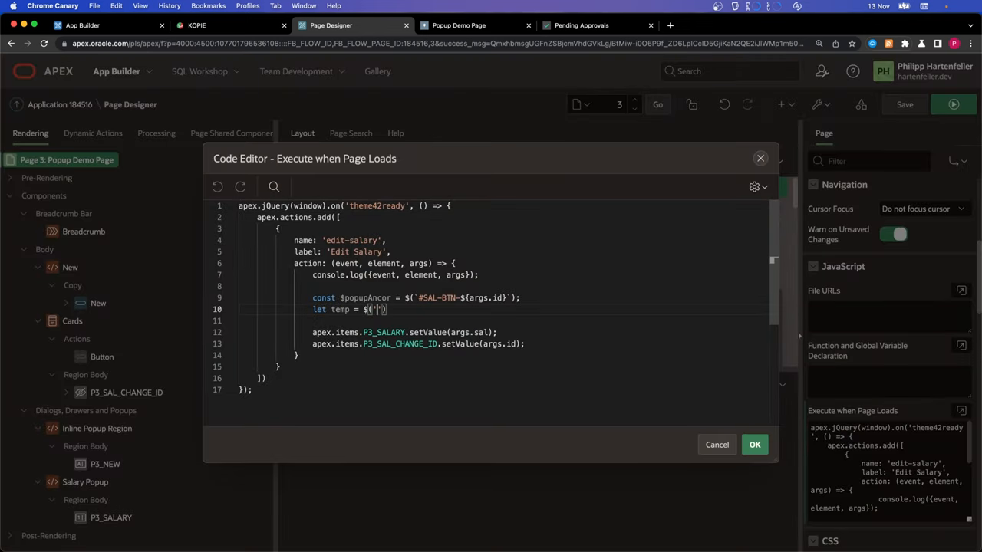
text(#salary_popup)
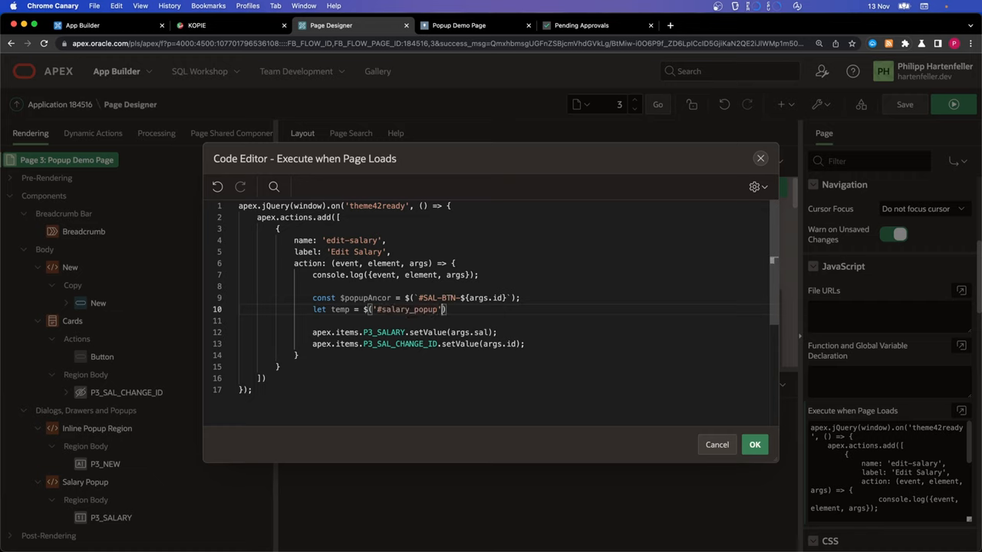
text(.datga)
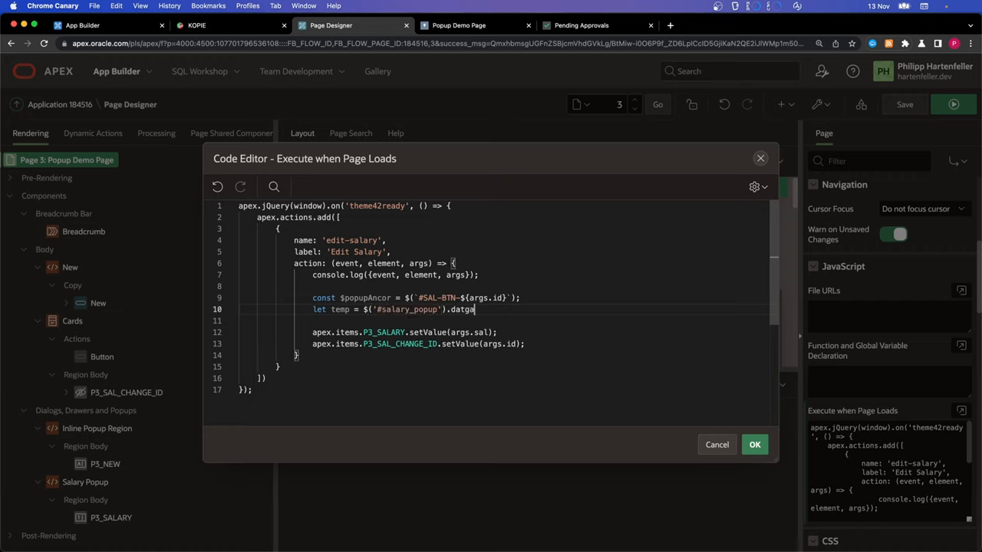
key(Backspace)
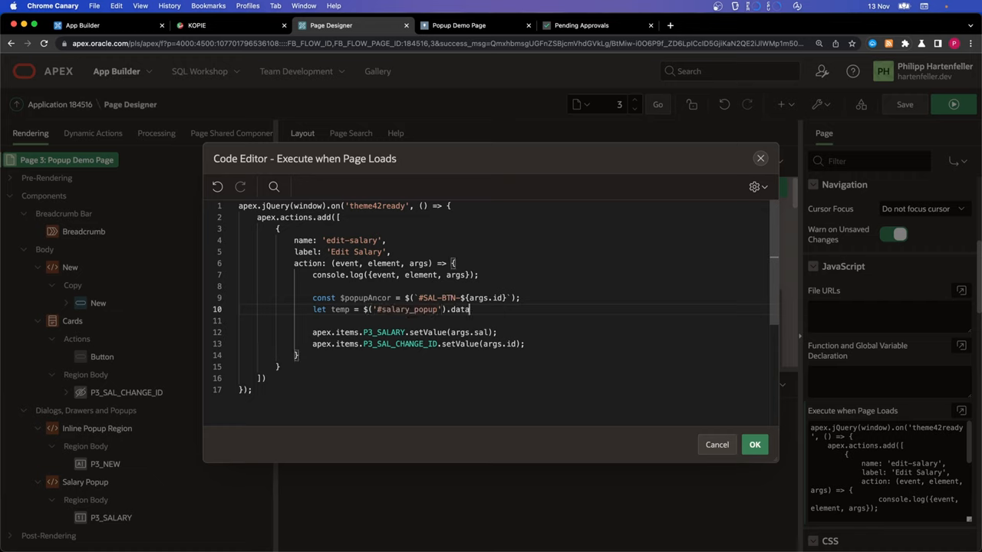
text(())
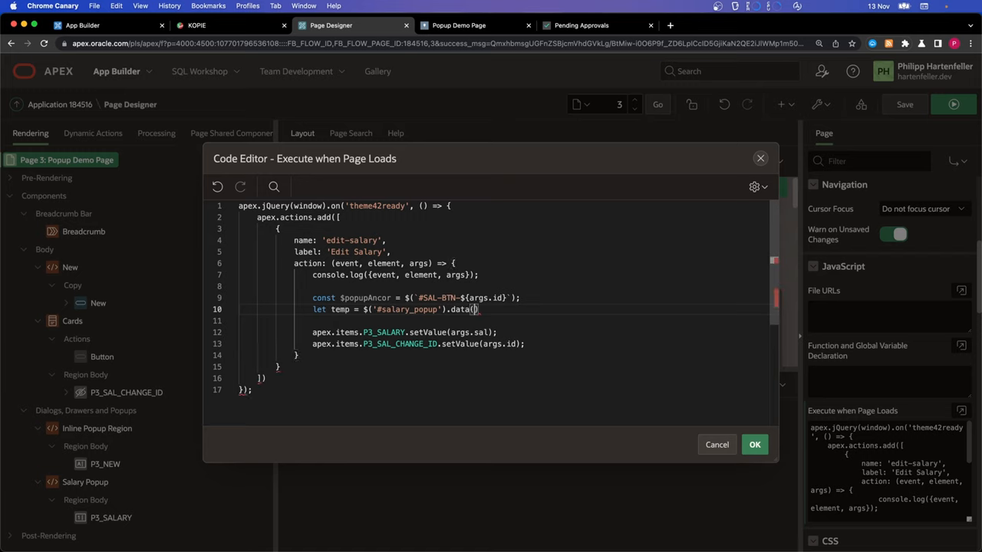
text(apexPopup')
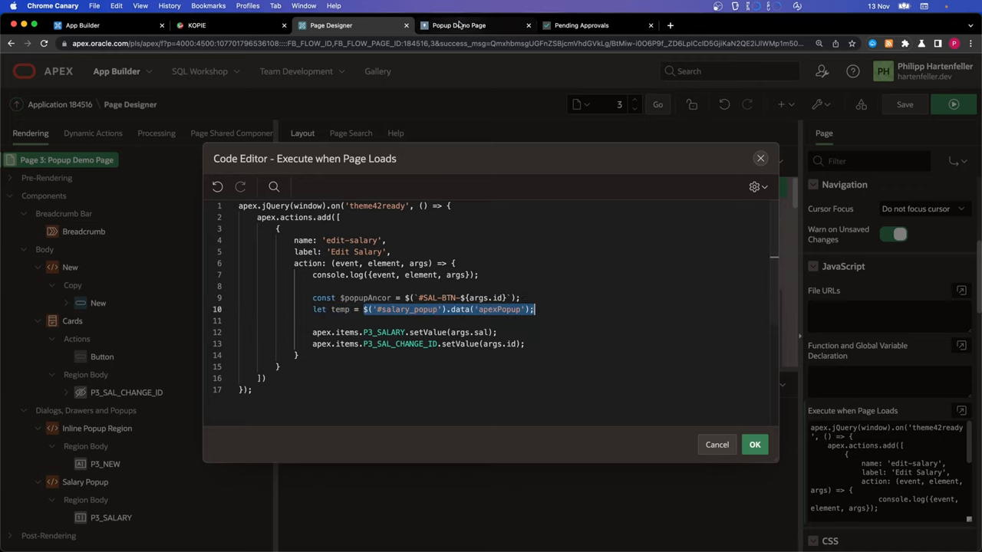
Step: Run $('#salary_popup').data('apexPopup') in the demo page console and expand its element and options
click(459, 24)
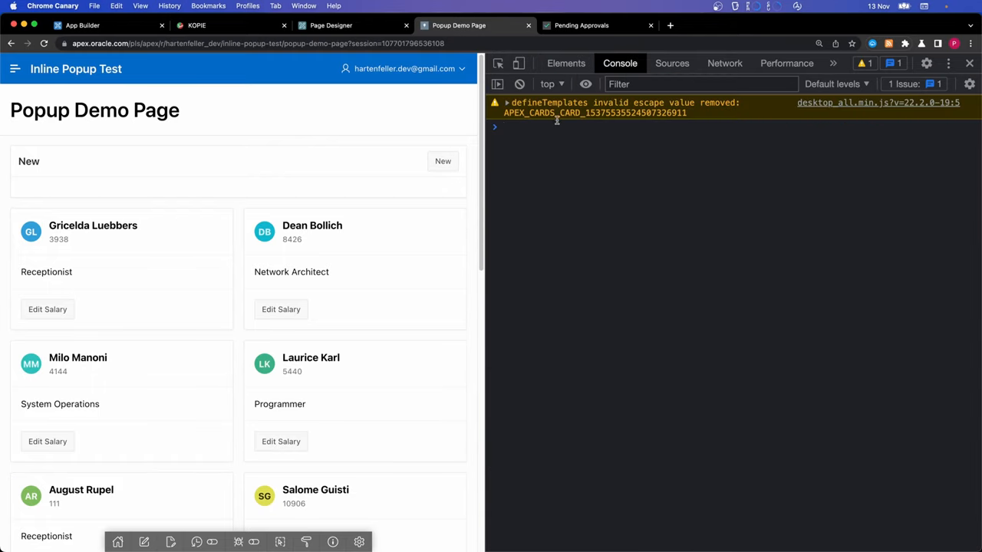
text($('#salary_popup').data('apexPopup');)
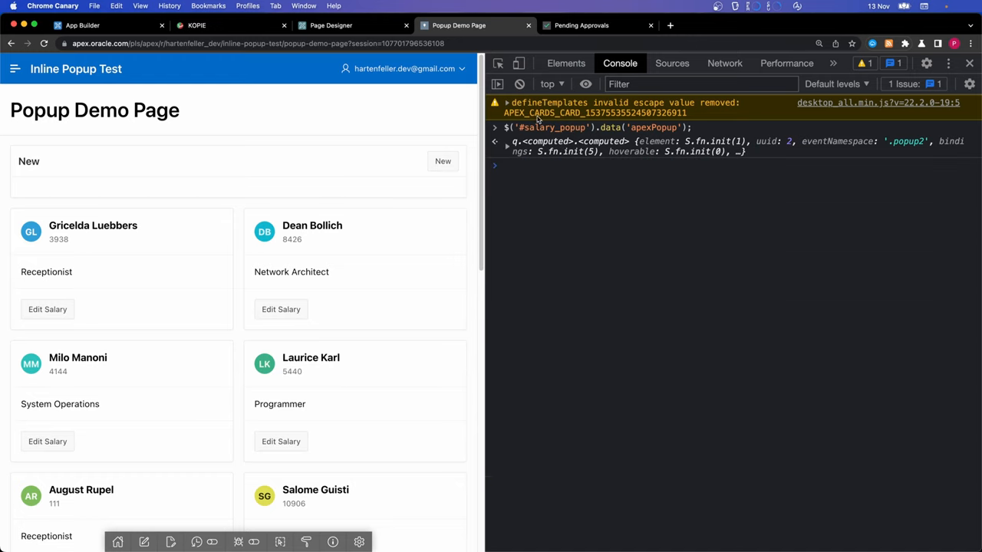
click(442, 161)
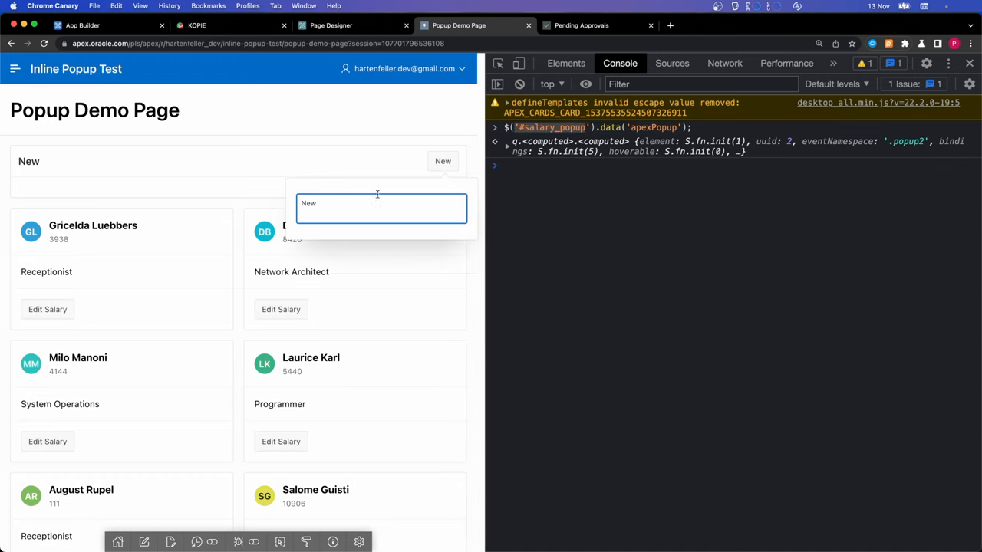
click(495, 141)
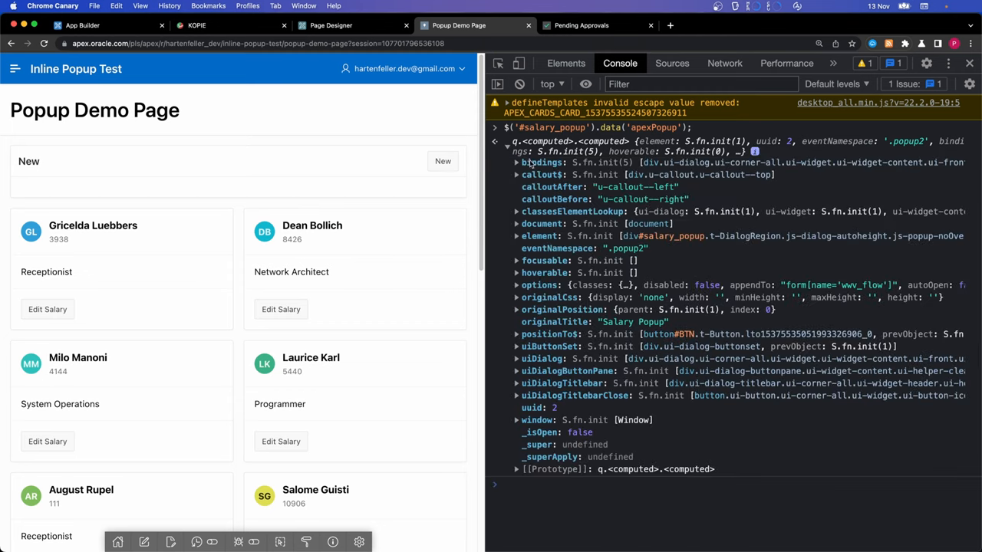
mouse_move(580, 161)
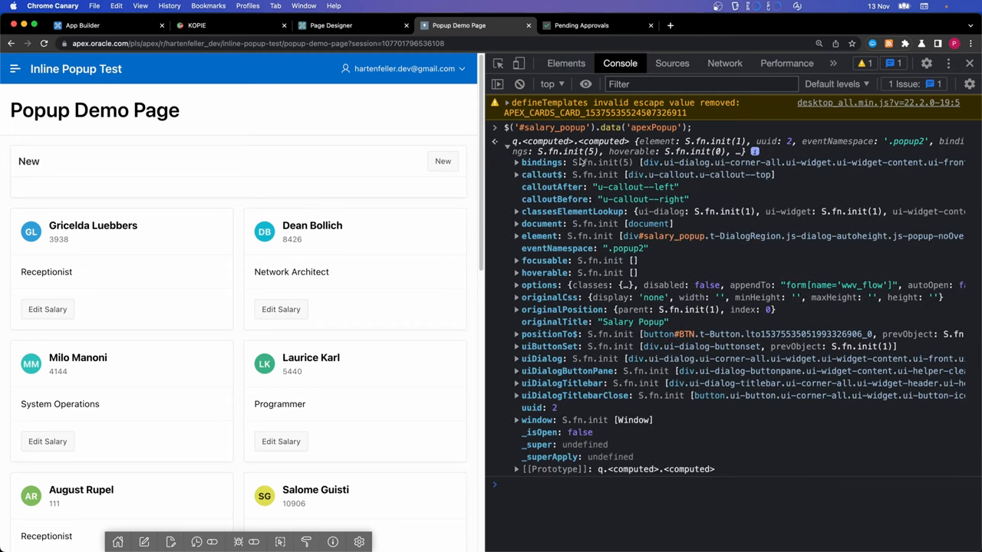
mouse_move(528, 202)
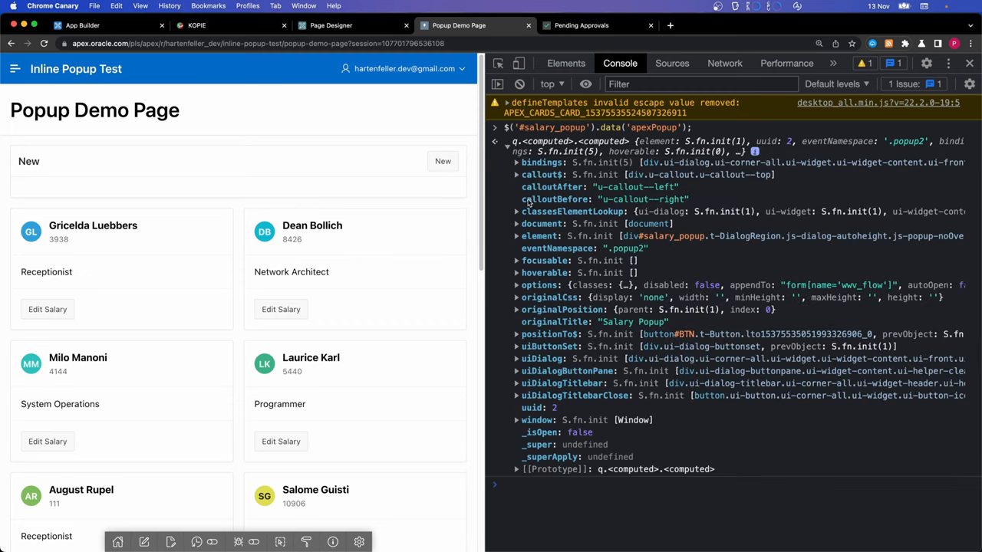
mouse_move(619, 326)
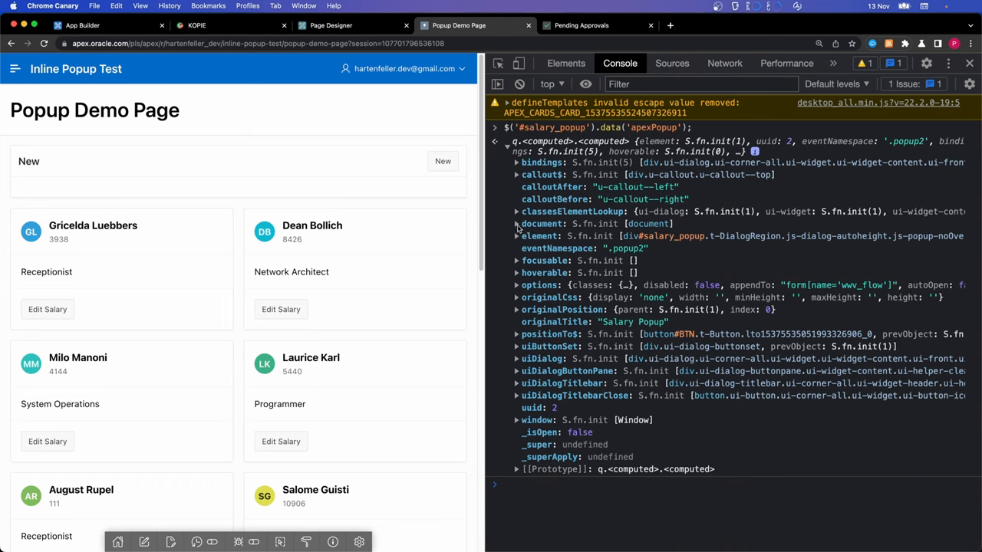
click(519, 236)
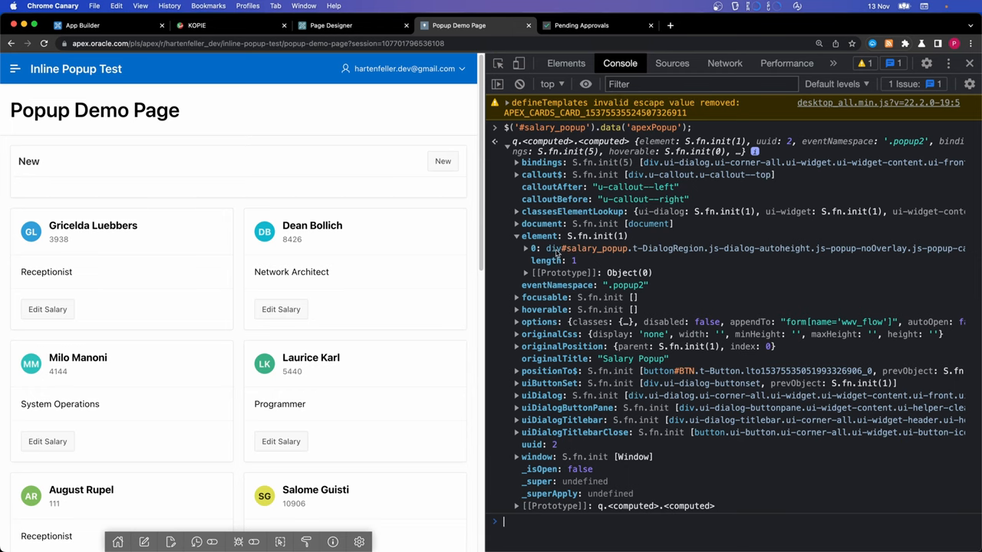
click(518, 322)
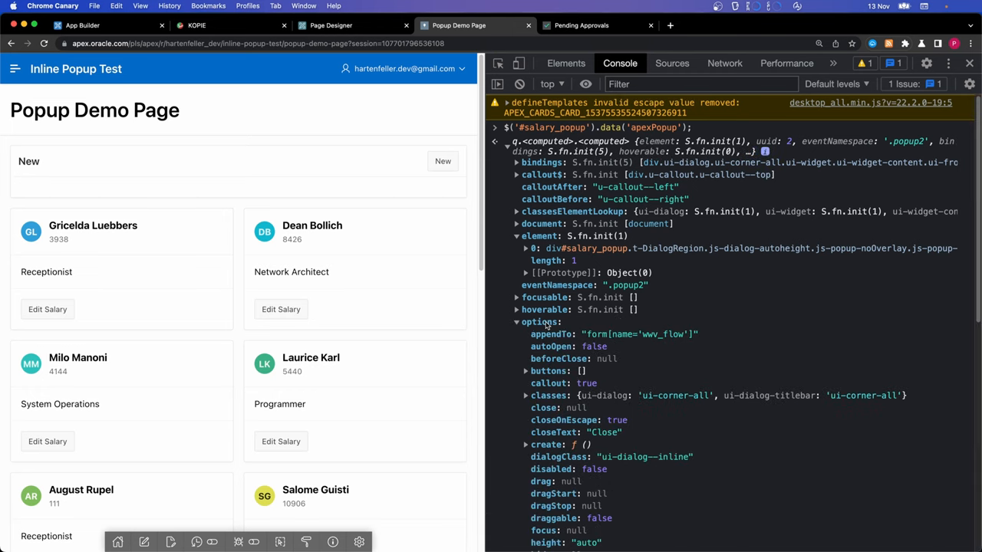
scroll(down, 3)
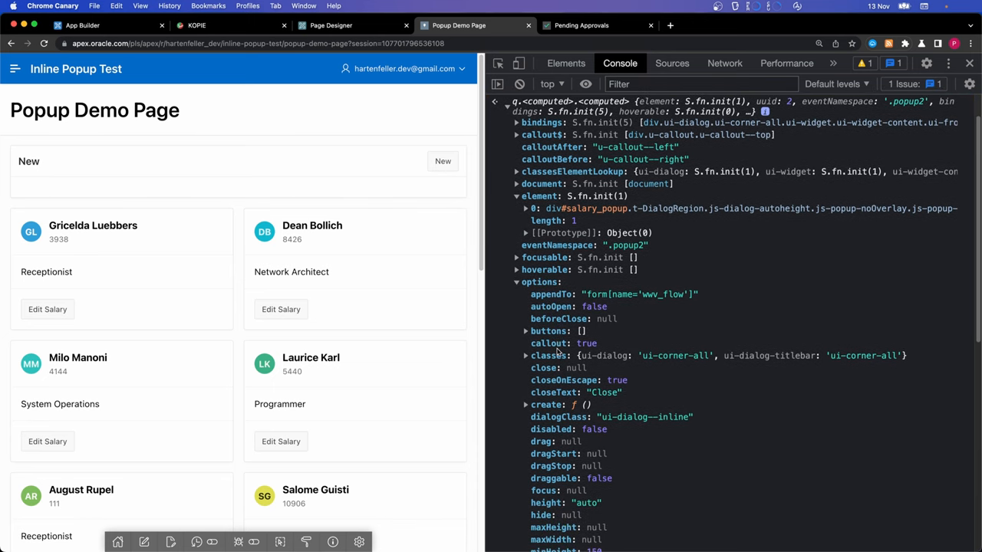
scroll(down, 3)
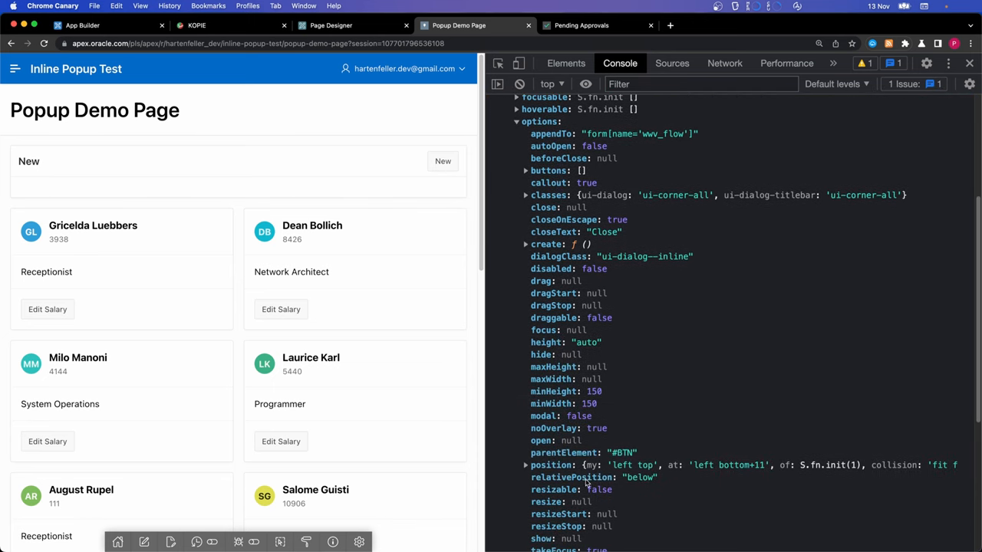
scroll(down, 3)
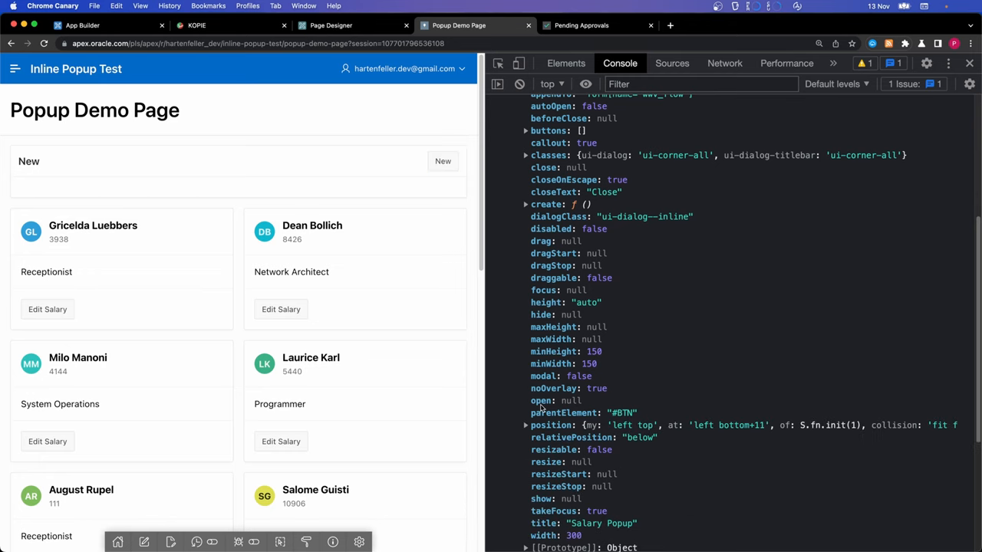
Step: Point temp.positionTo$, options.parentElement and options.position.of at the SAL-BTN anchor, fixing its spelling
click(329, 25)
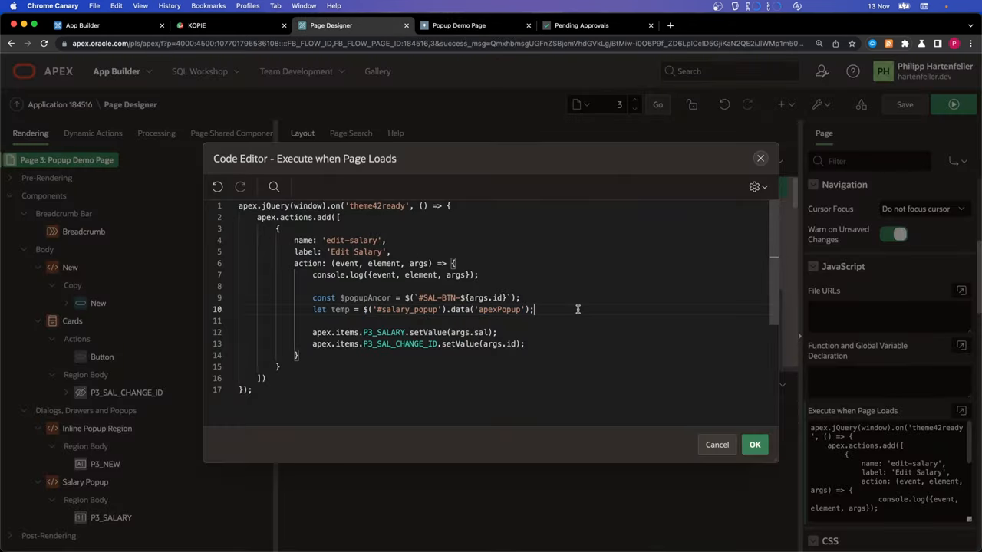
text(te,)
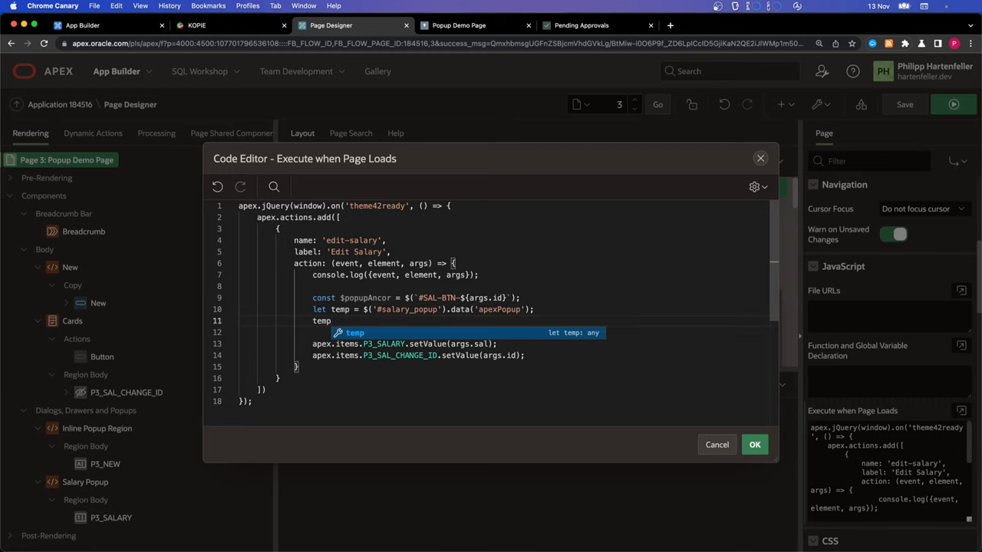
text(.positionTo$ = $popupAnchor;)
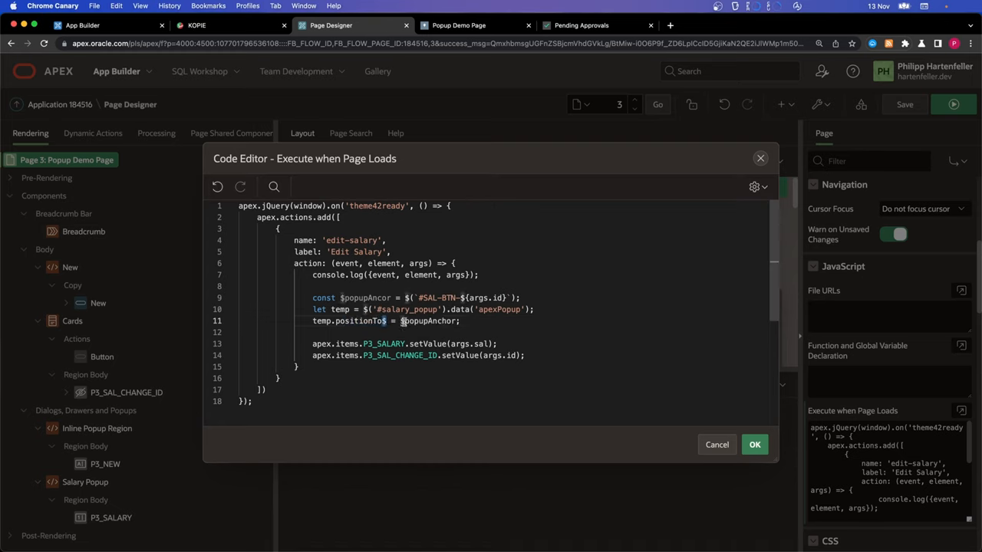
double_click(365, 298)
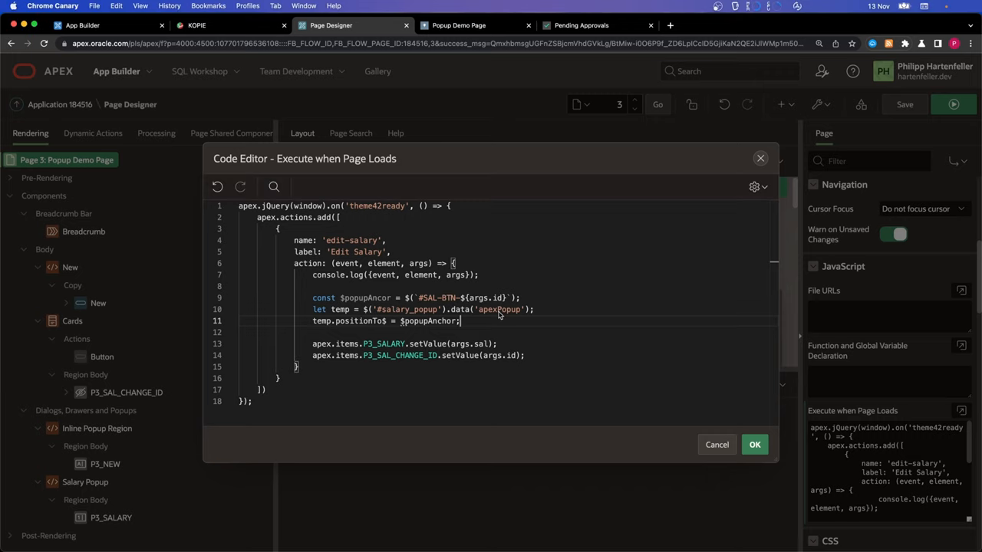
text(temp.options.parentElement = `#SAL-BTN-${args.id}`;)
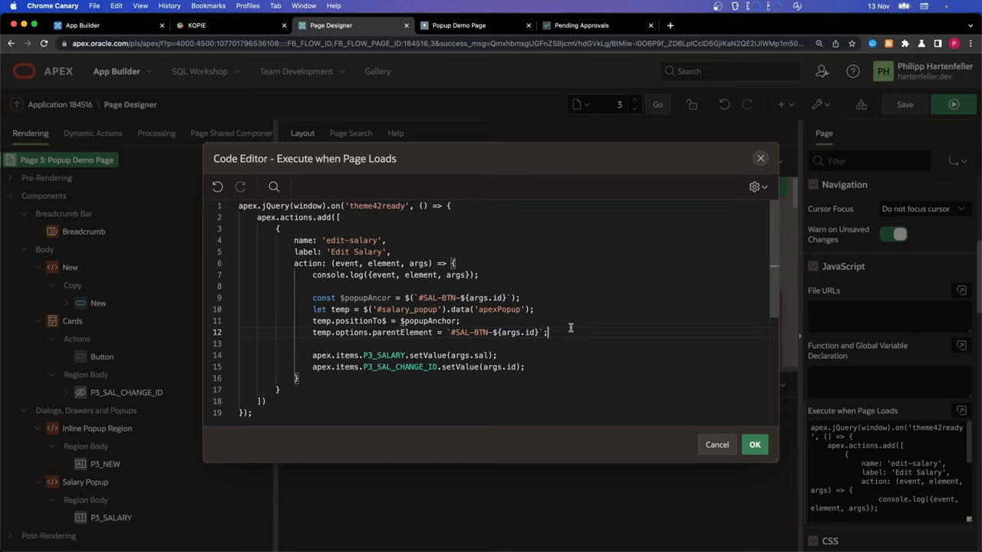
text(temp.options.position.of = $popupAnchor)
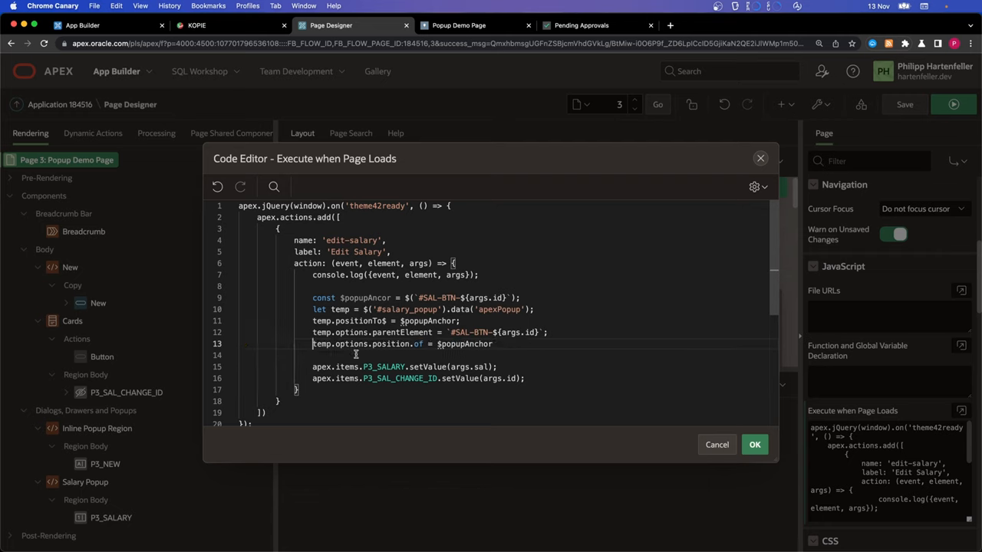
double_click(466, 343)
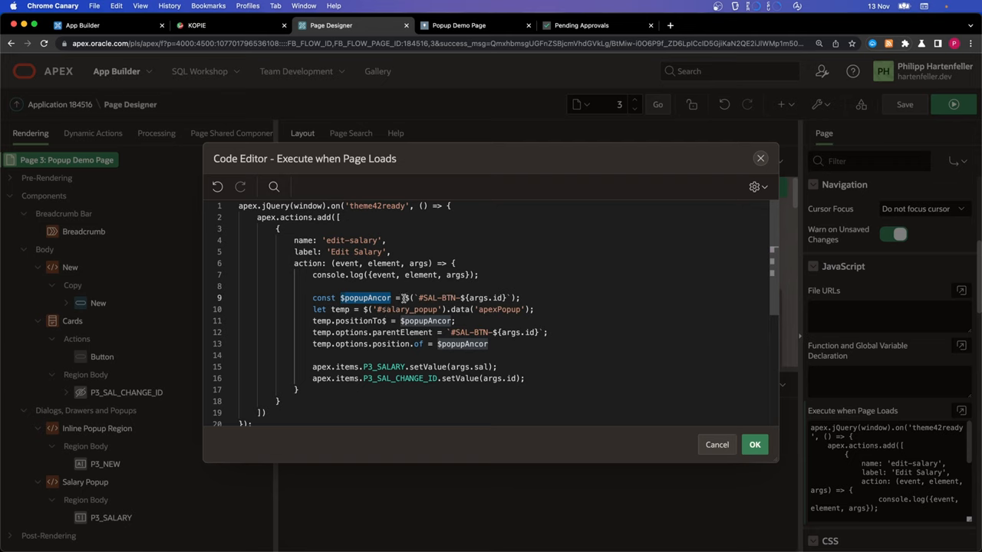
double_click(460, 297)
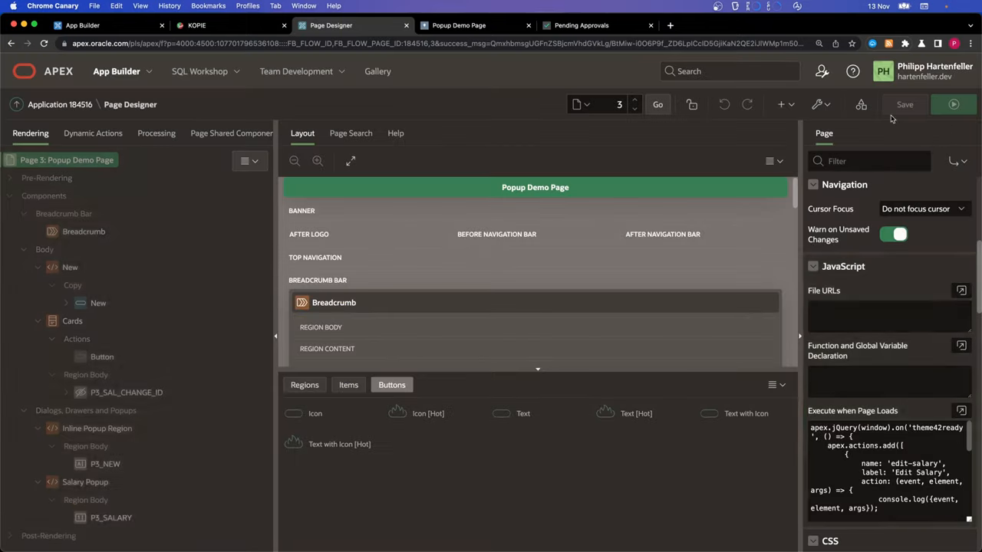
Step: Reload the demo page, test Edit Salary logging SAL-BTN-4 and SAL-BTN-8, then return to Page Designer
click(459, 25)
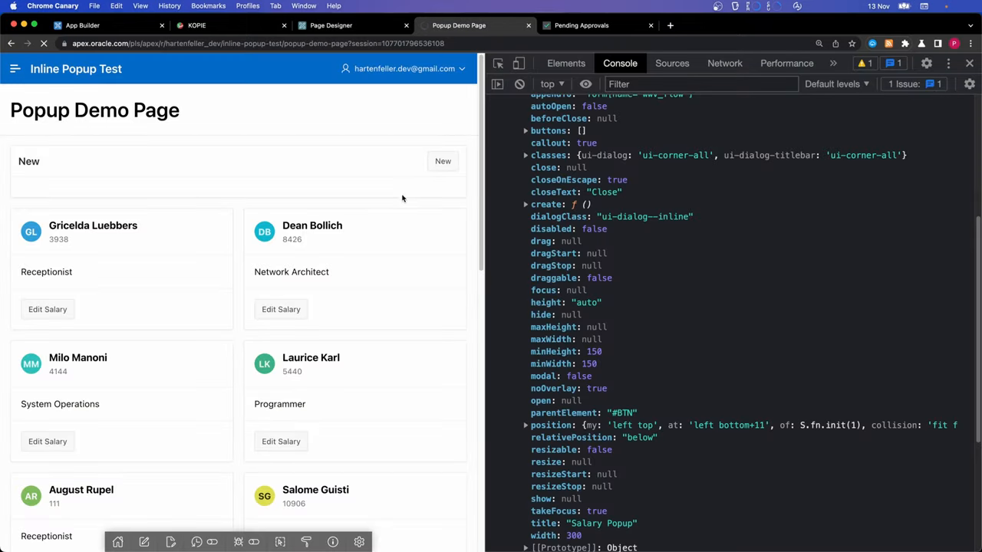
click(280, 309)
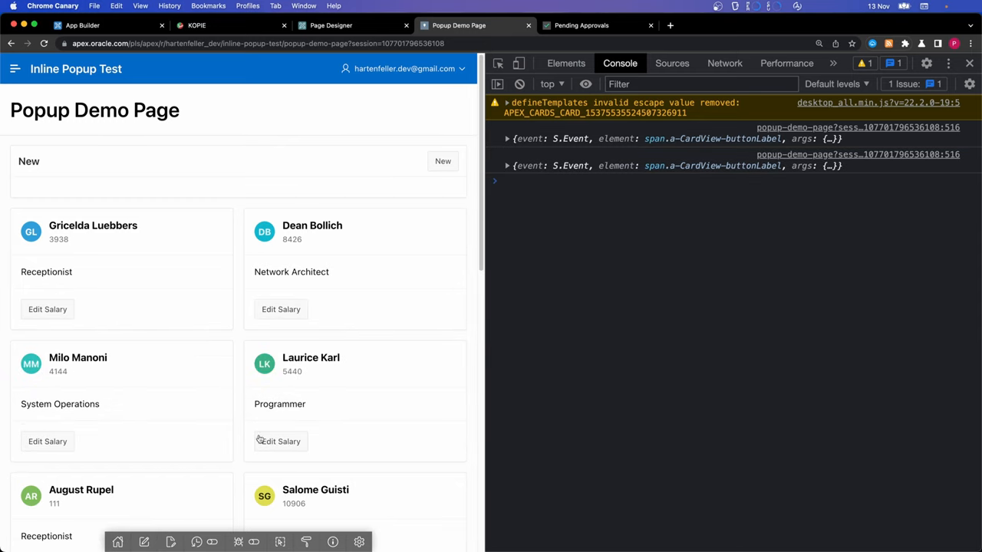
click(281, 441)
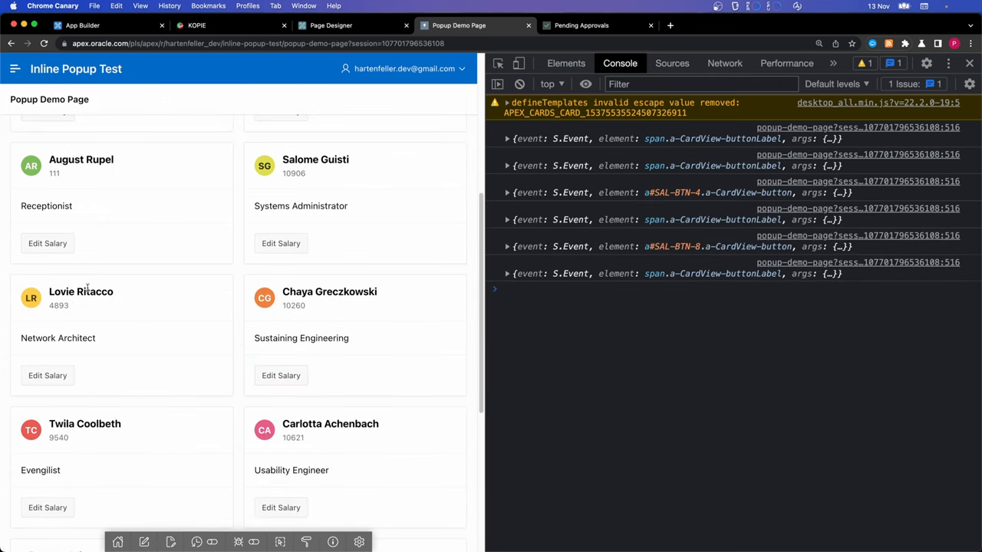
click(332, 25)
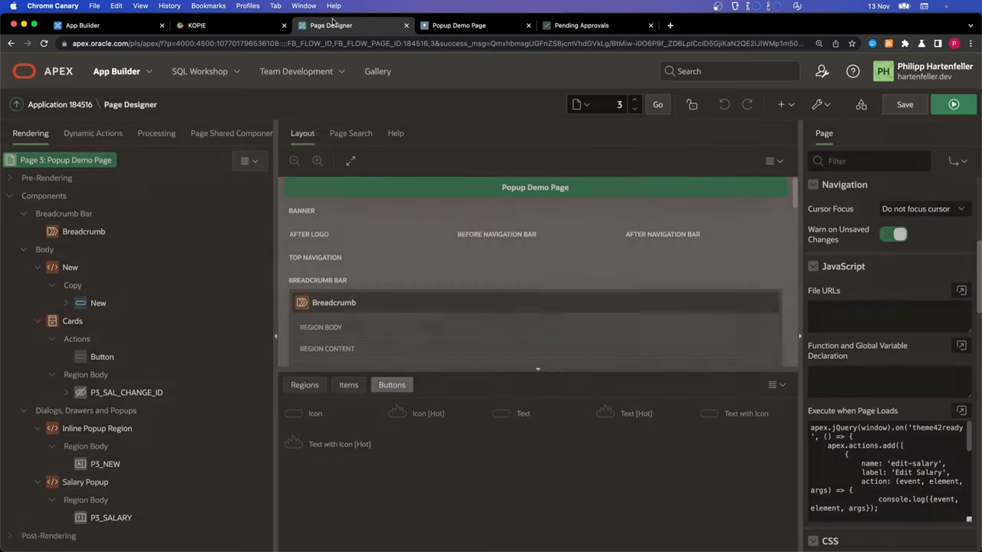
Step: Wrap the P3_SAL_CHANGE_ID setValue line in a 100 ms setTimeout in the page-load code
click(961, 410)
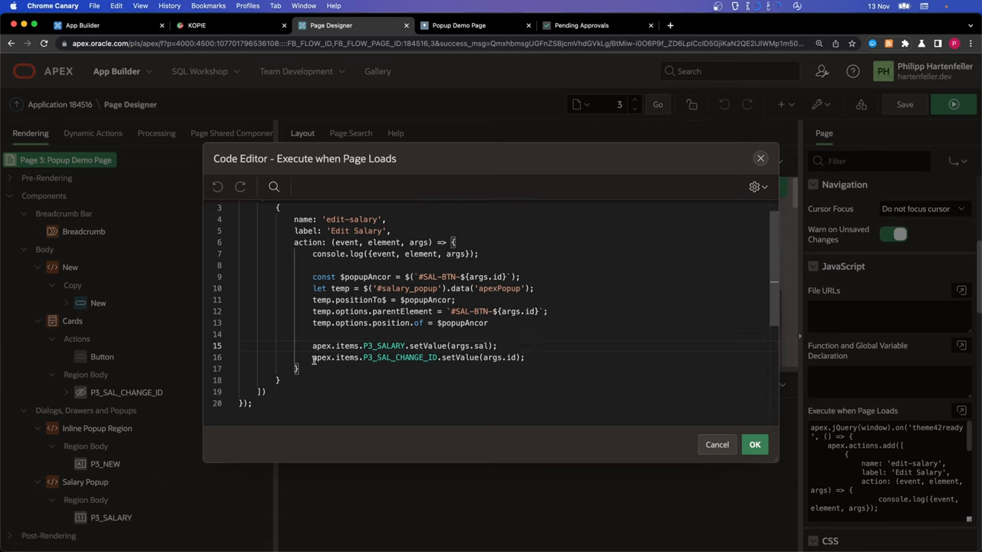
click(497, 345)
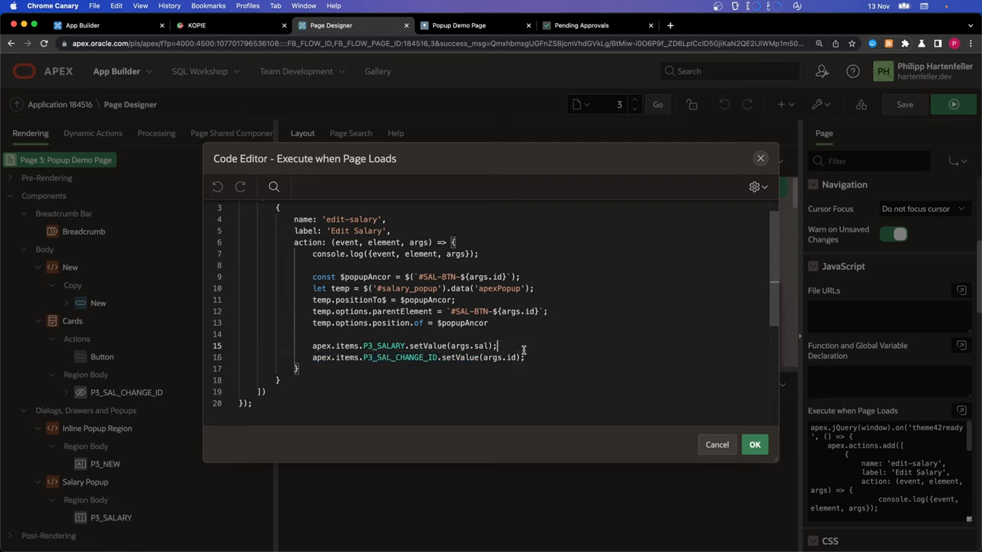
text(setTimeout(() => {)
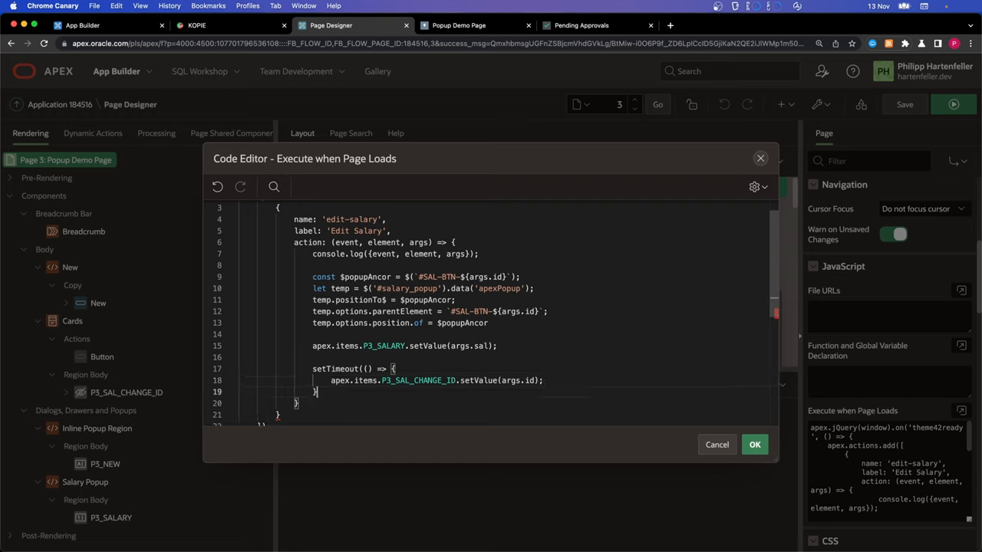
text(, 100);)
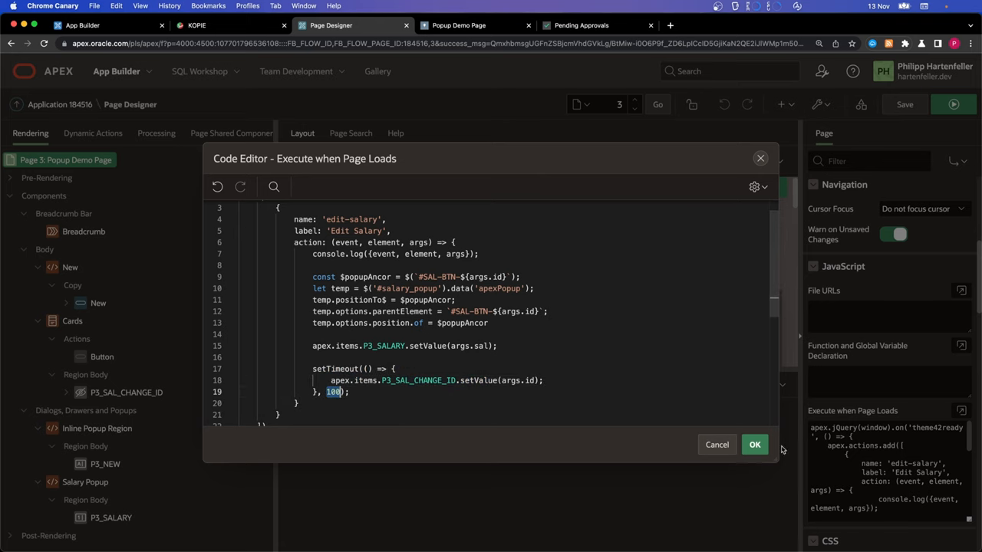
click(754, 445)
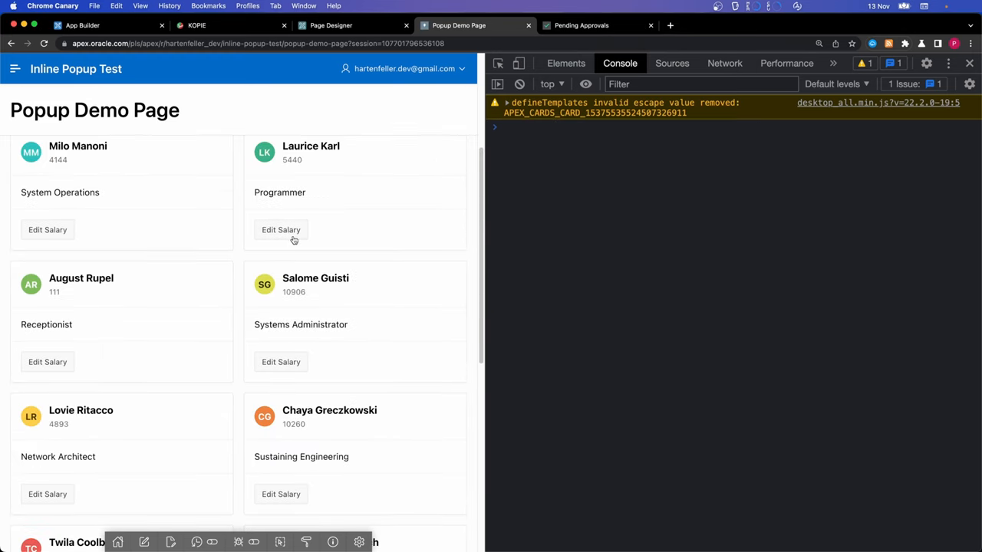
click(48, 230)
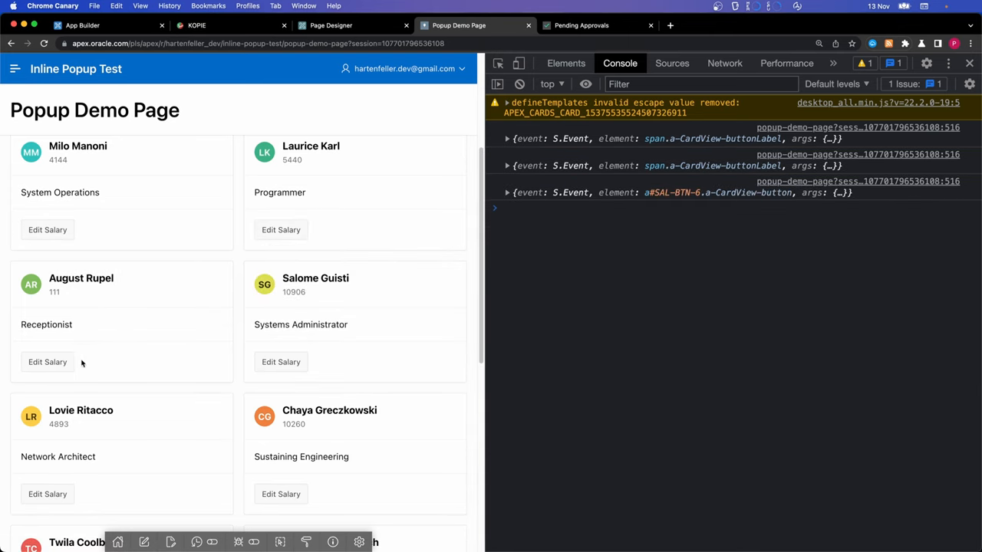
click(281, 494)
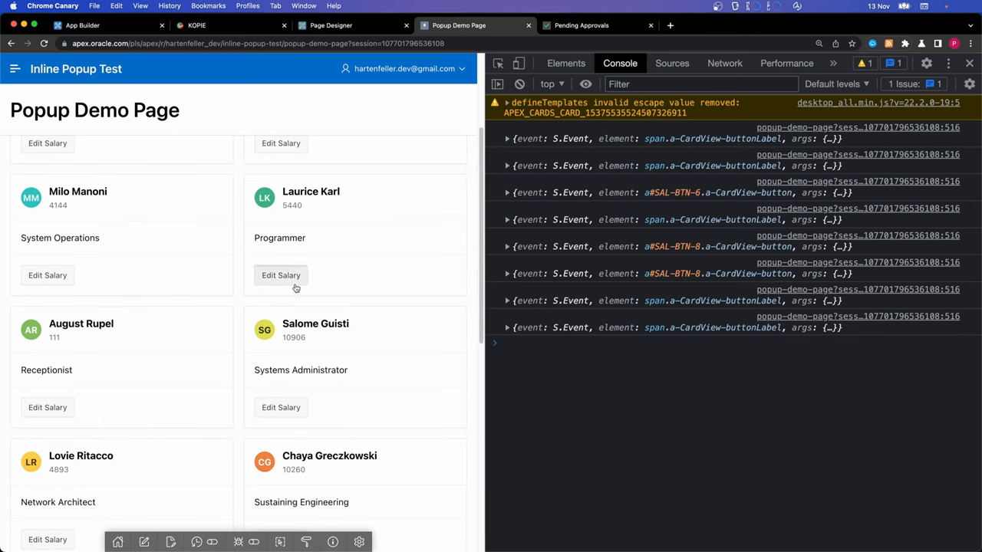
click(281, 407)
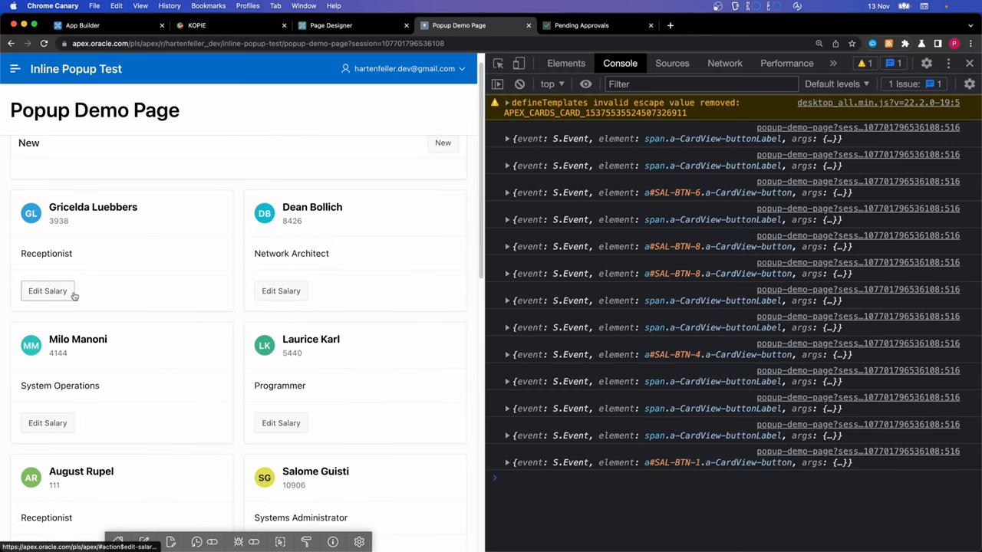
click(281, 423)
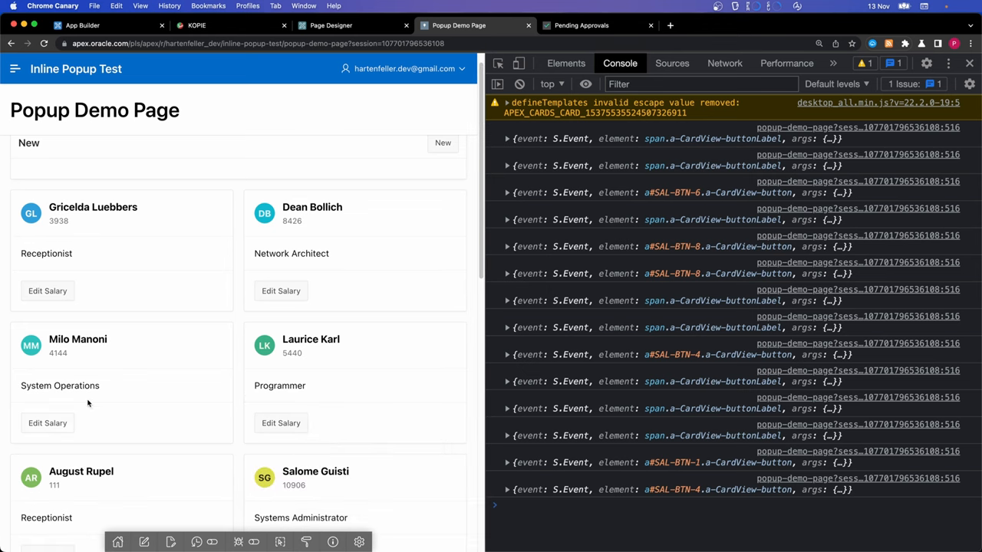
mouse_move(47, 423)
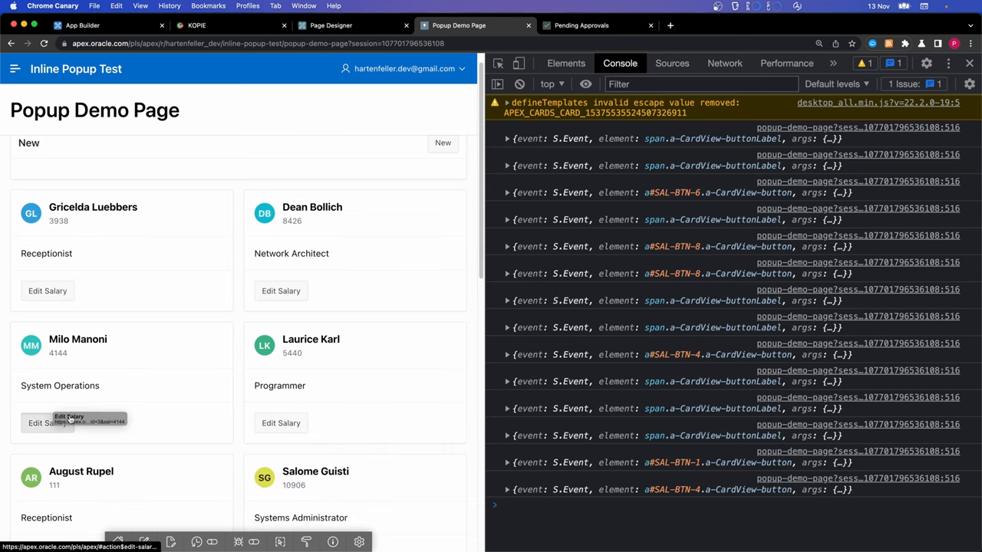
click(48, 423)
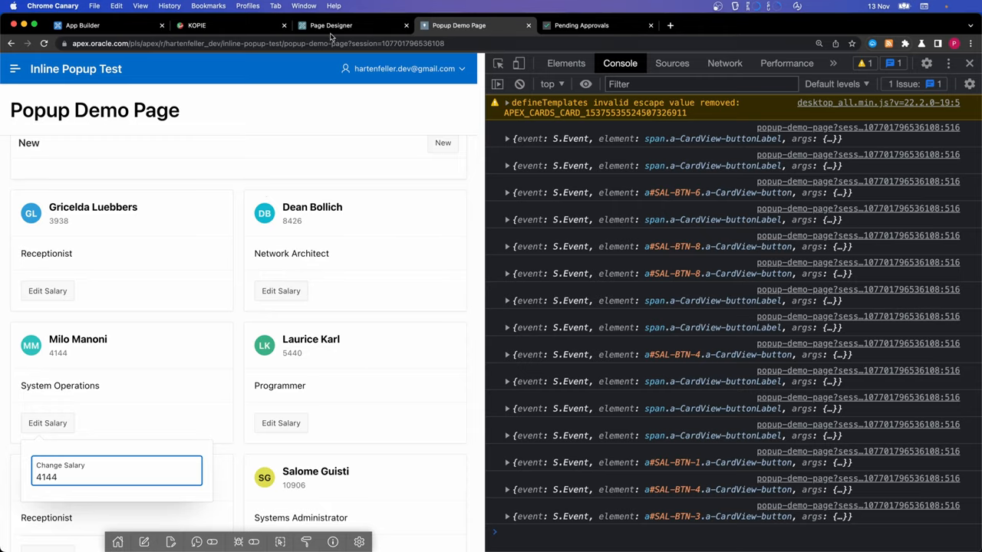
Step: Back in Page Designer, add a new button to the Salary Popup region
click(353, 26)
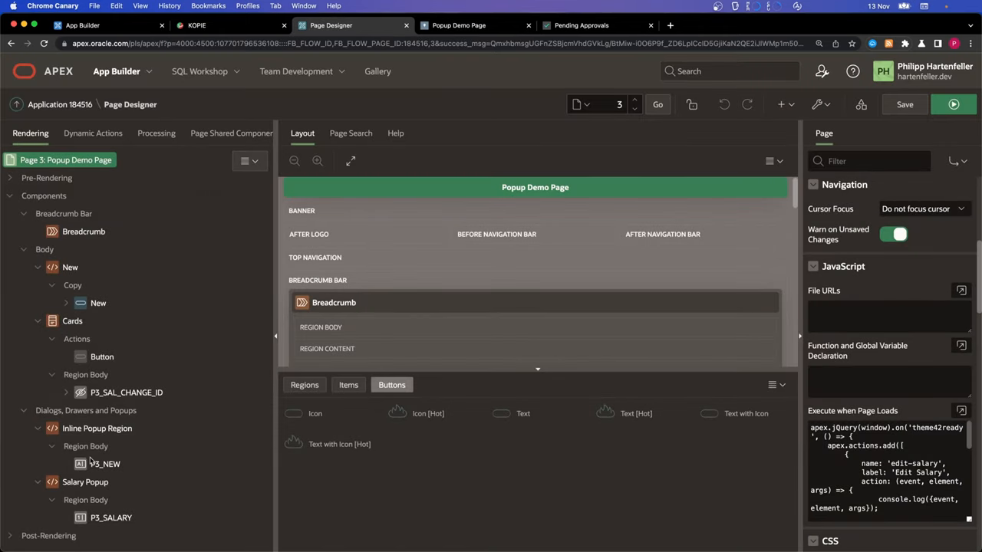
click(86, 446)
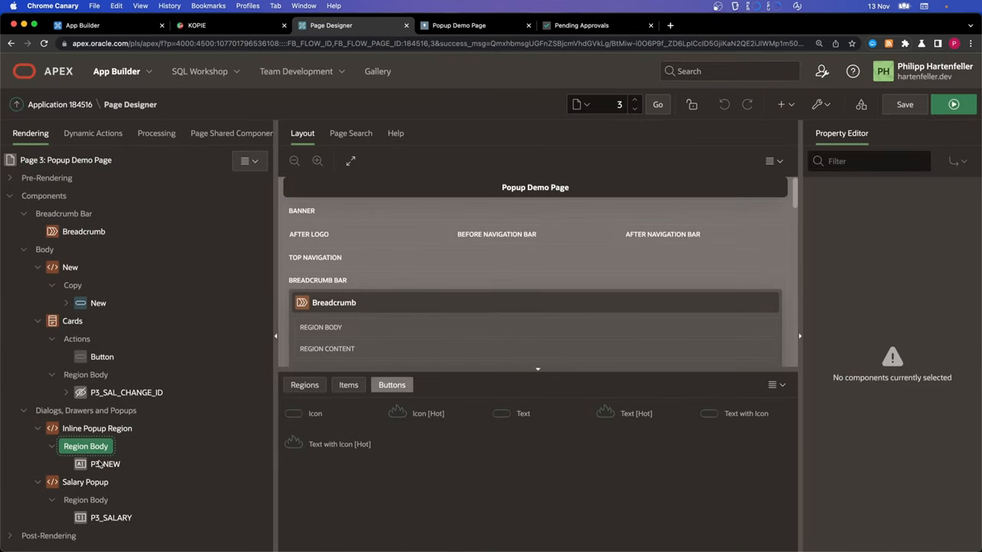
click(85, 499)
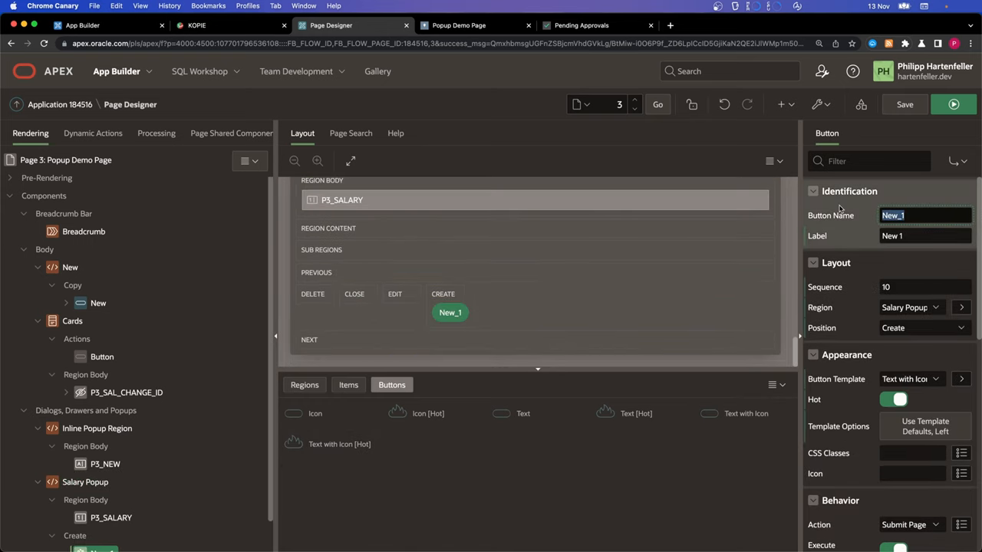
Step: Name the popup button UPDATE_SALARY and give it the fa-save icon
text(UPDATE_SALARY)
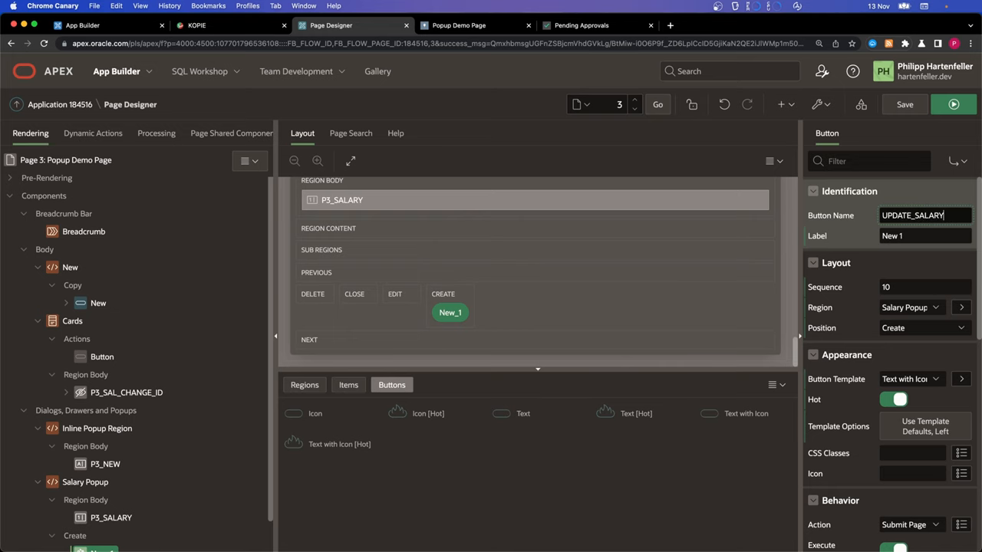
click(961, 474)
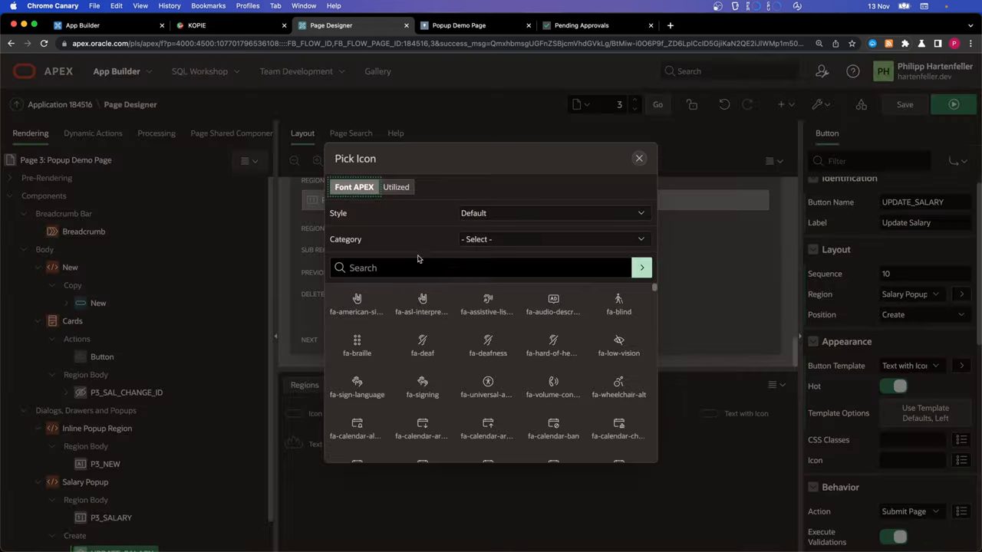
text(save)
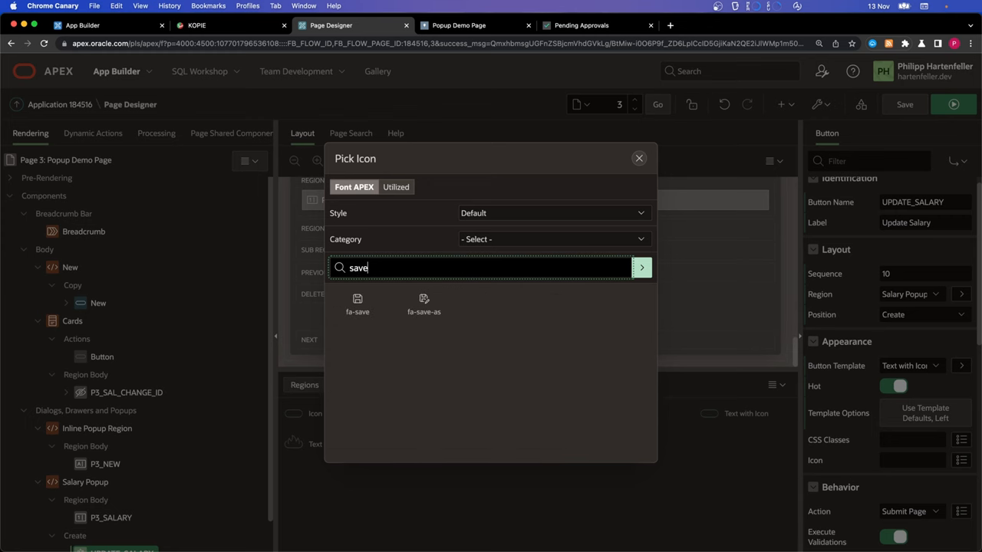
click(358, 303)
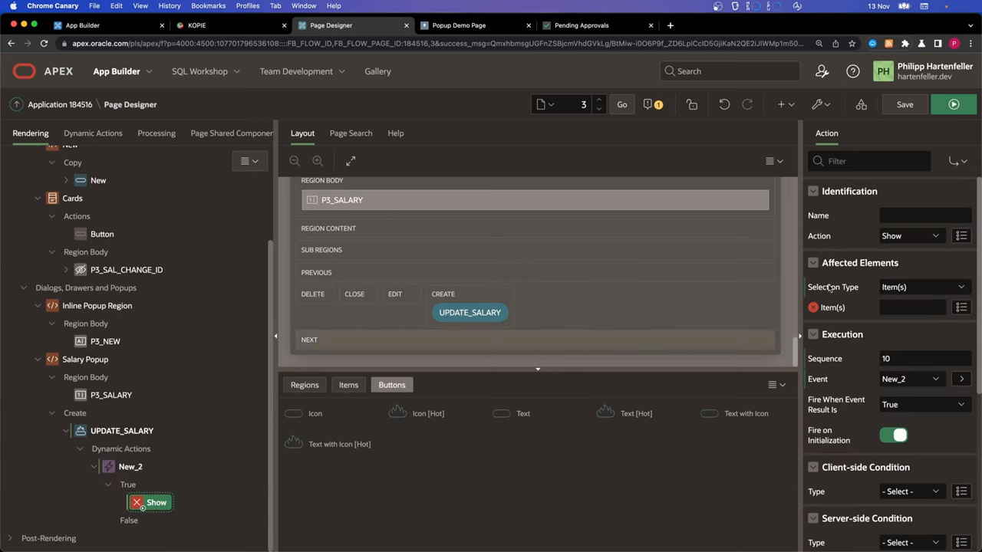
mouse_move(910, 235)
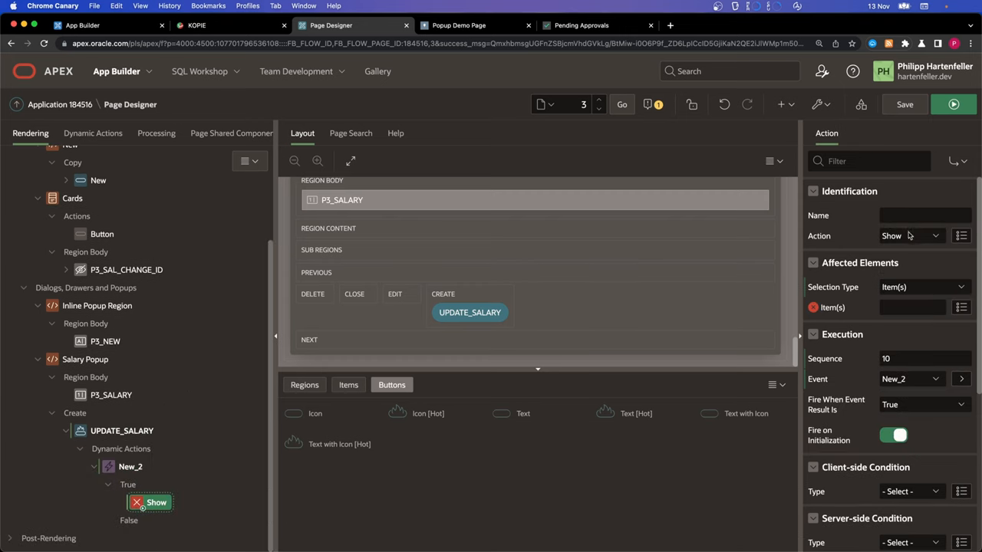
mouse_move(913, 280)
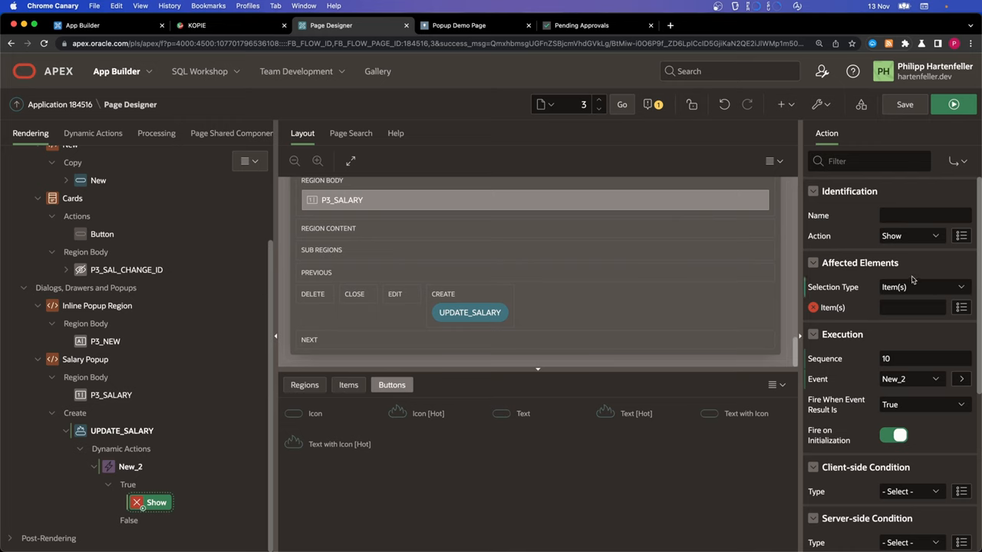
Step: Change the dynamic action step to Execute Server-side Code beginning 'update emp_grid'
click(909, 235)
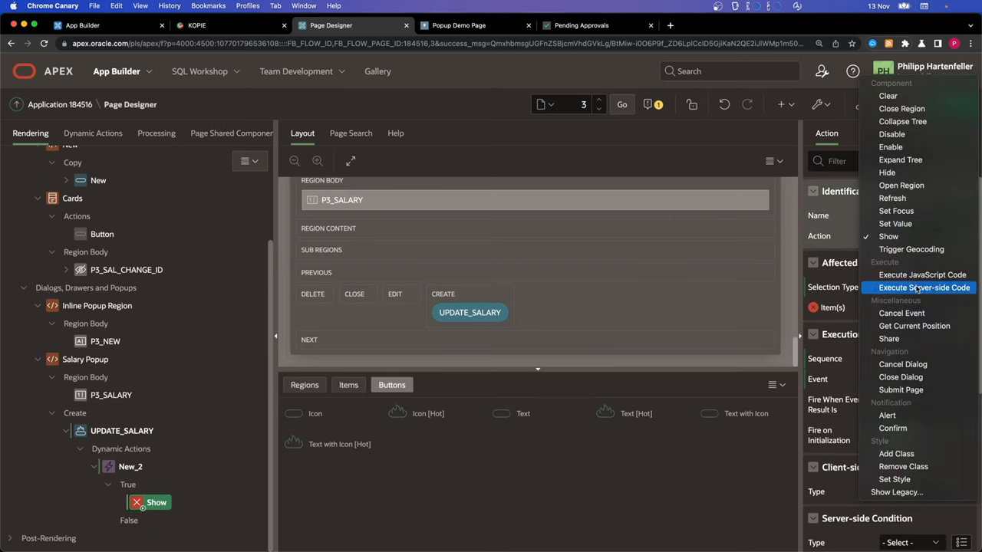
click(925, 286)
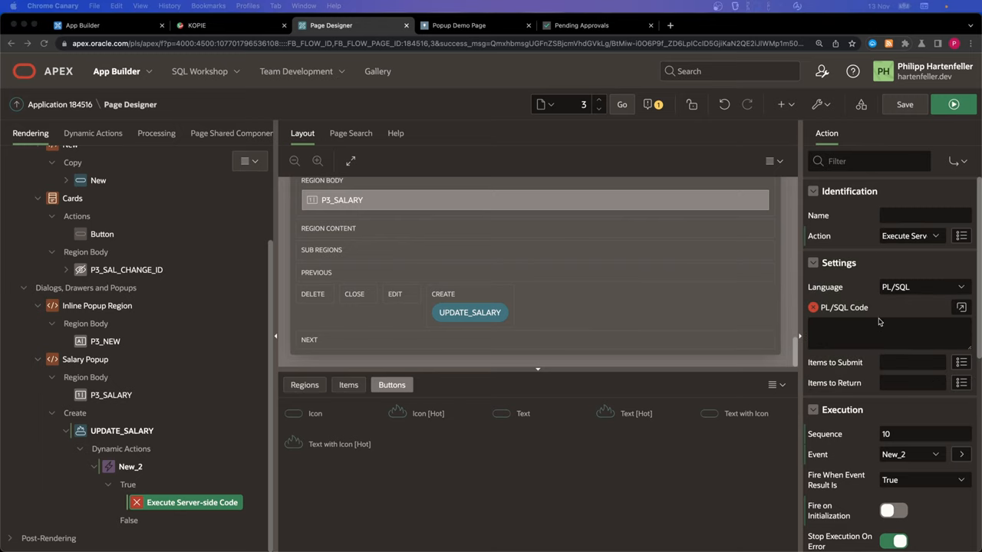
text(update)
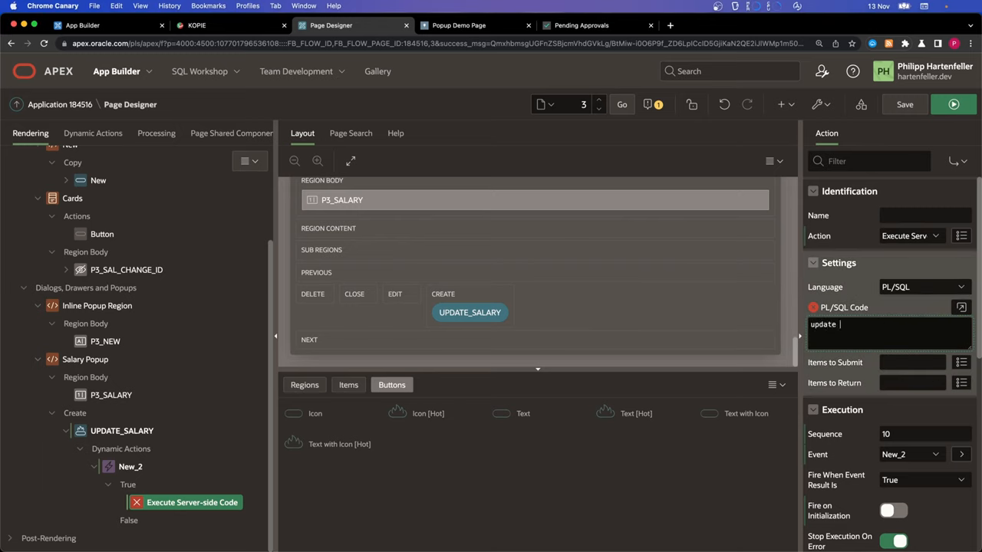
text(emp_grid)
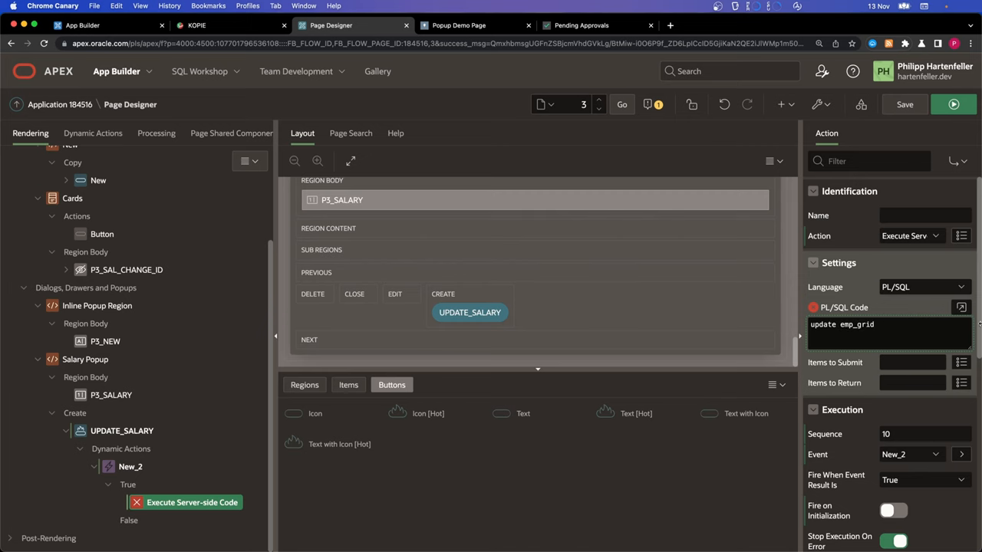
click(961, 307)
text(set)
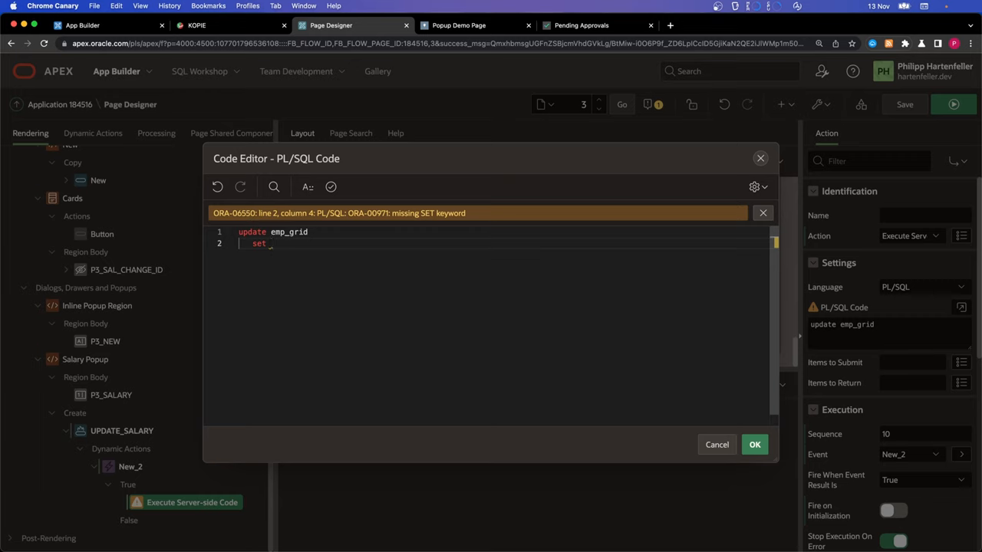
Step: Complete the PL/SQL with 'set salary = :P3_SALARY where id = :P3_SAL_CHANGE_ID' and validate
text(salary = :)
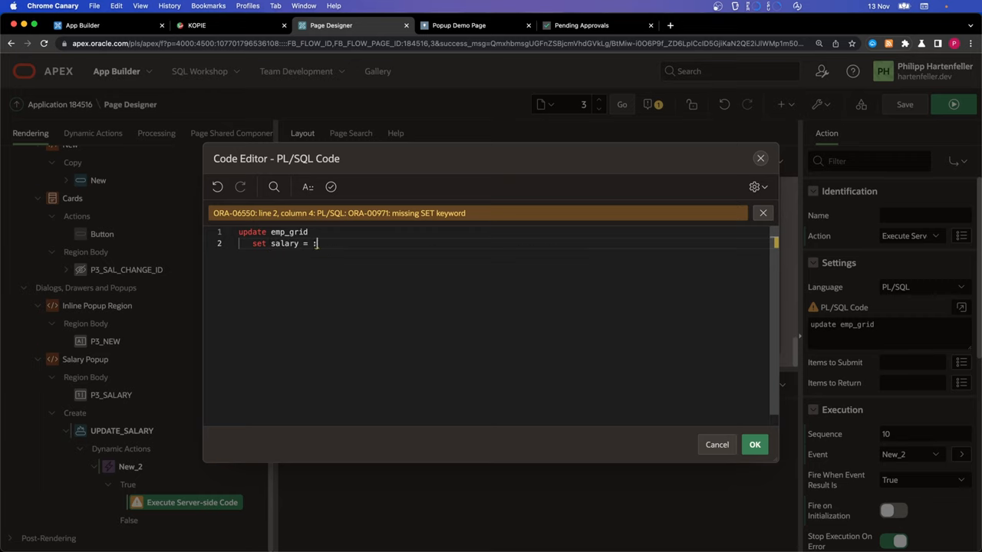
text(:P3_SALARY)
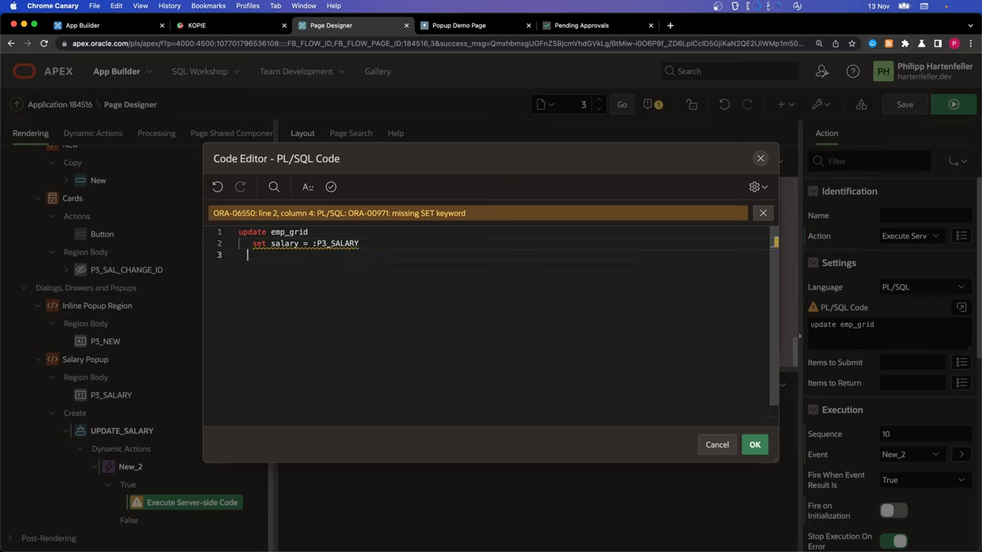
text(where id =)
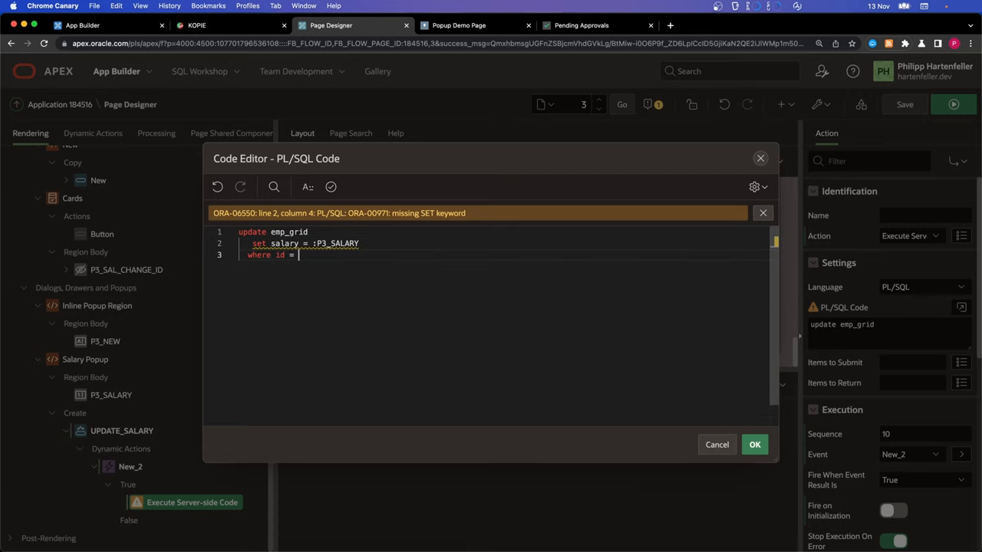
text(:P3_)
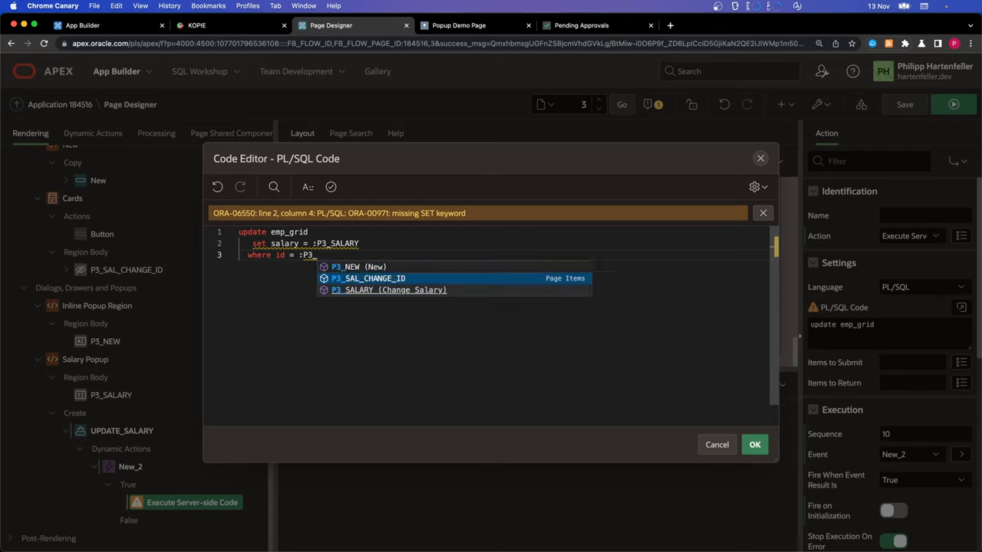
click(368, 278)
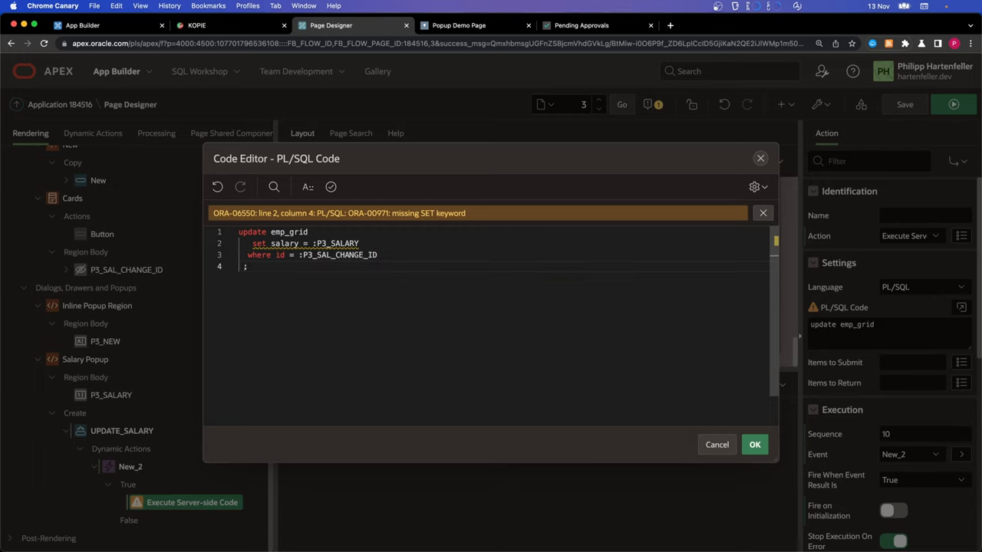
click(331, 187)
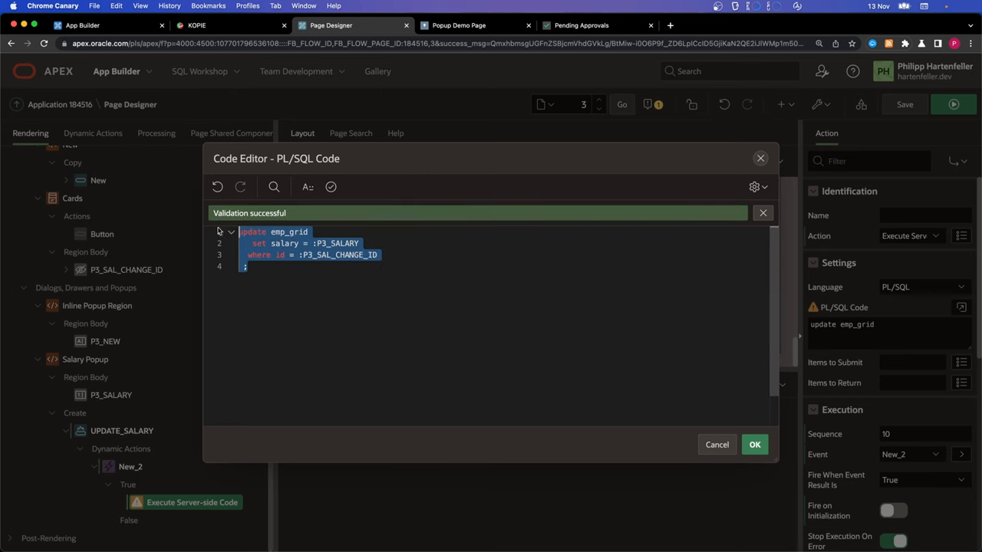
click(754, 445)
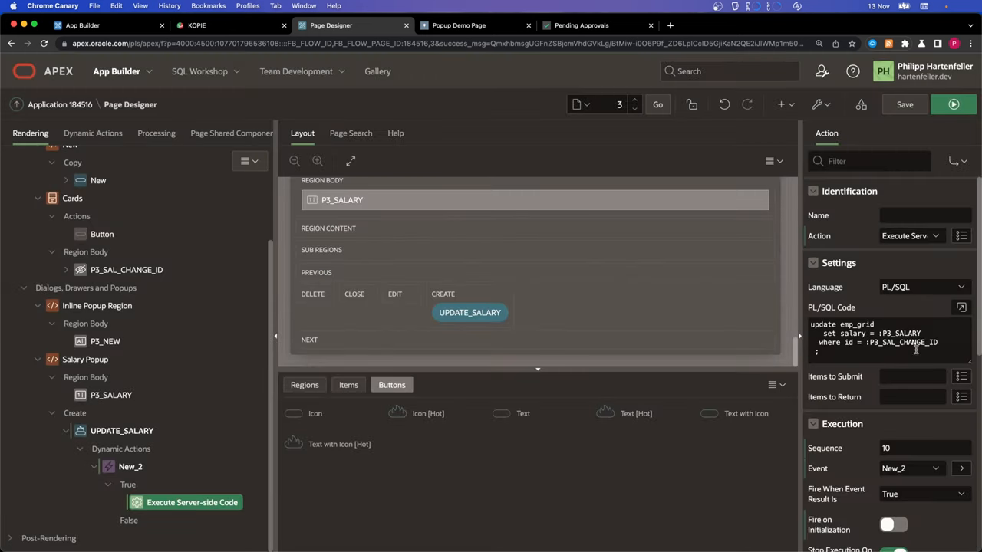
Step: Add P3_SALARY to the server-side step's Items to Submit
click(961, 377)
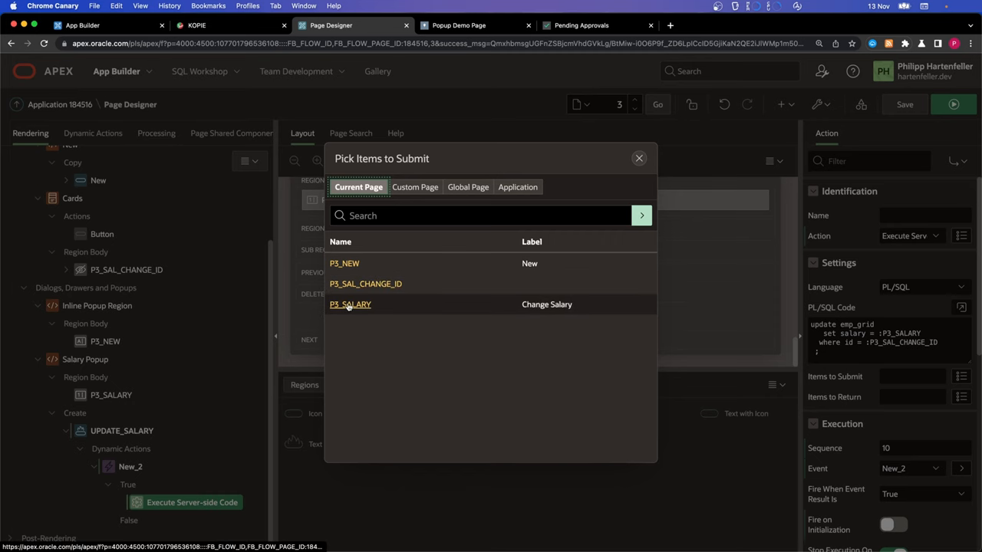
click(350, 304)
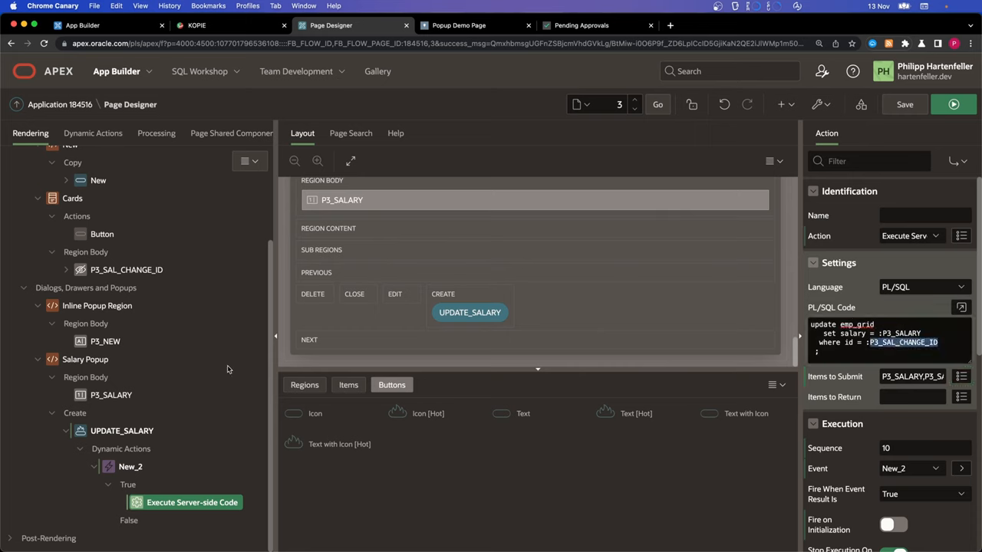
mouse_move(204, 385)
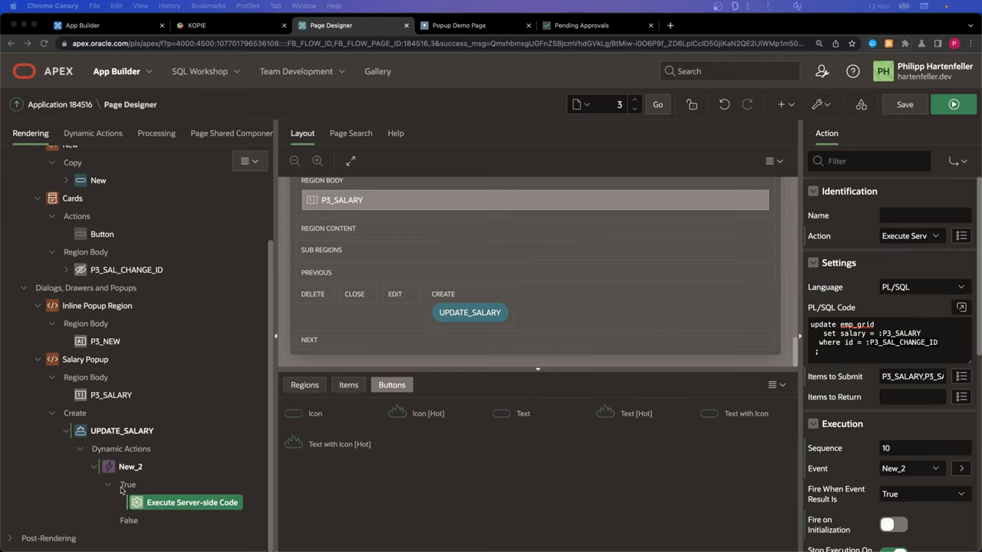
click(458, 25)
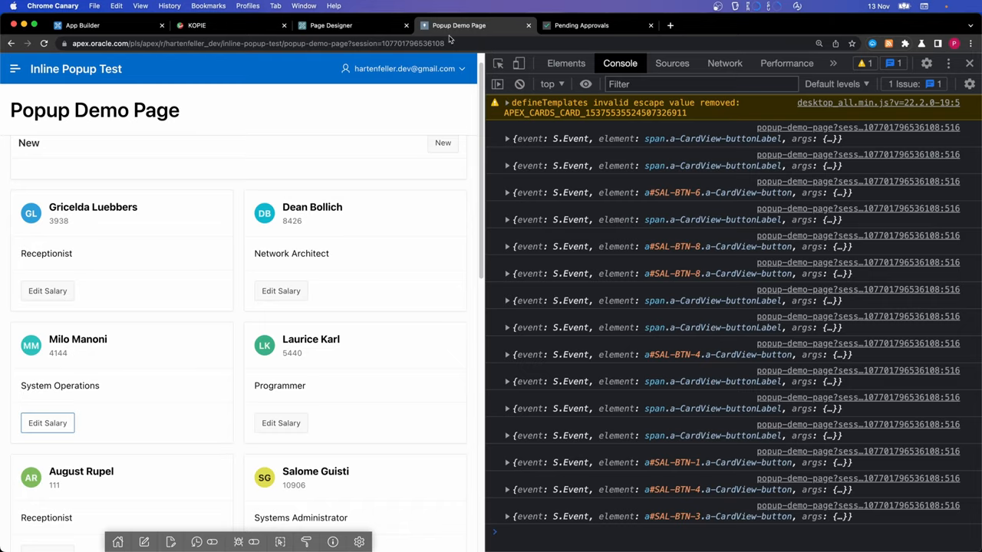
click(281, 291)
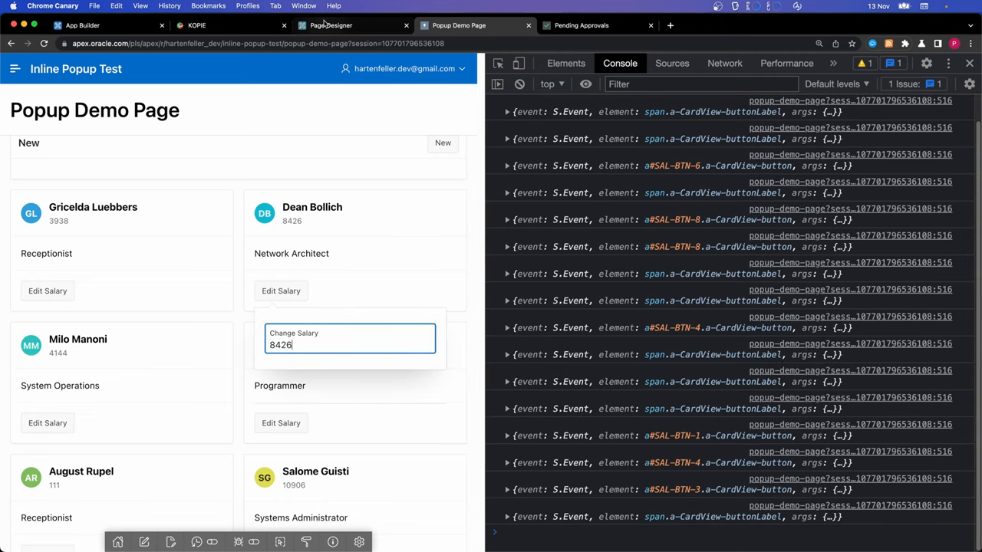
click(331, 25)
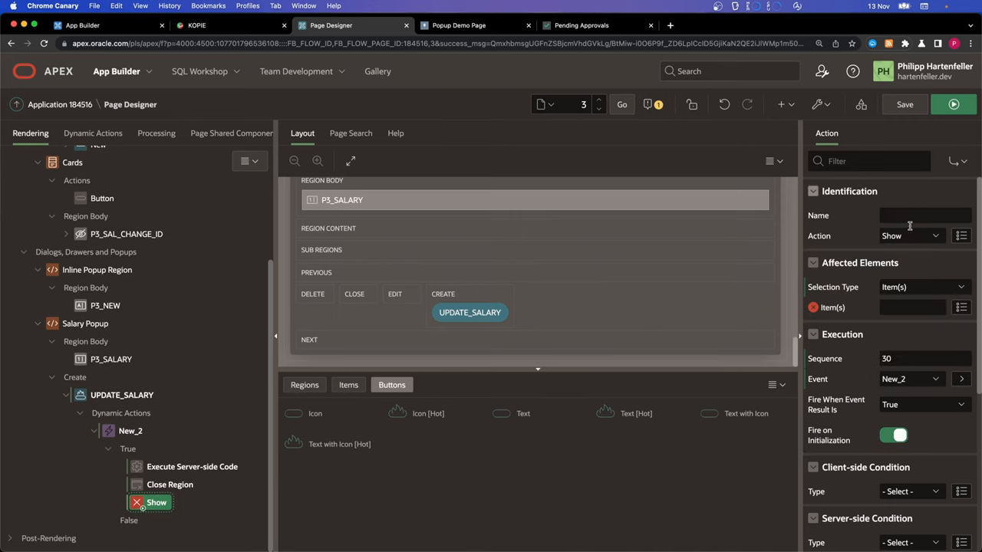
Step: Make the third true action refresh the Cards region, then view the running page
click(910, 235)
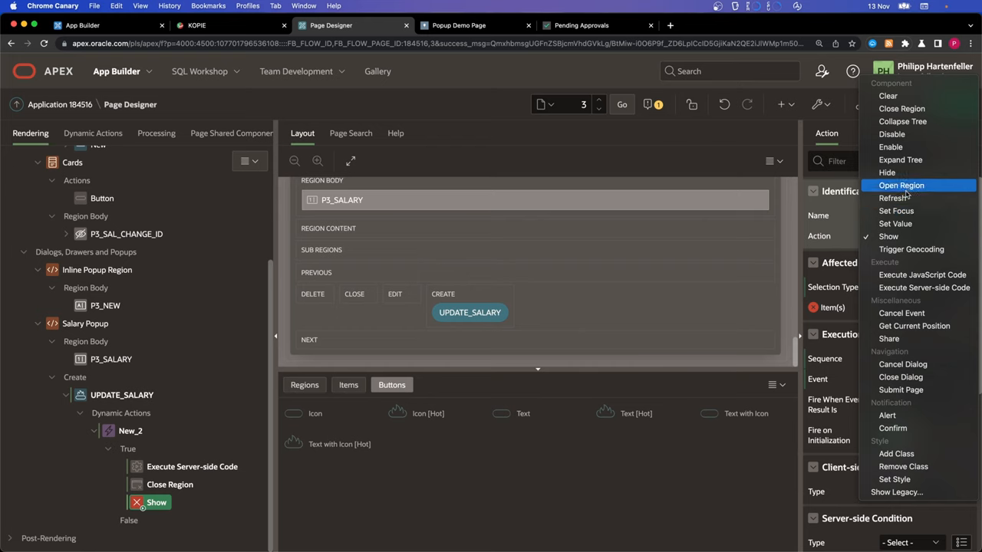
click(893, 198)
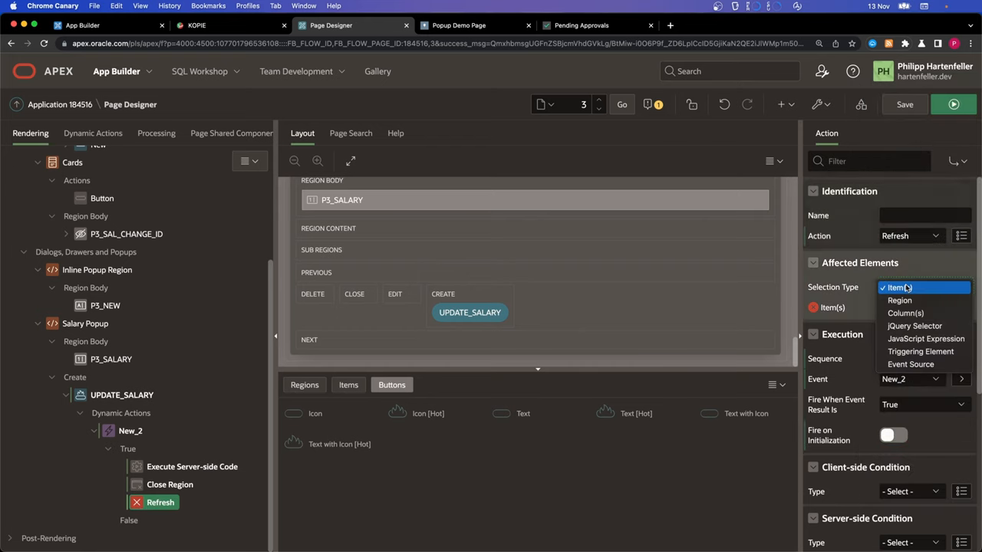
click(900, 300)
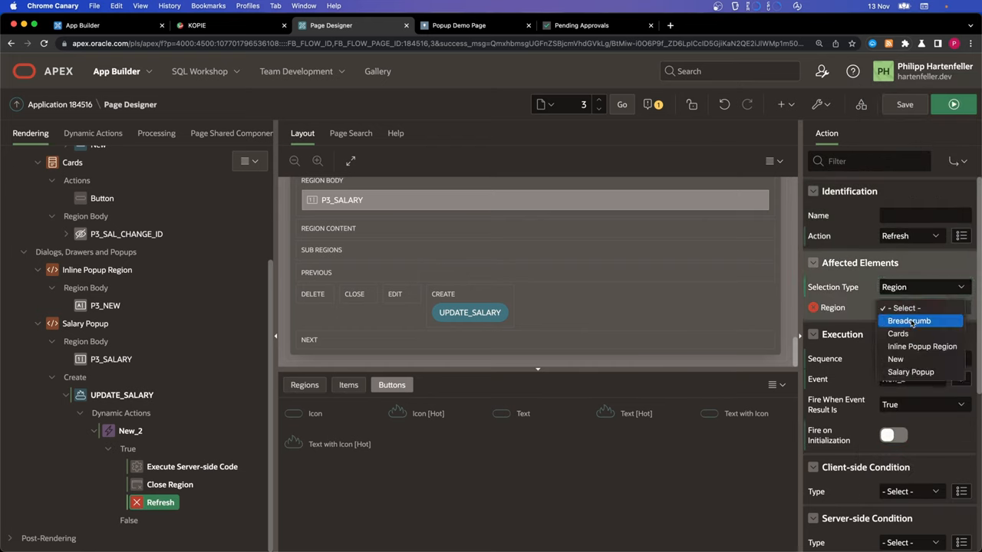
click(898, 333)
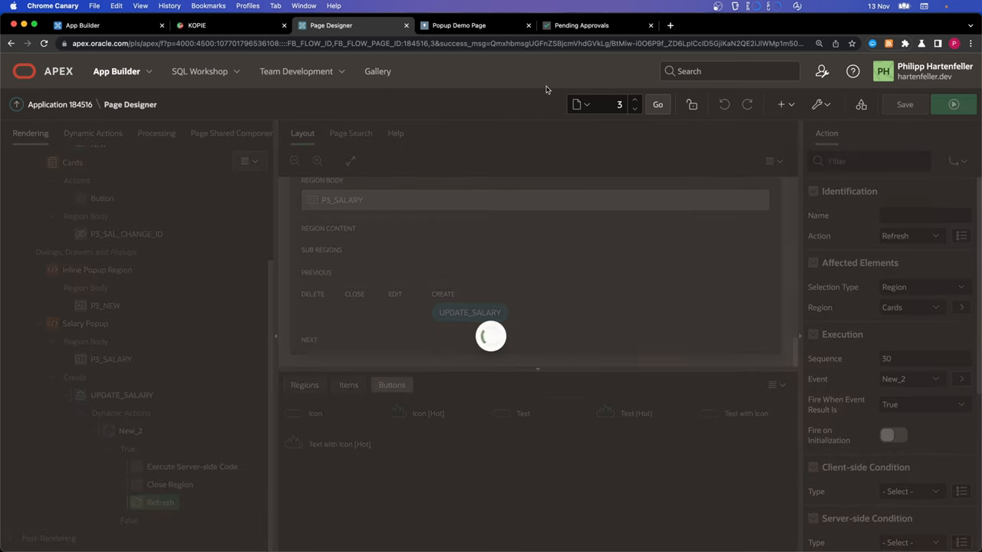
click(458, 26)
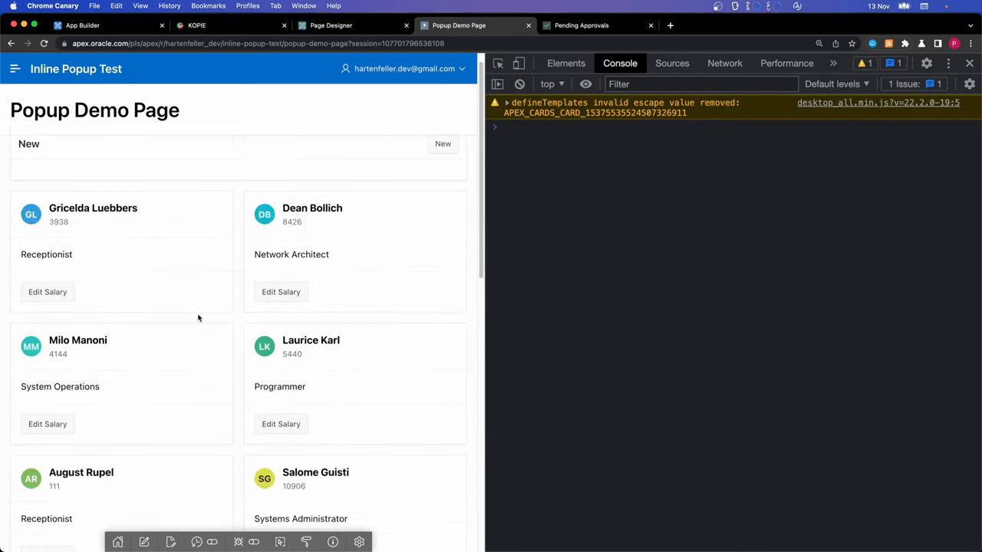
click(281, 264)
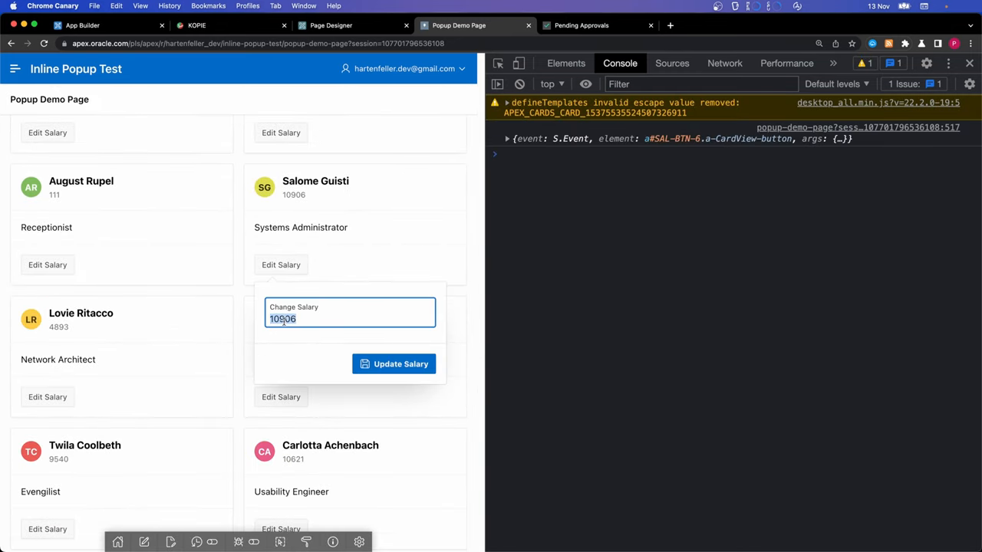
text(999)
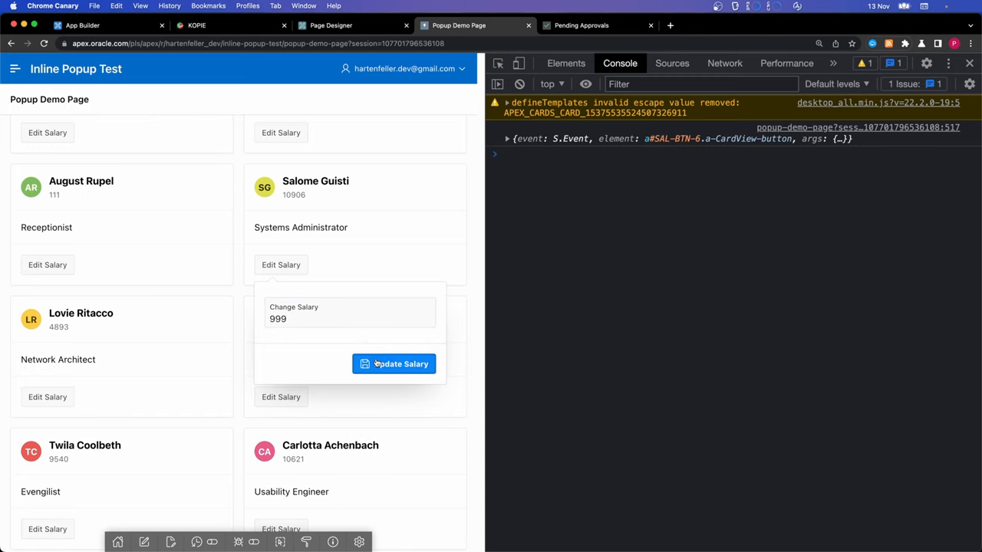
click(393, 364)
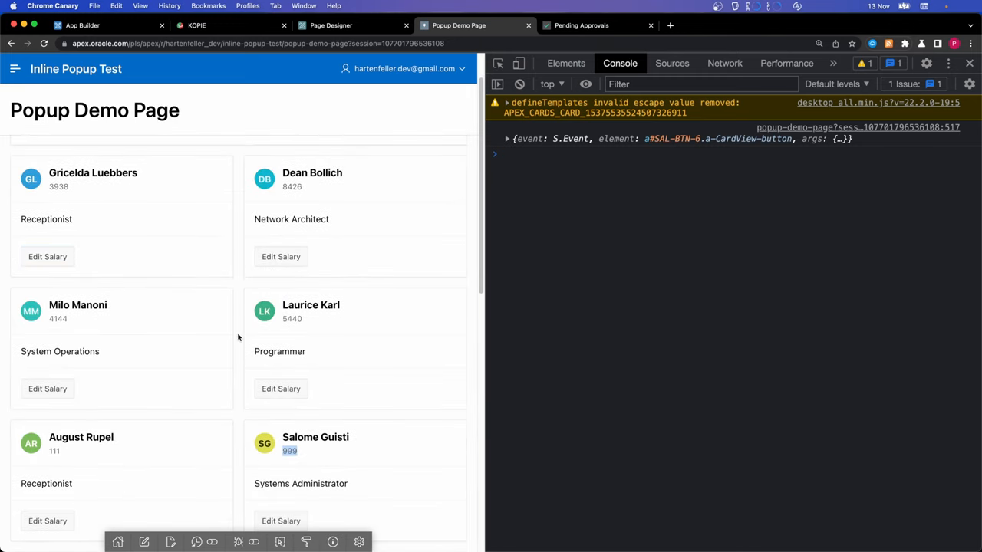
mouse_move(241, 330)
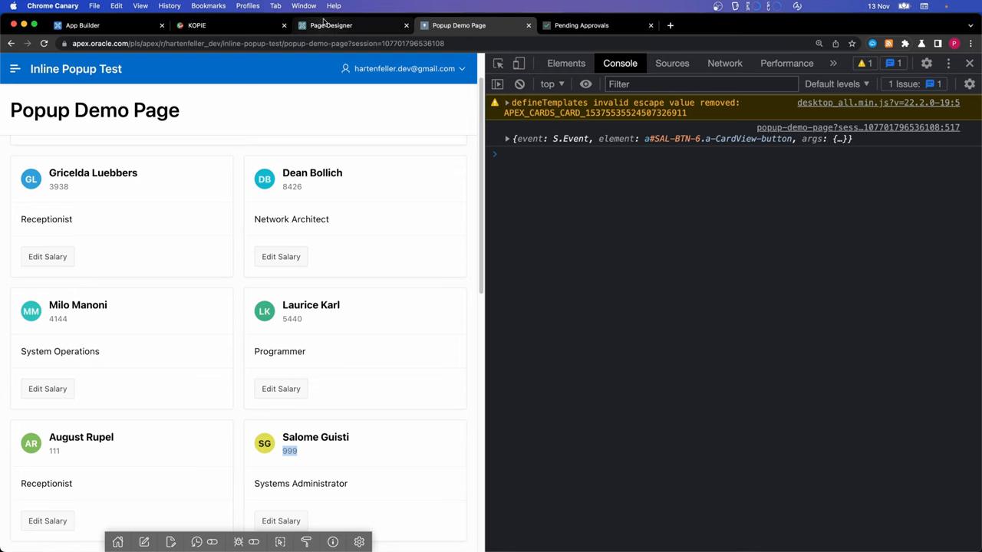
scroll(down, 3)
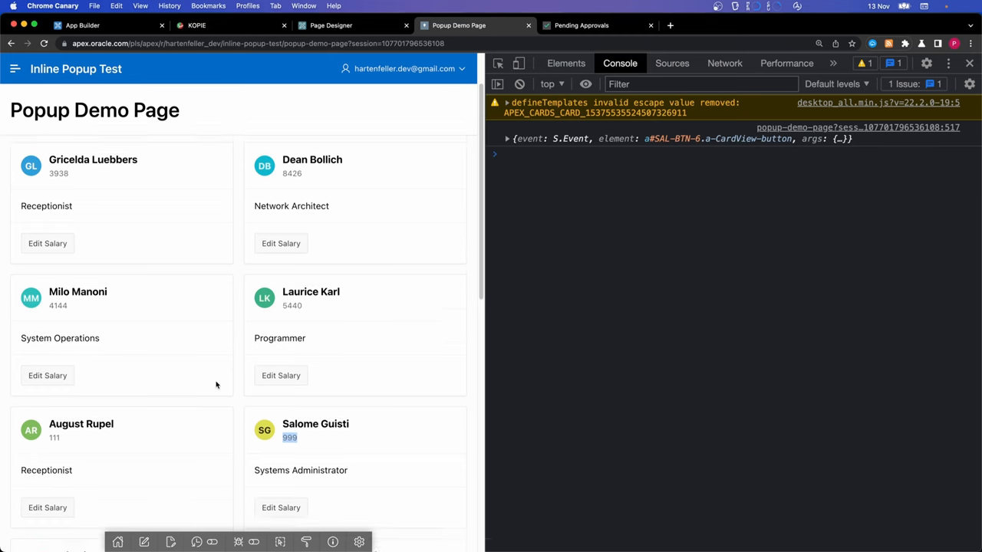
scroll(down, 3)
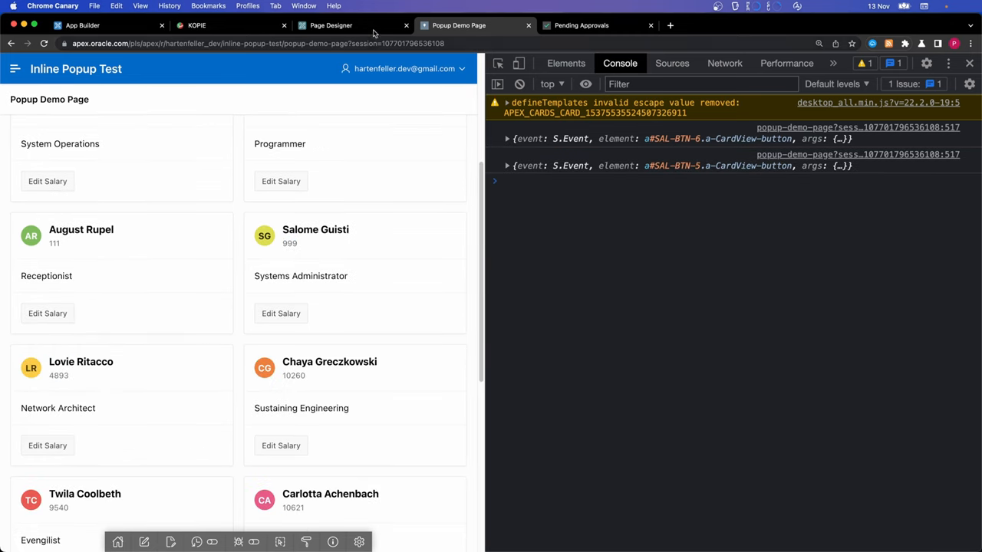
click(330, 25)
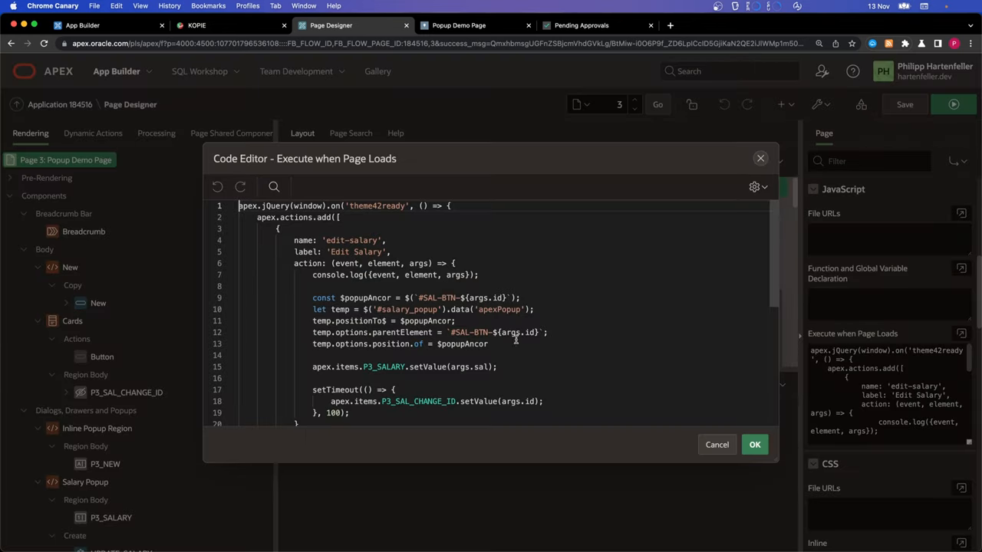
drag(312, 321, 496, 343)
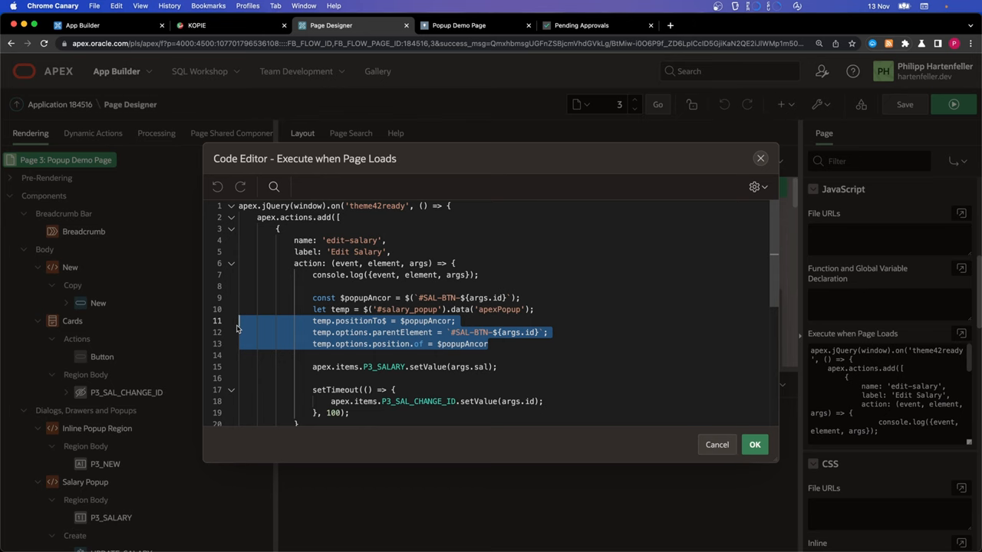
click(459, 25)
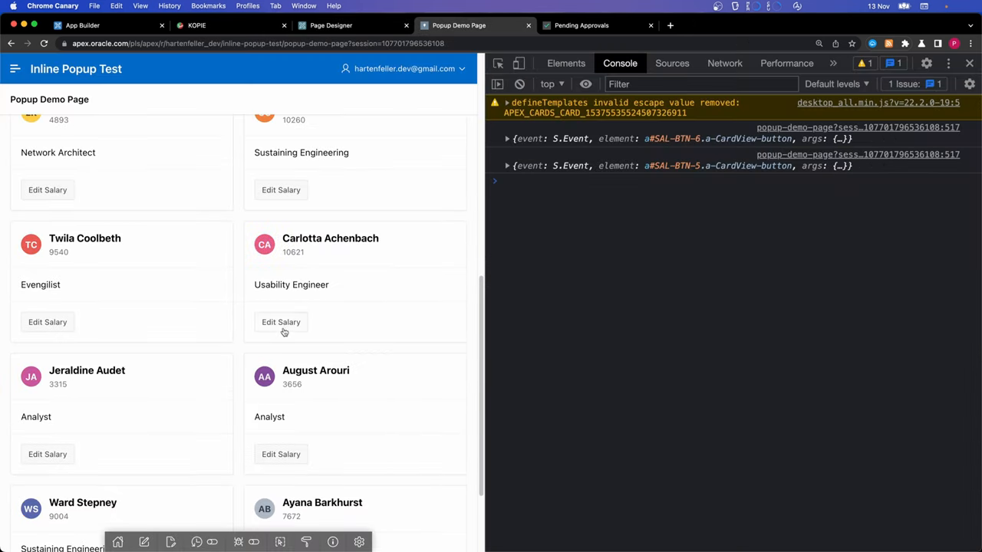
click(47, 321)
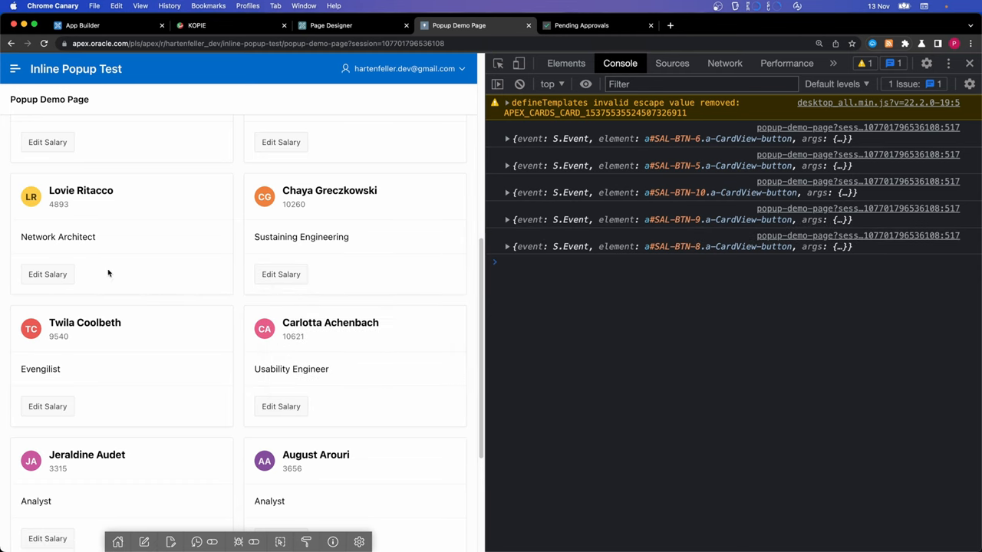
click(281, 142)
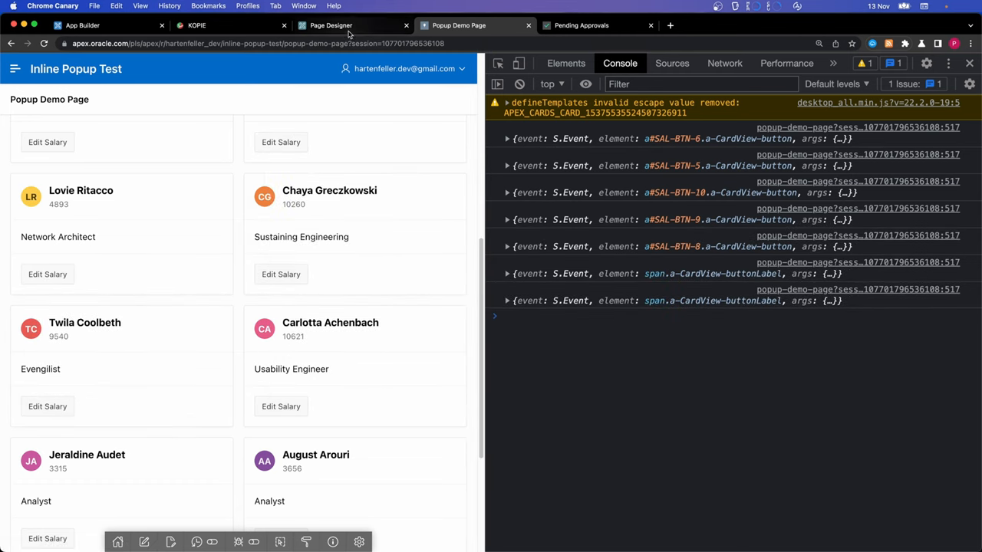
click(330, 26)
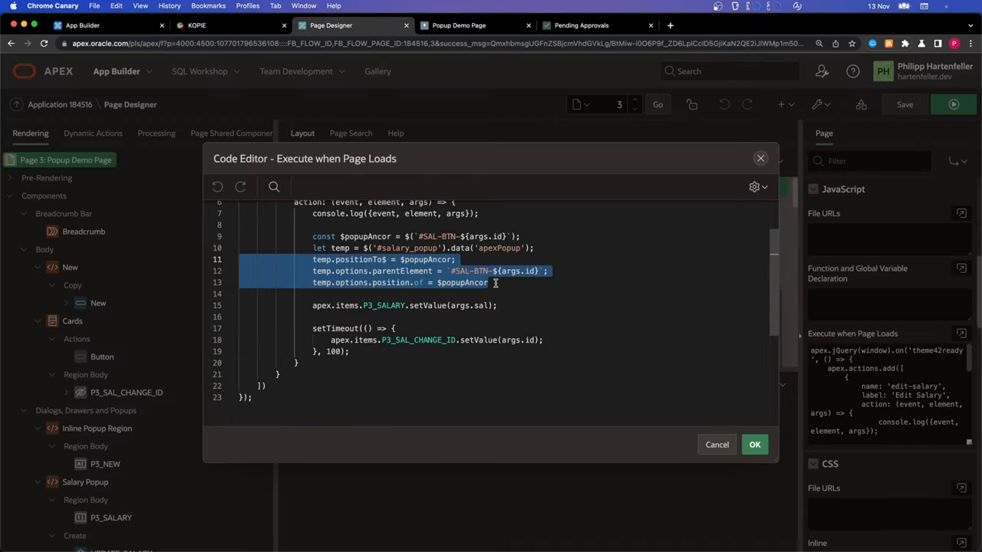
mouse_move(495, 283)
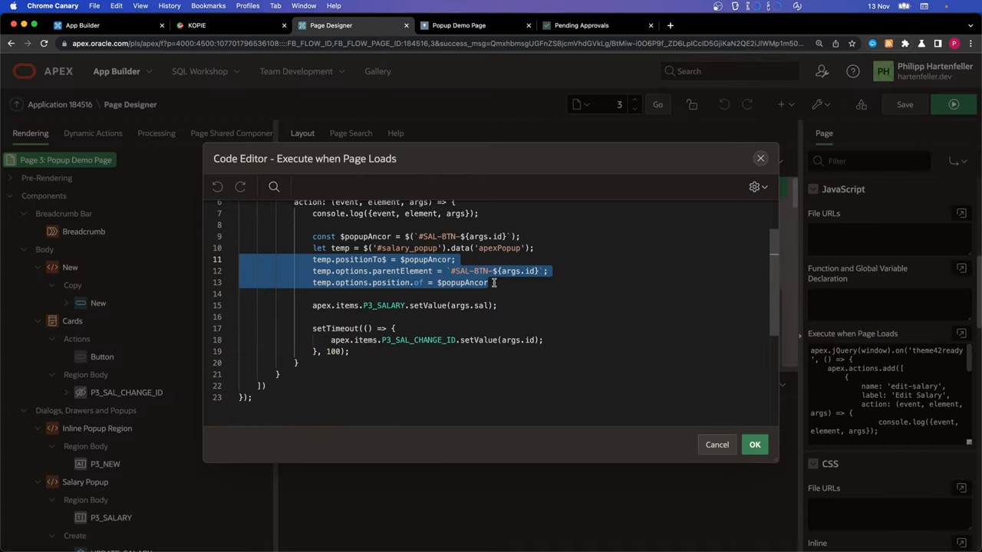
mouse_move(508, 288)
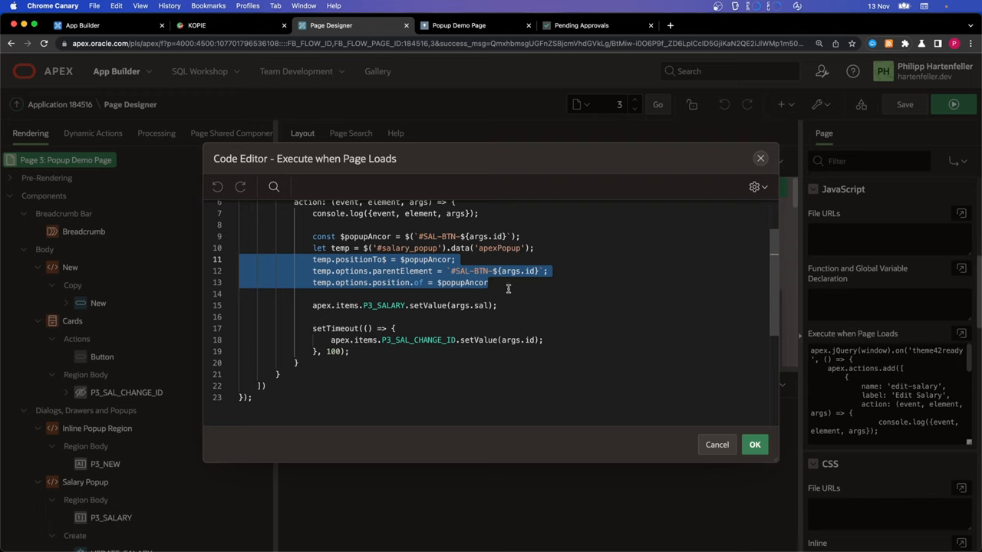